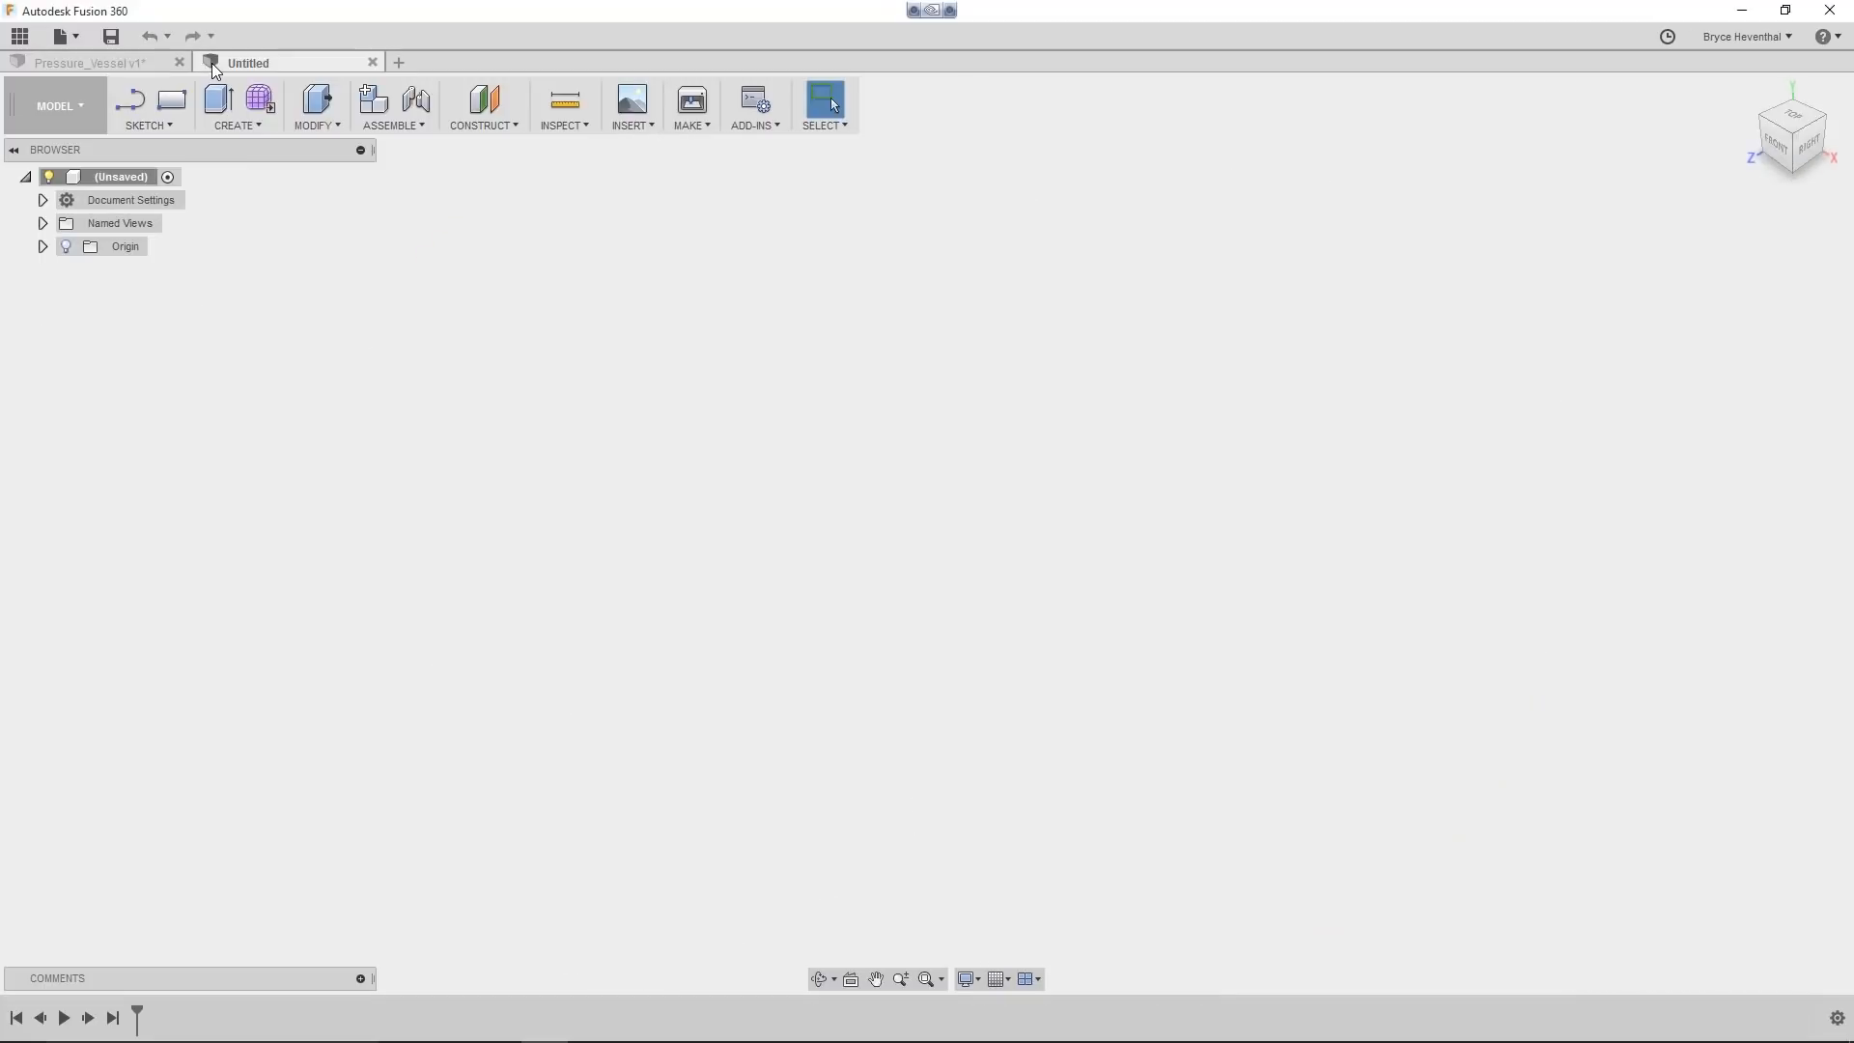
- Open two more blank untitled design tabs, then return to the Pressure_Vessel tab
{"action": "left_click", "coordinate": [398, 62]}
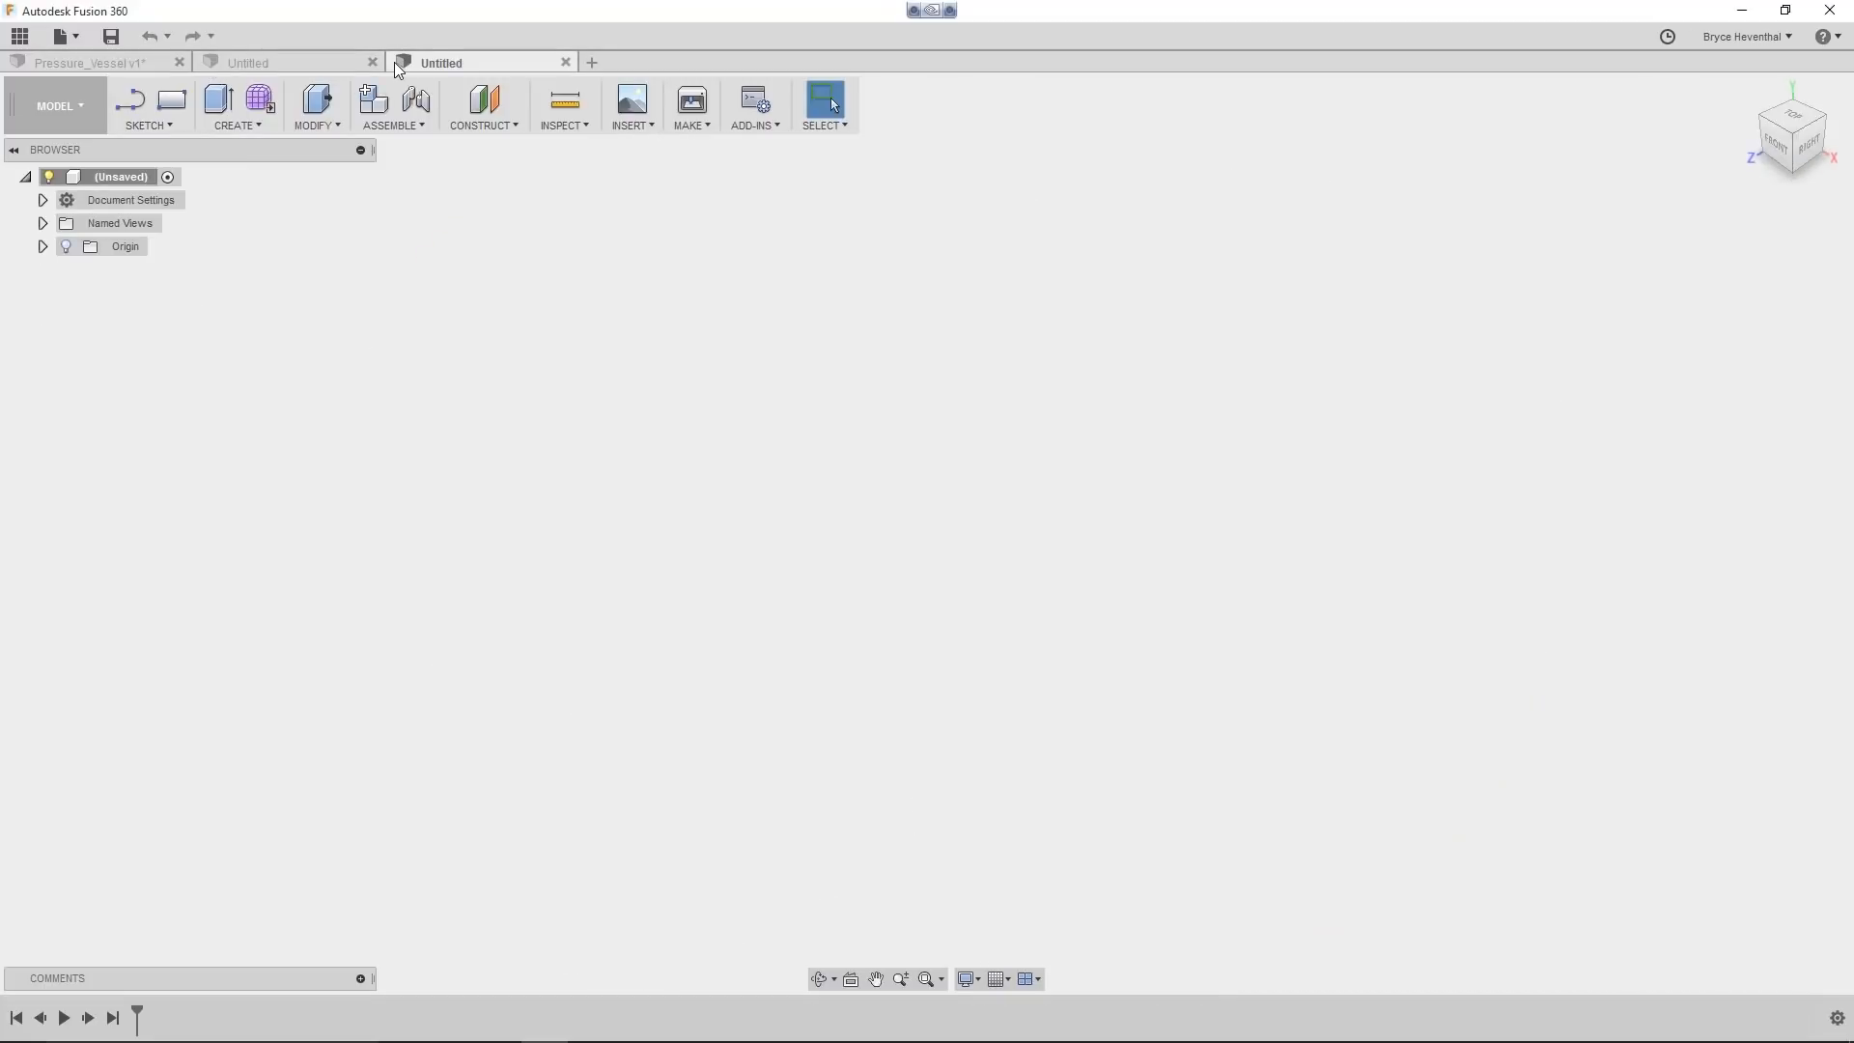
{"action": "left_click", "coordinate": [591, 62]}
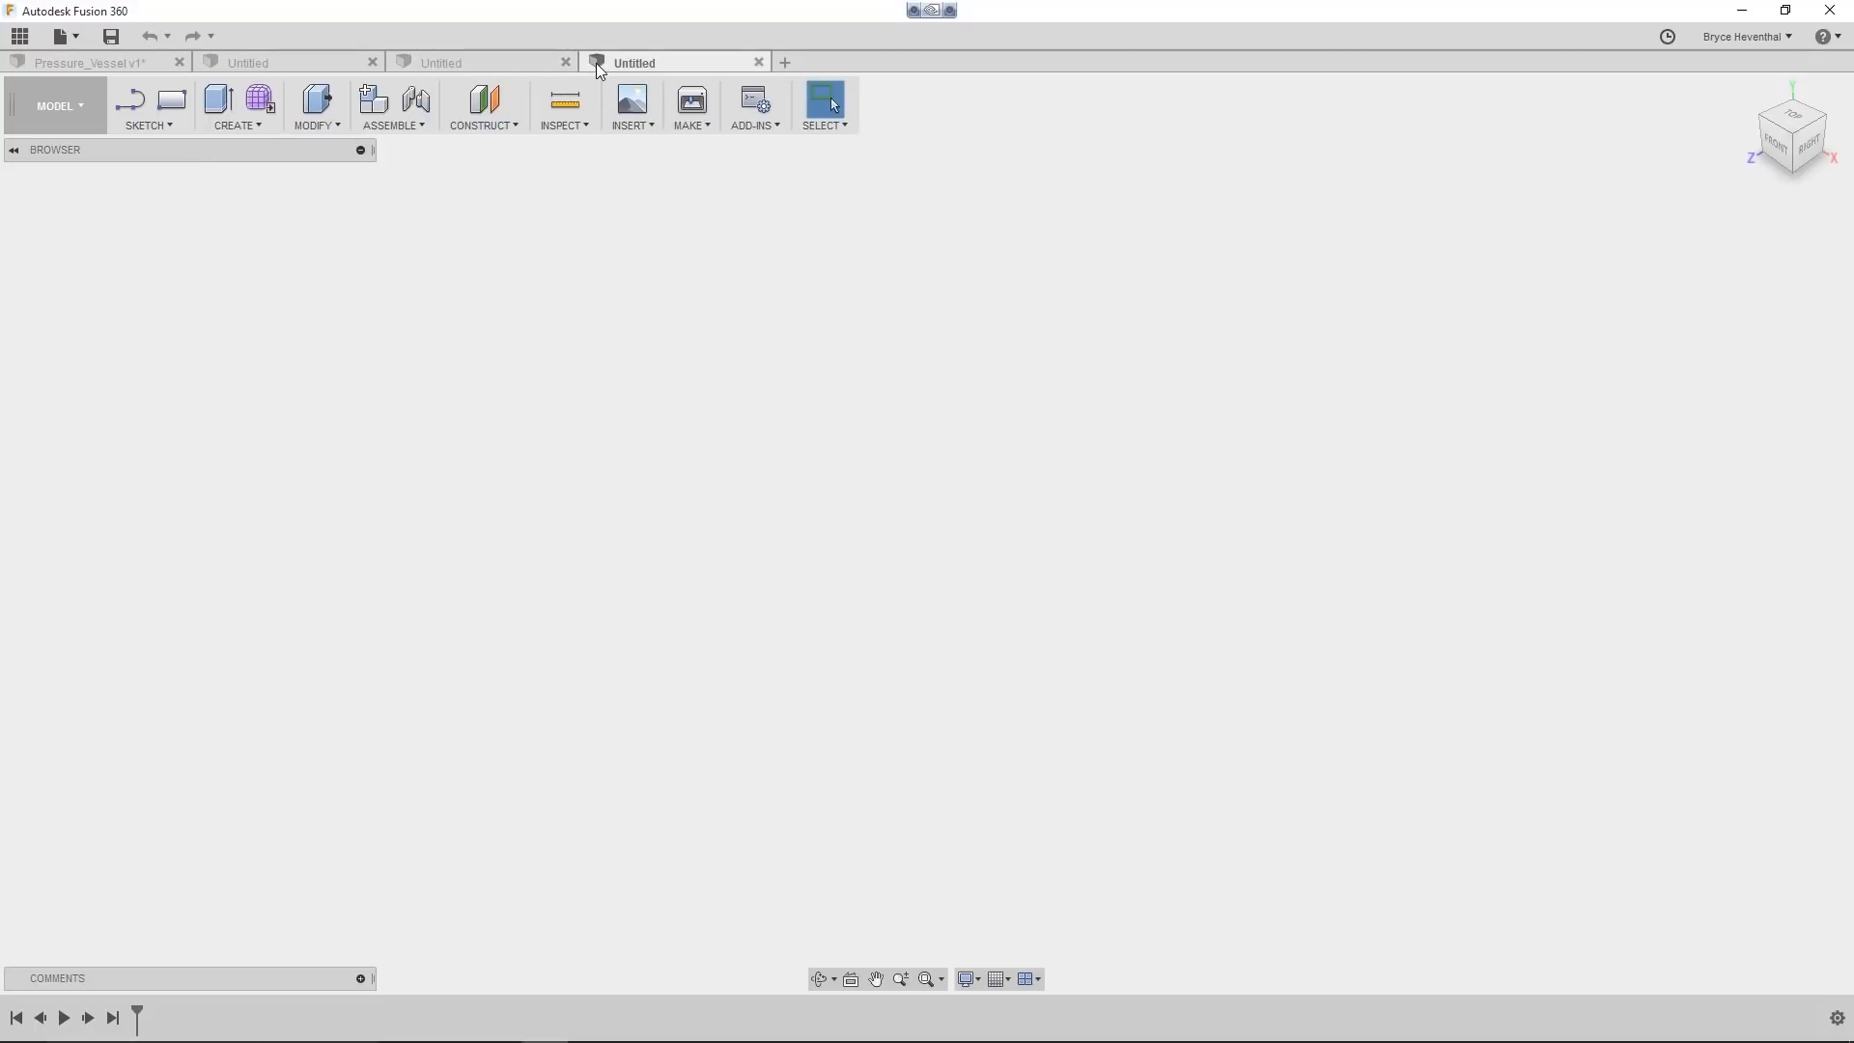
{"action": "left_click", "coordinate": [89, 61]}
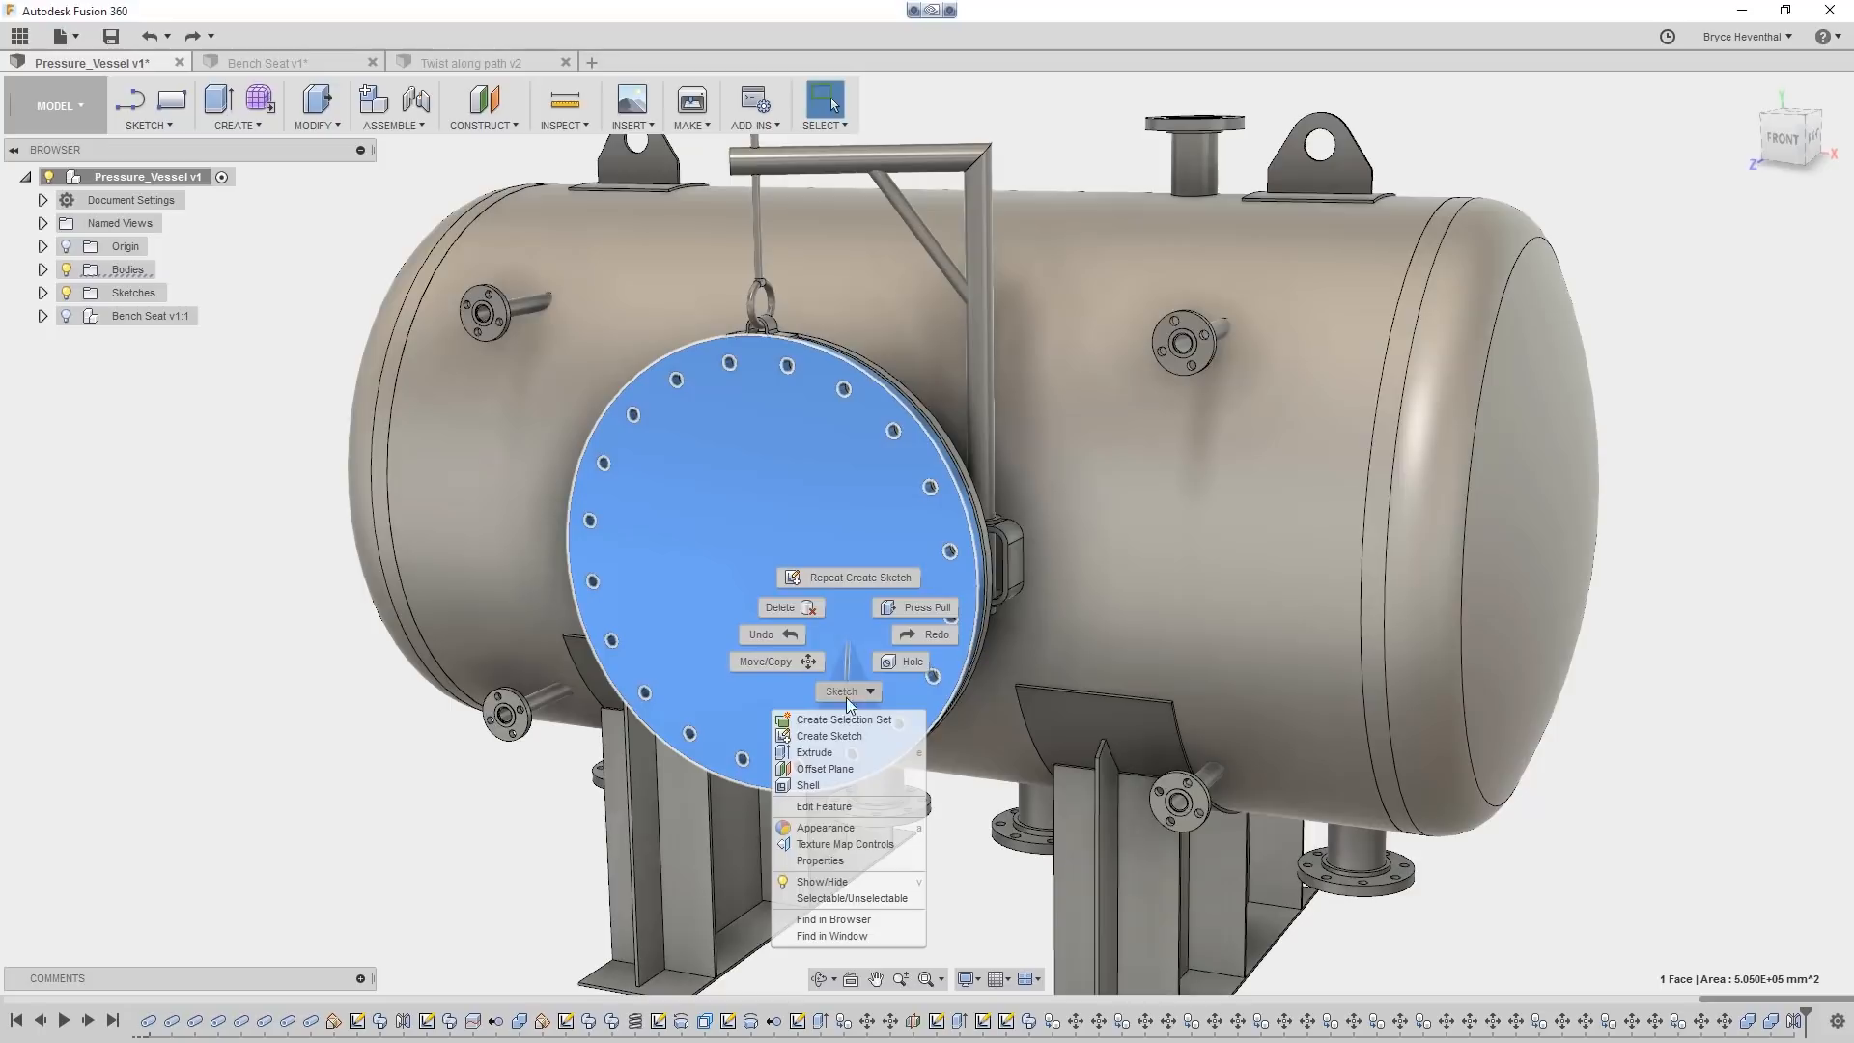
- Sketch flipped text A-1029 at height 50 on the cover plate face, viewed straight on
{"action": "left_click", "coordinate": [829, 736]}
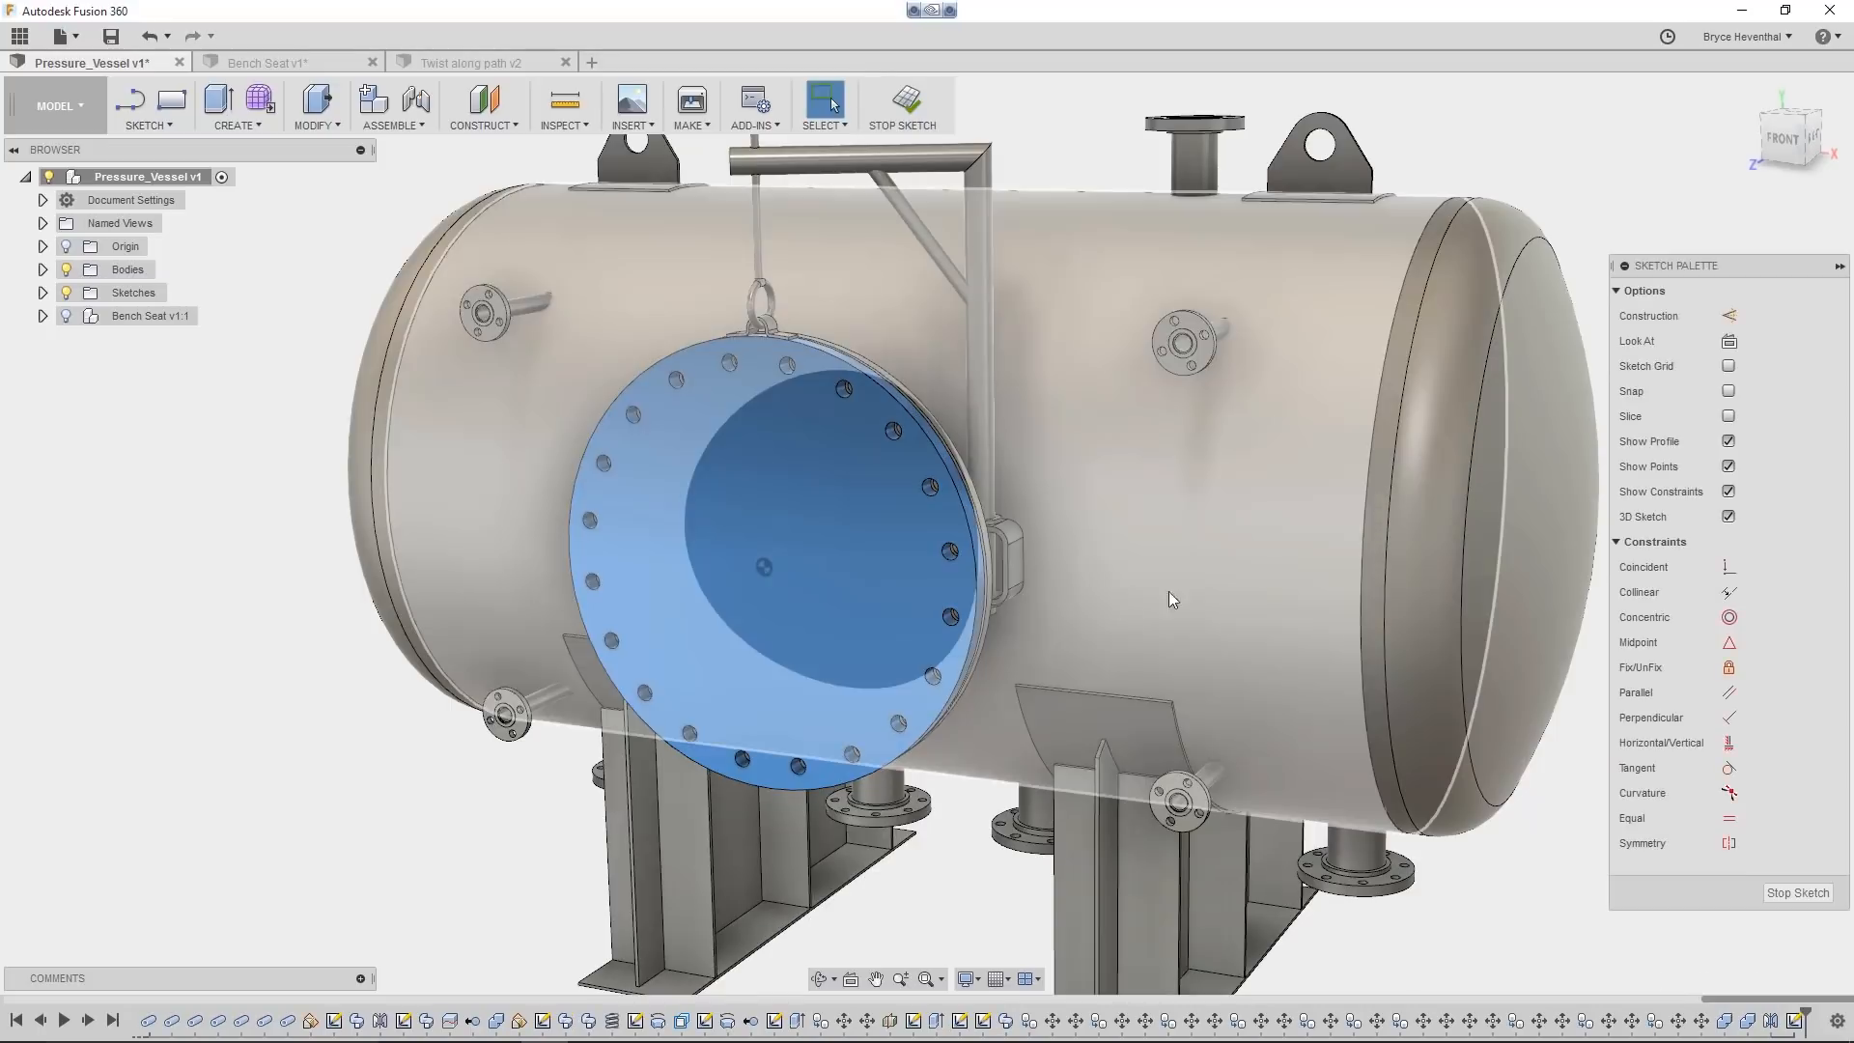
{"action": "left_click", "coordinate": [1727, 342]}
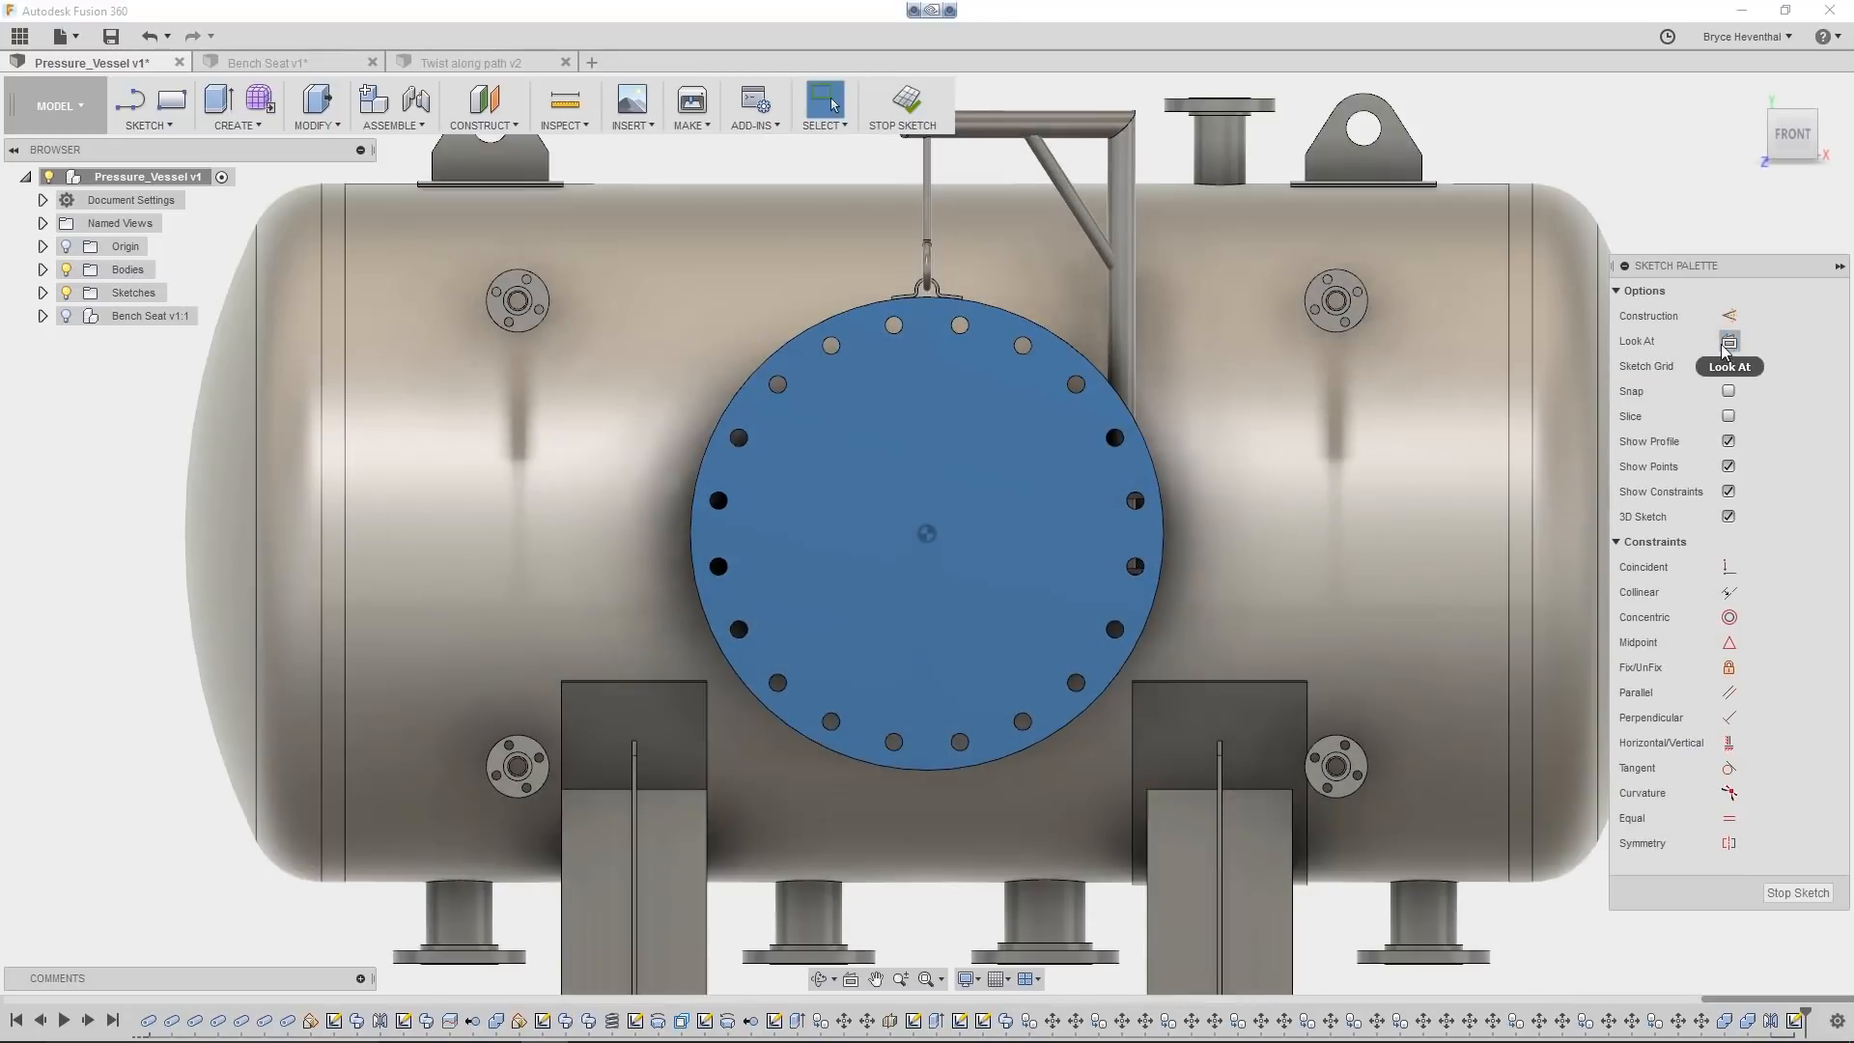
{"action": "left_click", "coordinate": [147, 104]}
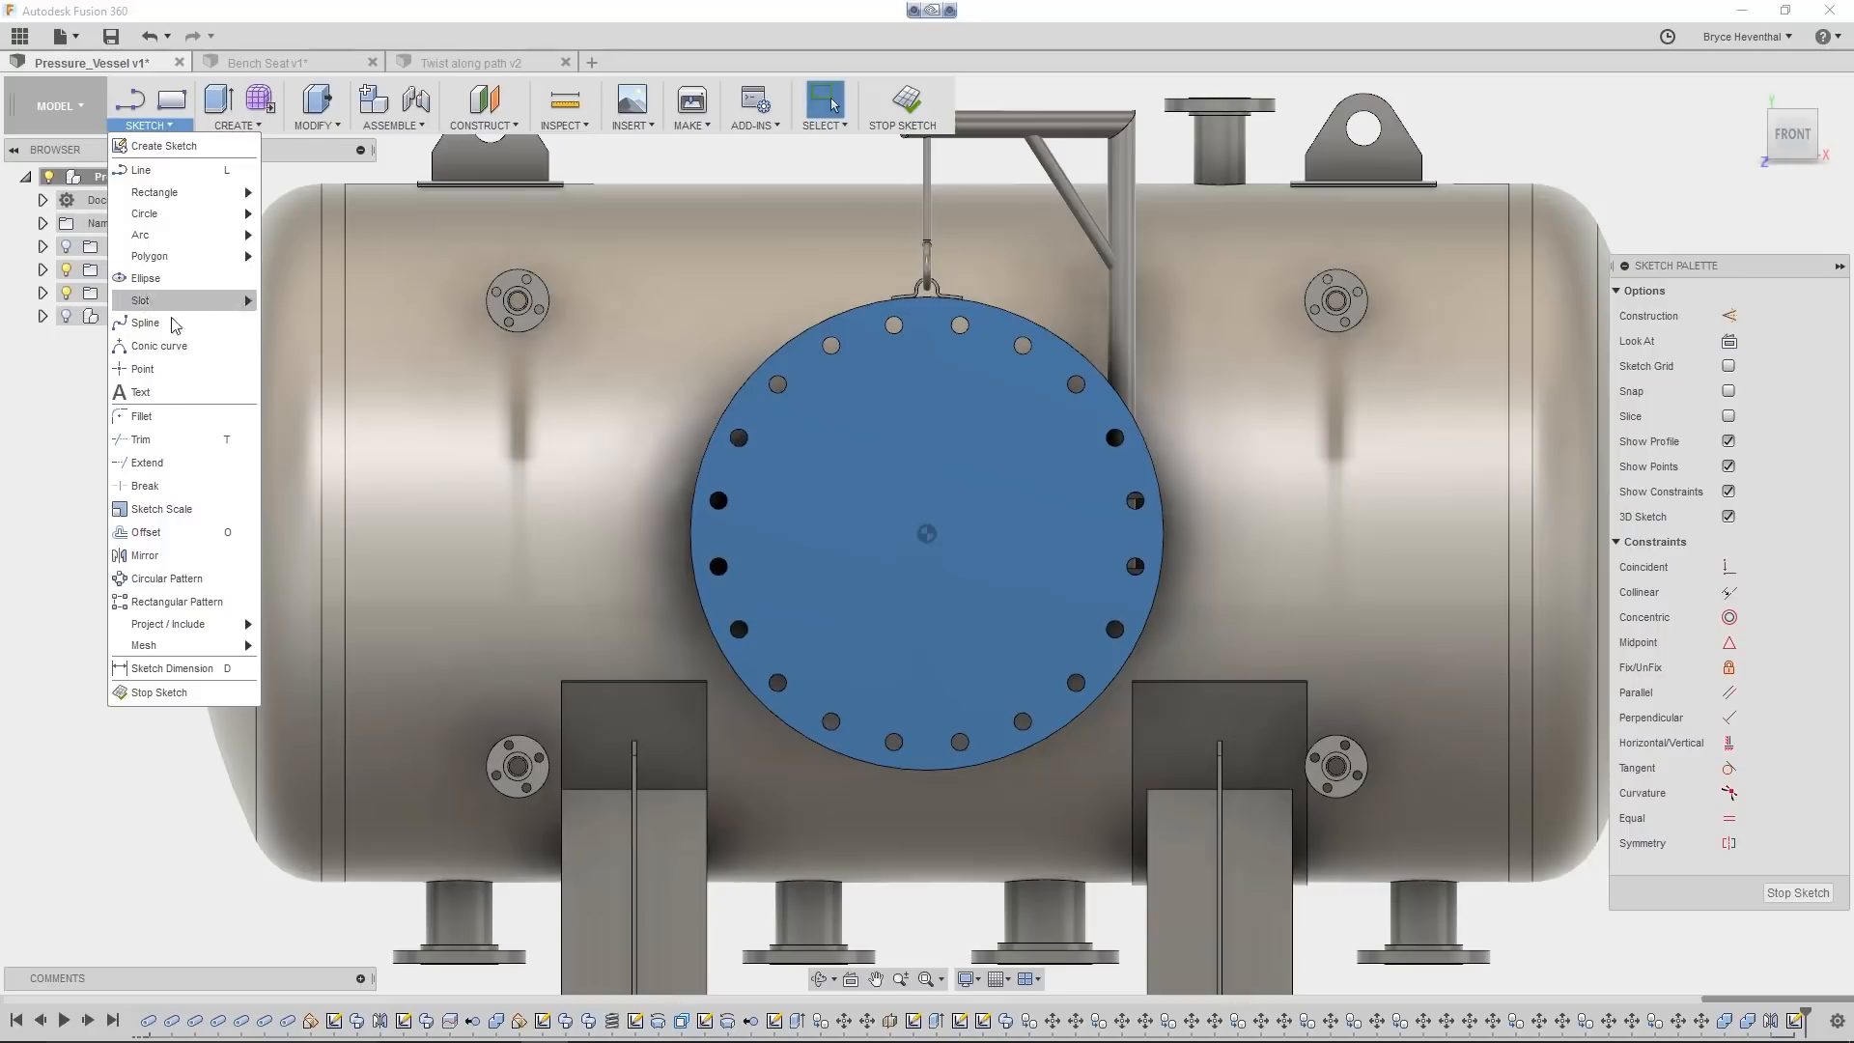
{"action": "left_click", "coordinate": [139, 392]}
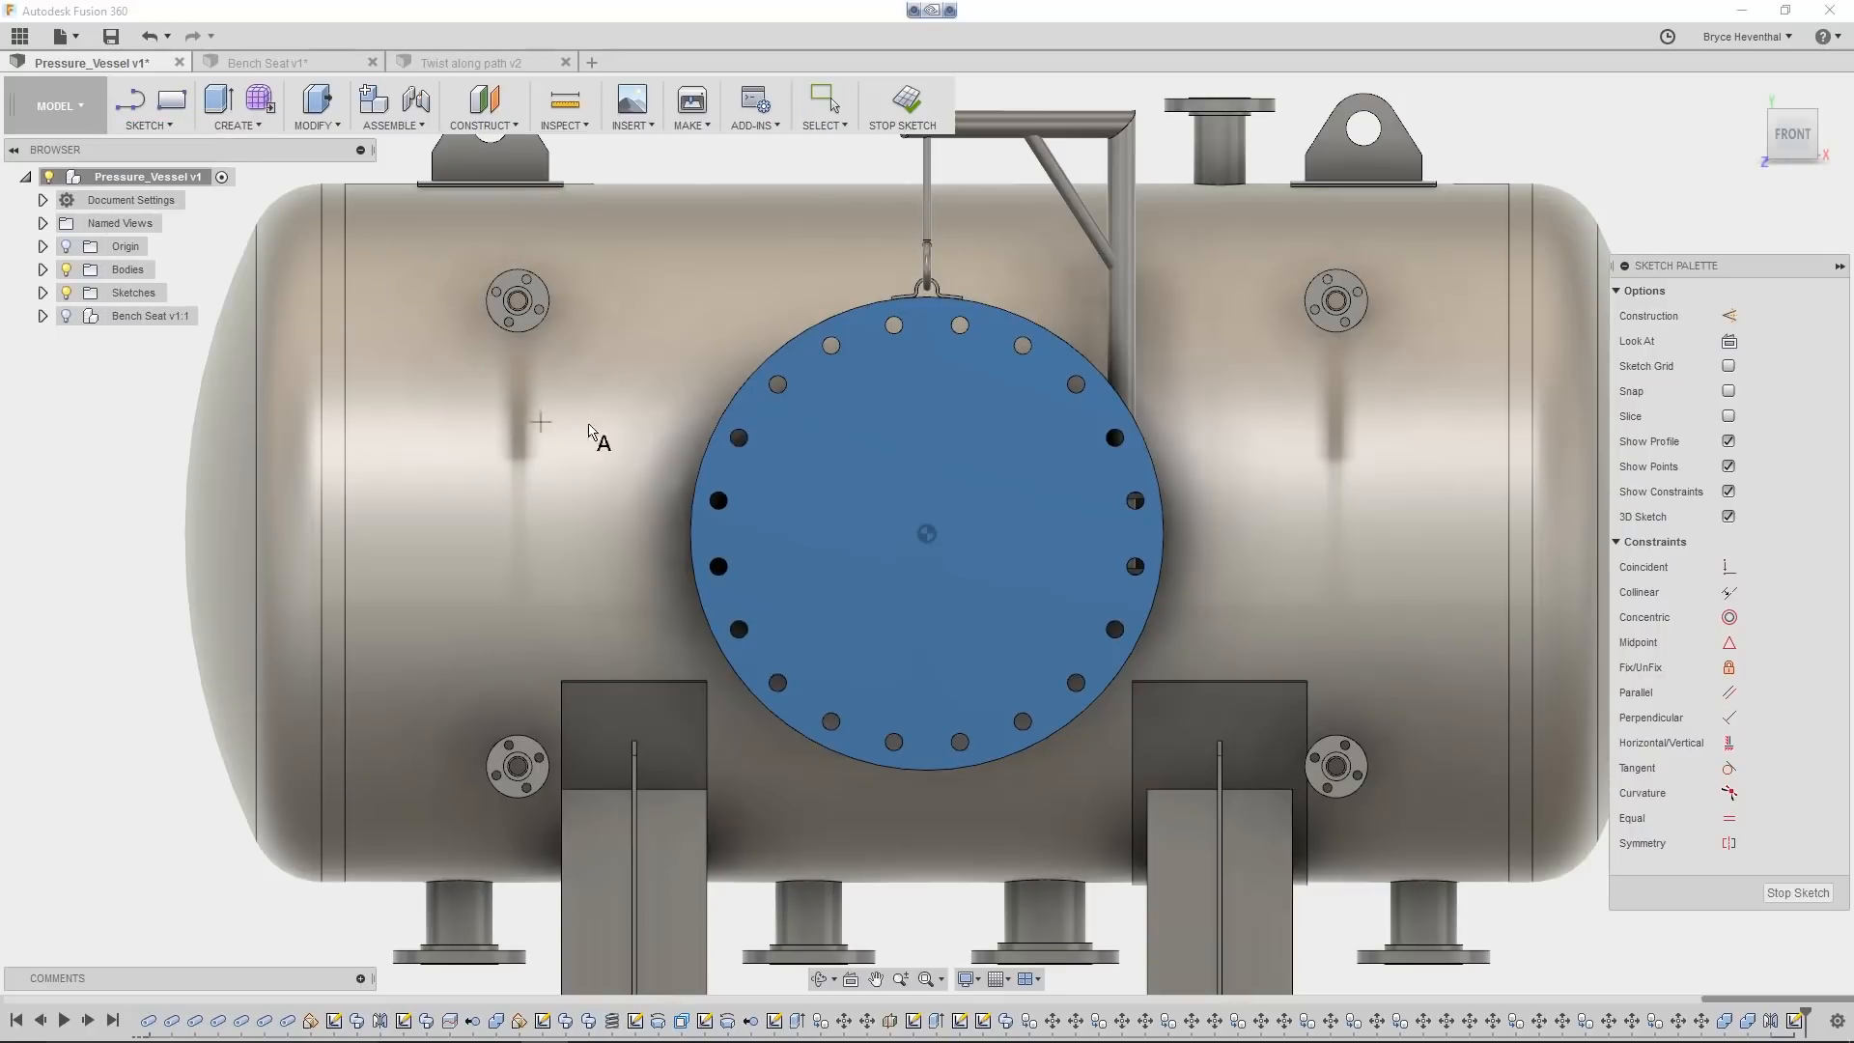
{"action": "left_click", "coordinate": [830, 403]}
{"action": "type", "text": "A-1029"}
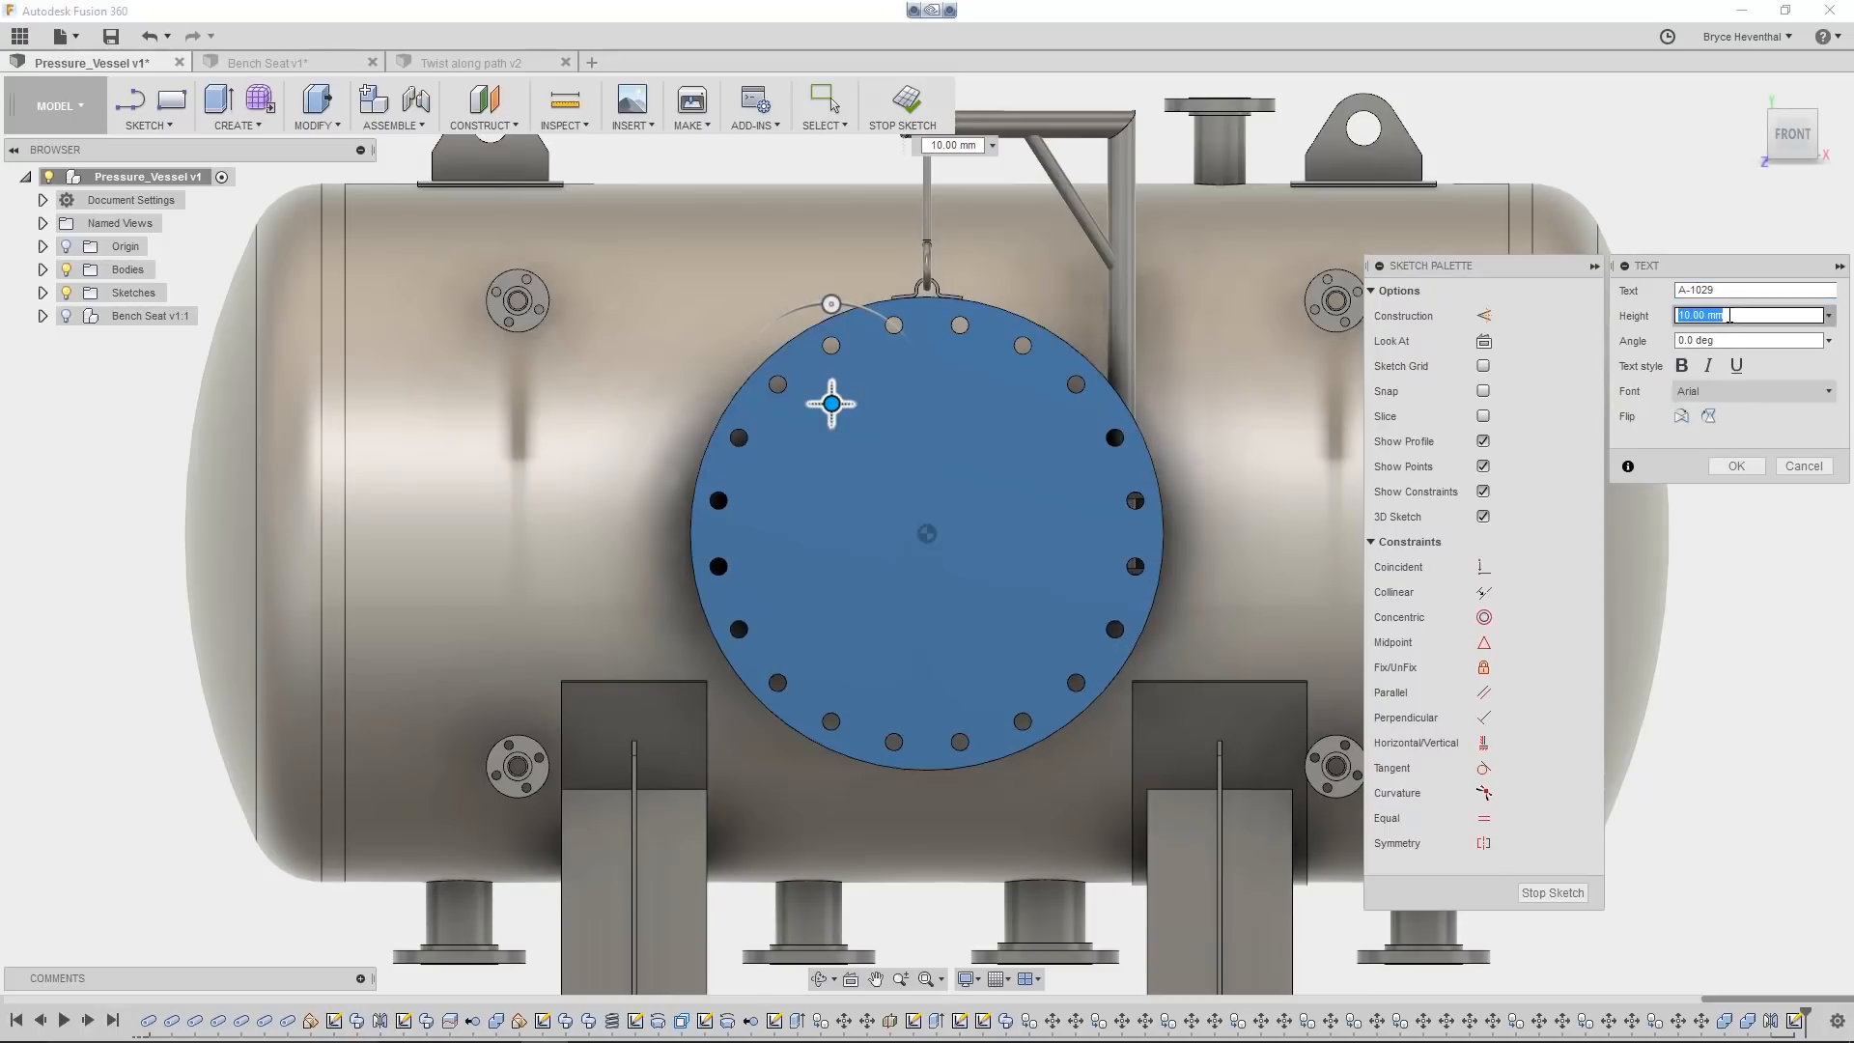
{"action": "type", "text": "50"}
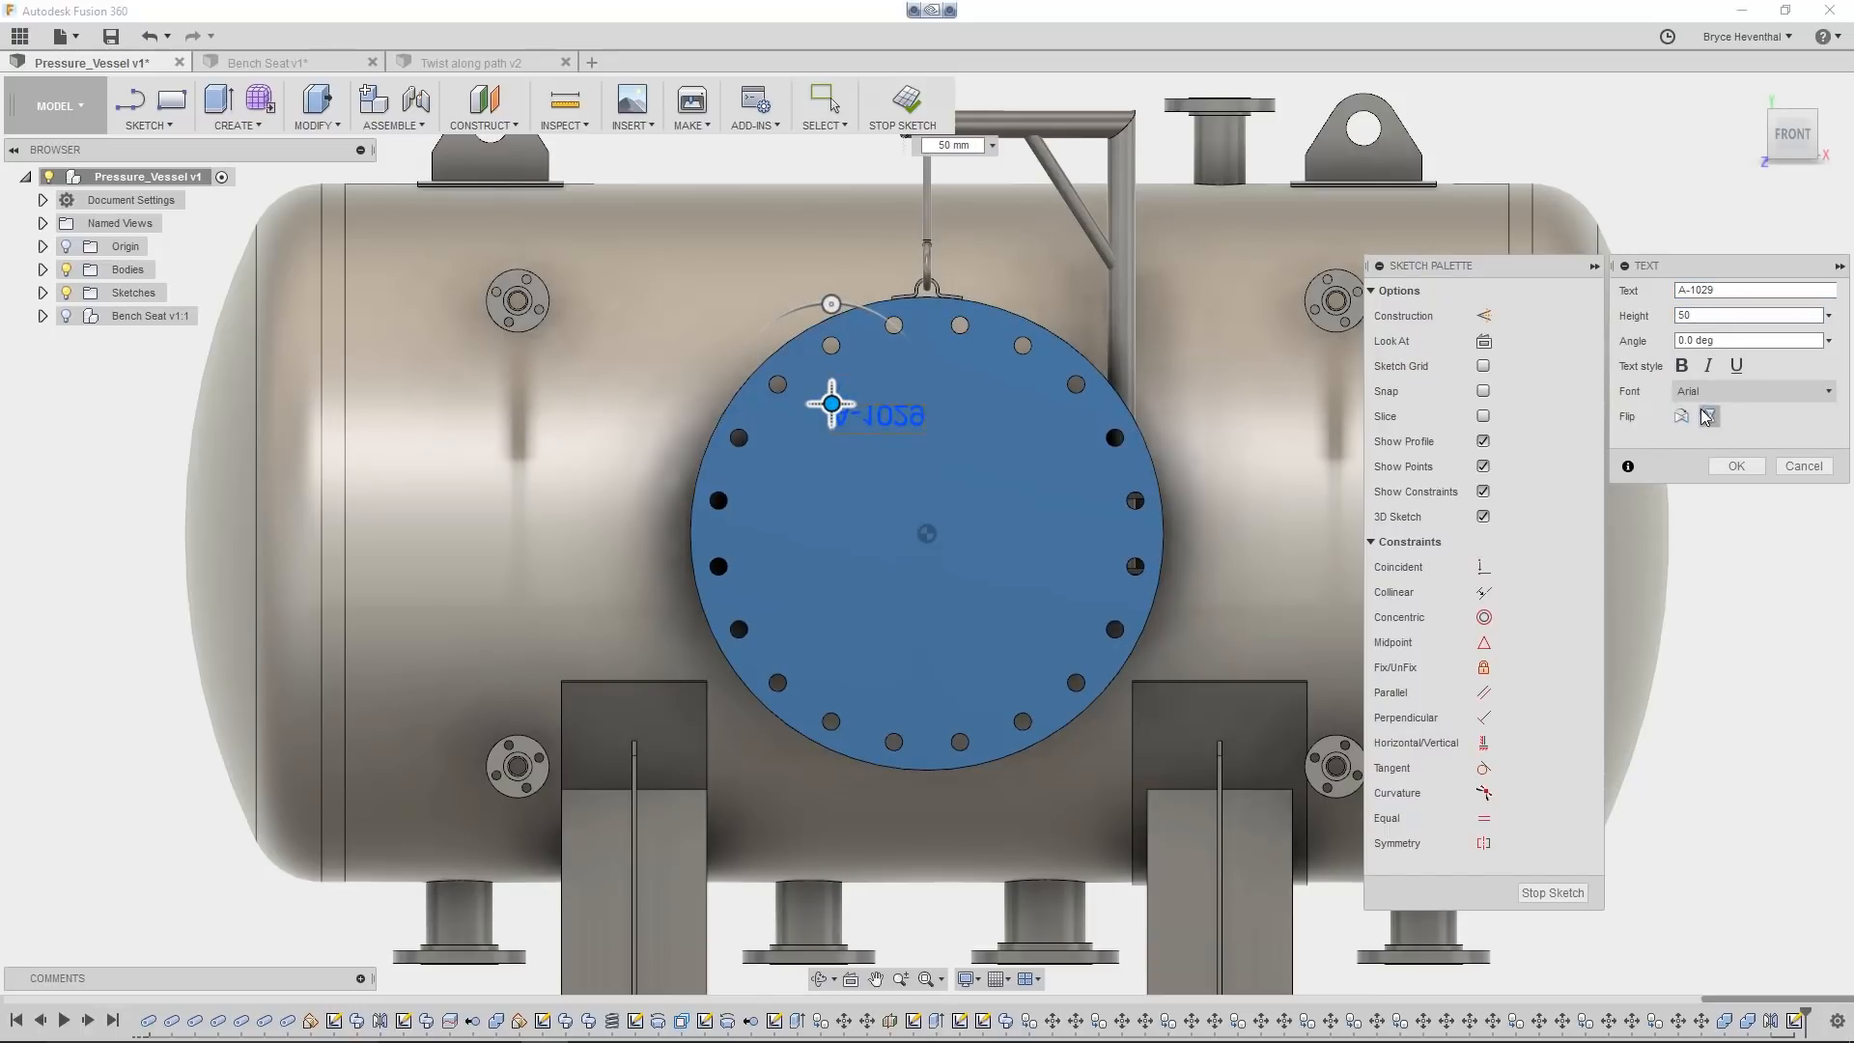
{"action": "left_click", "coordinate": [1680, 415]}
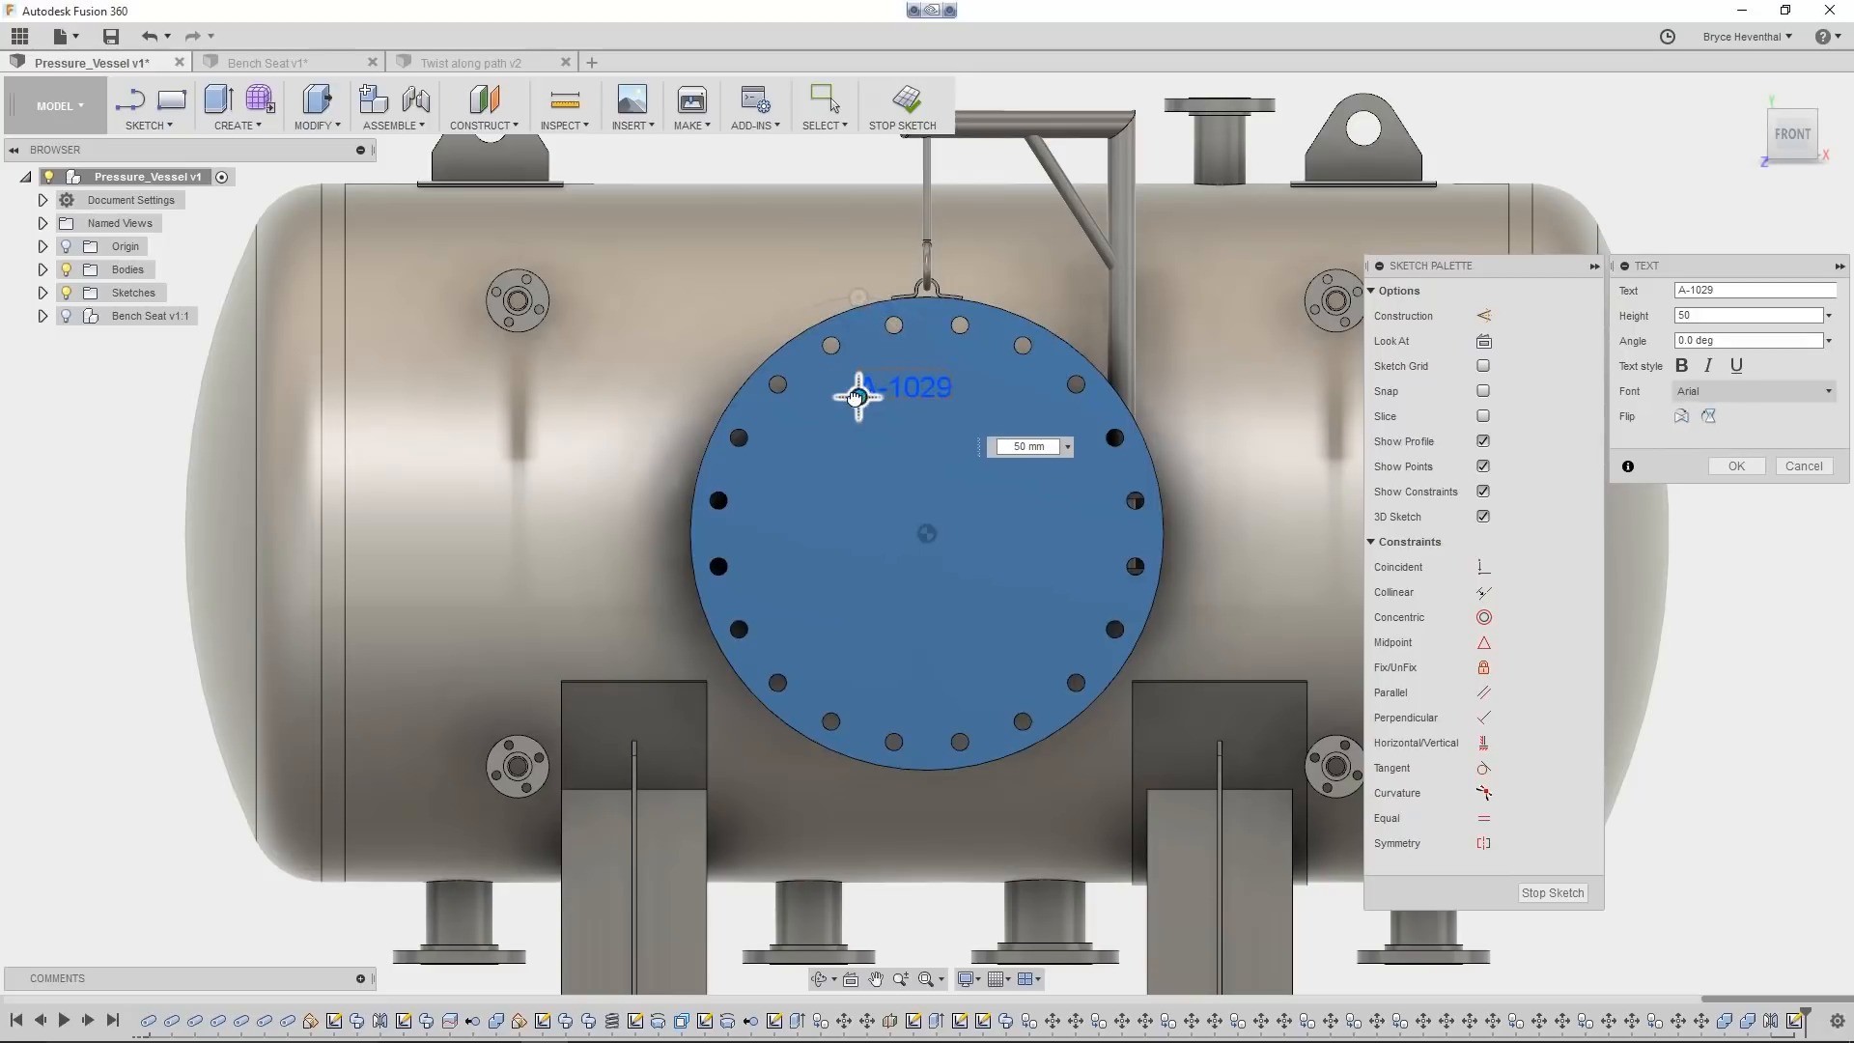
{"action": "left_click", "coordinate": [1734, 465]}
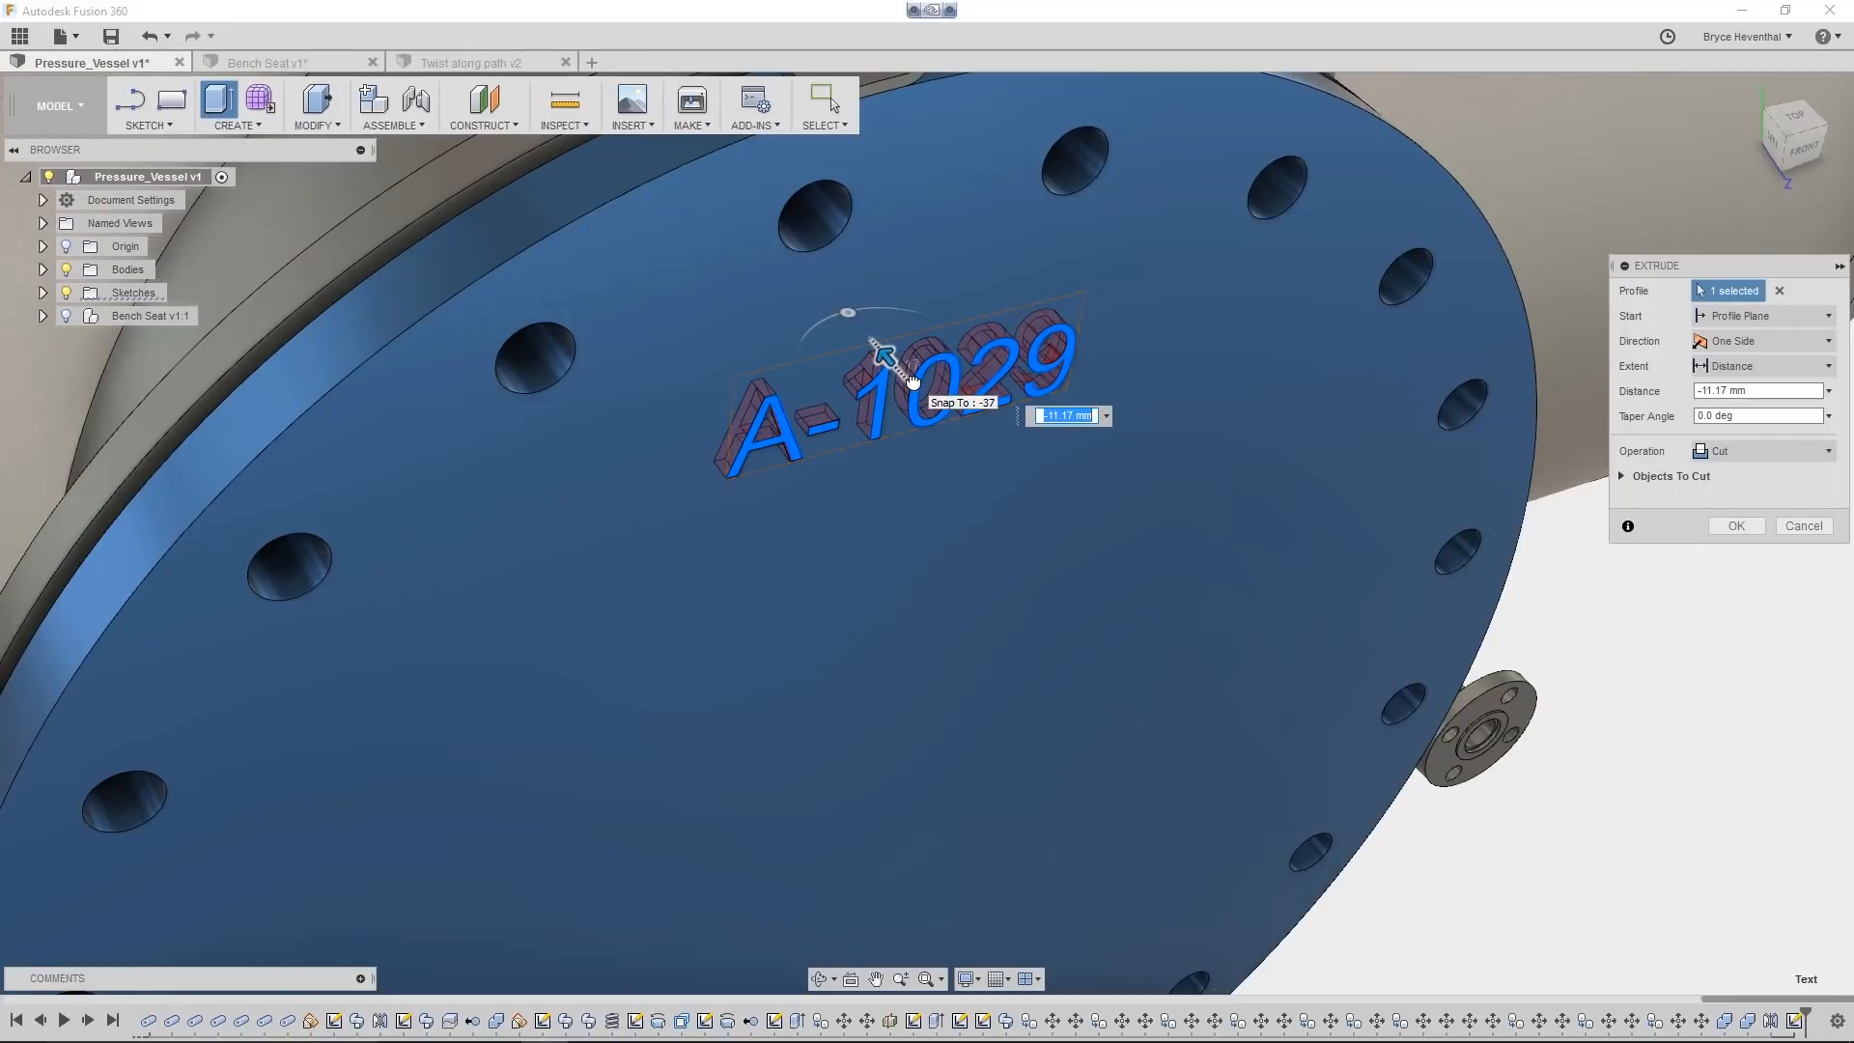
- Cut the A-1029 text into the cover plate with an extrude
{"action": "left_click", "coordinate": [1735, 525]}
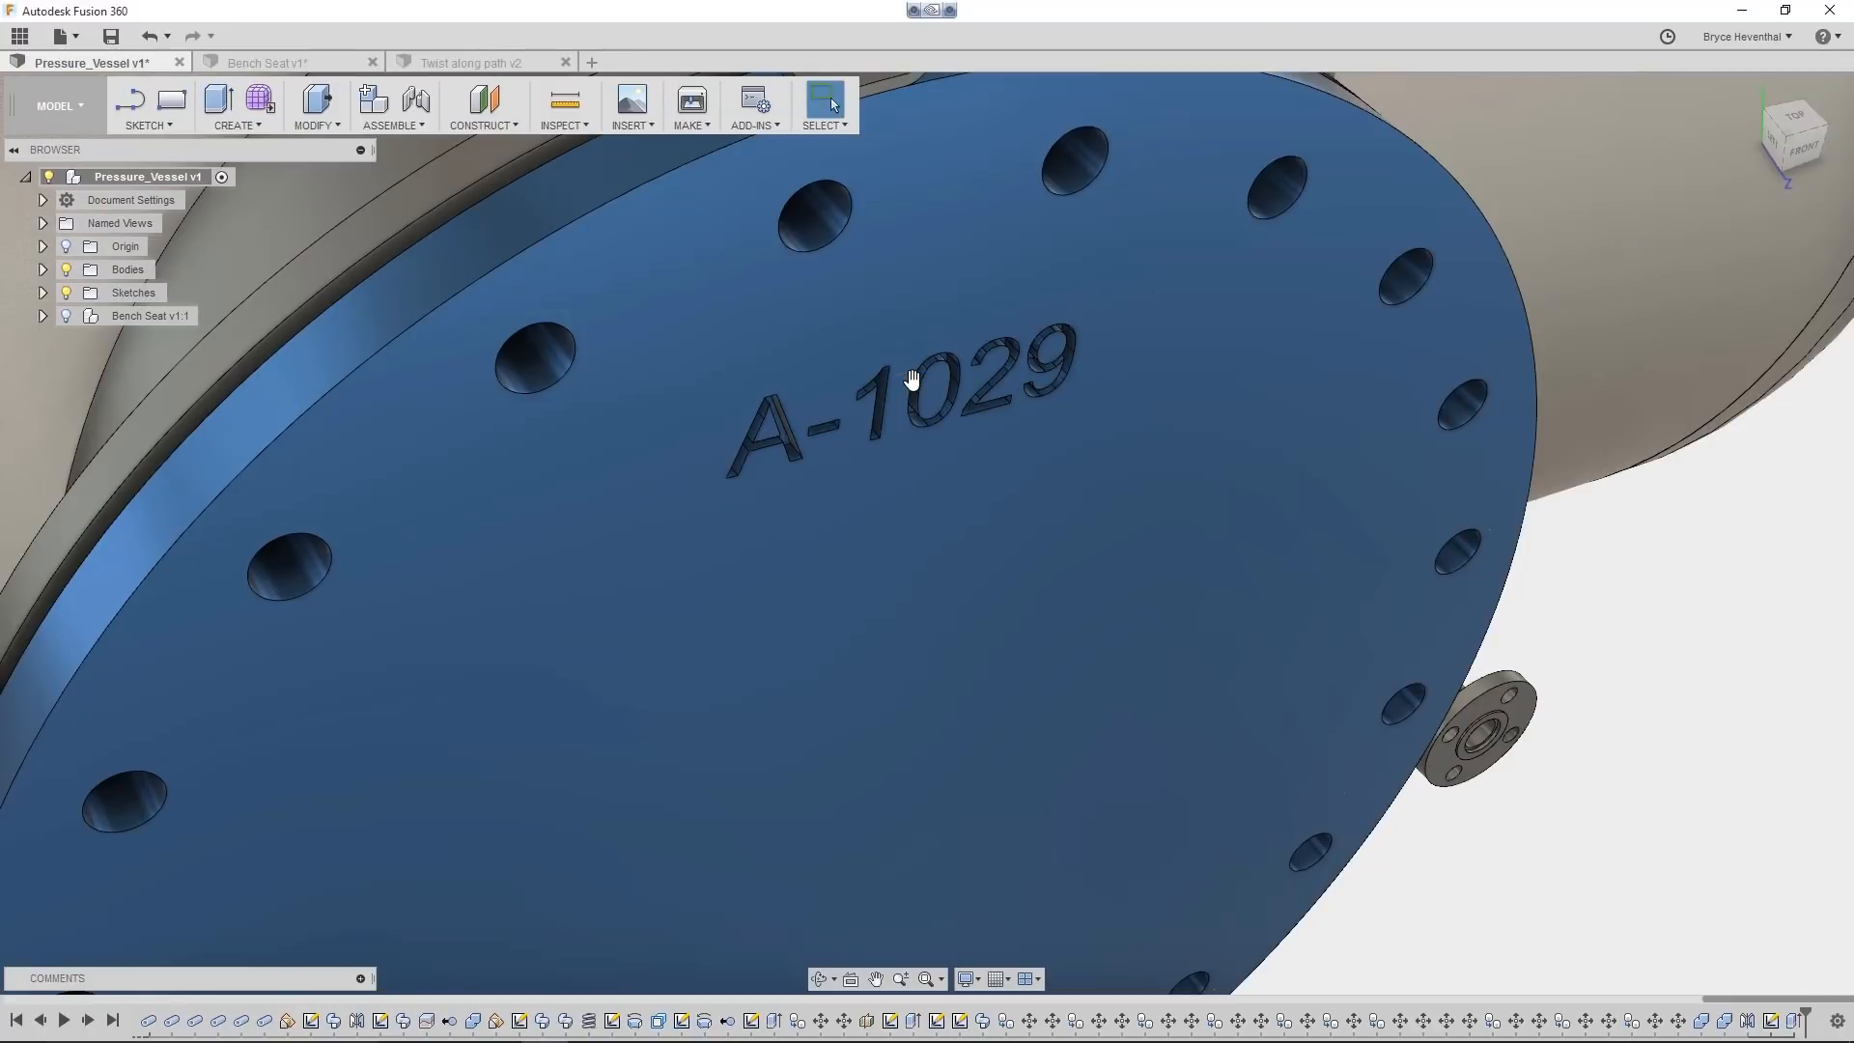
- Sweep the square post profile along the baluster line with a 720° twist, then show the finished railings
{"action": "left_click", "coordinate": [284, 61]}
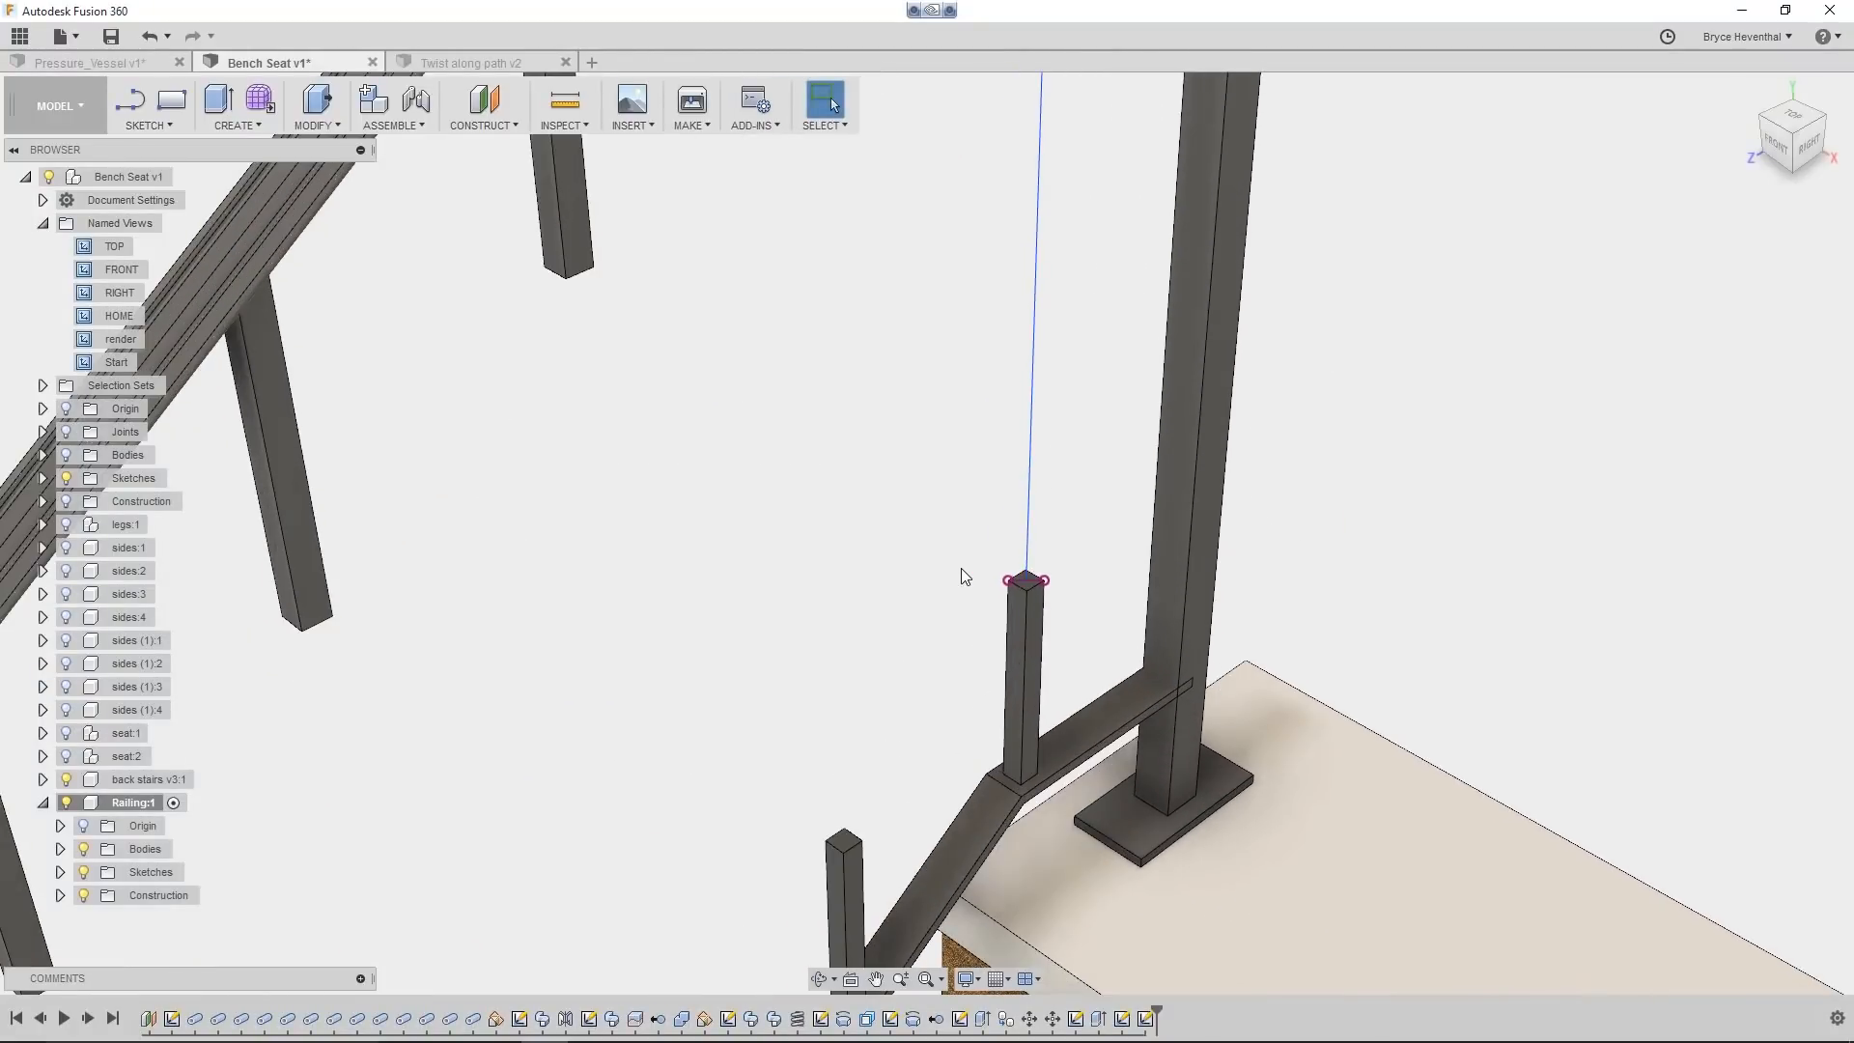
{"action": "left_click", "coordinate": [236, 104]}
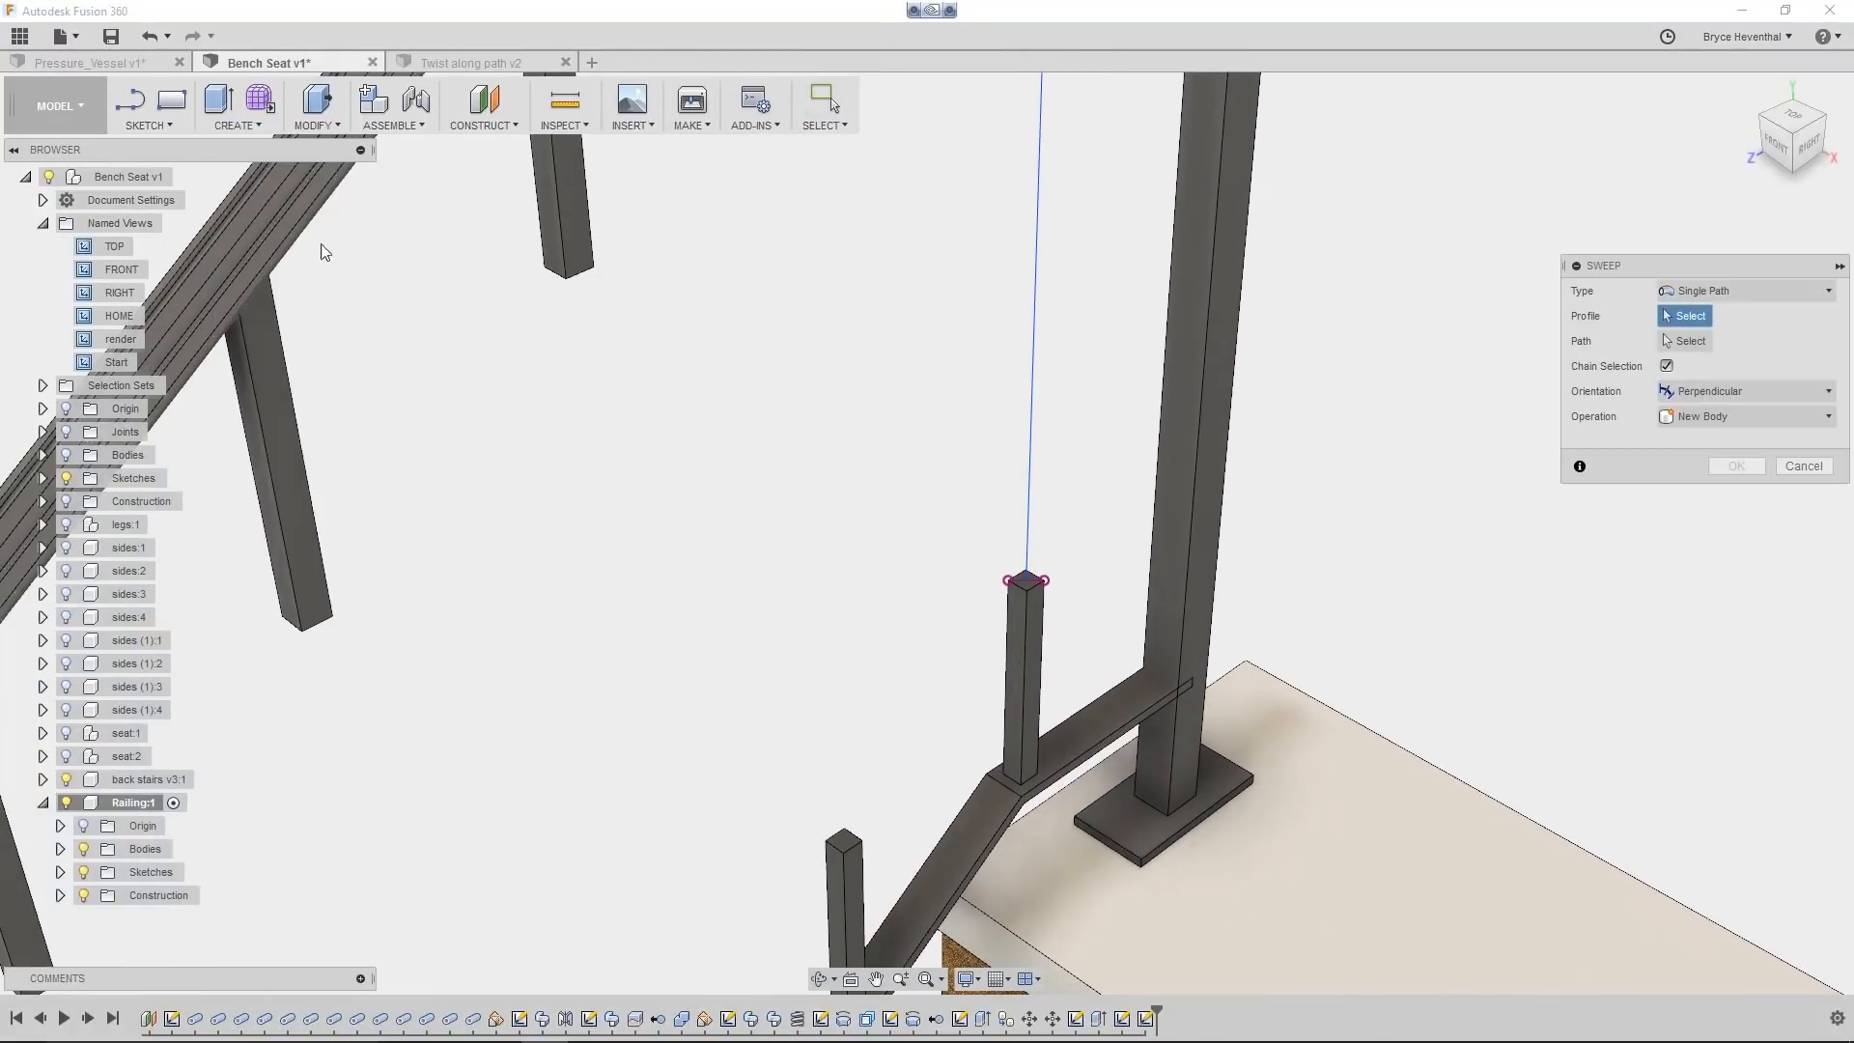
{"action": "left_click", "coordinate": [1023, 581]}
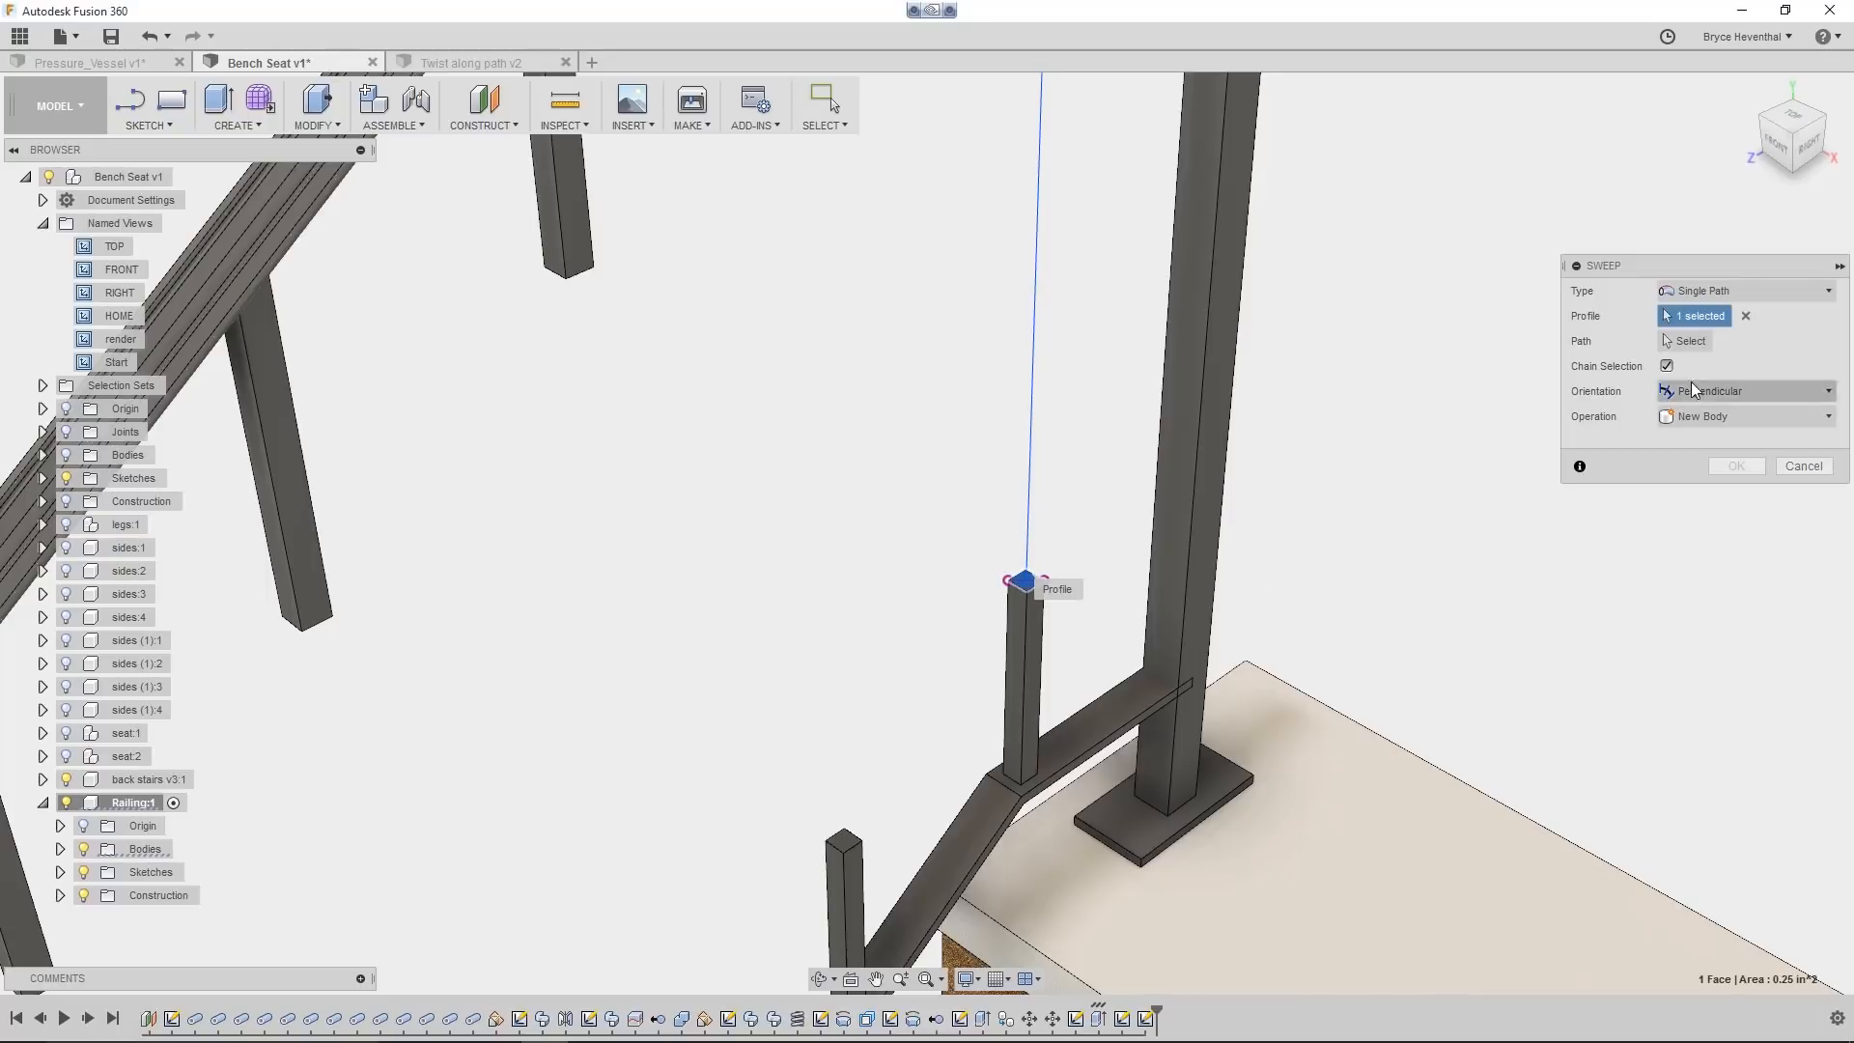
{"action": "left_click", "coordinate": [1045, 356]}
{"action": "type", "text": "720"}
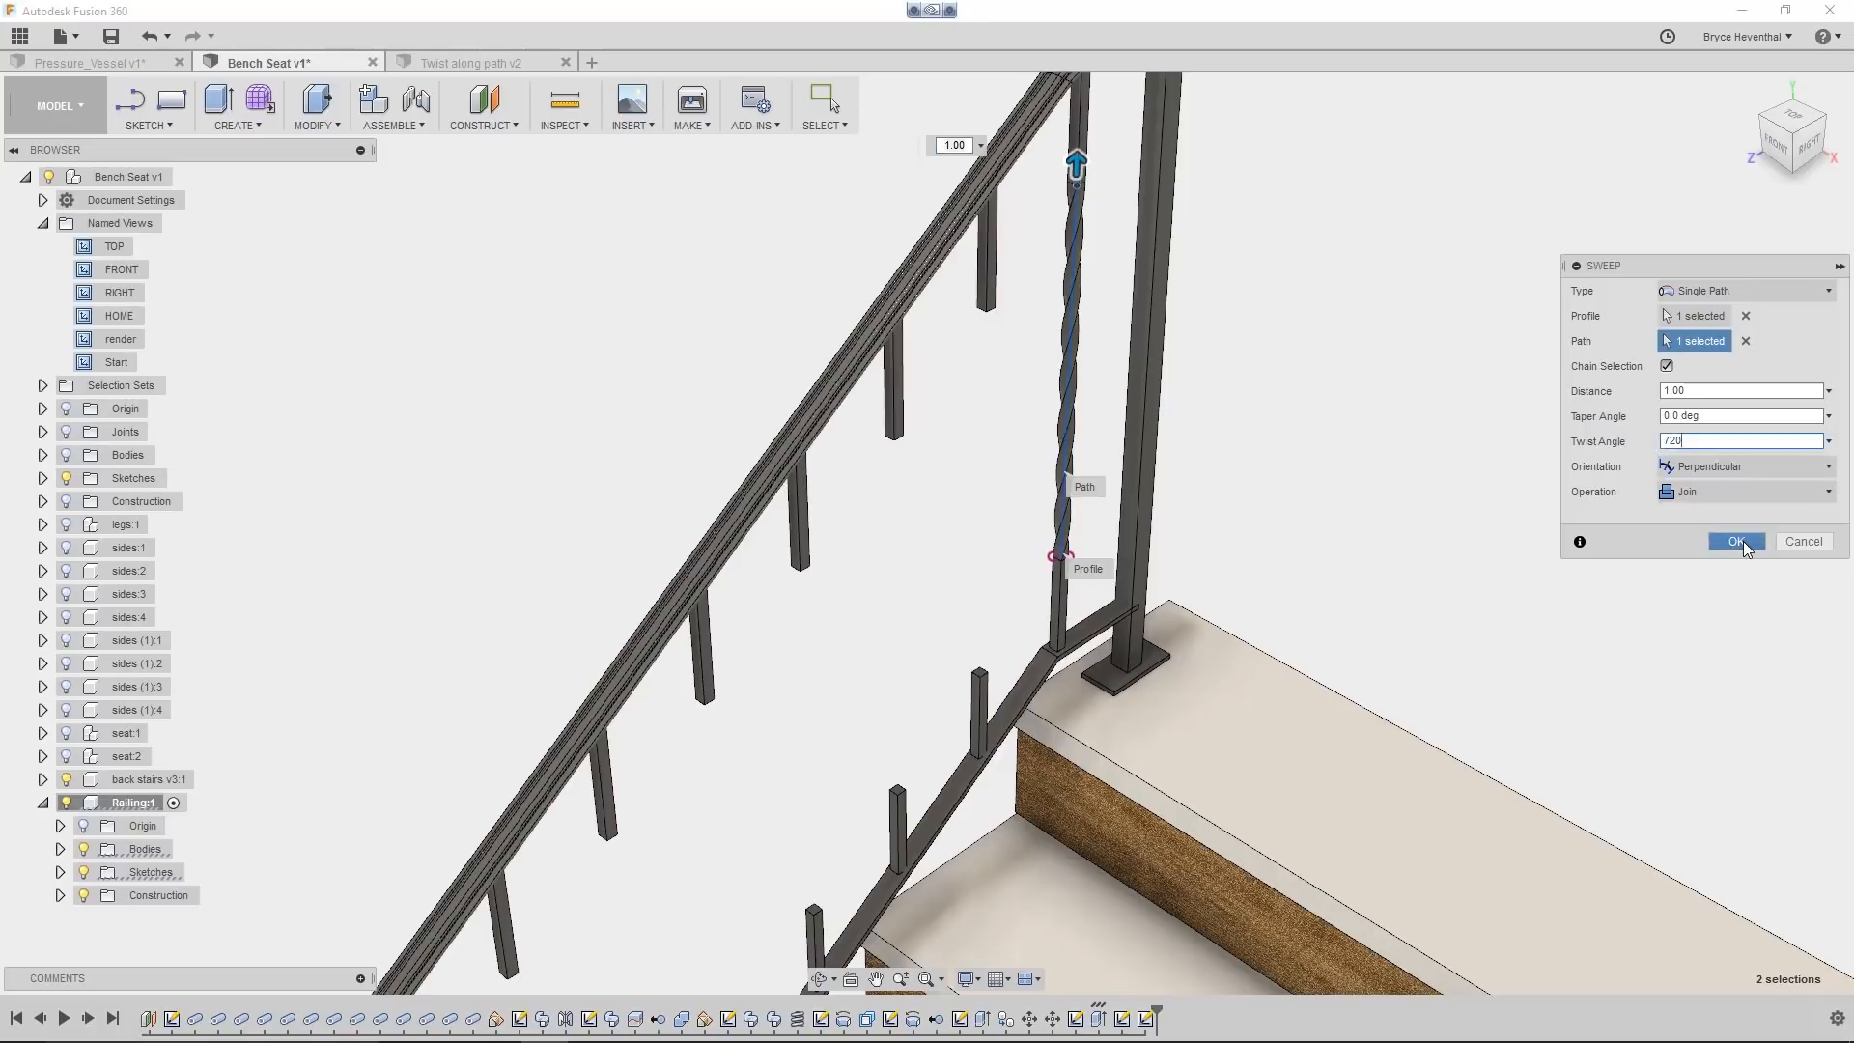
{"action": "left_click", "coordinate": [1734, 541]}
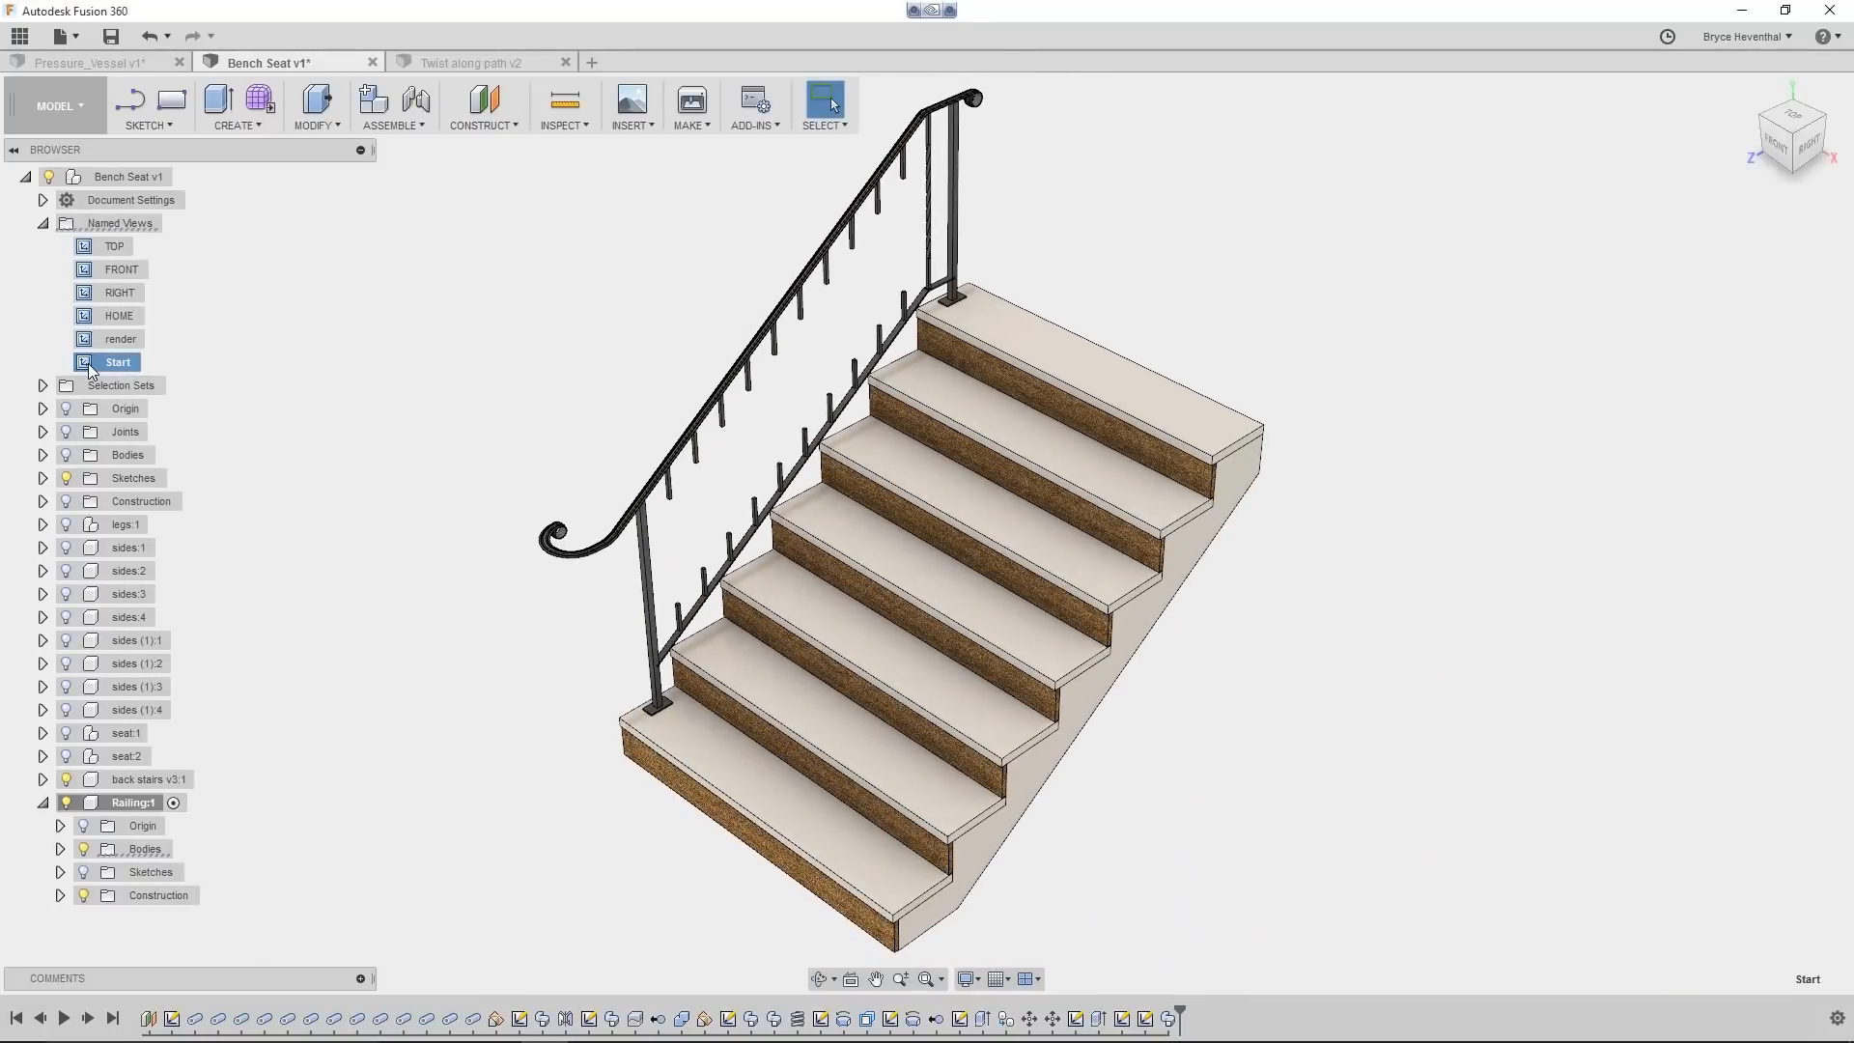
{"action": "left_click", "coordinate": [114, 1019]}
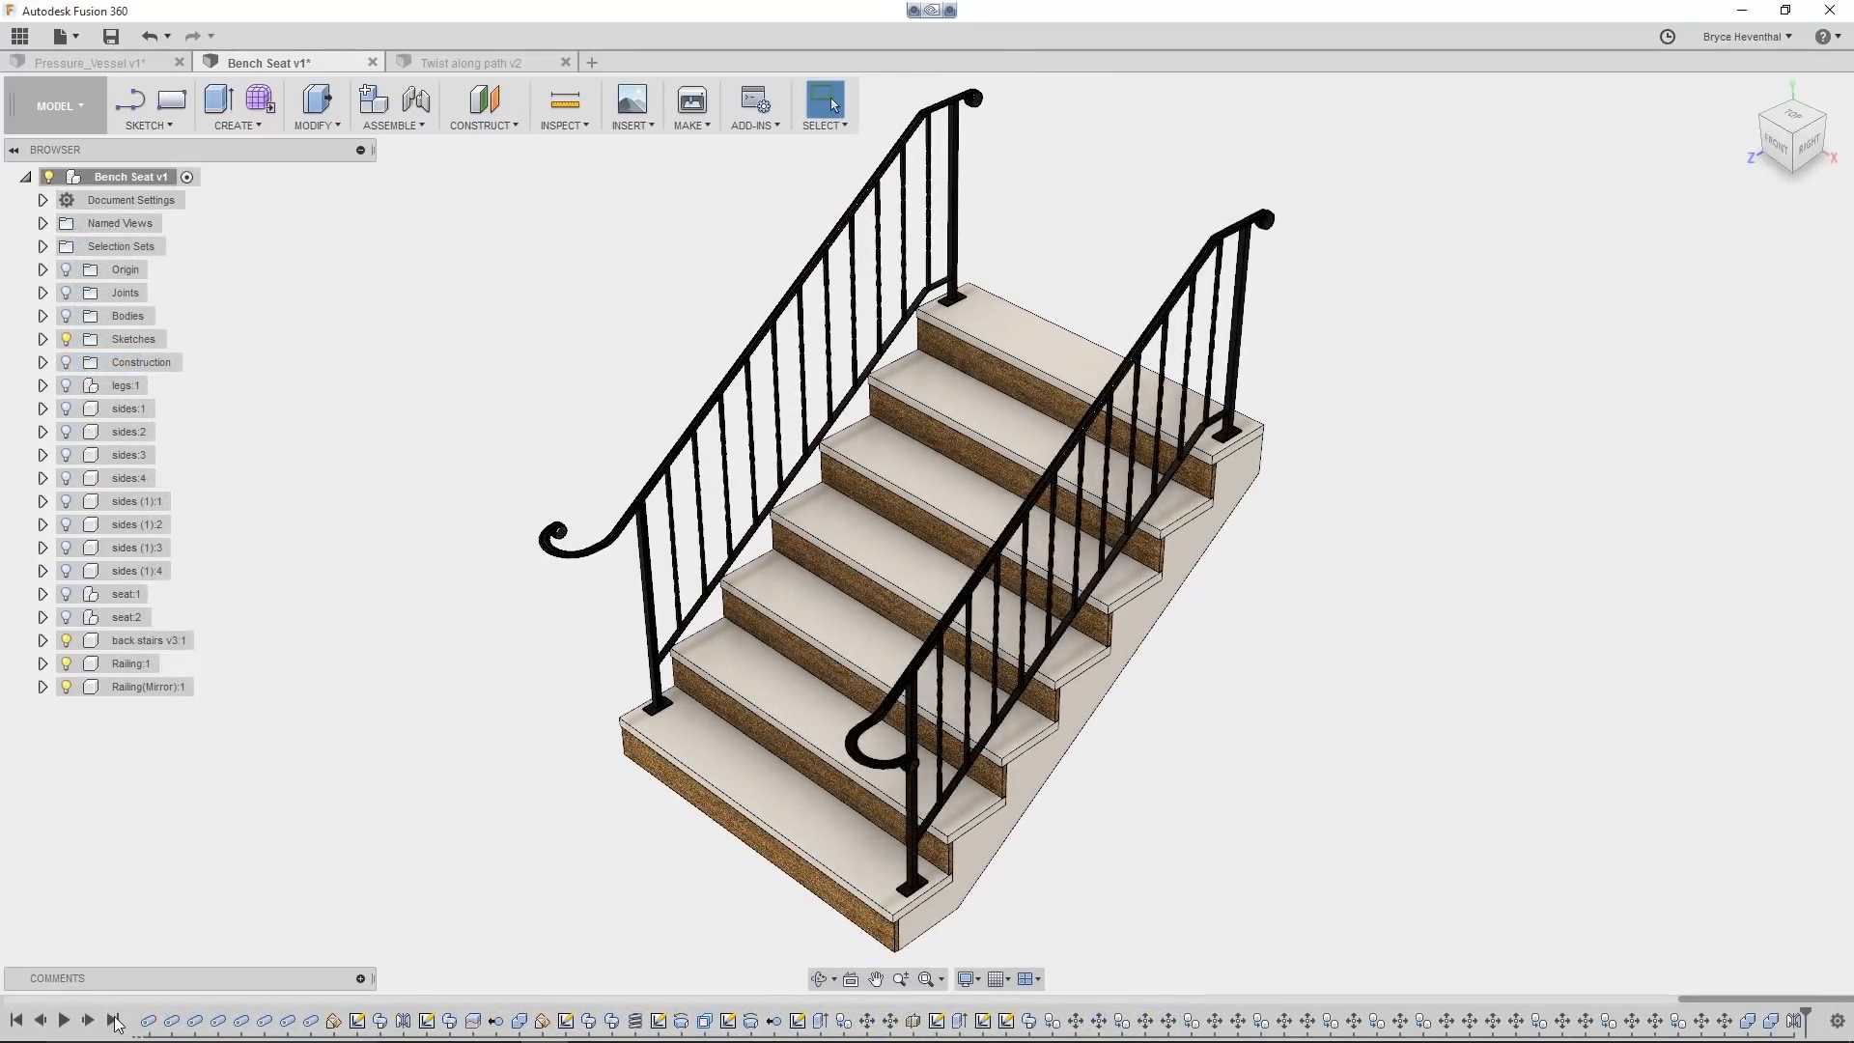
{"action": "left_click", "coordinate": [89, 61]}
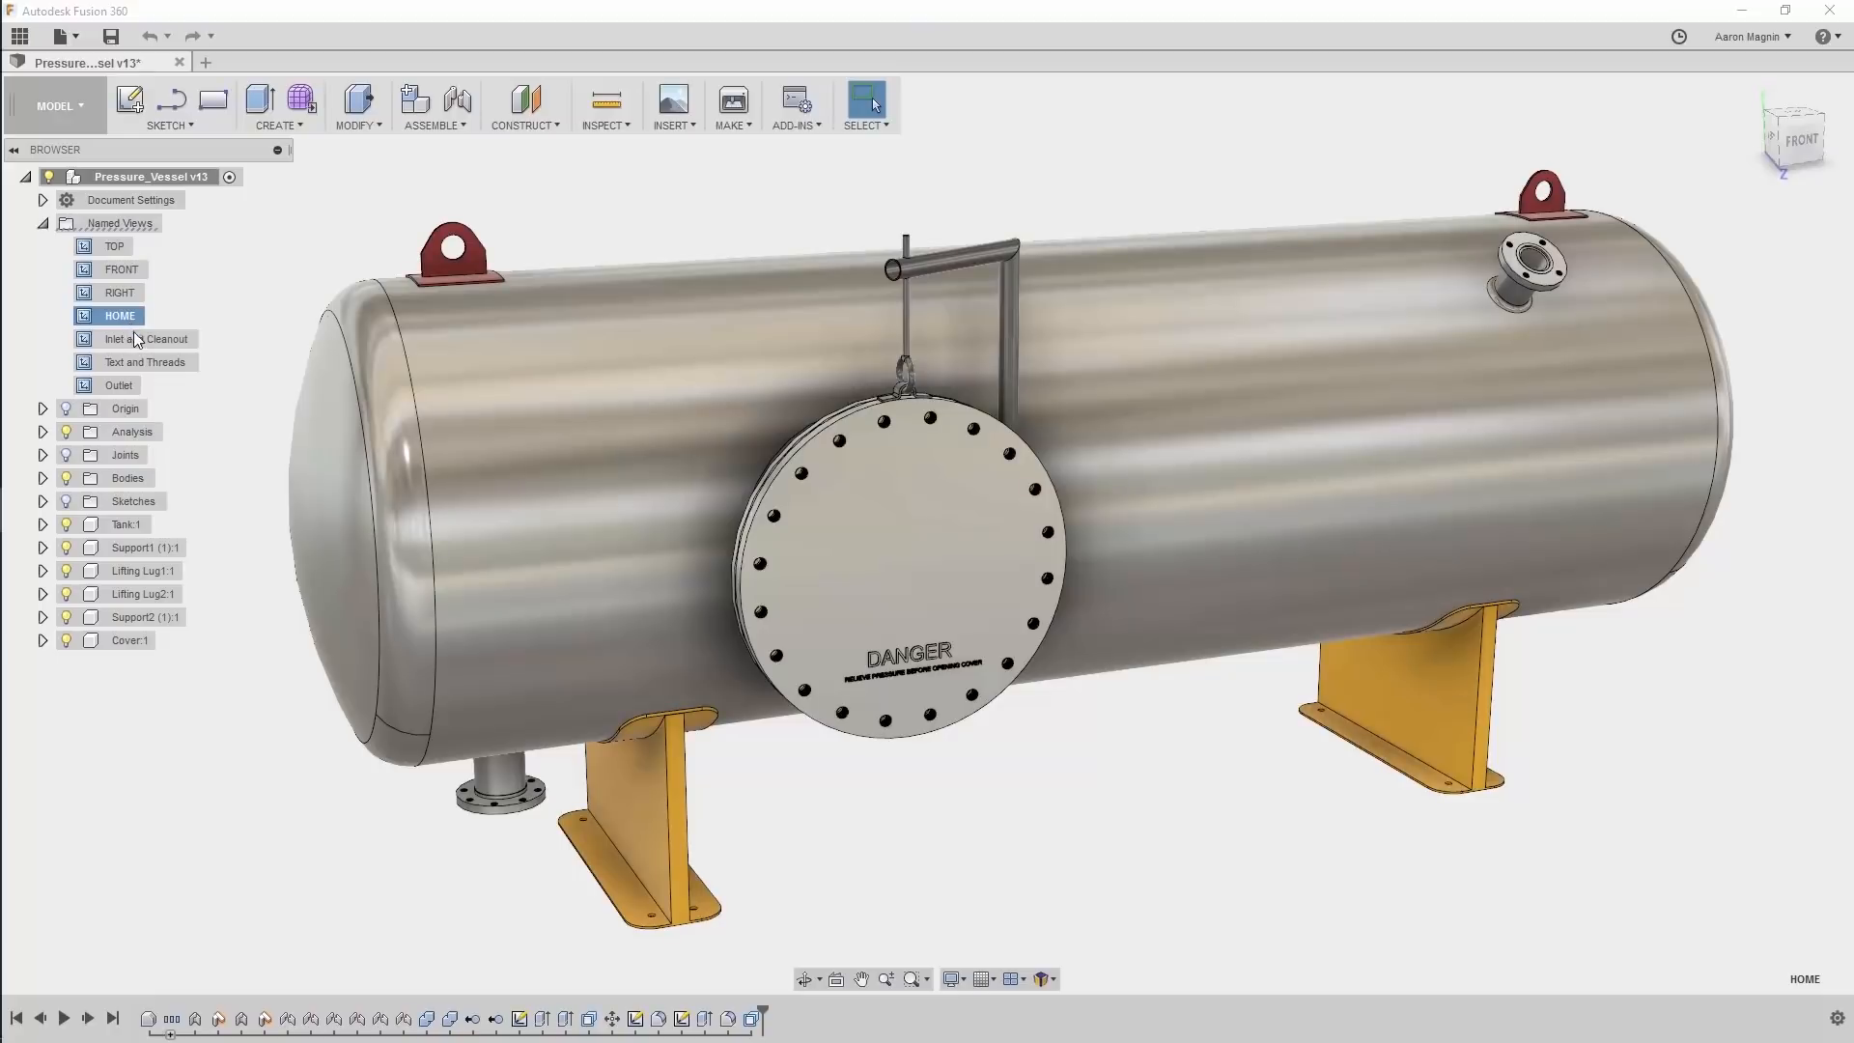
- Visit the Inlet and Cleanout and Outlet named views, then switch to the Simulation workspace
{"action": "double_click", "coordinate": [150, 340]}
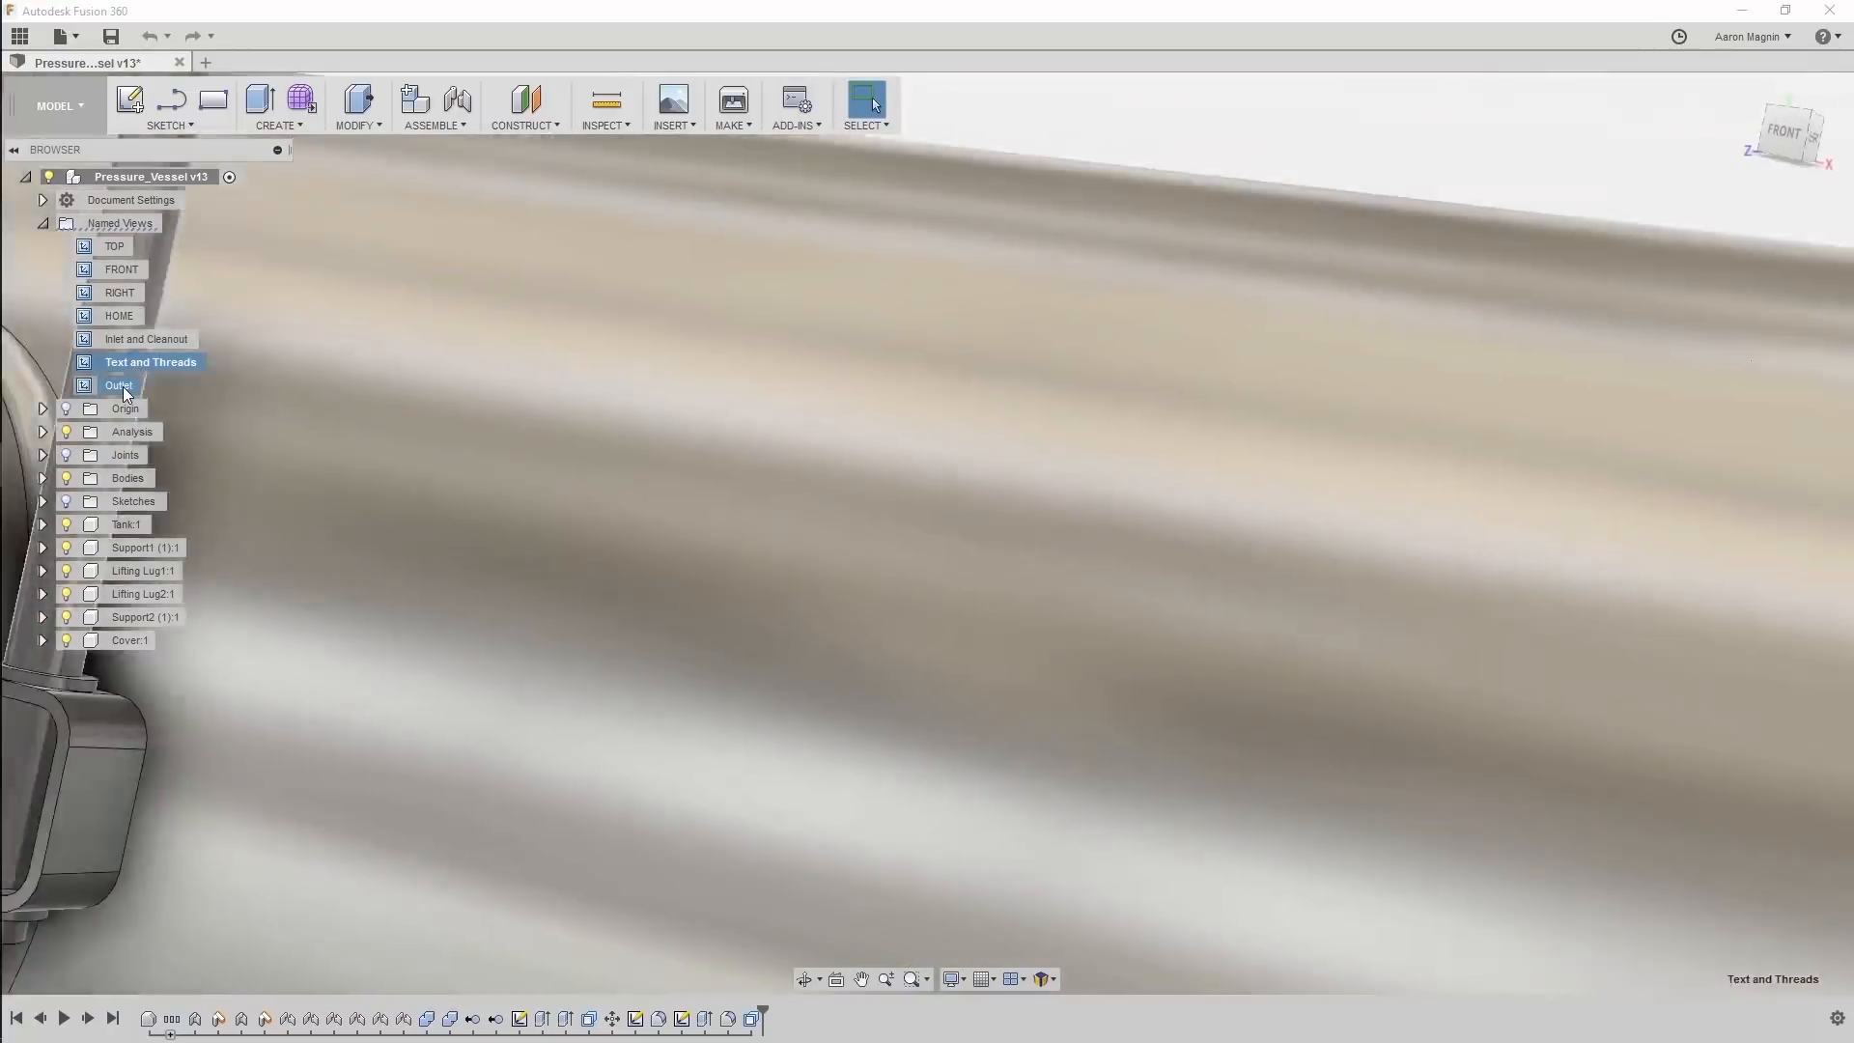
{"action": "left_click", "coordinate": [120, 384]}
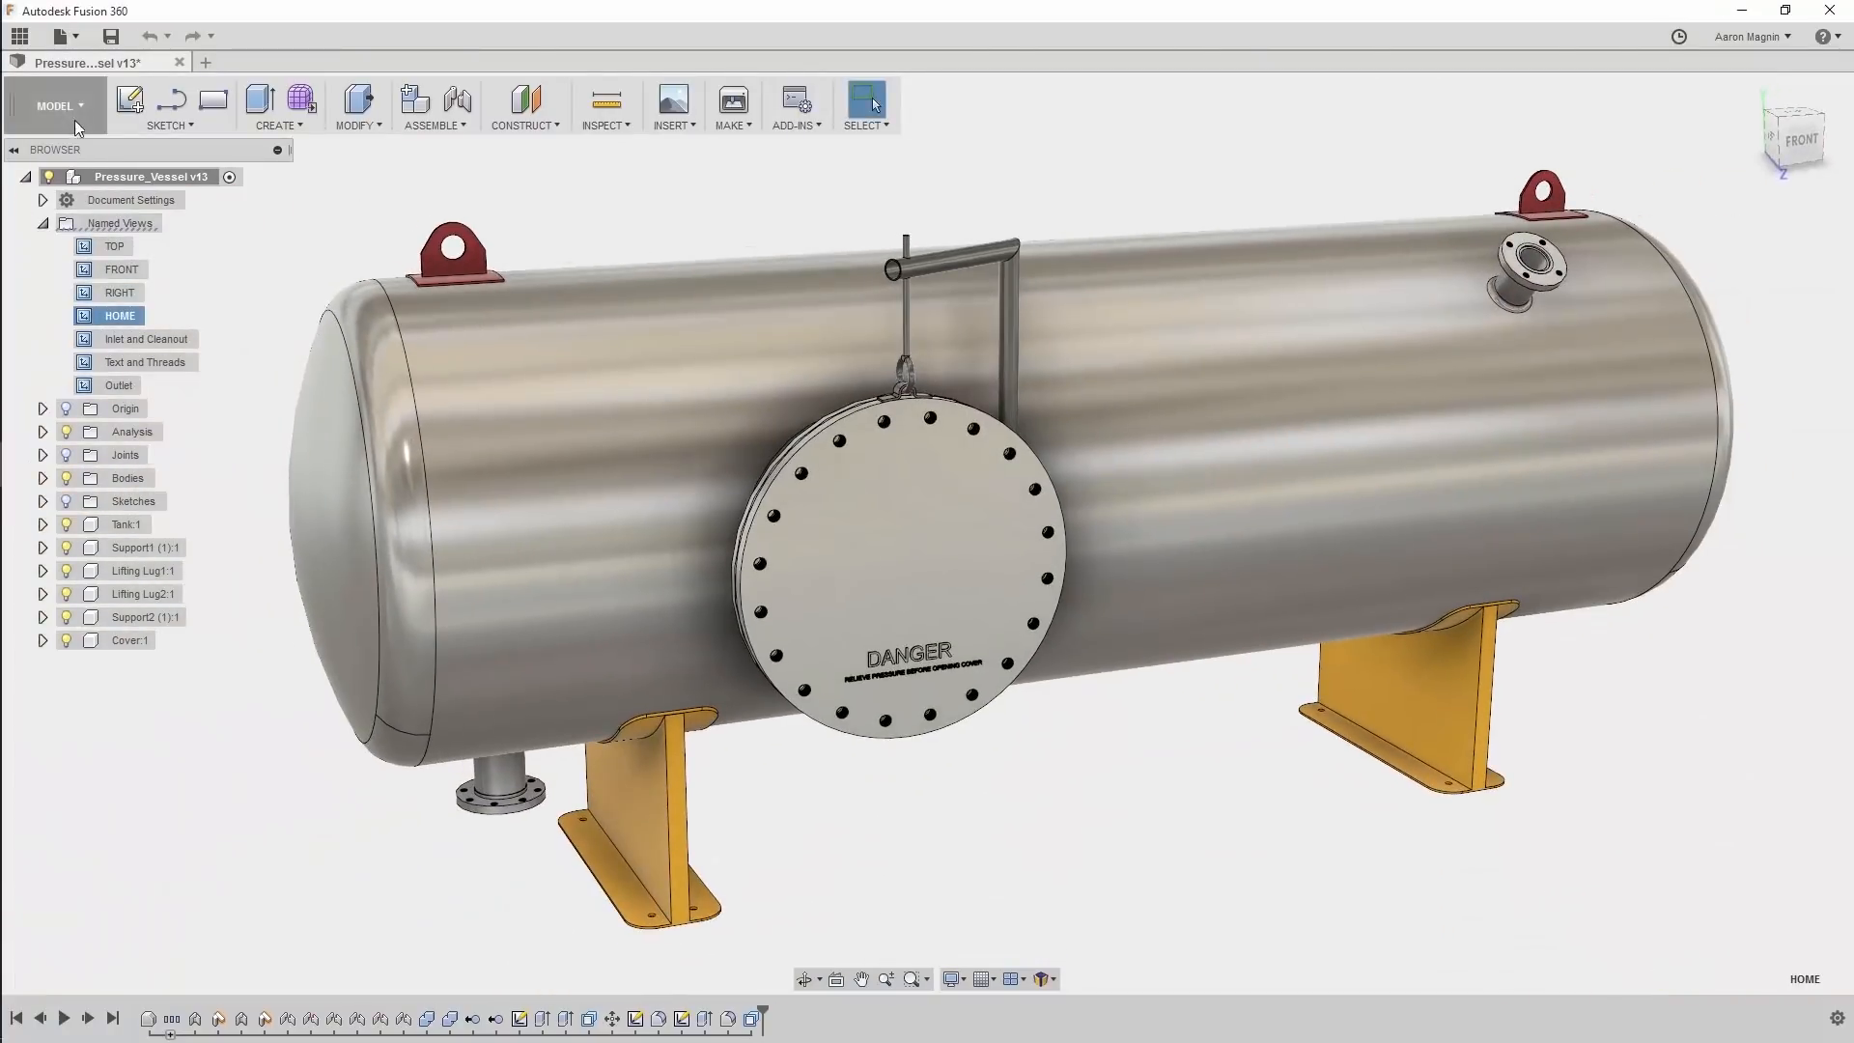
{"action": "left_click", "coordinate": [56, 104]}
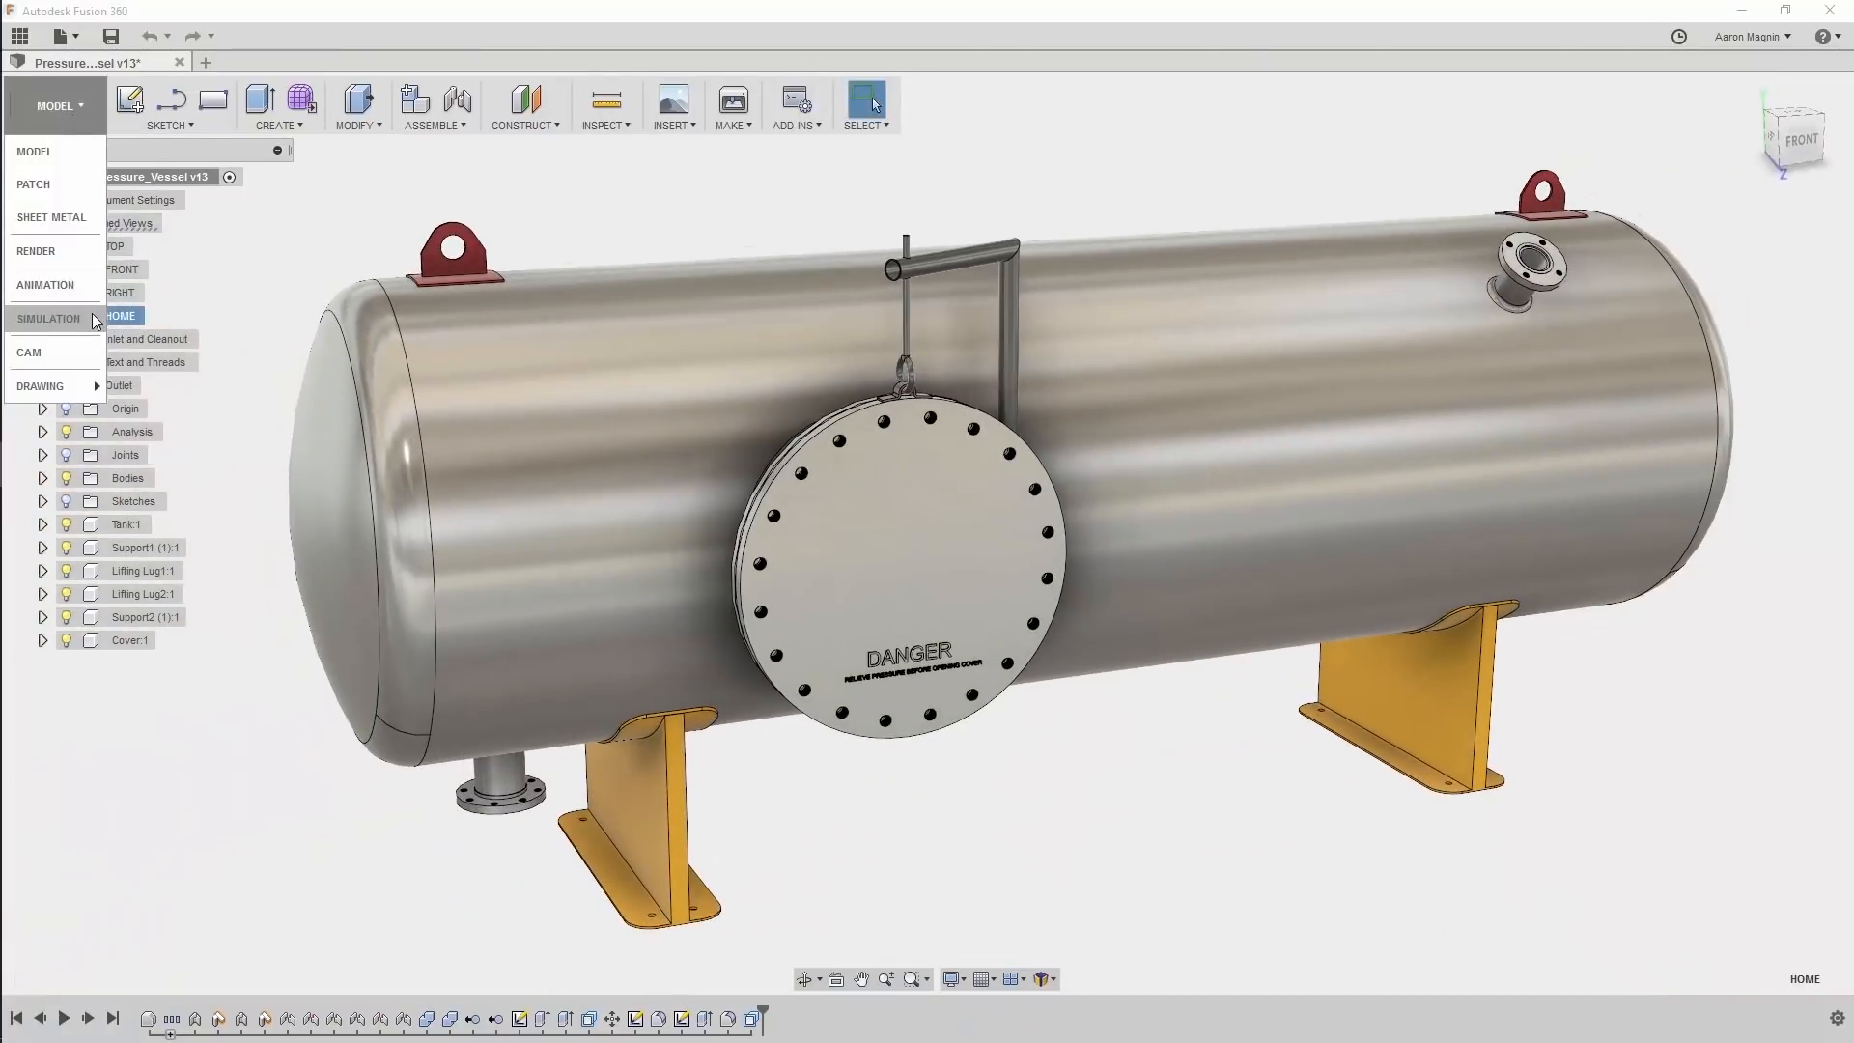
{"action": "left_click", "coordinate": [48, 319]}
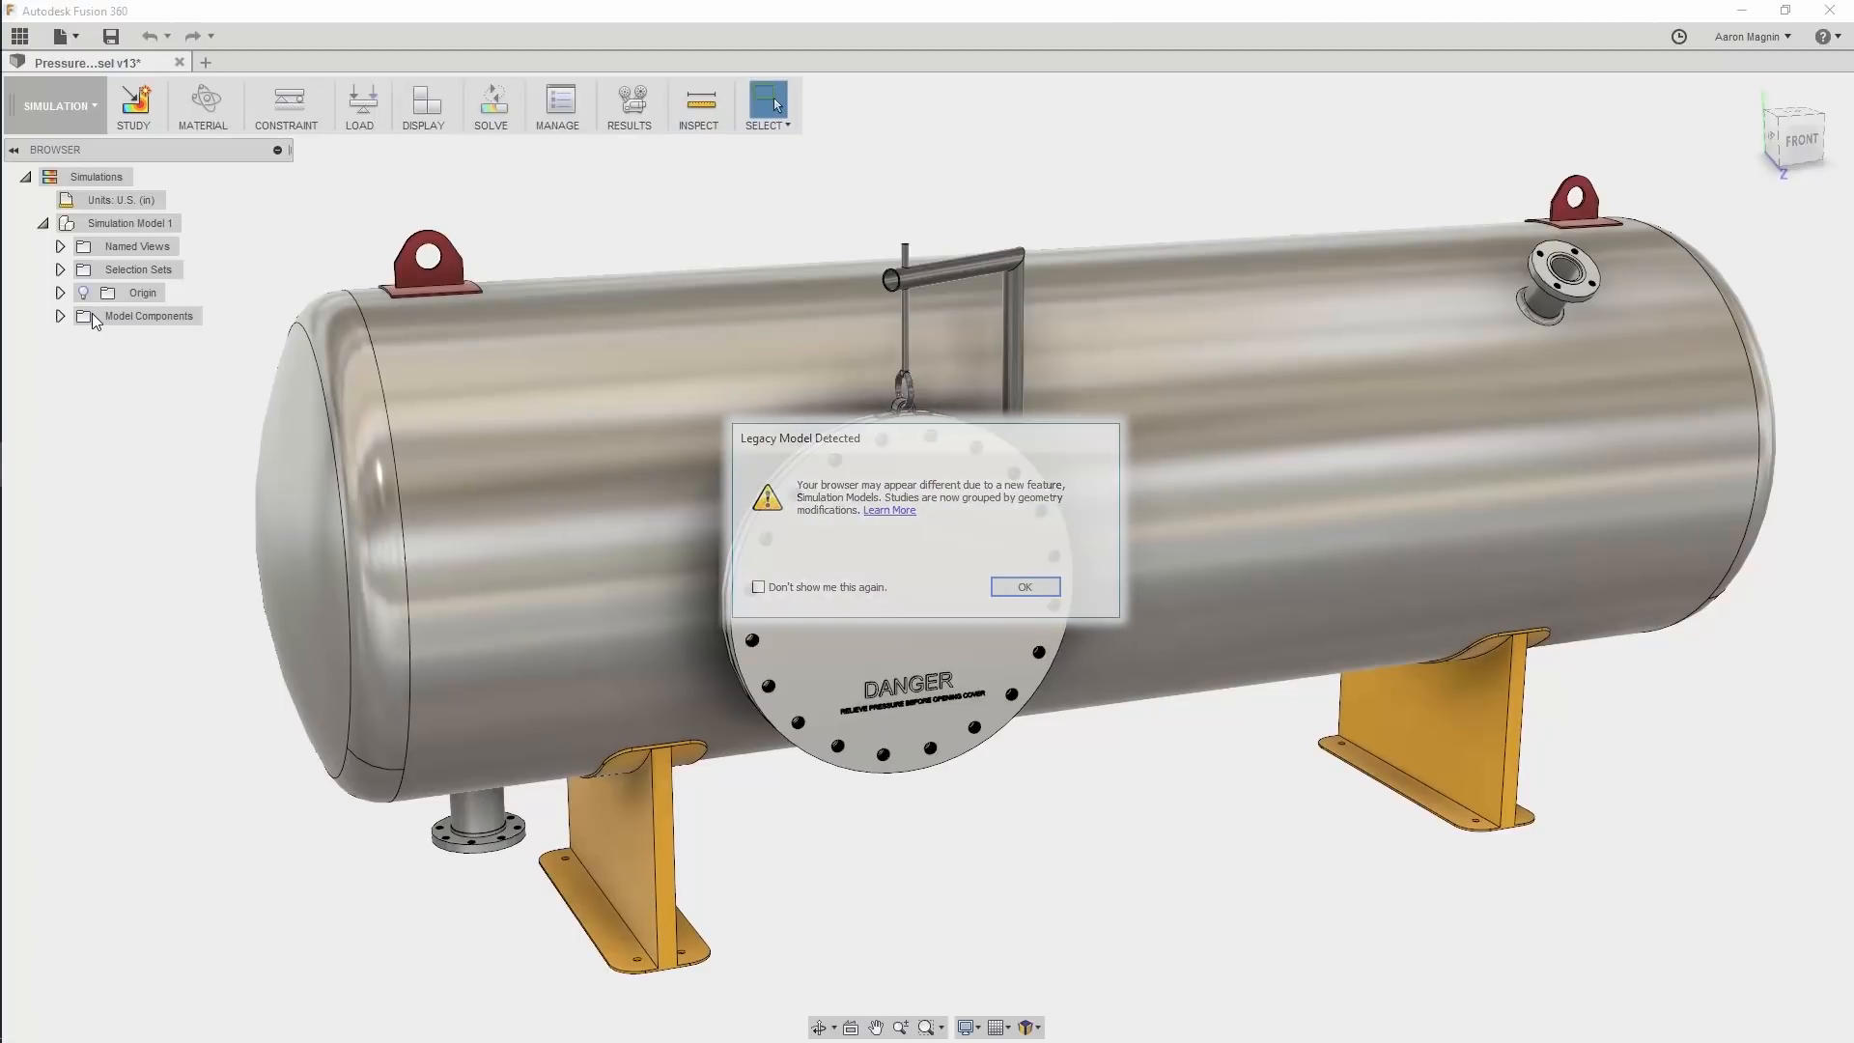
- Create a Static Stress study and open Simulation Model 1 in the Simplify environment
{"action": "left_click", "coordinate": [1024, 587]}
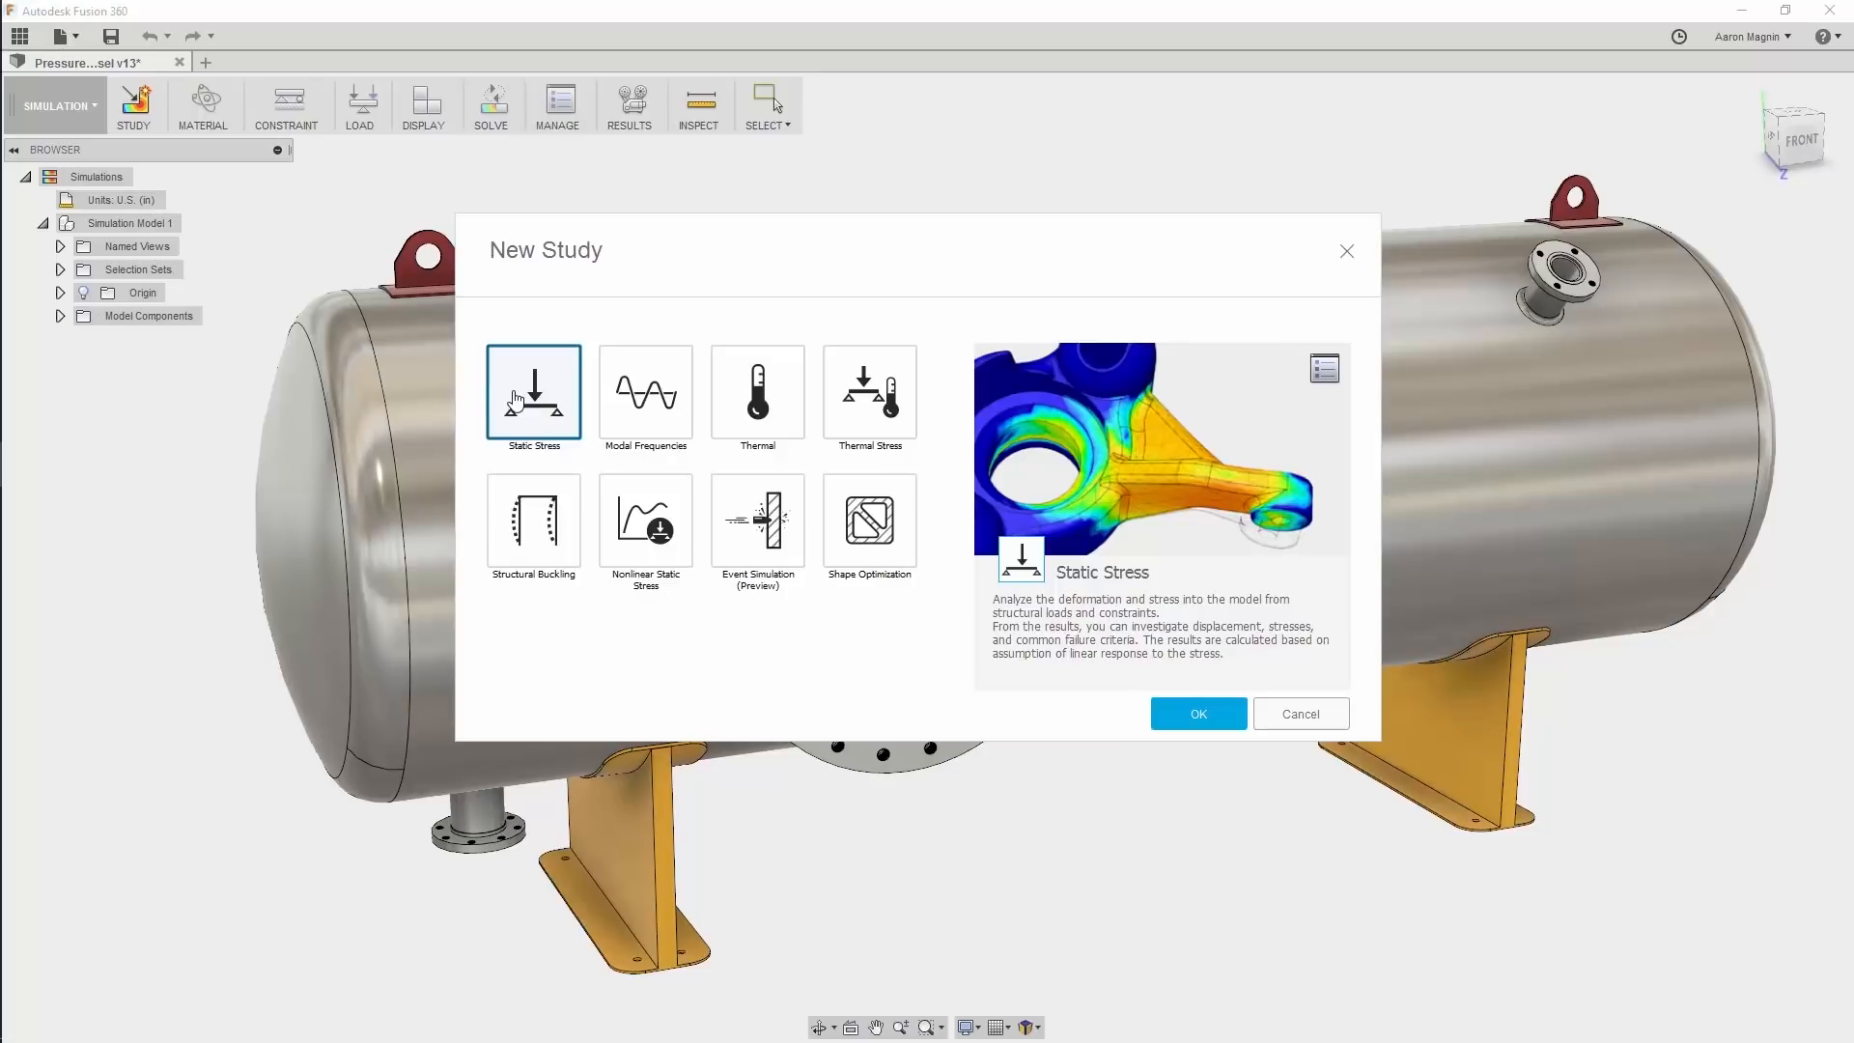
{"action": "left_click", "coordinate": [1298, 713]}
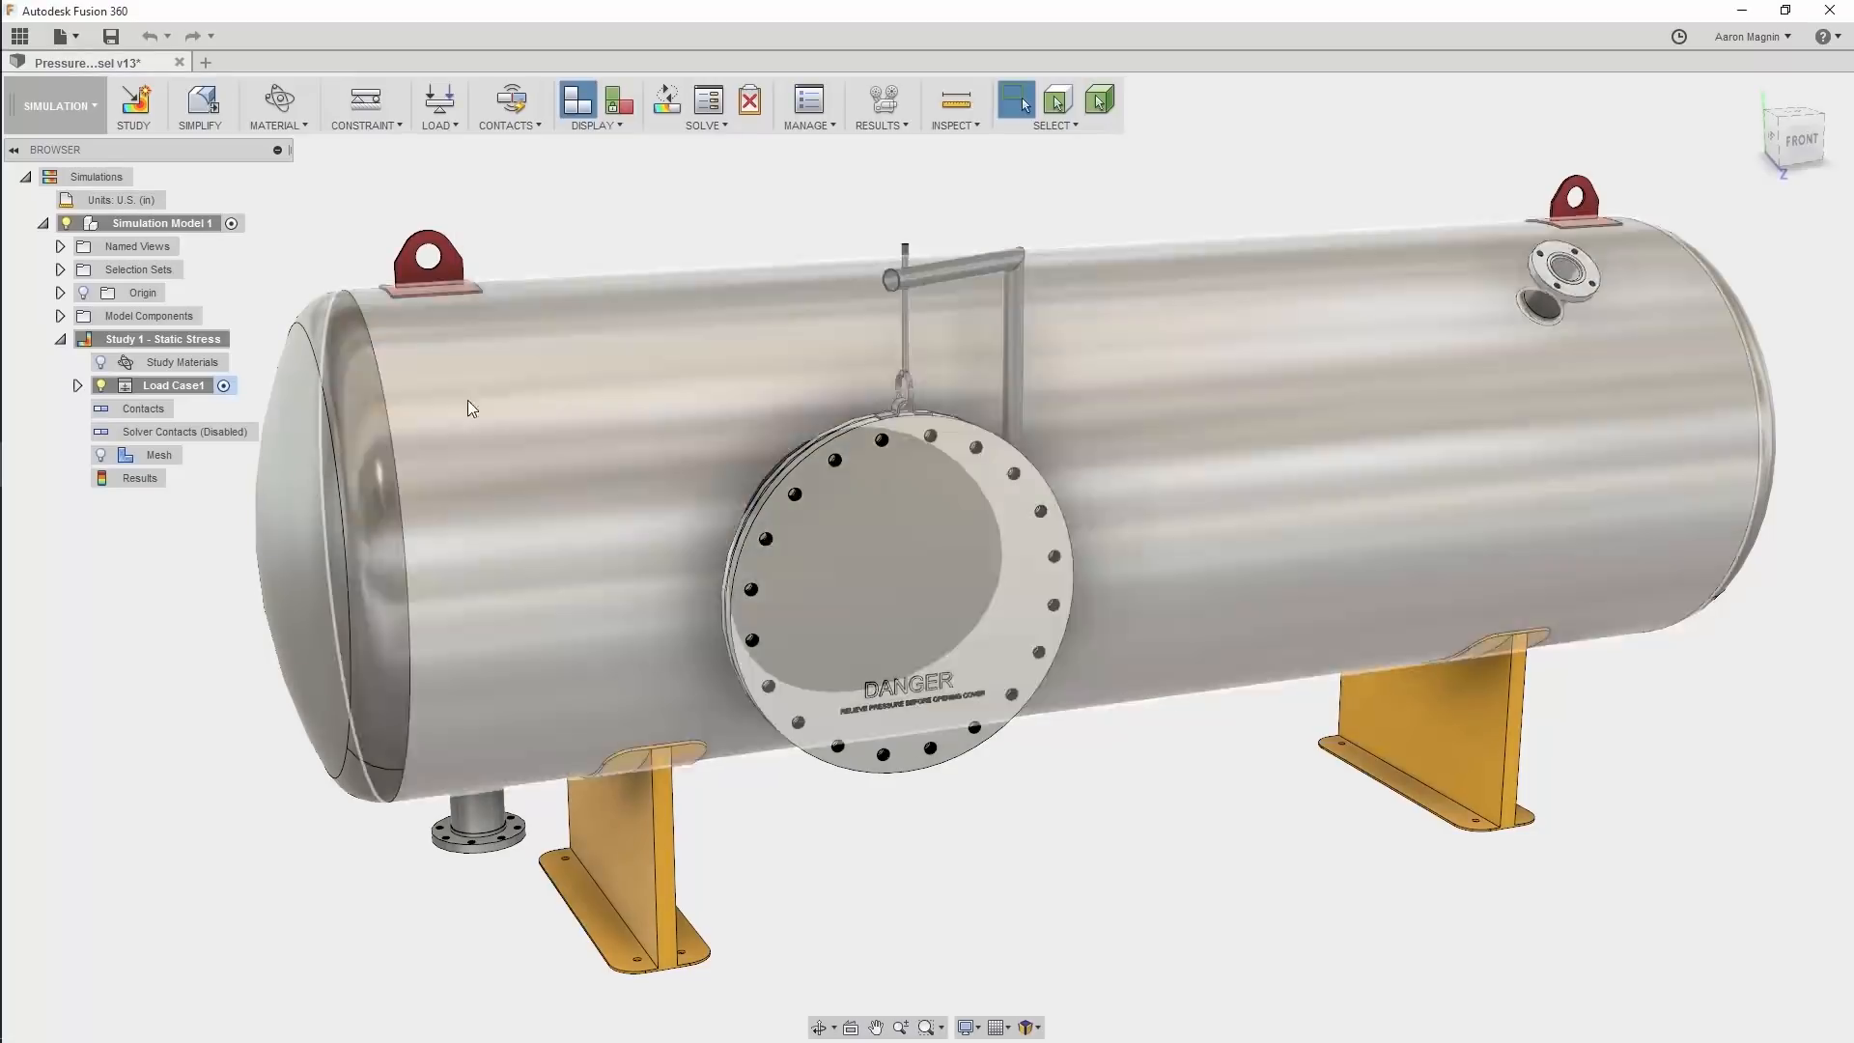
{"action": "right_click", "coordinate": [162, 222]}
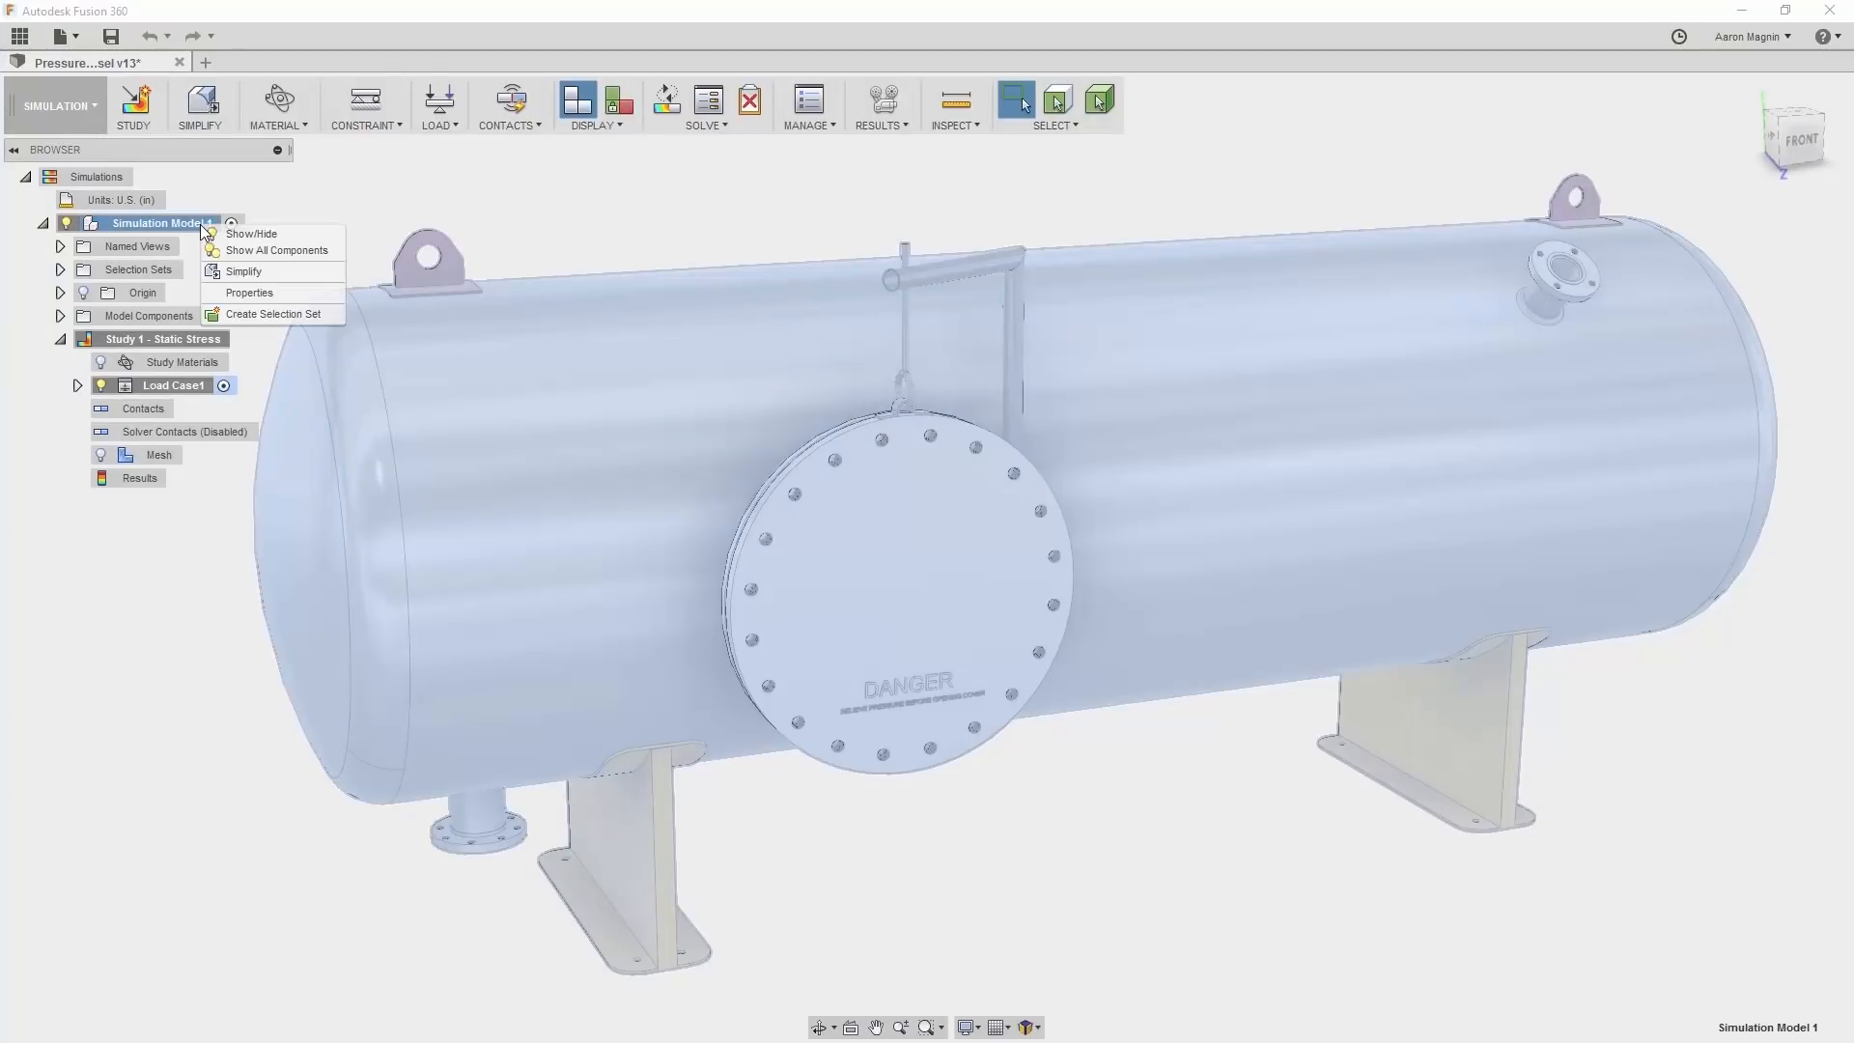
{"action": "mouse_move", "coordinate": [244, 271]}
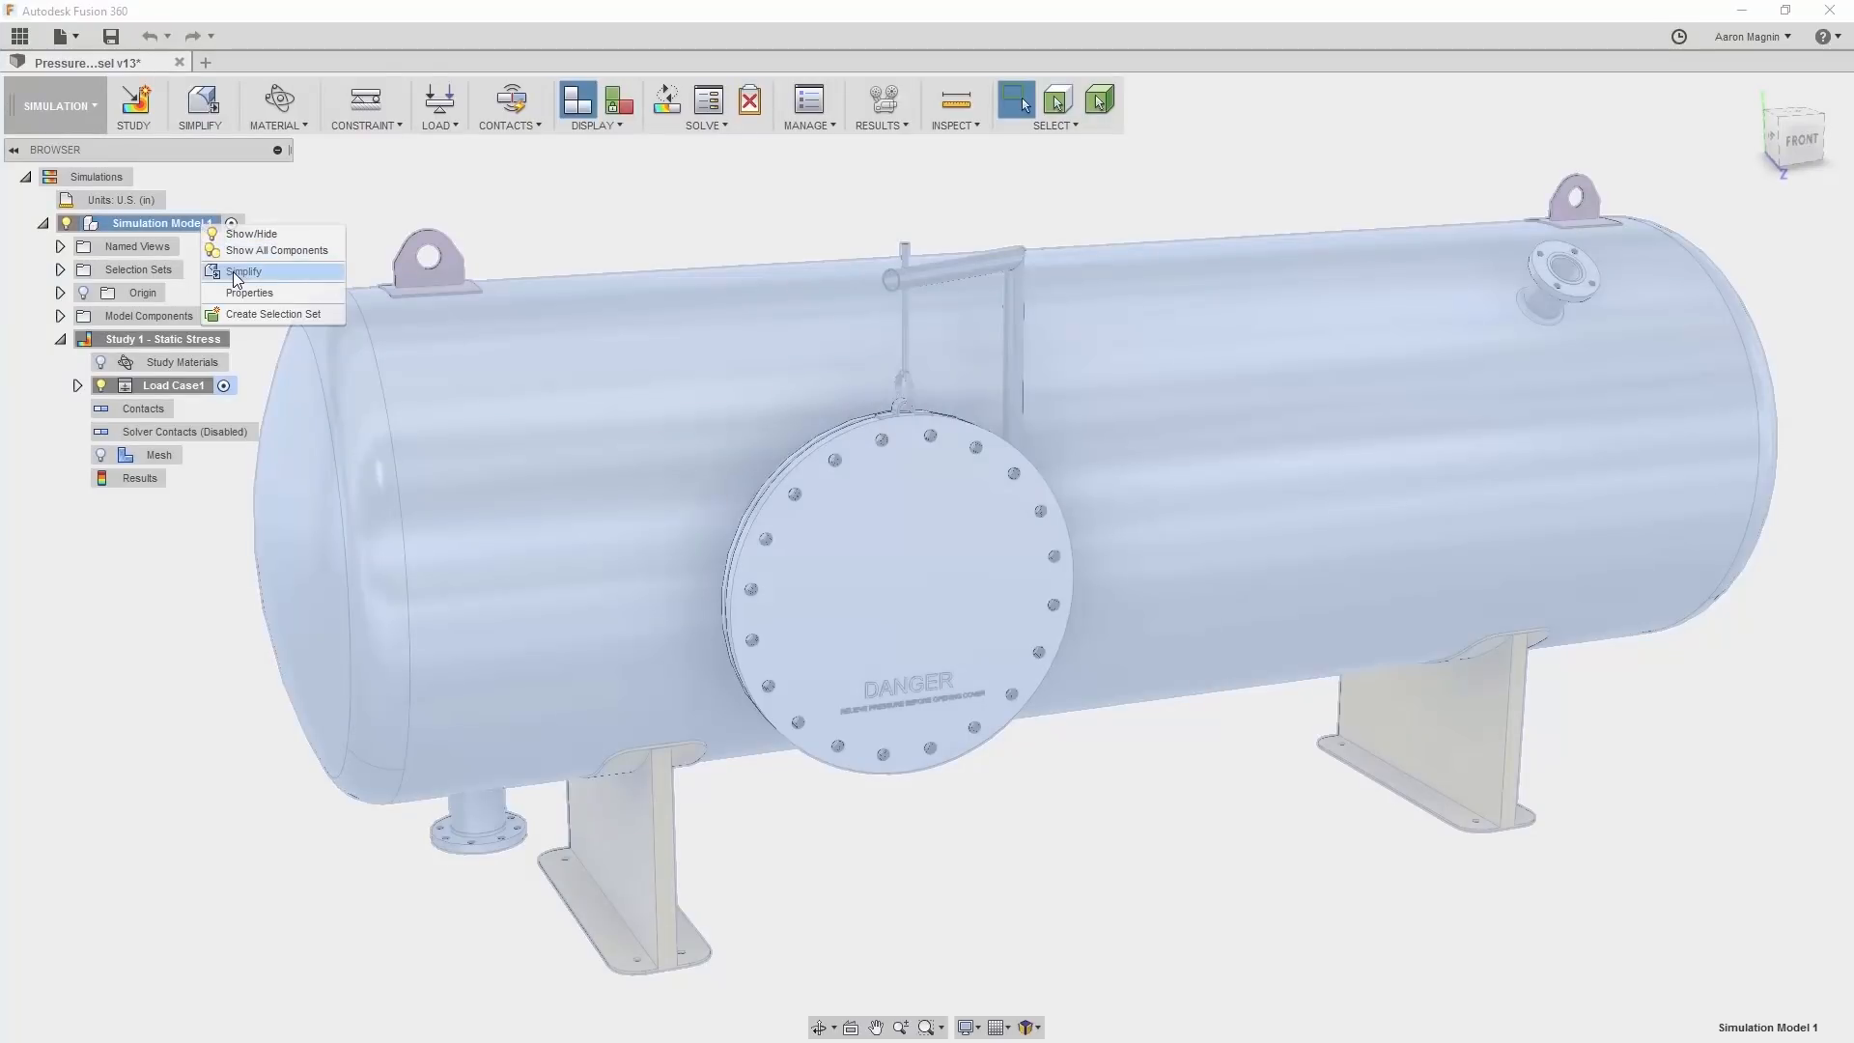
{"action": "left_click", "coordinate": [243, 270]}
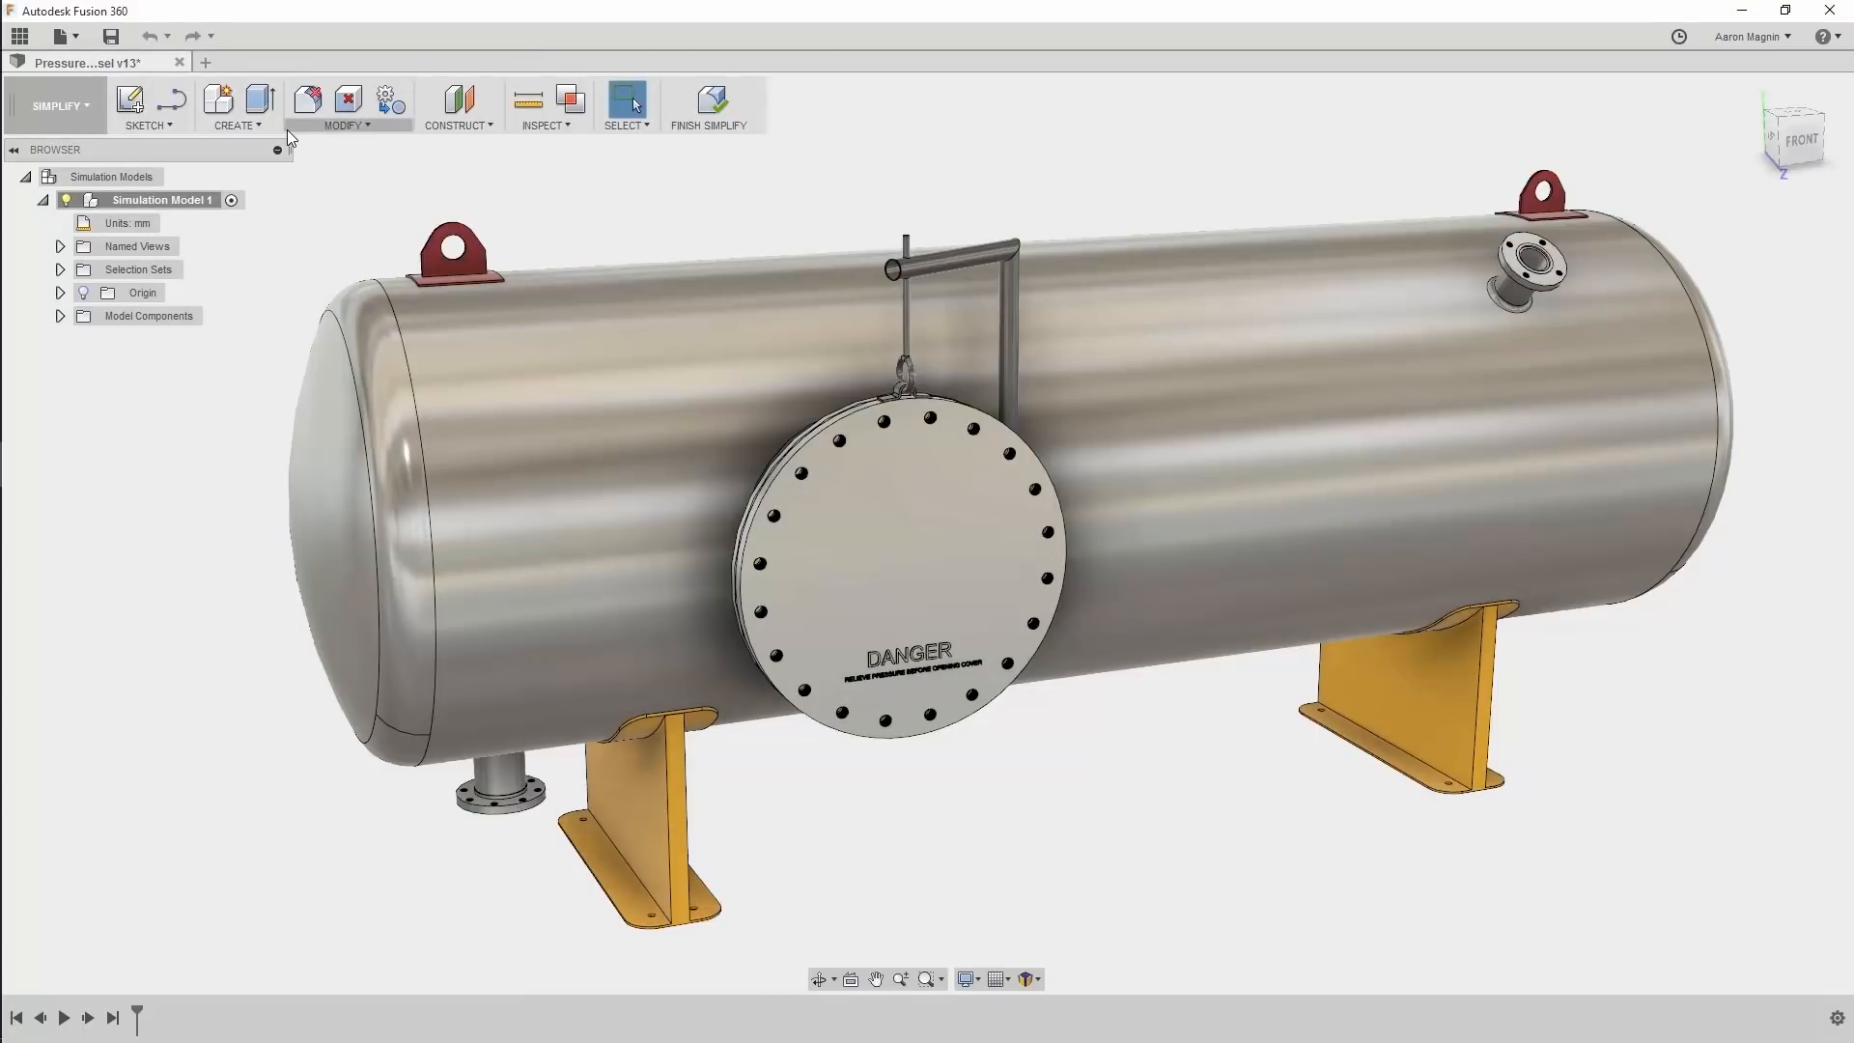
- Use Remove Features on the vessel body to delete the detected small holes and edge features
{"action": "left_click", "coordinate": [236, 125]}
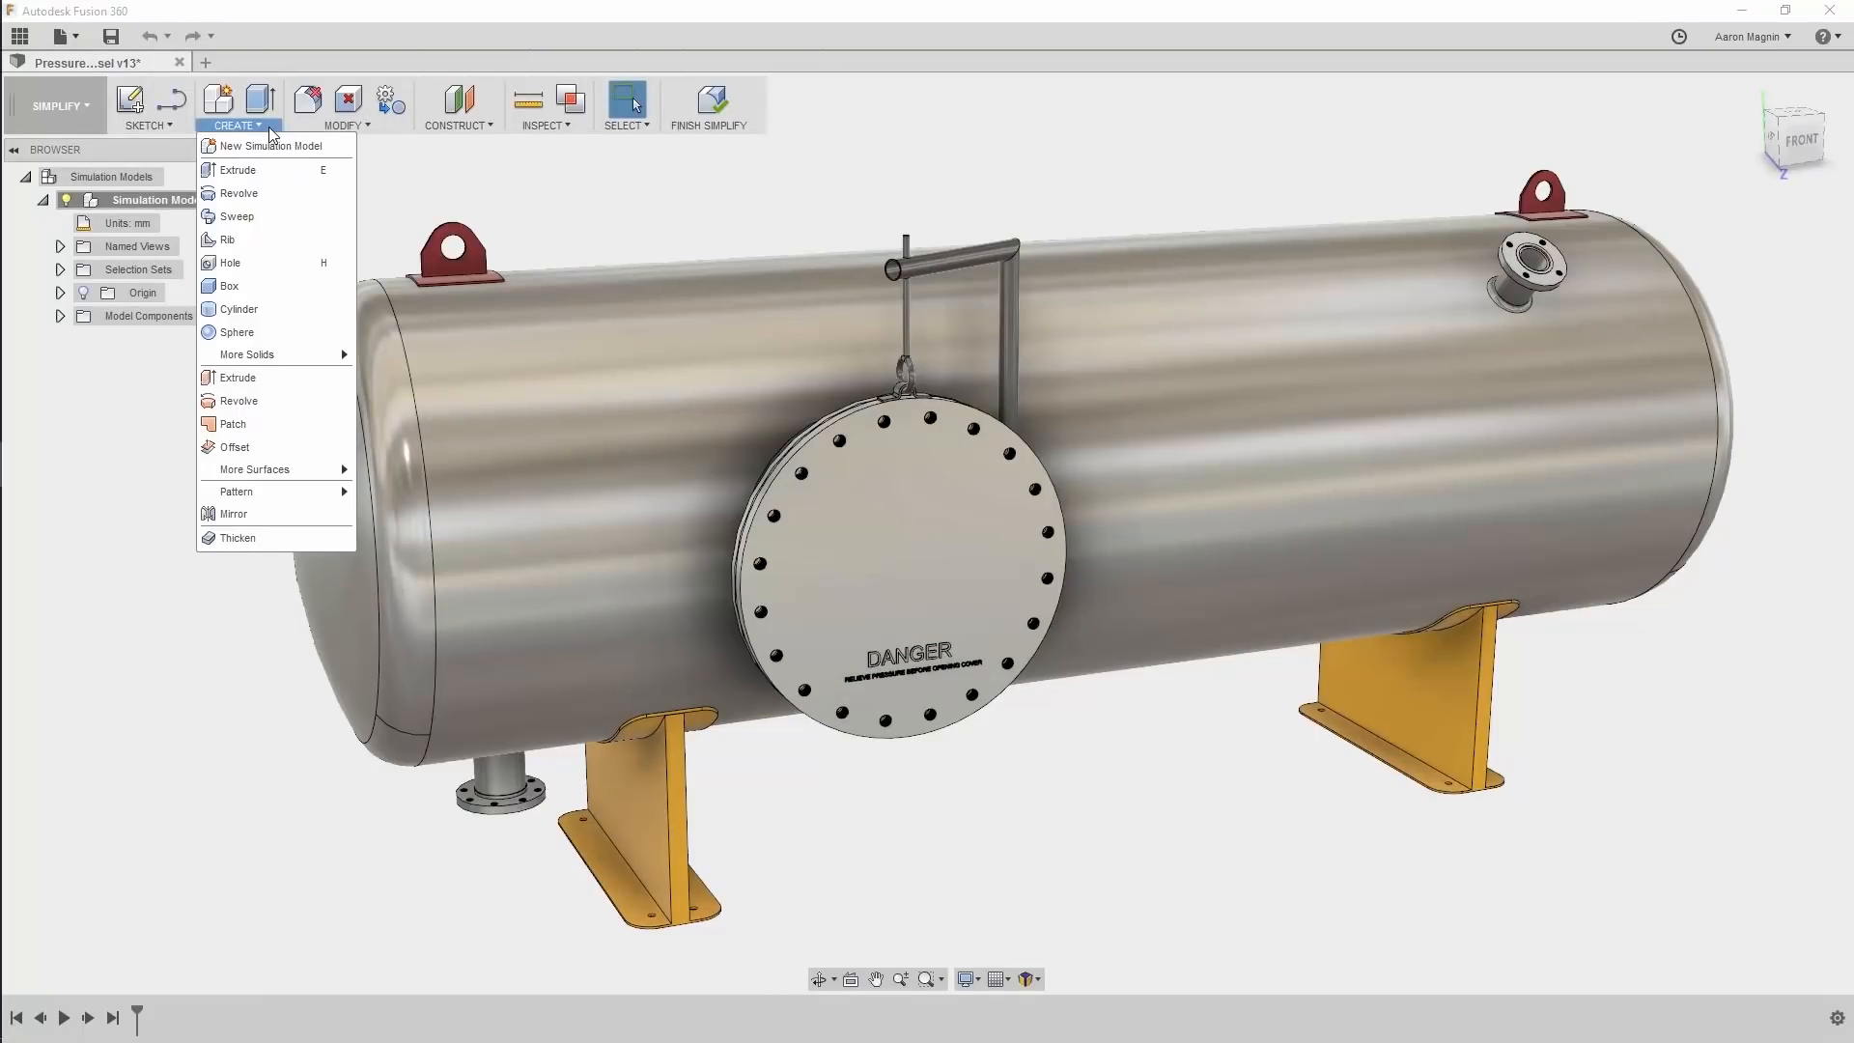
{"action": "left_click", "coordinate": [344, 105]}
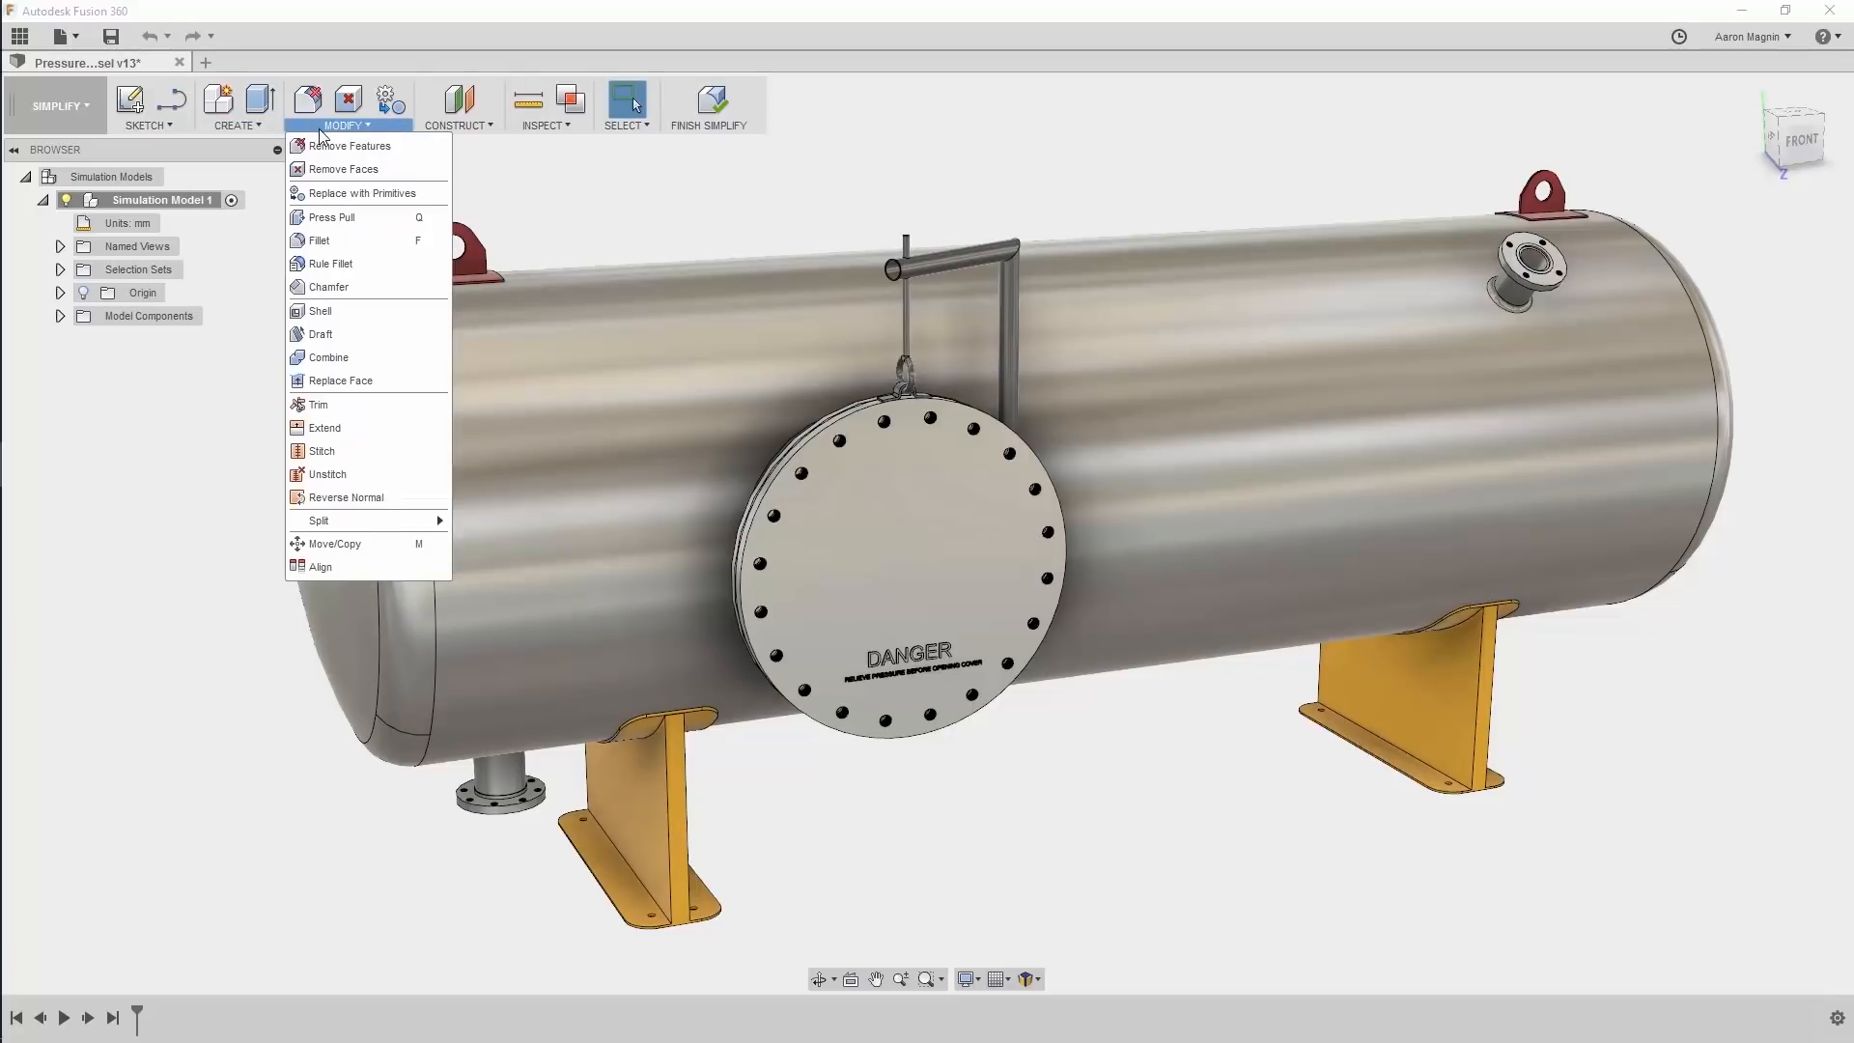
{"action": "mouse_move", "coordinate": [350, 144]}
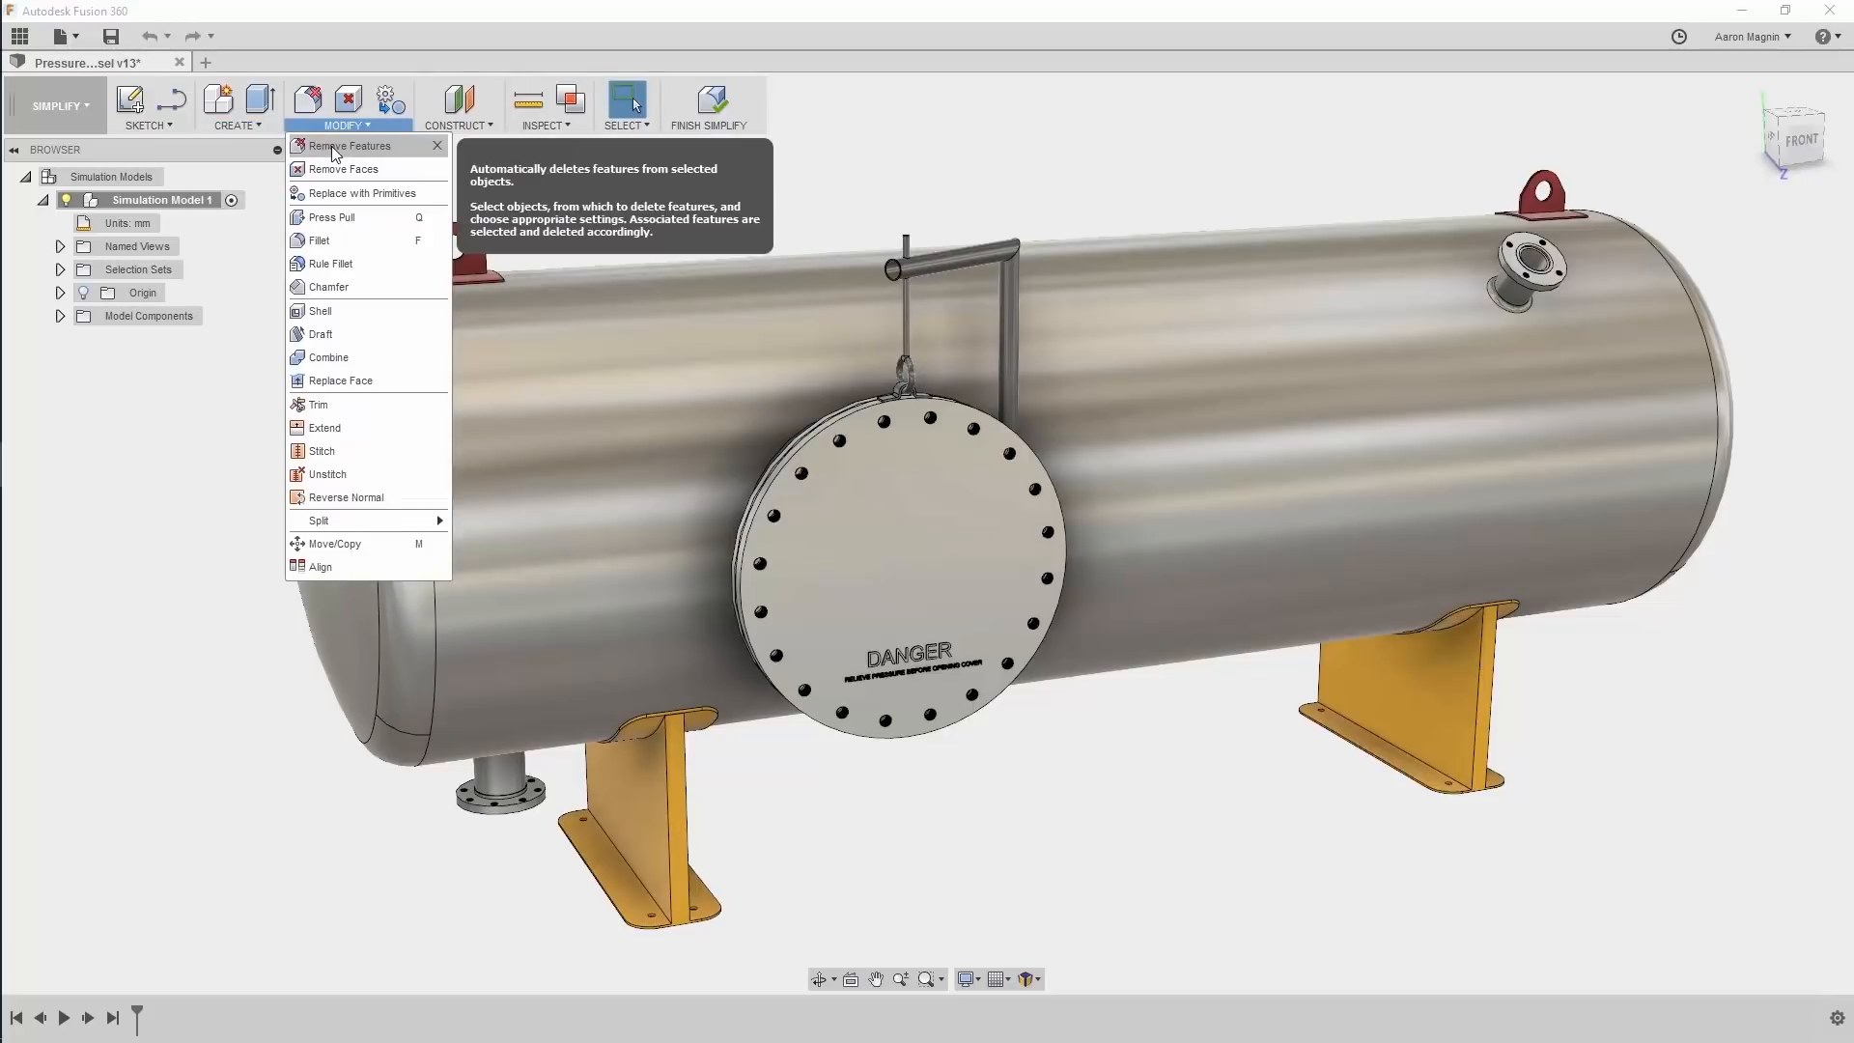
{"action": "left_click", "coordinate": [350, 145]}
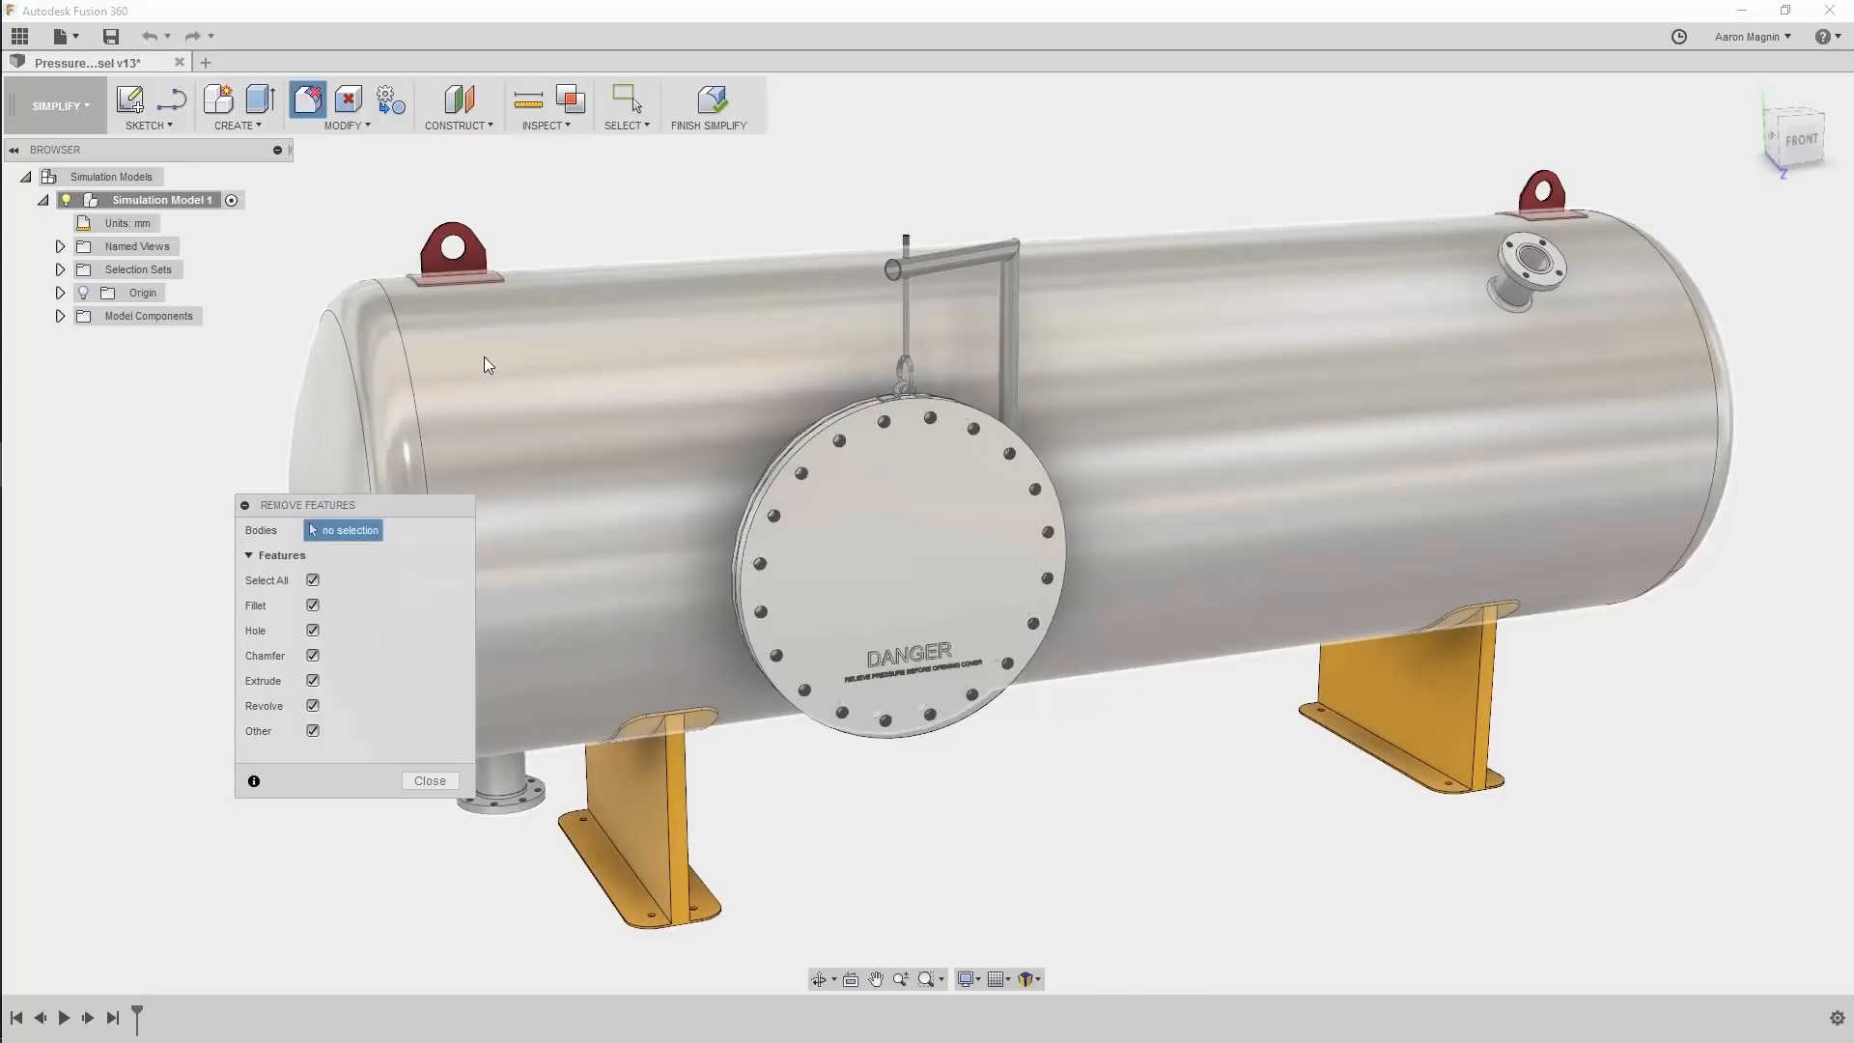
{"action": "left_click", "coordinate": [910, 568]}
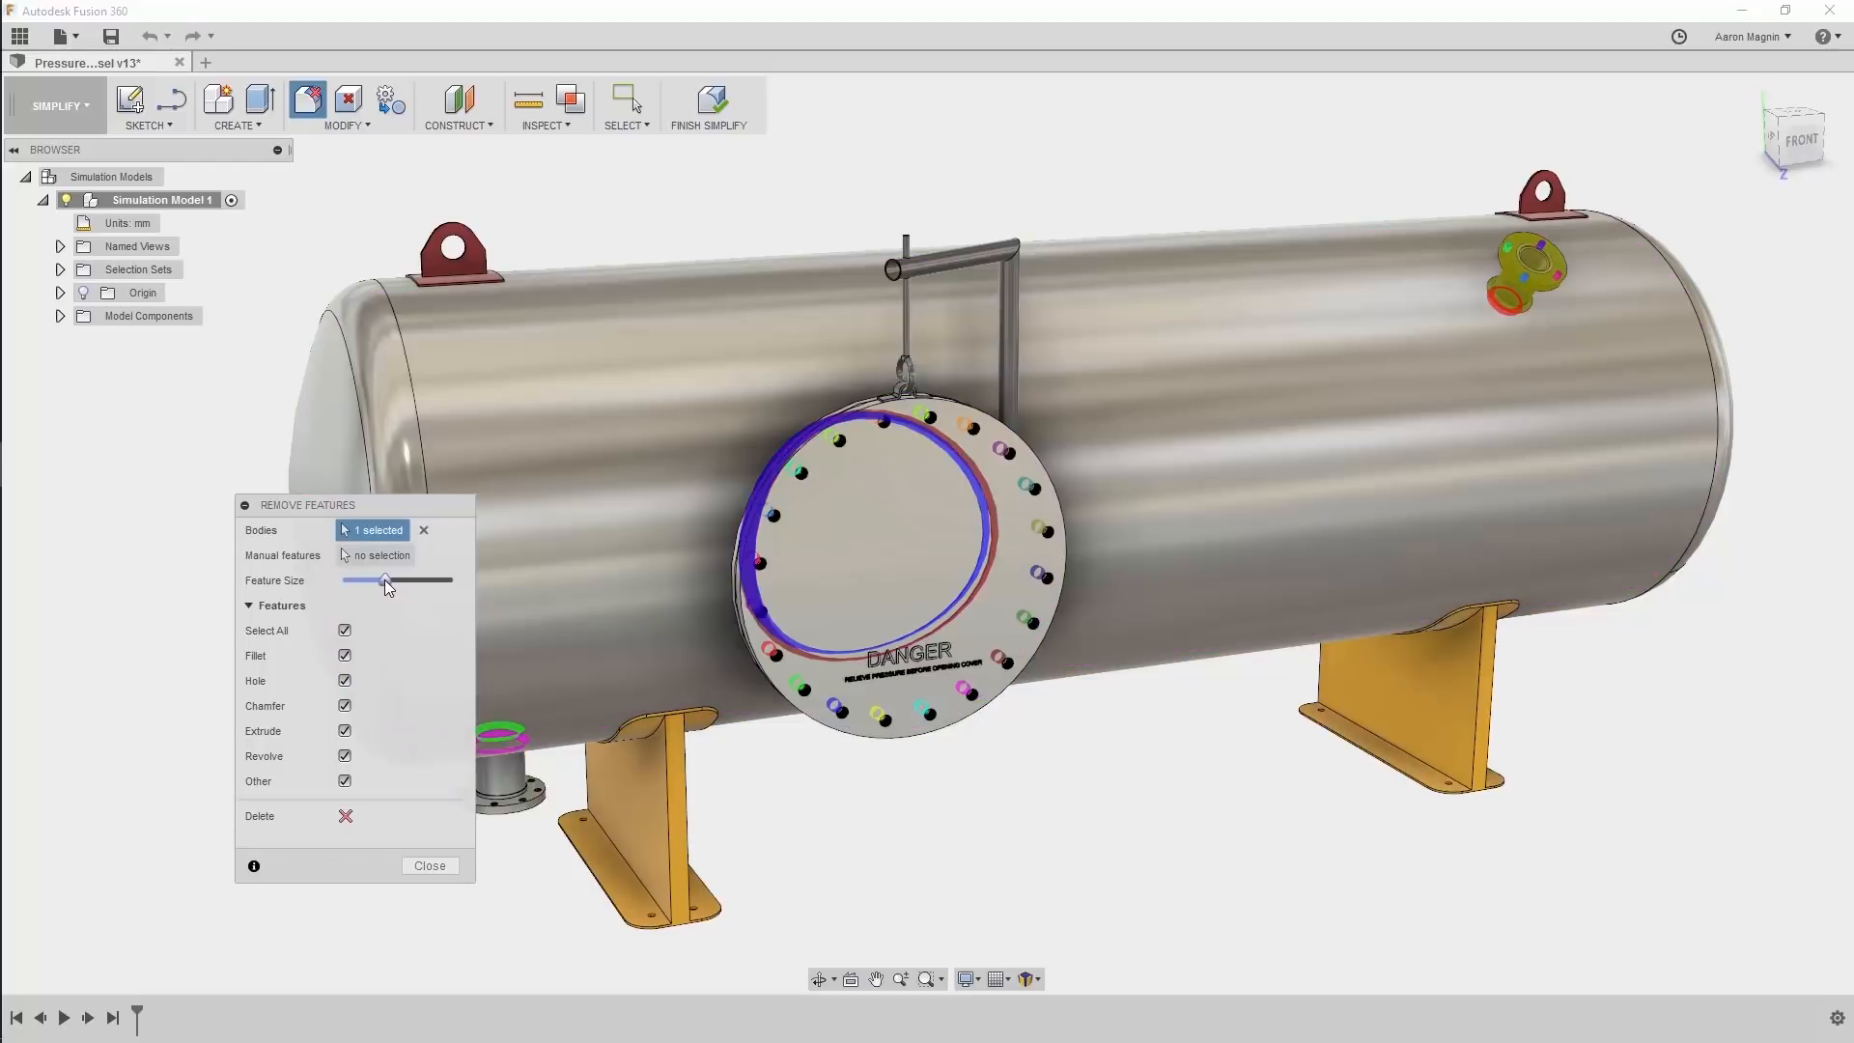
{"action": "mouse_move", "coordinate": [381, 586]}
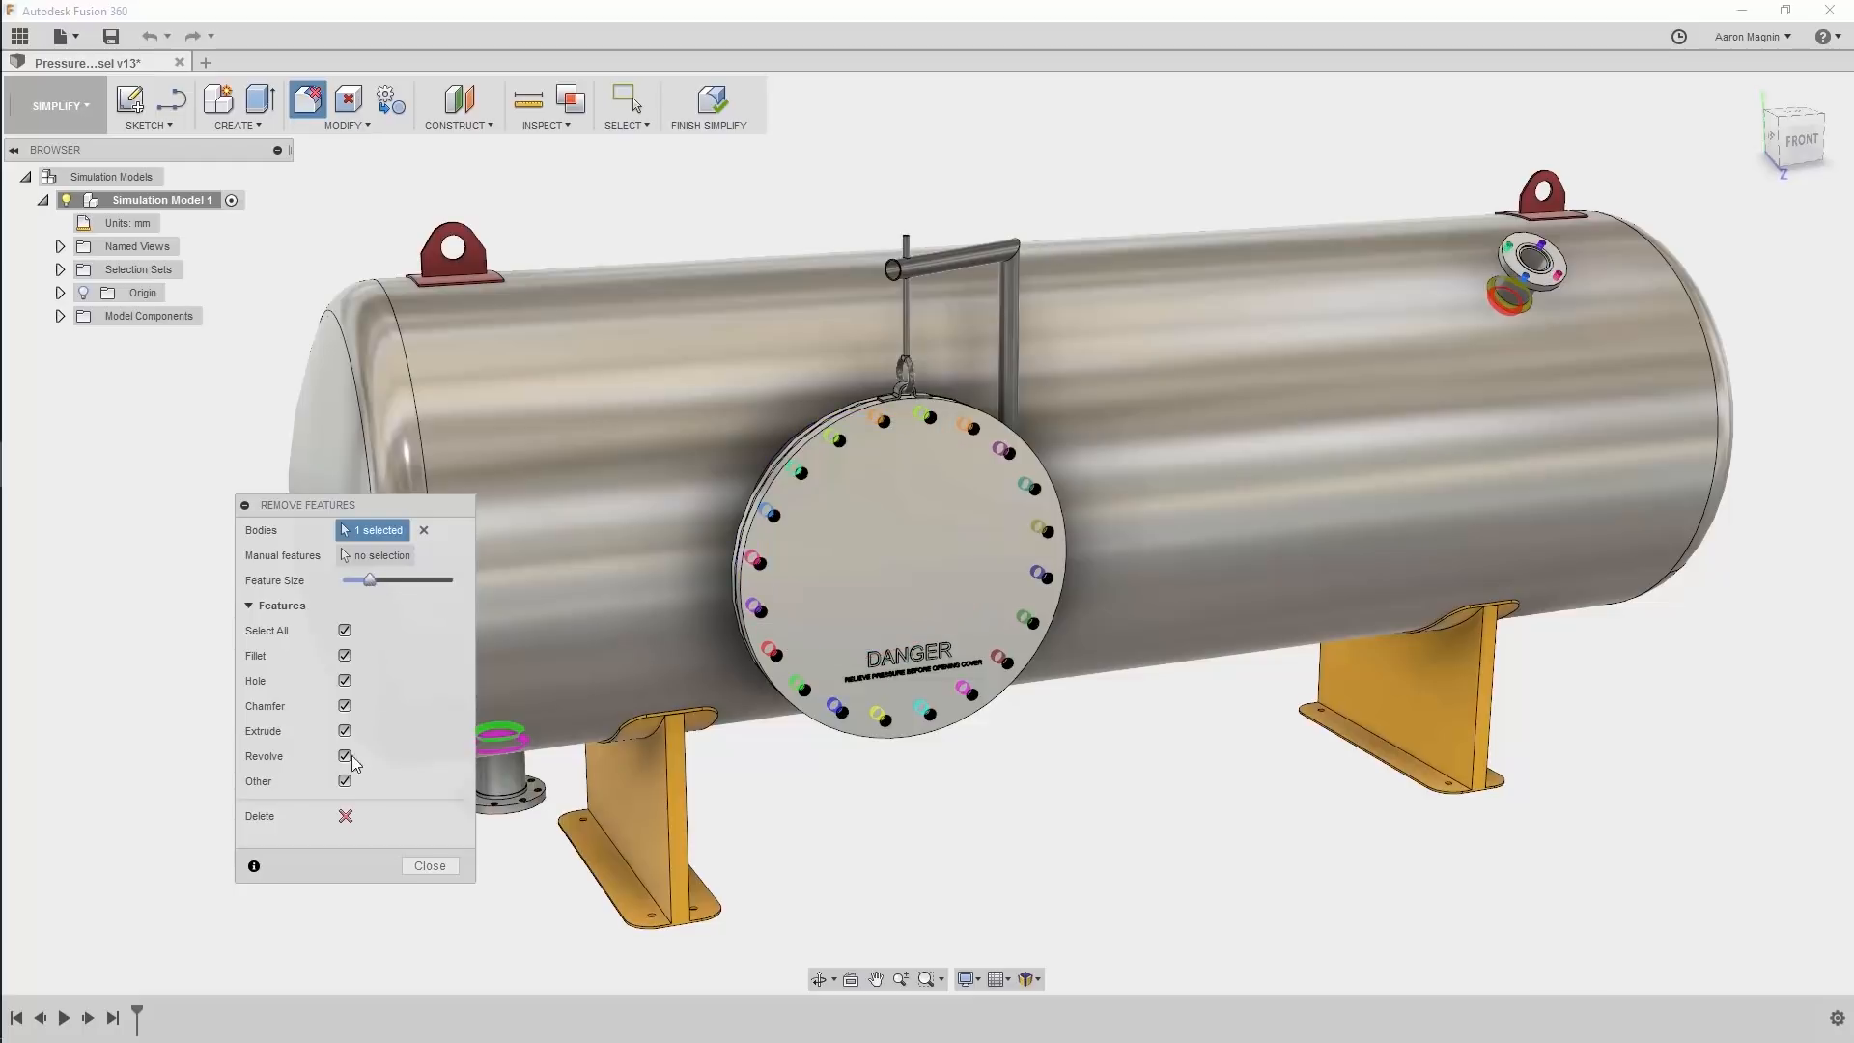
{"action": "left_click", "coordinate": [346, 815]}
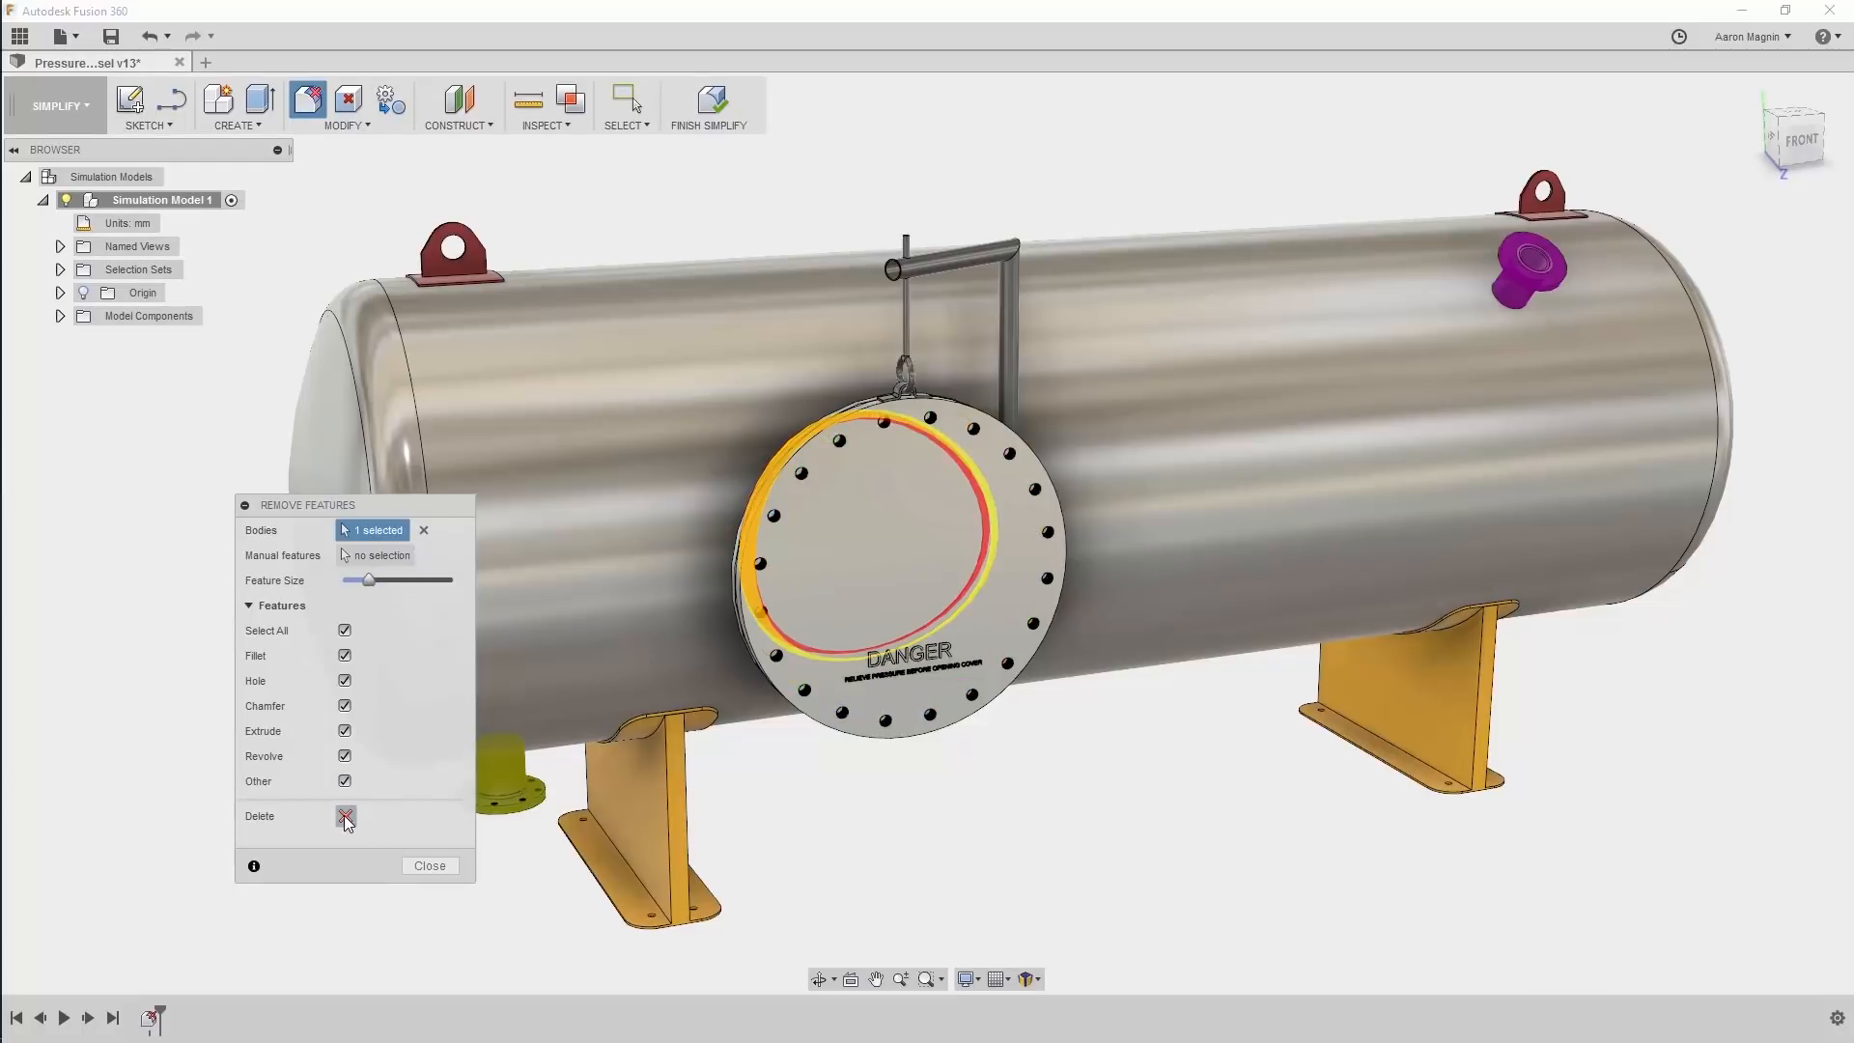
{"action": "left_click", "coordinate": [429, 866]}
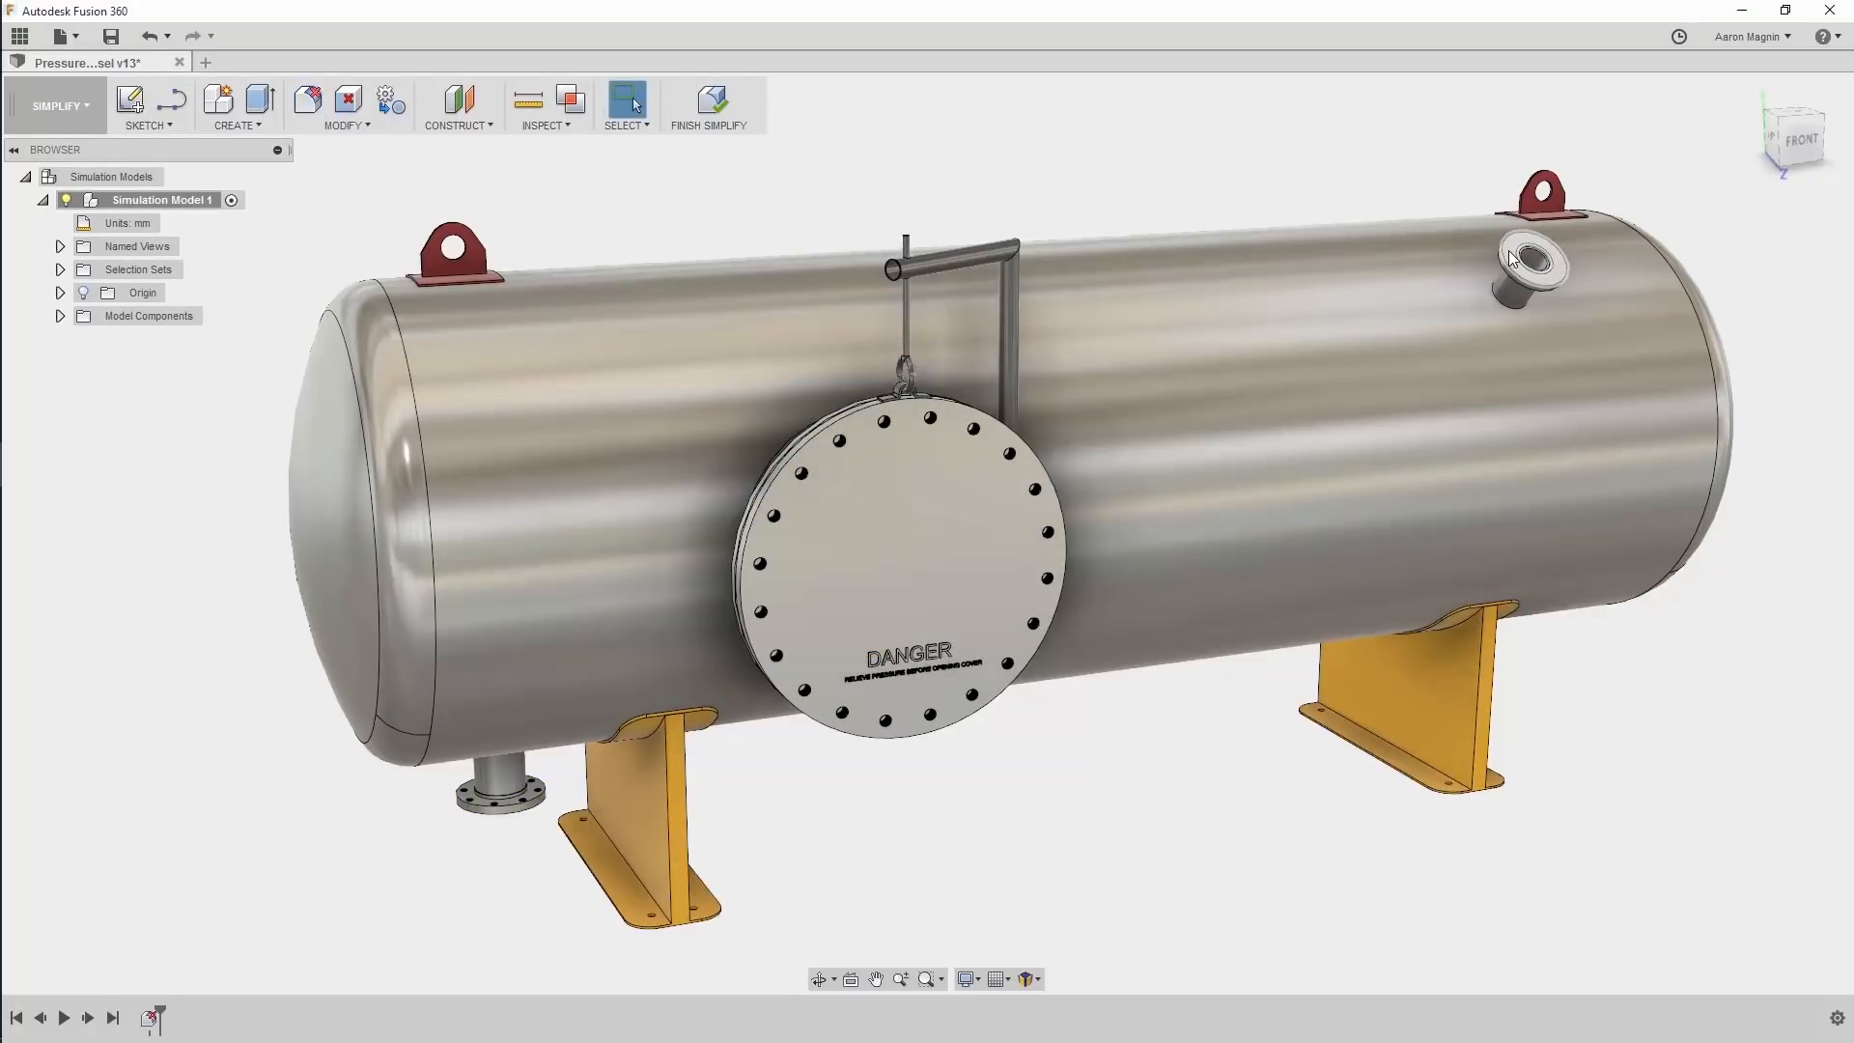
{"action": "mouse_move", "coordinate": [1533, 211]}
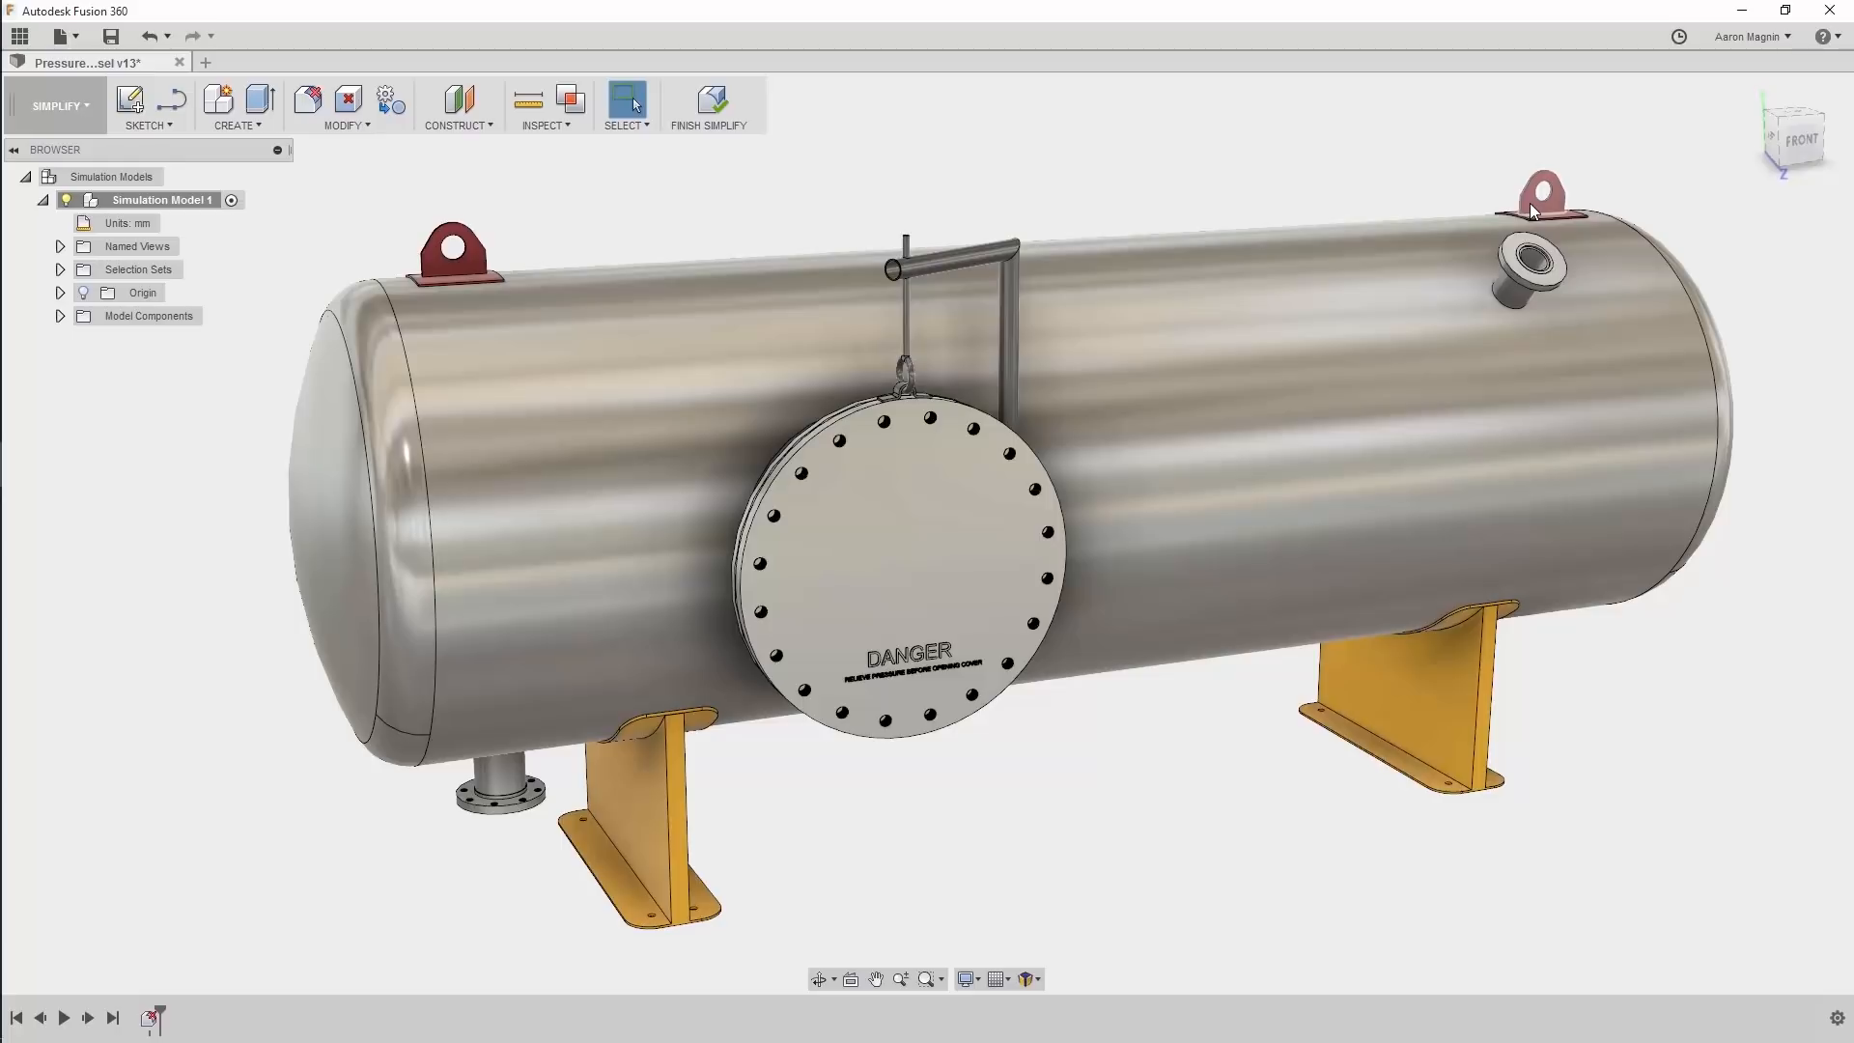
- Remove the lifting lugs and replace the bolted manway cover with a cylinder primitive
{"action": "right_click", "coordinate": [1543, 196]}
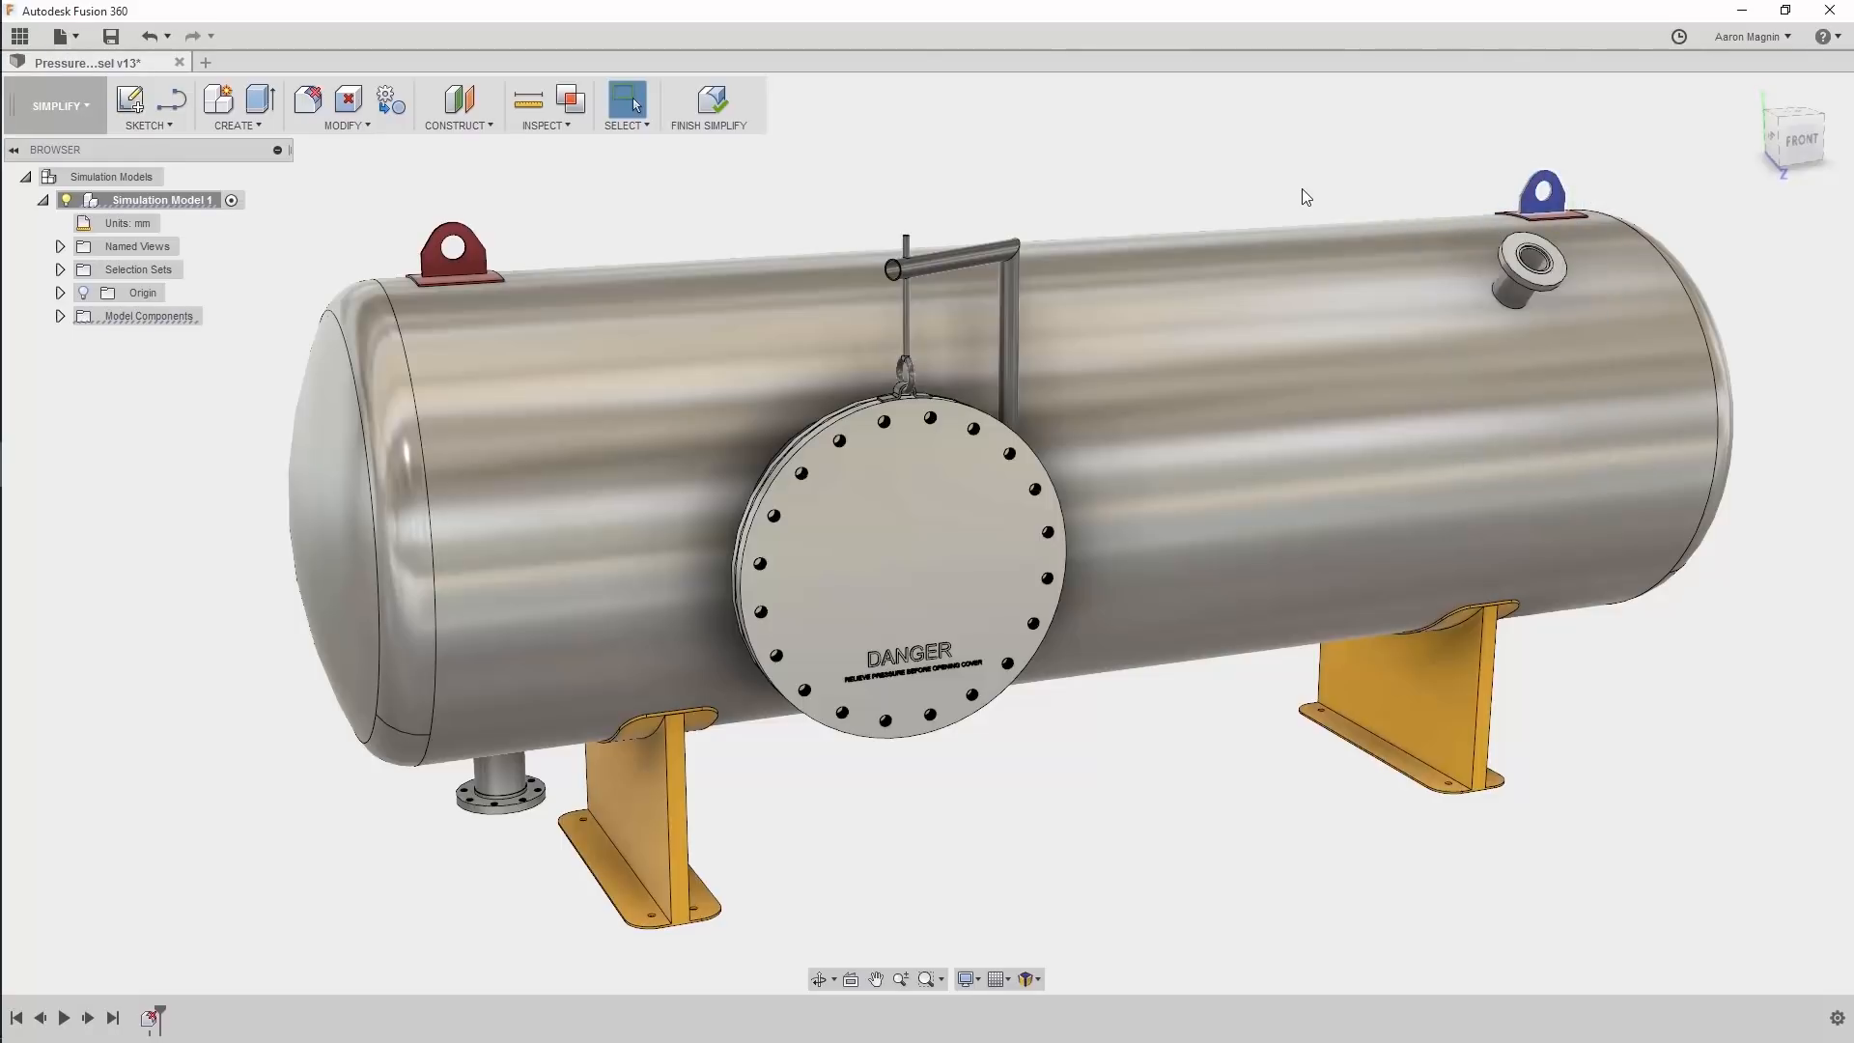
{"action": "mouse_move", "coordinate": [1542, 211]}
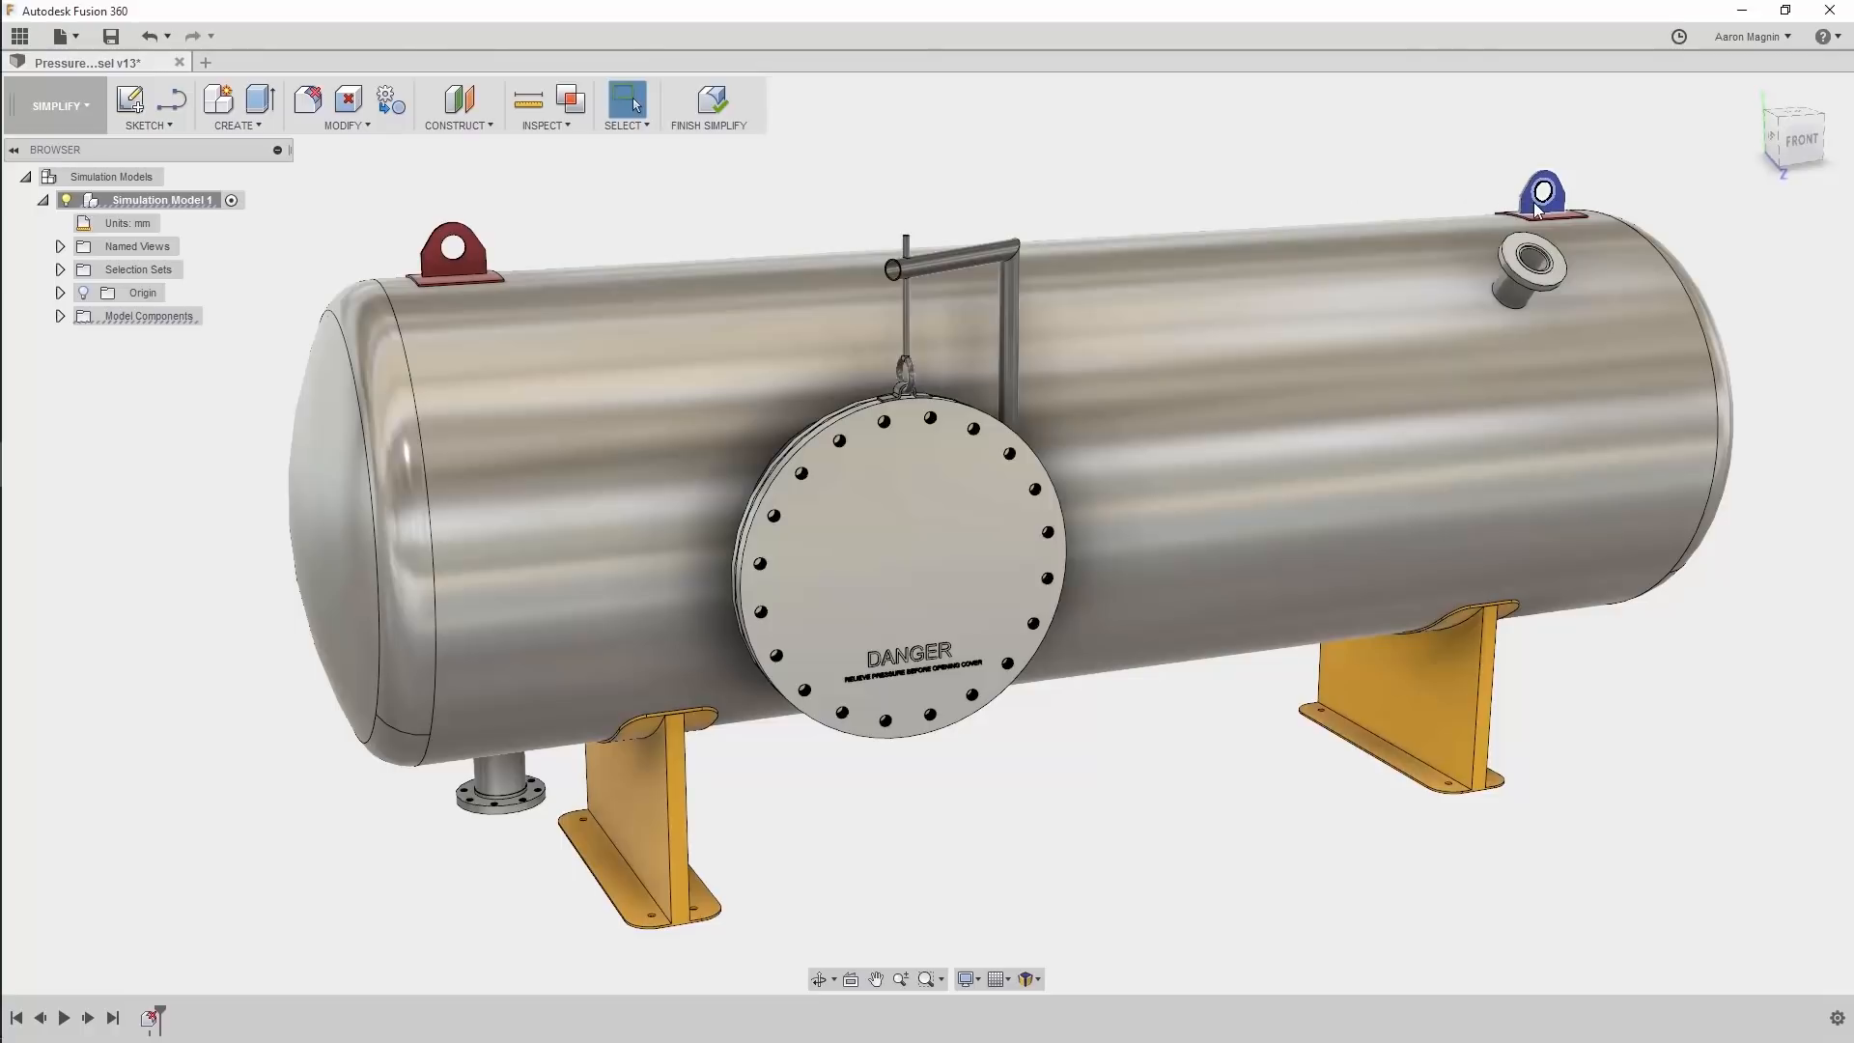
{"action": "right_click", "coordinate": [1540, 195]}
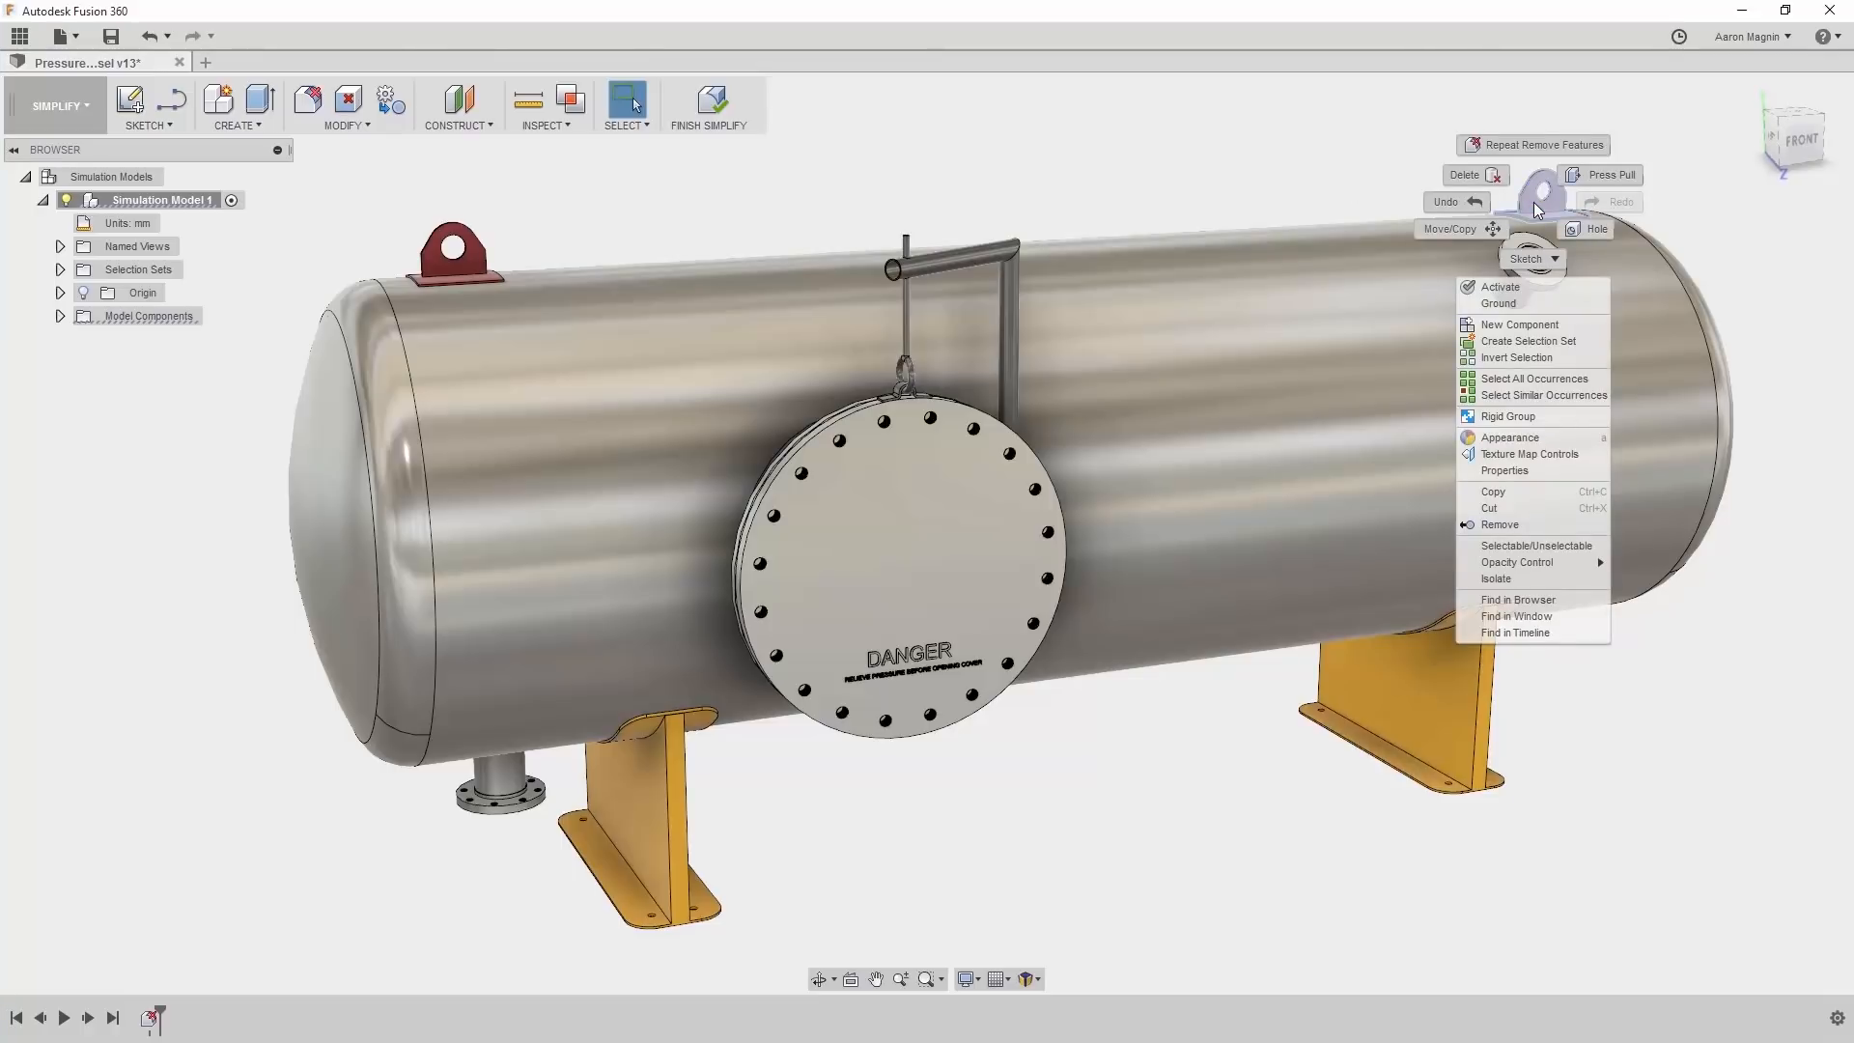
{"action": "mouse_move", "coordinate": [1493, 508]}
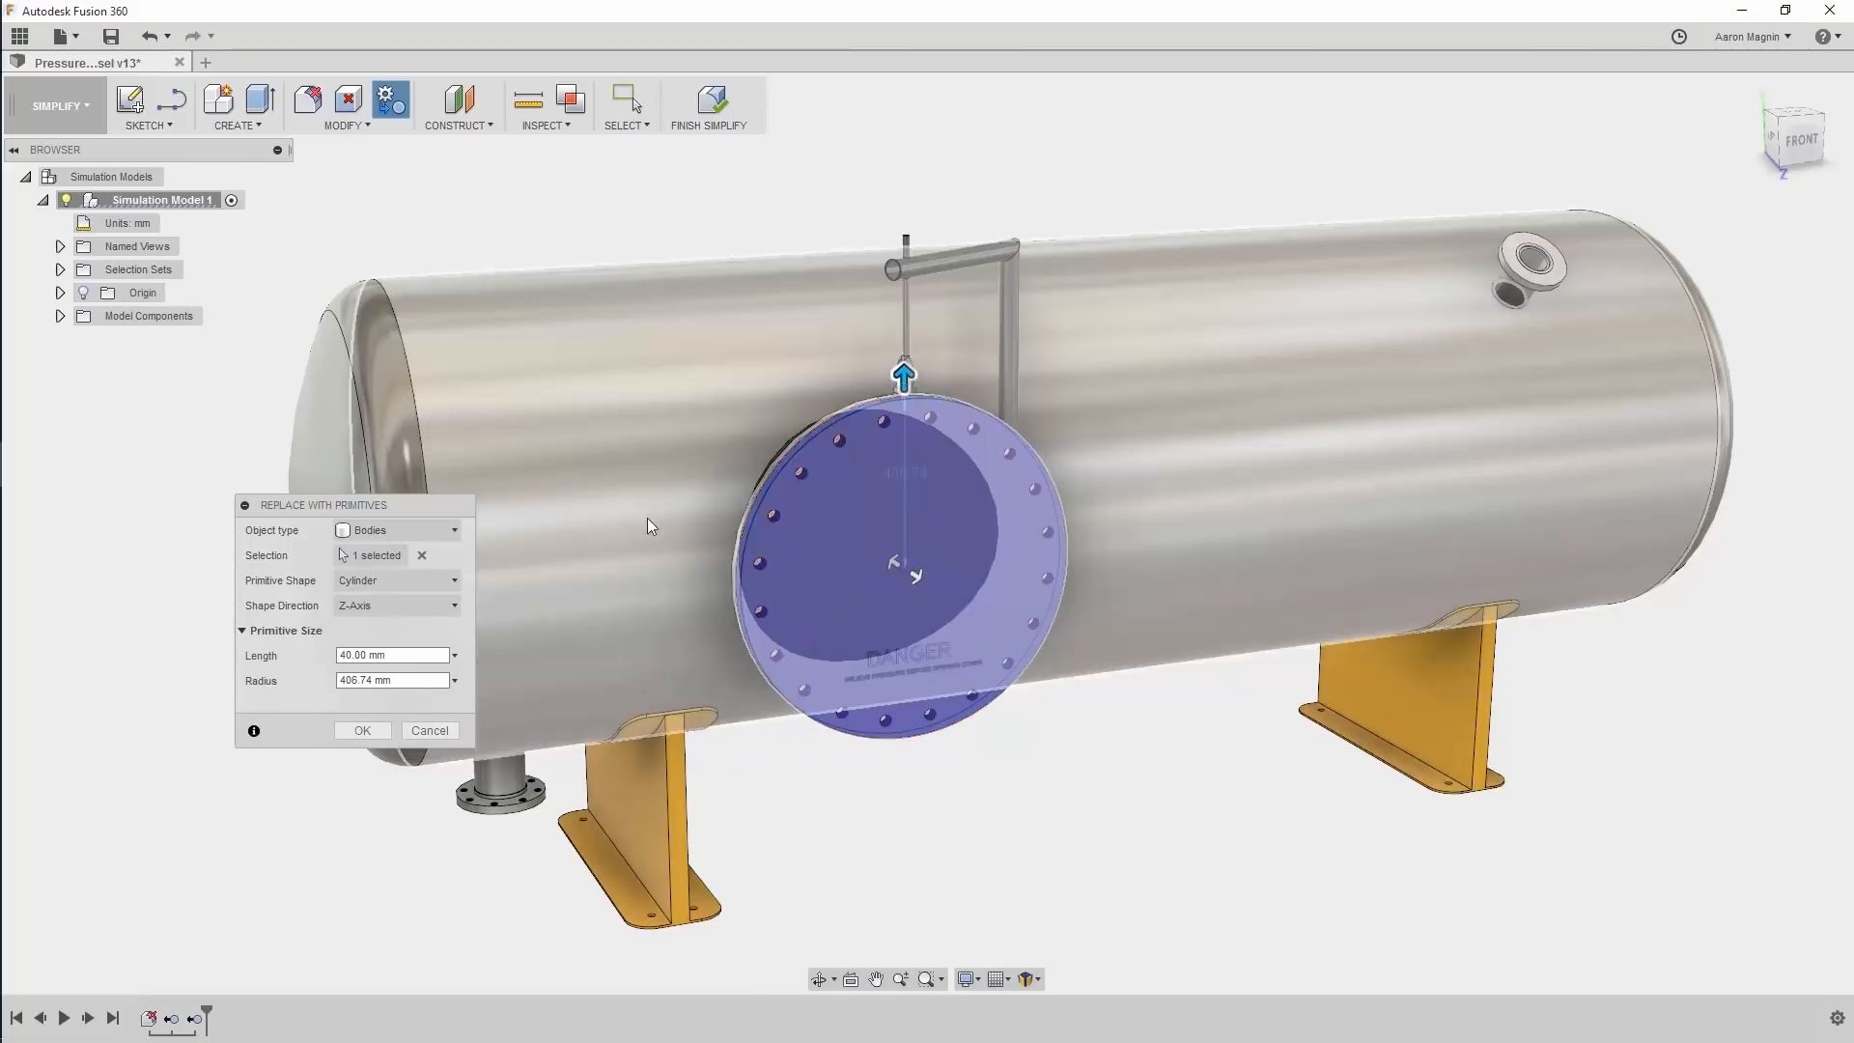
{"action": "left_click", "coordinate": [361, 730]}
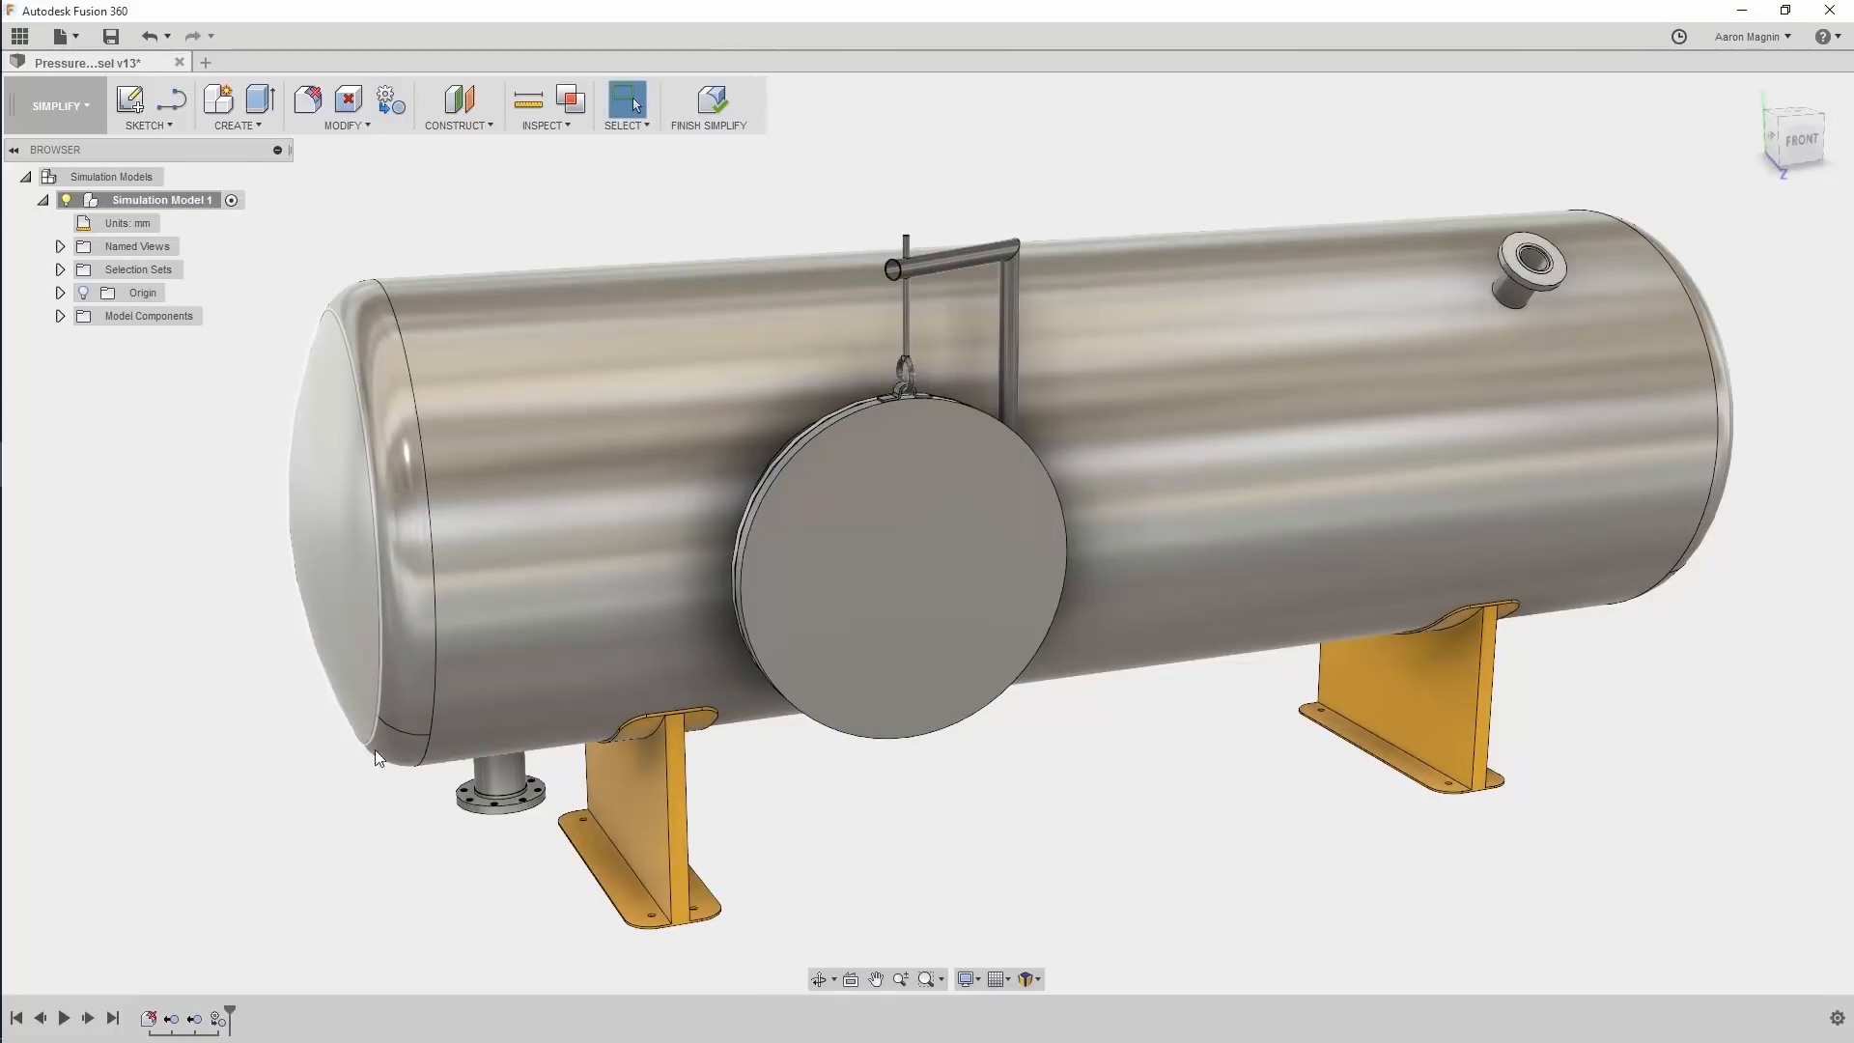
{"action": "scroll", "scroll_direction": "down", "scroll_amount": 3}
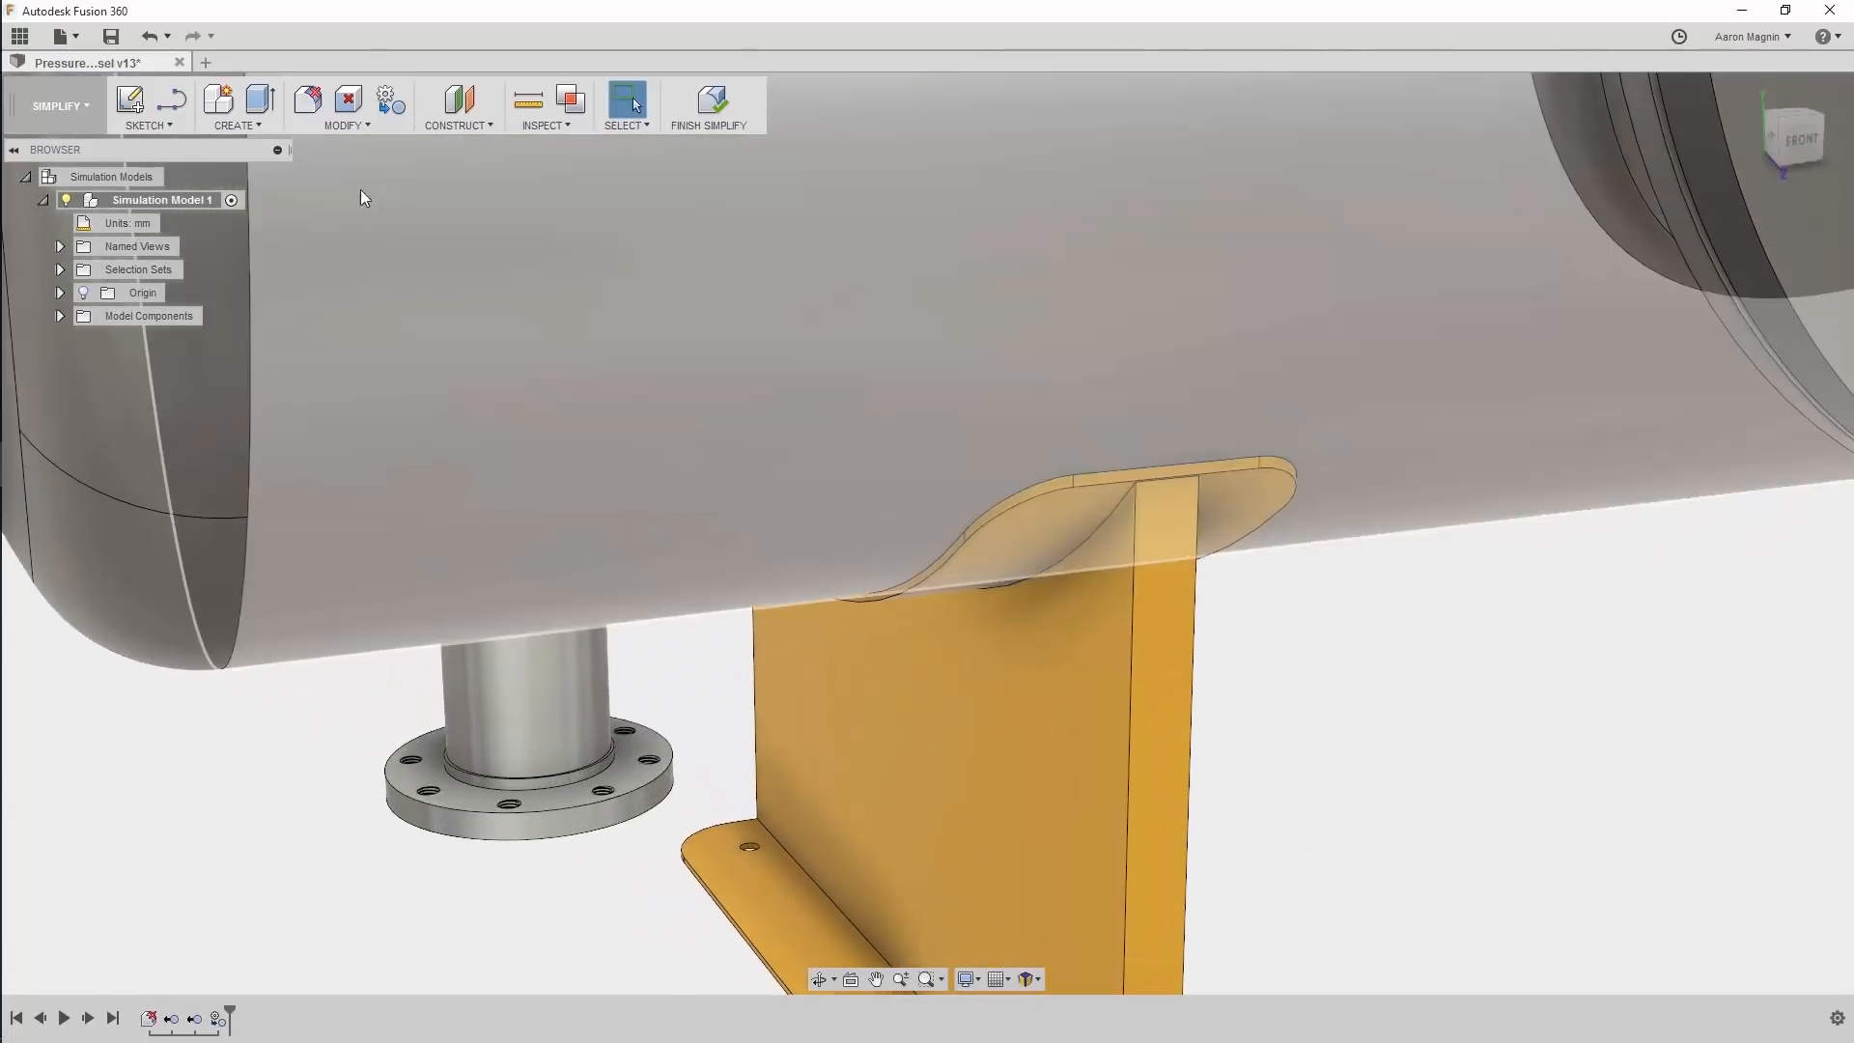
- Delete the lower flange bolt-hole faces with Remove Faces and finish simplifying
{"action": "left_click", "coordinate": [346, 104]}
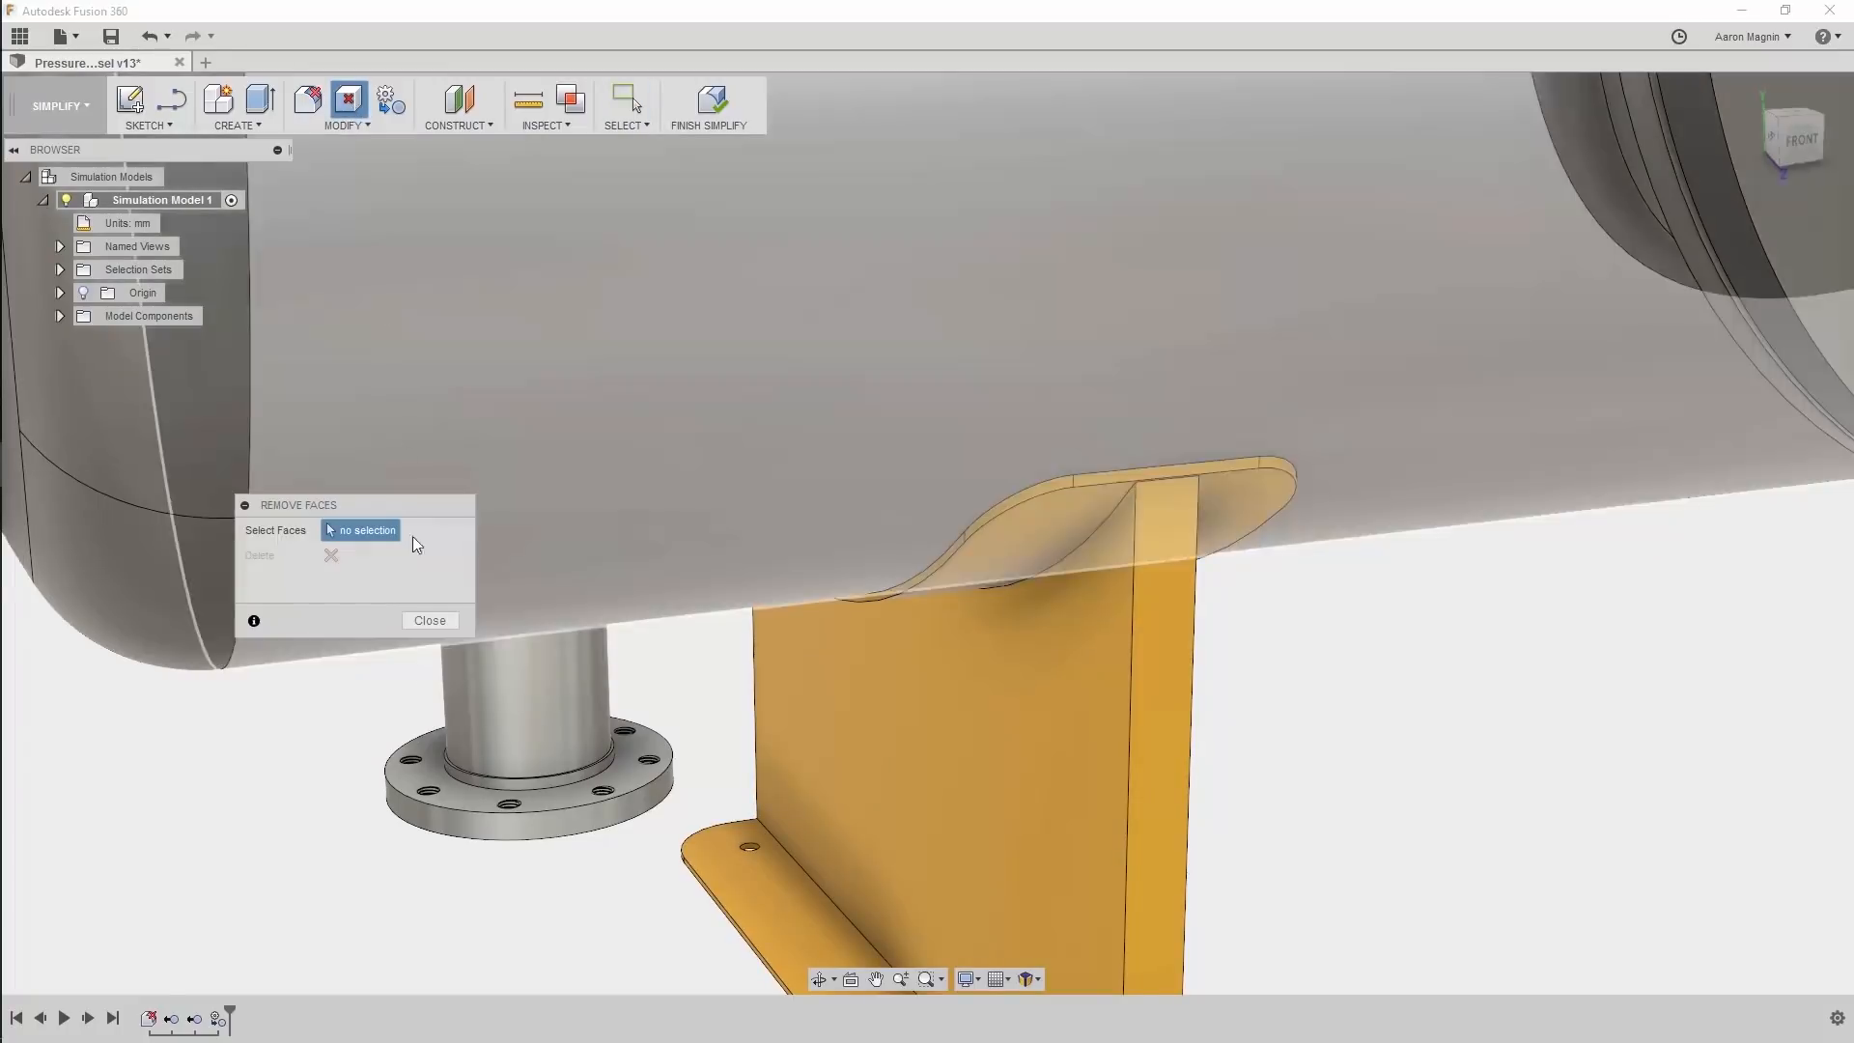
{"action": "left_click", "coordinate": [506, 813]}
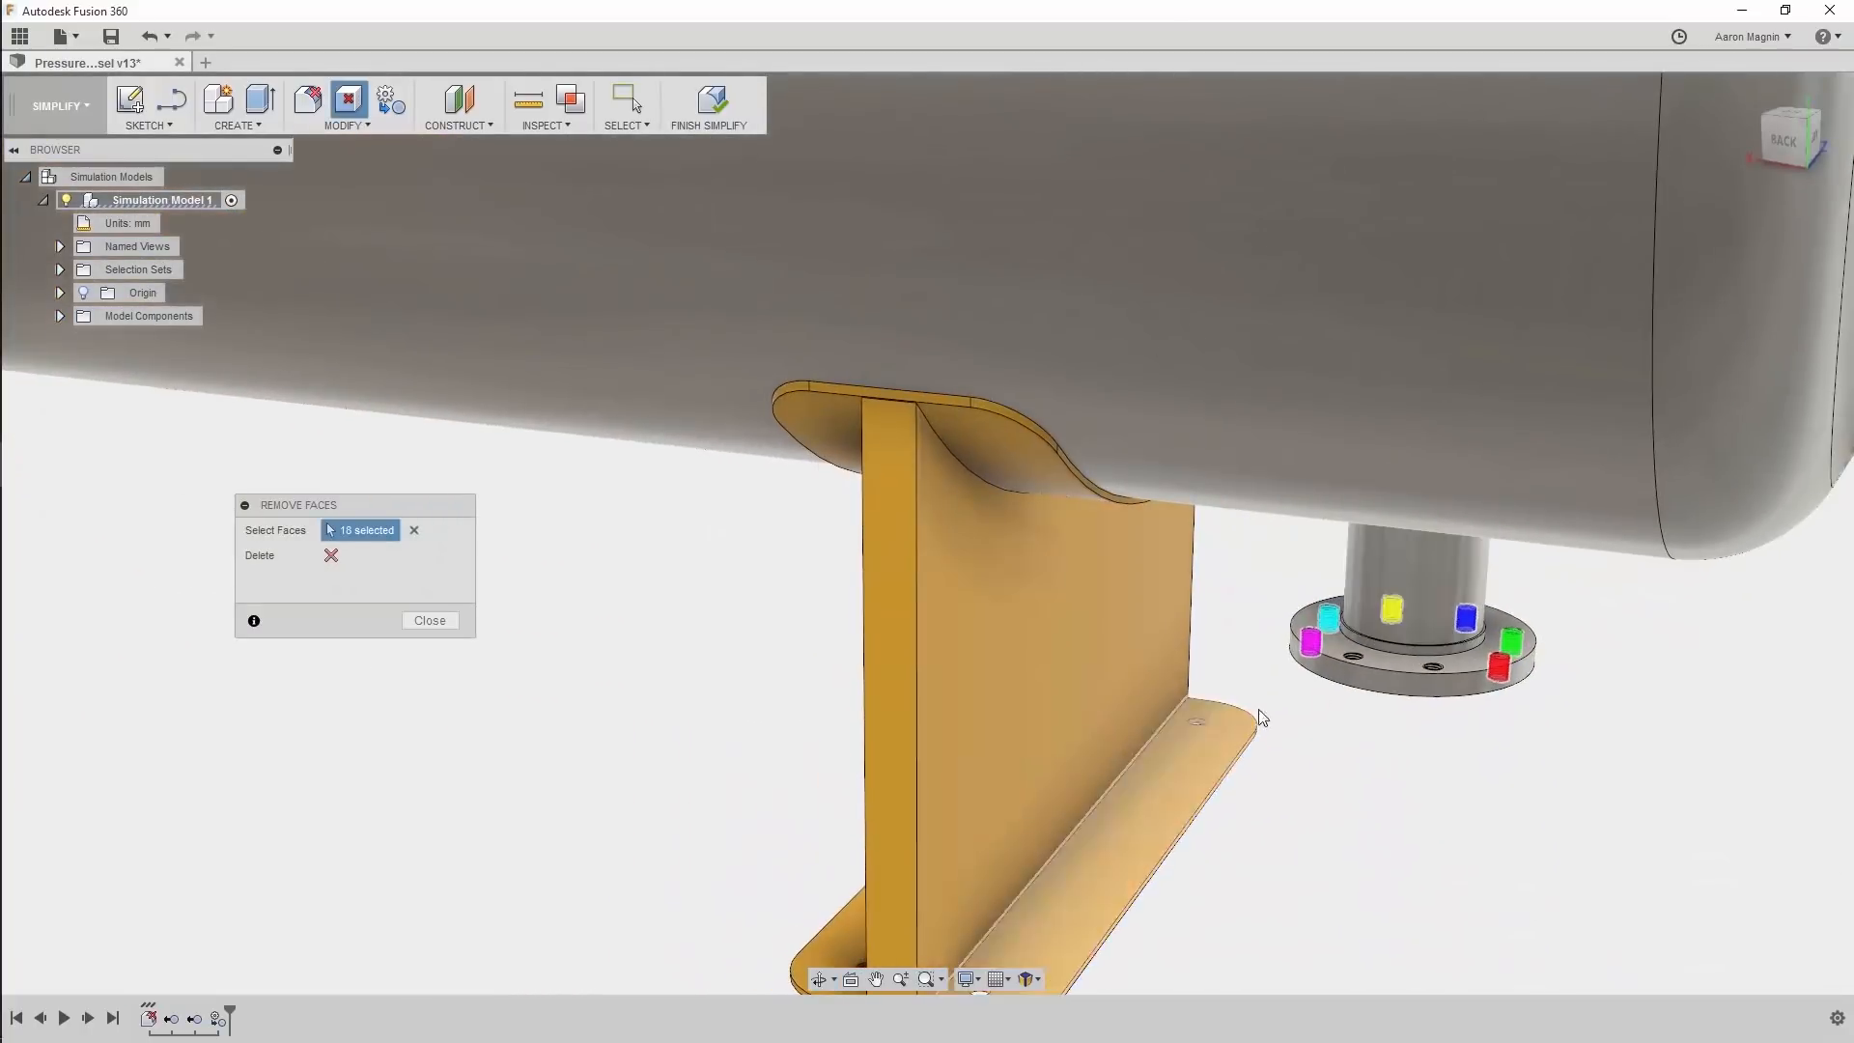
{"action": "left_click", "coordinate": [1136, 676]}
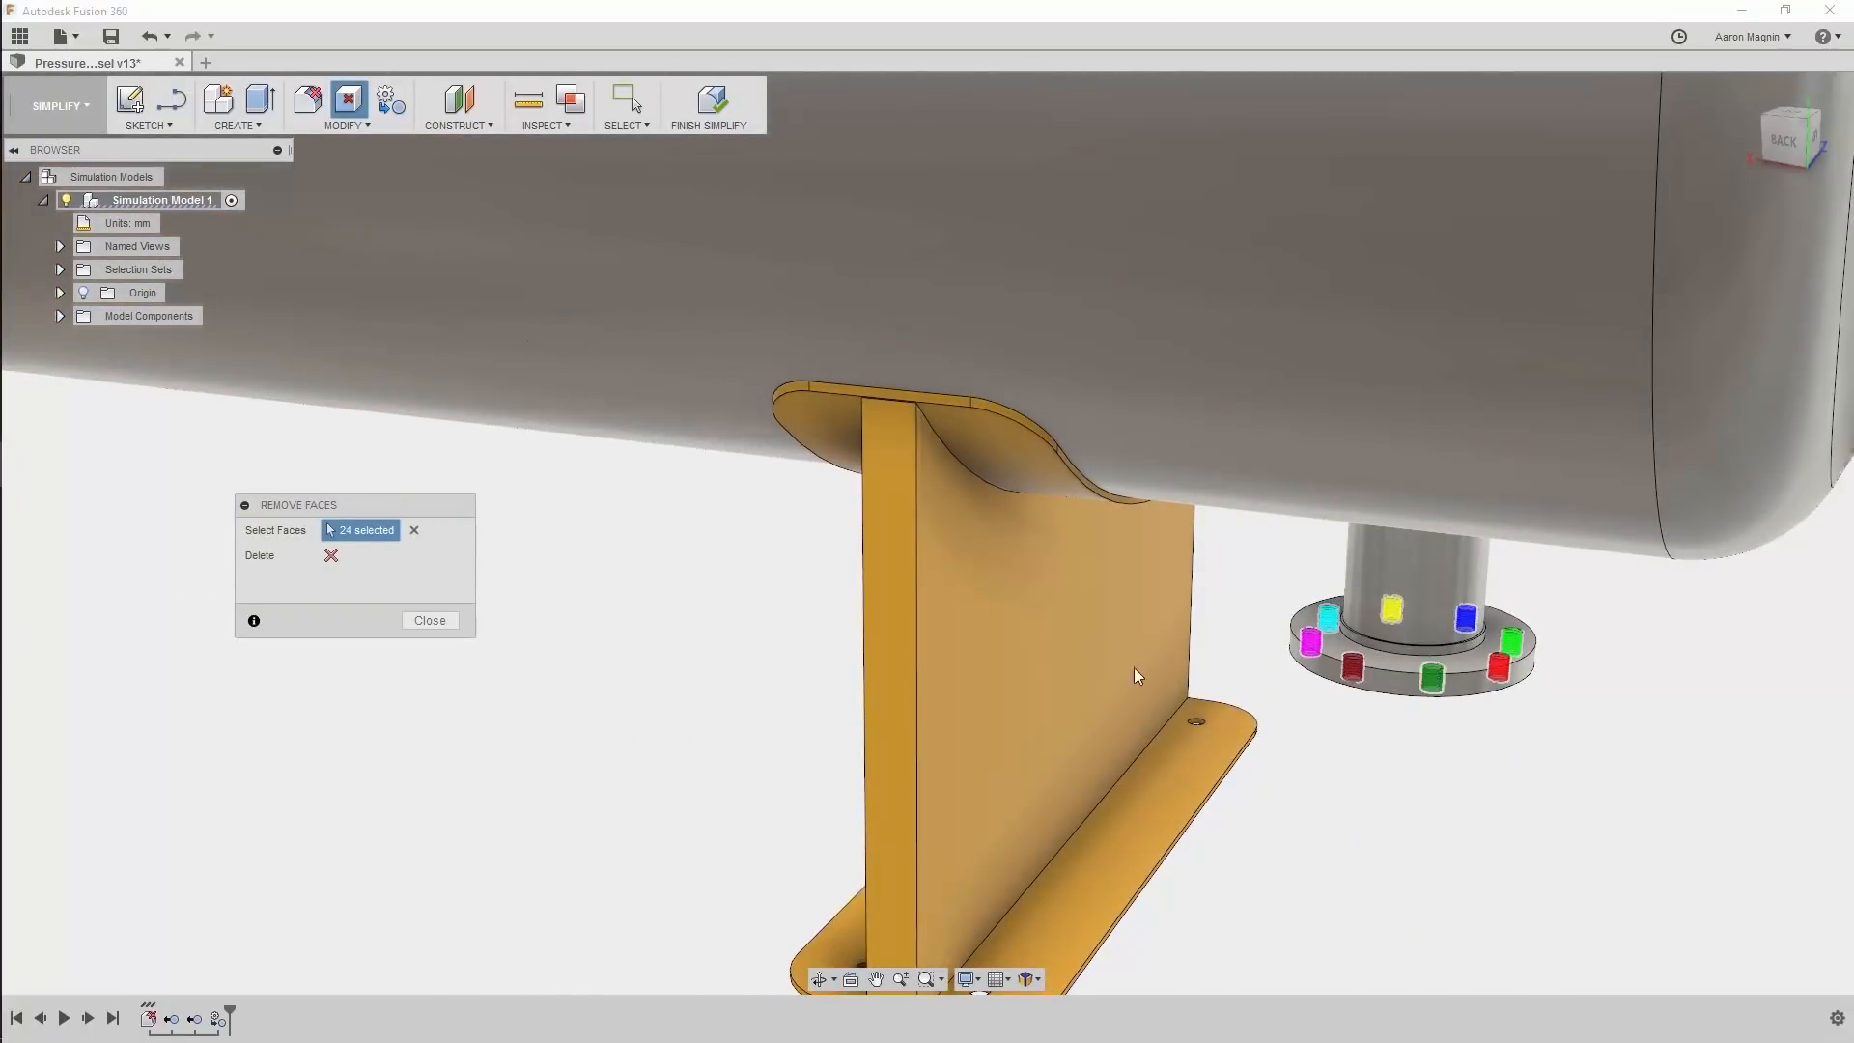
{"action": "left_click", "coordinate": [332, 556]}
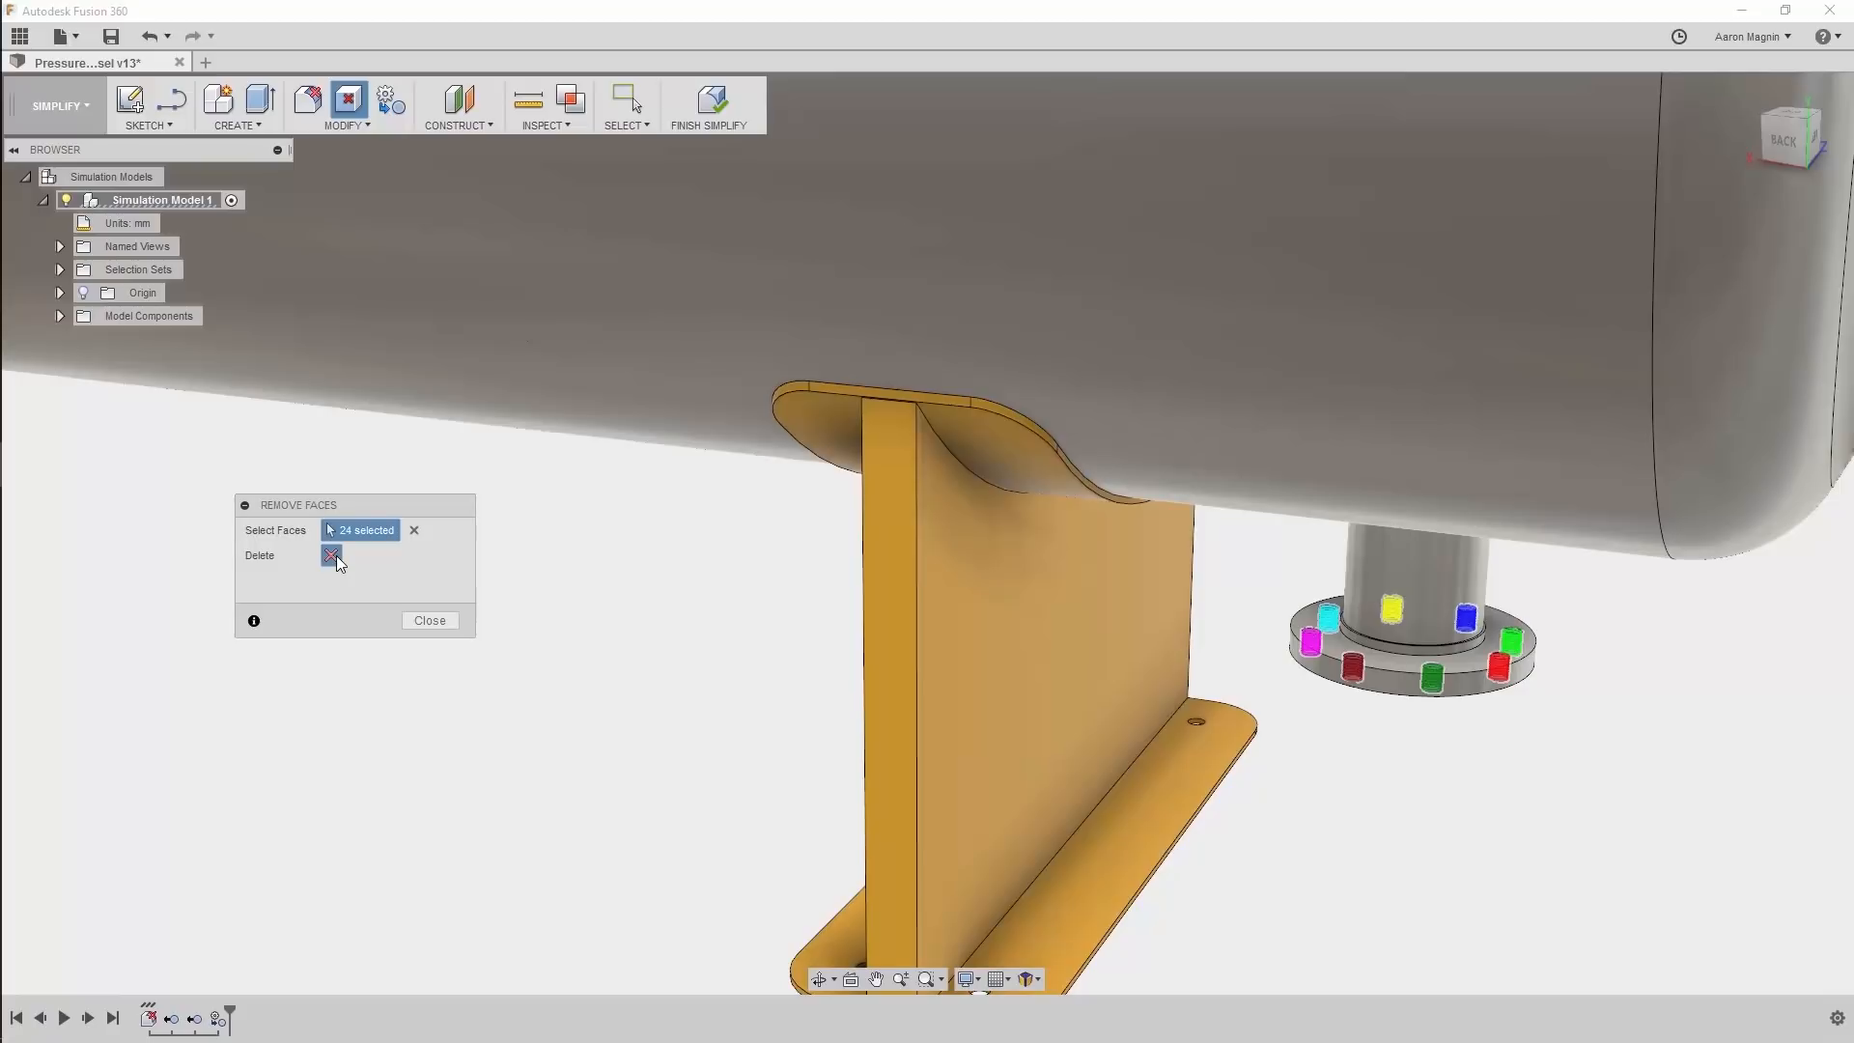
{"action": "left_click", "coordinate": [429, 620]}
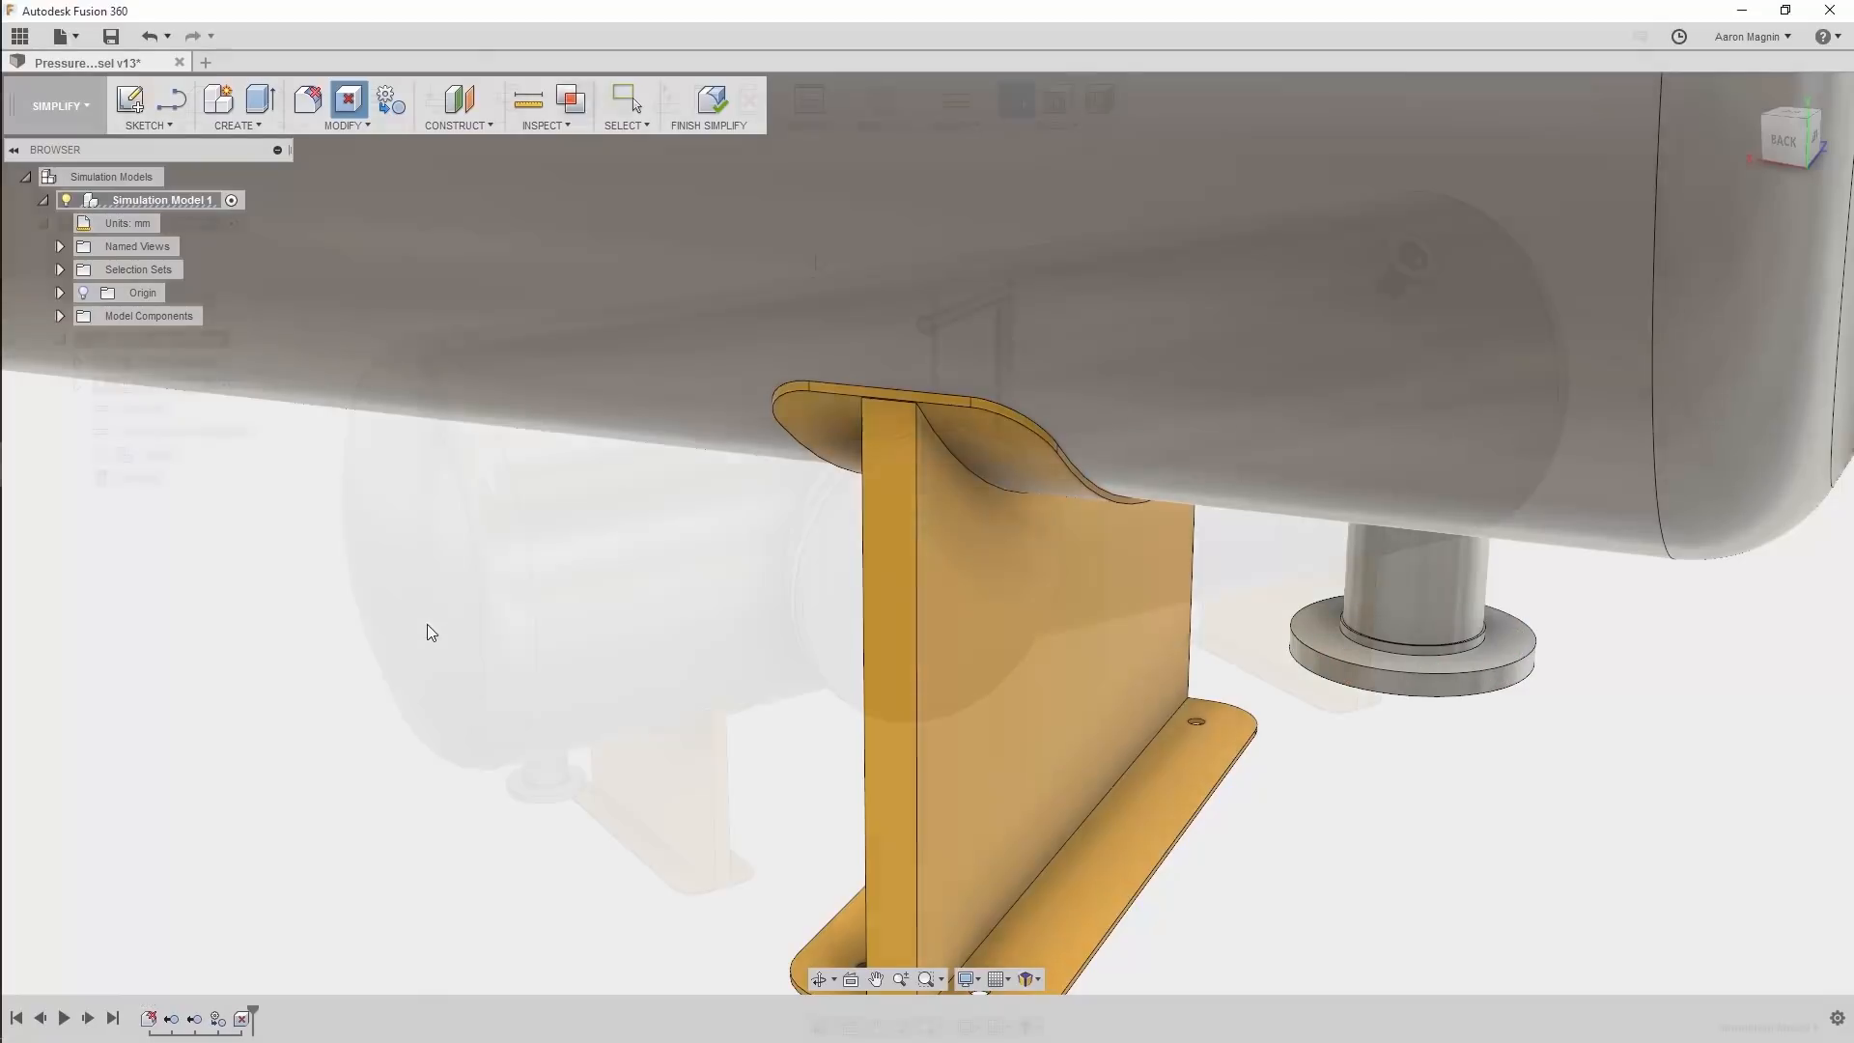
{"action": "left_click", "coordinate": [709, 107]}
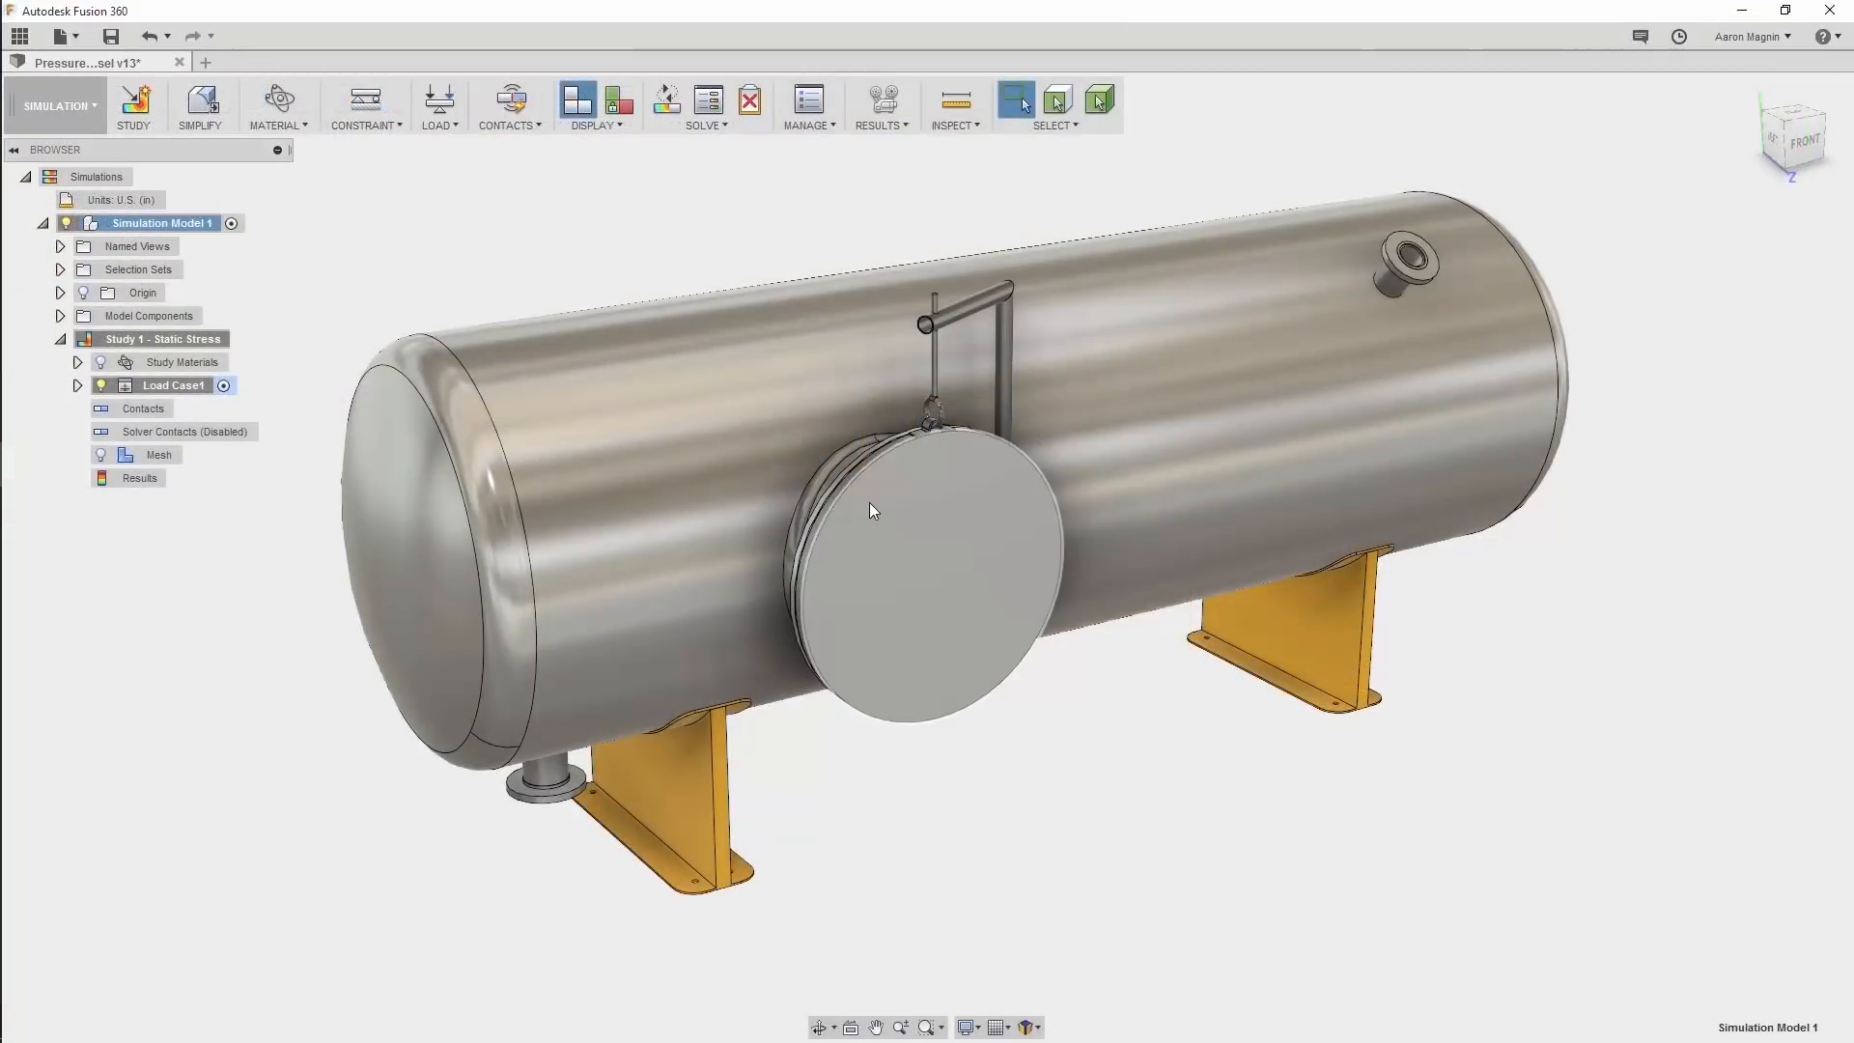
{"action": "right_click", "coordinate": [910, 508]}
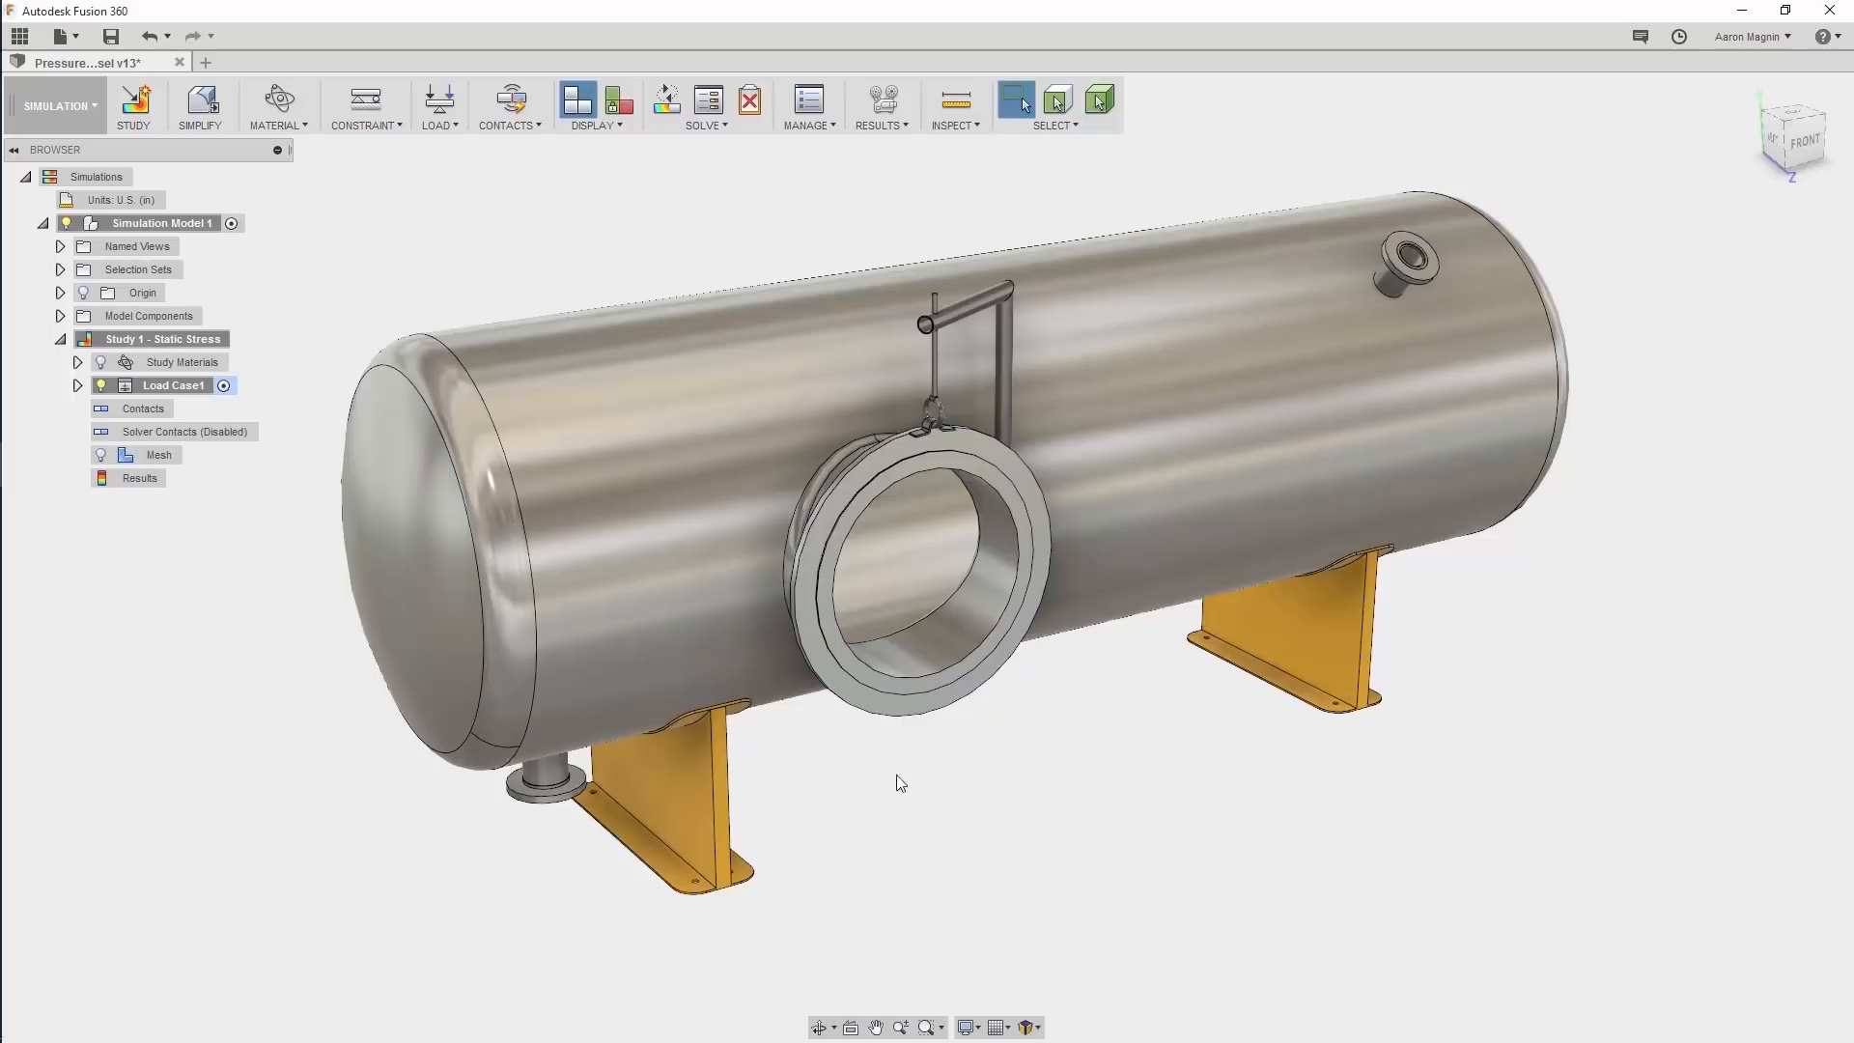
{"action": "left_click", "coordinate": [1051, 106]}
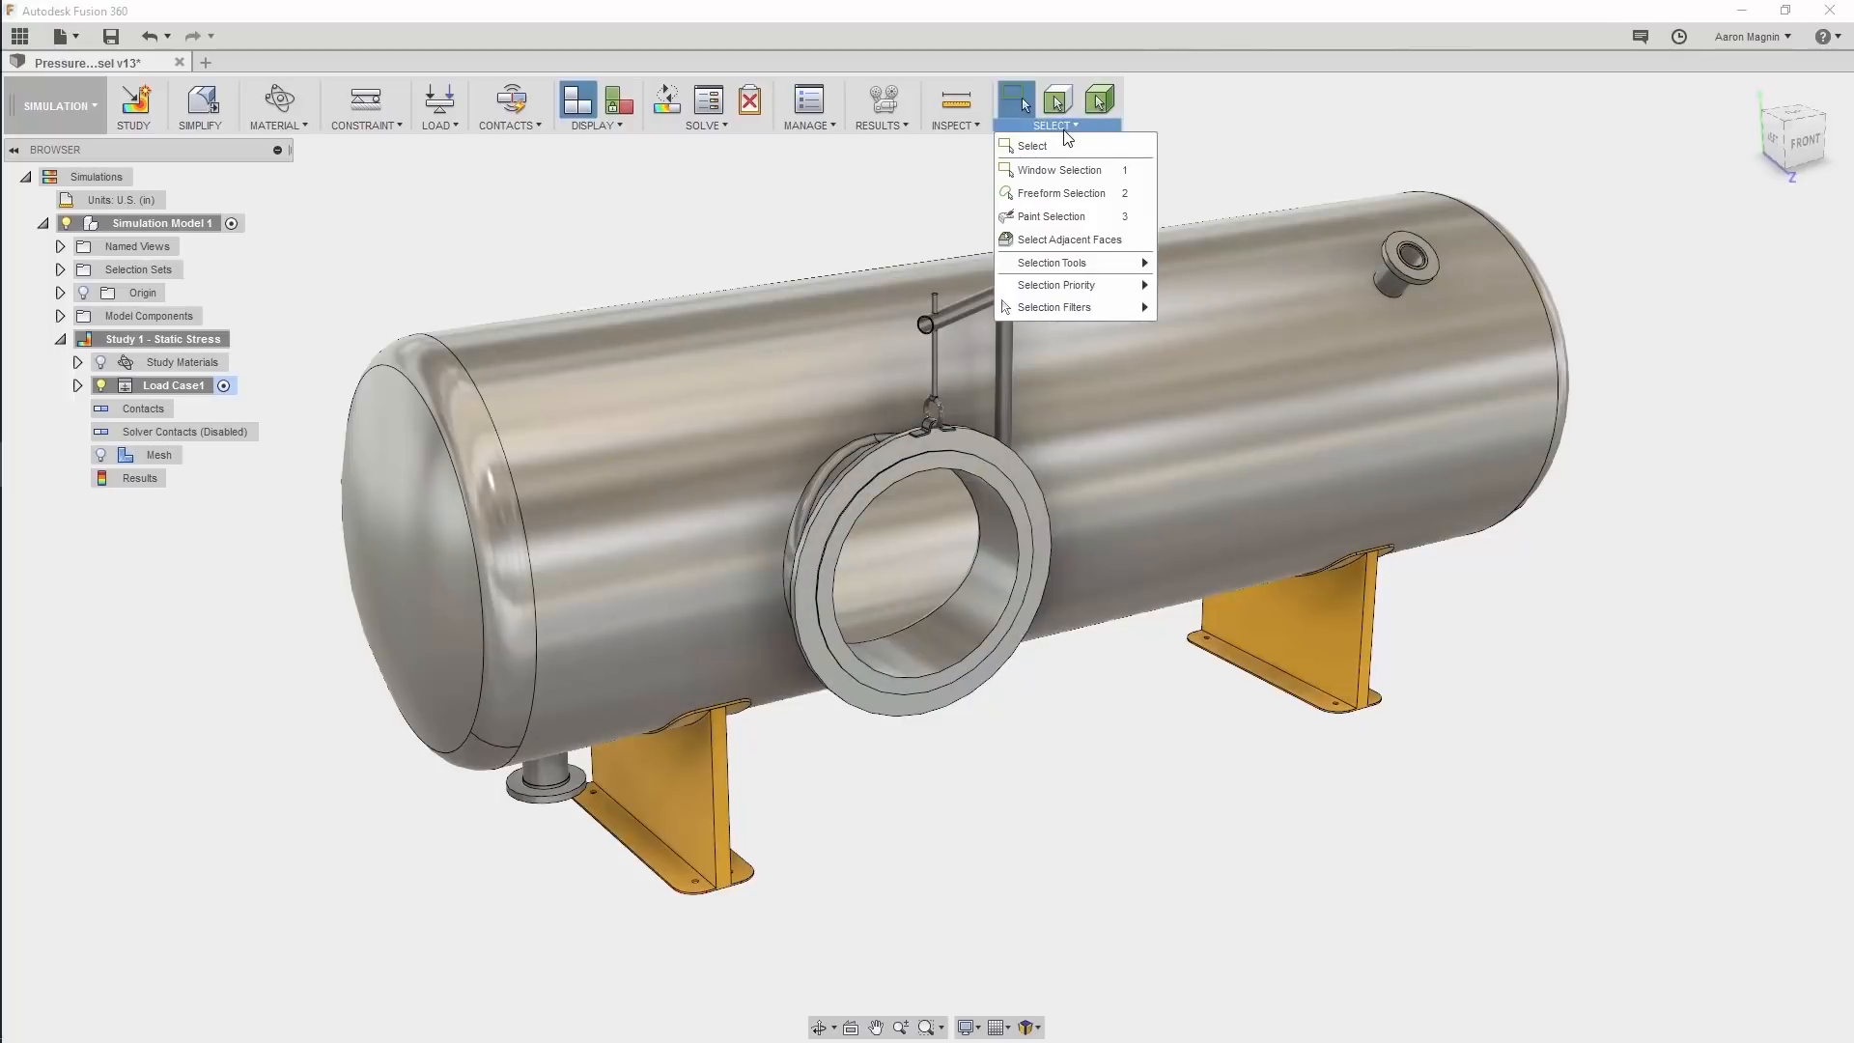
{"action": "mouse_move", "coordinate": [1066, 239]}
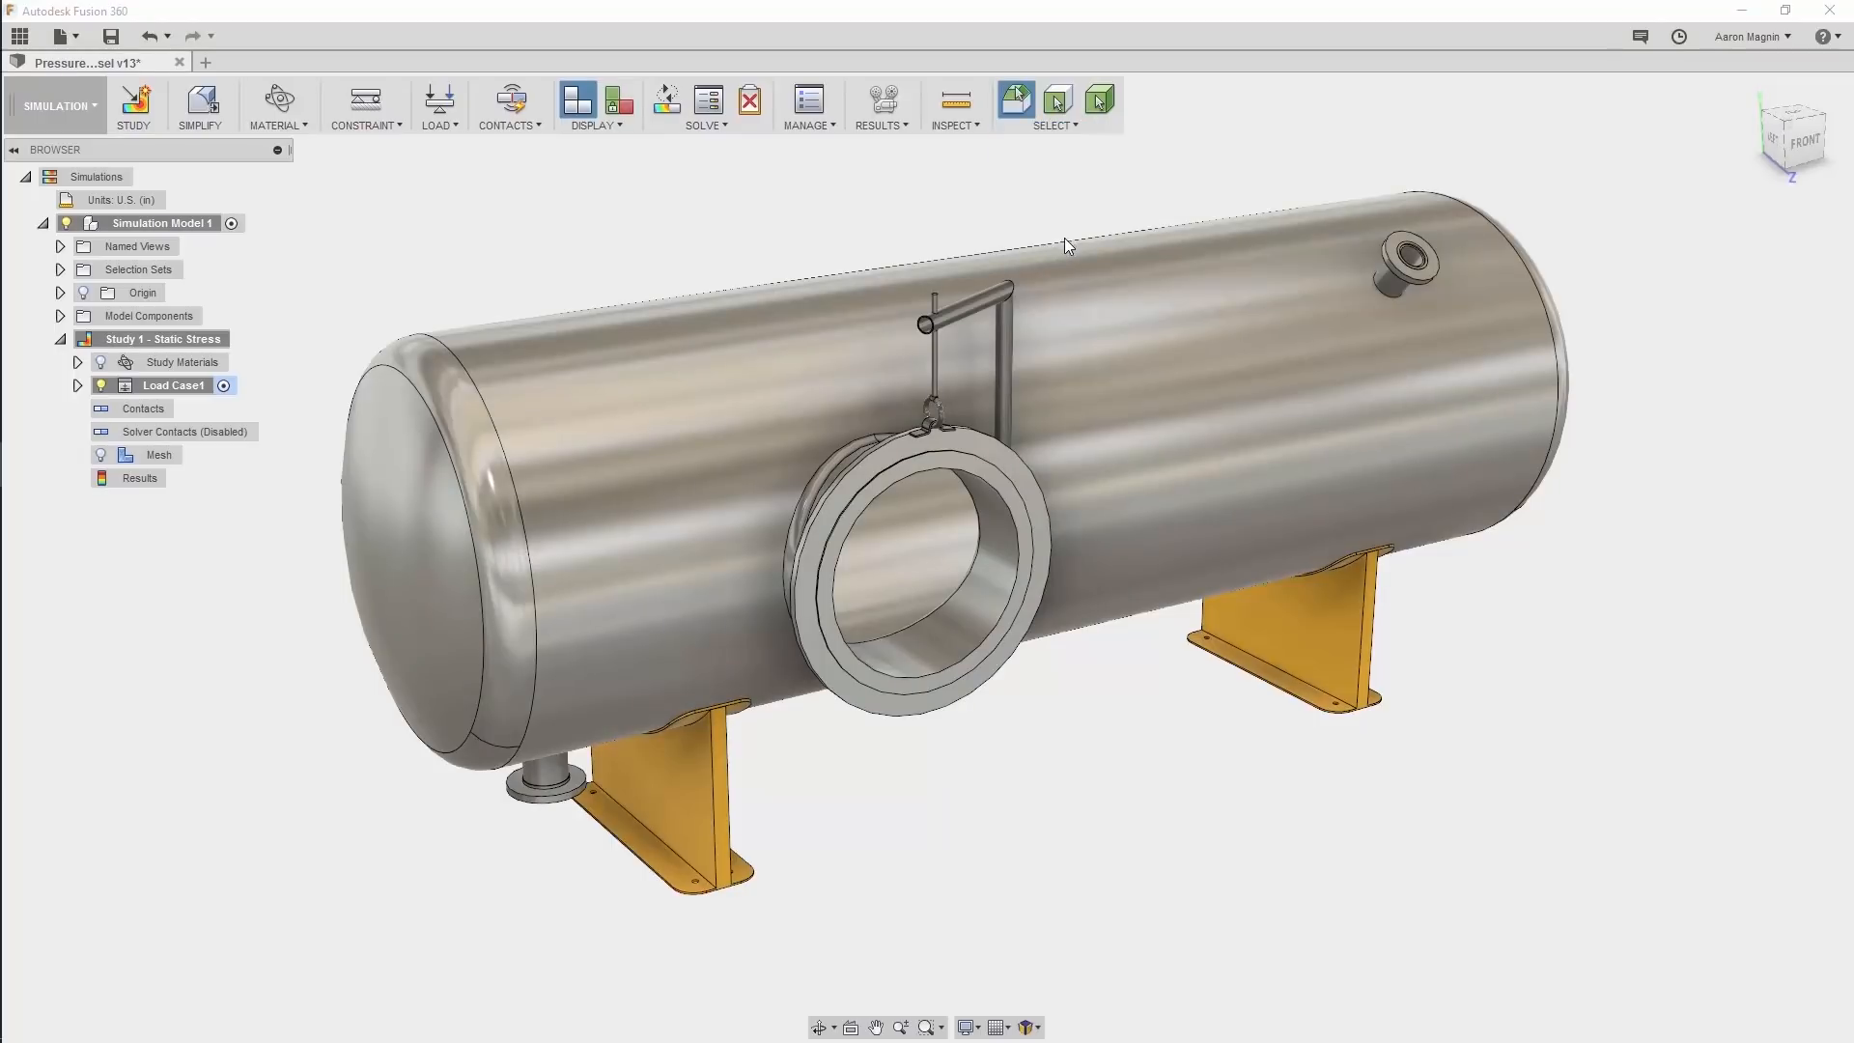
{"action": "left_click", "coordinate": [935, 519]}
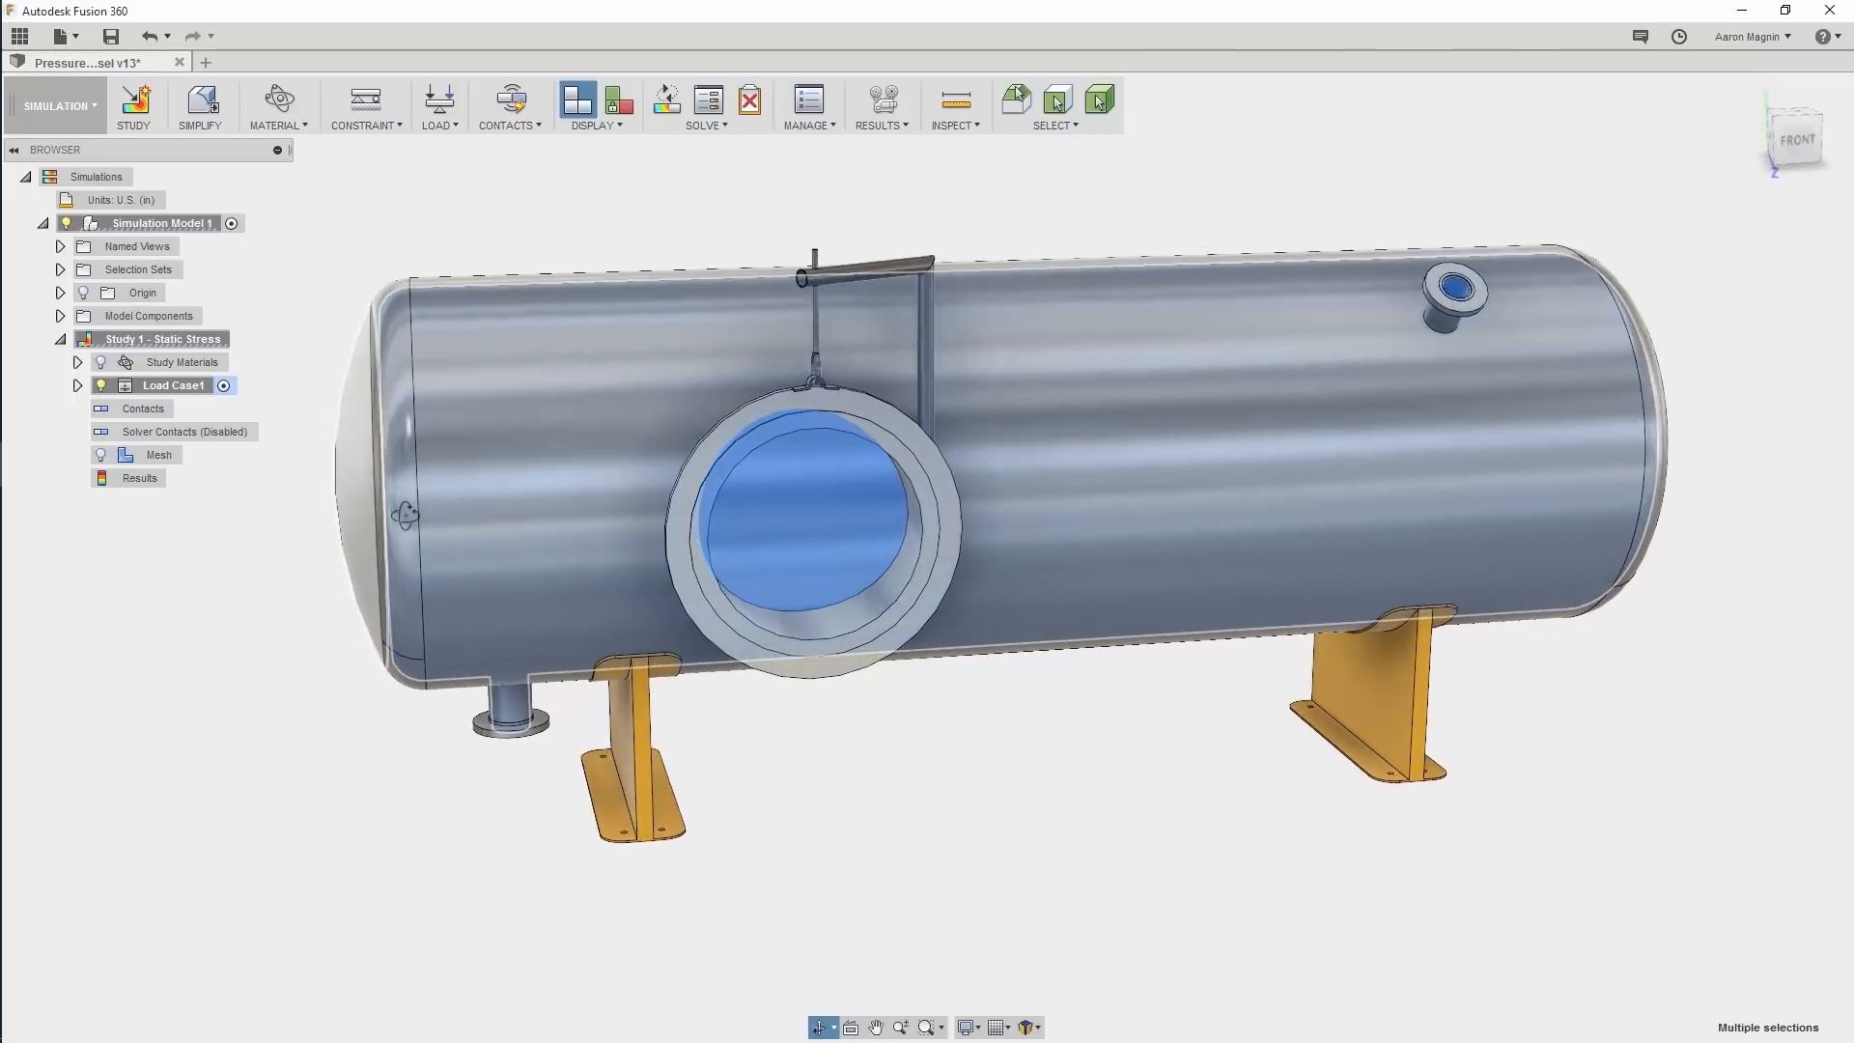
{"action": "left_click_drag", "start_coordinate": [828, 473], "coordinate": [538, 365]}
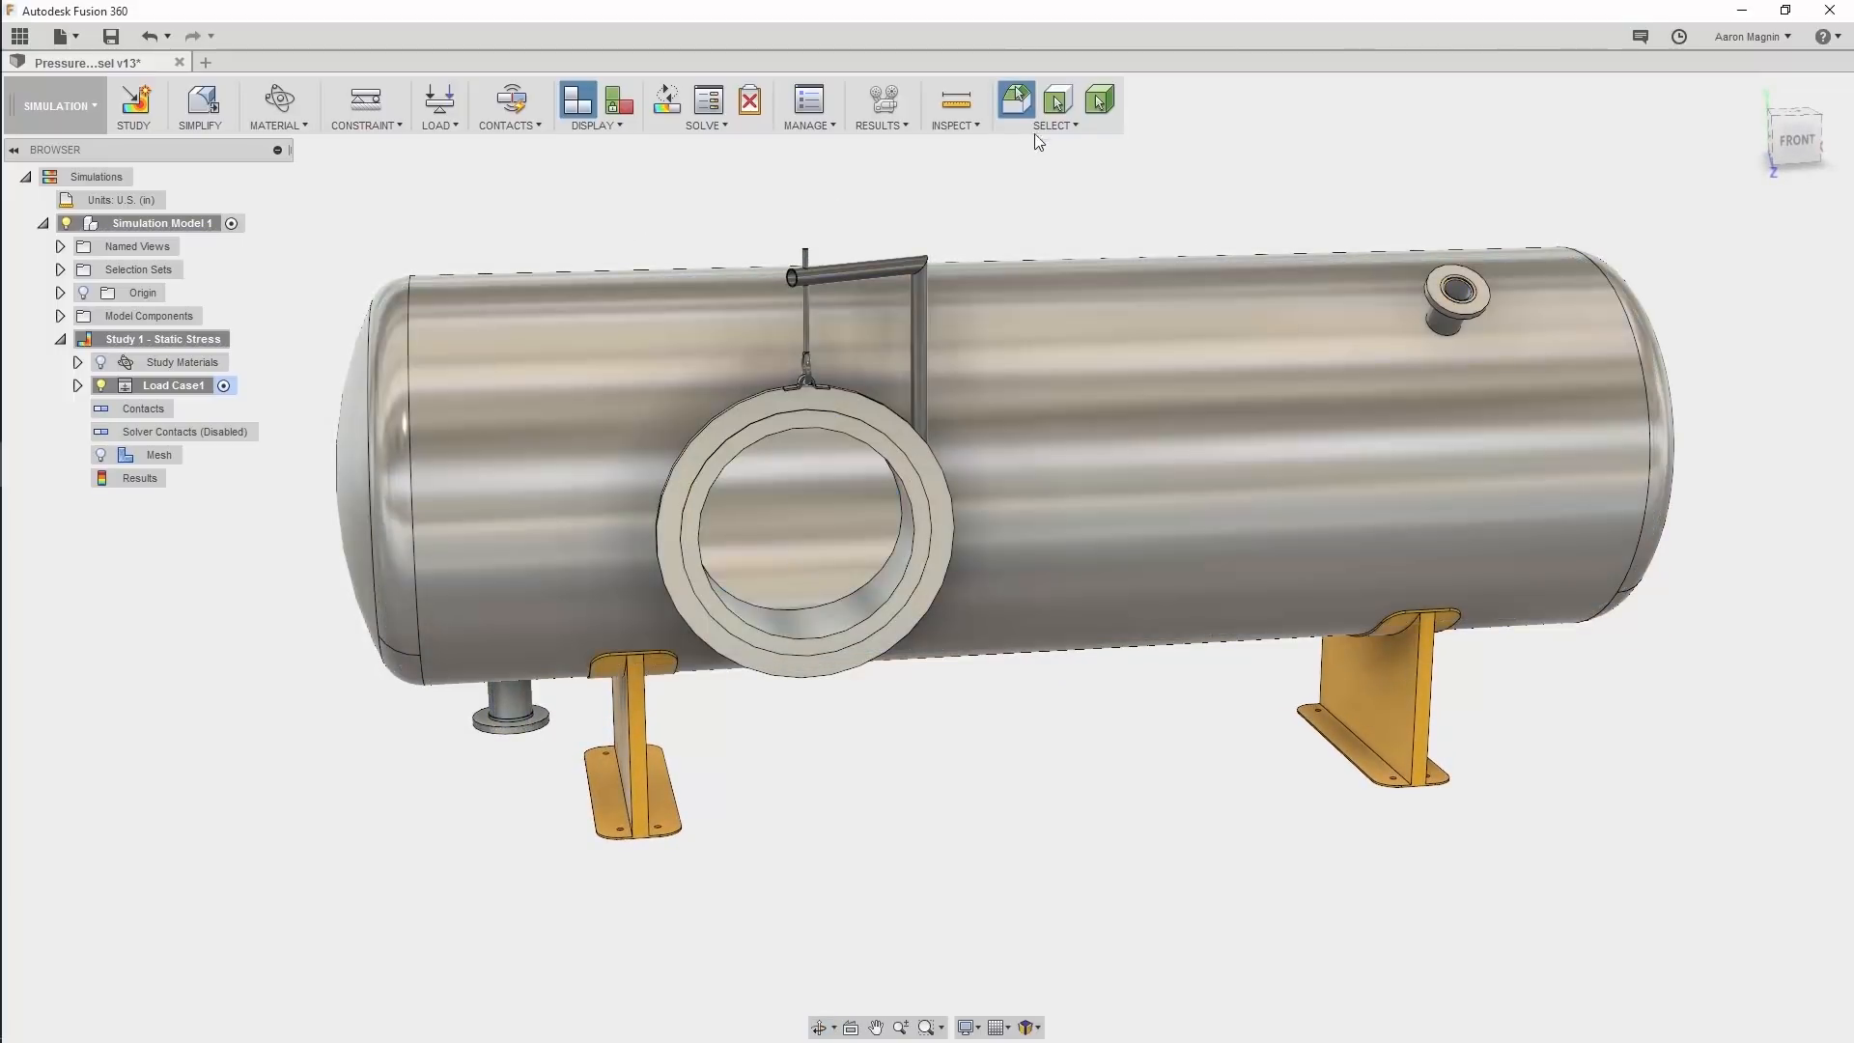
{"action": "mouse_move", "coordinate": [1045, 177]}
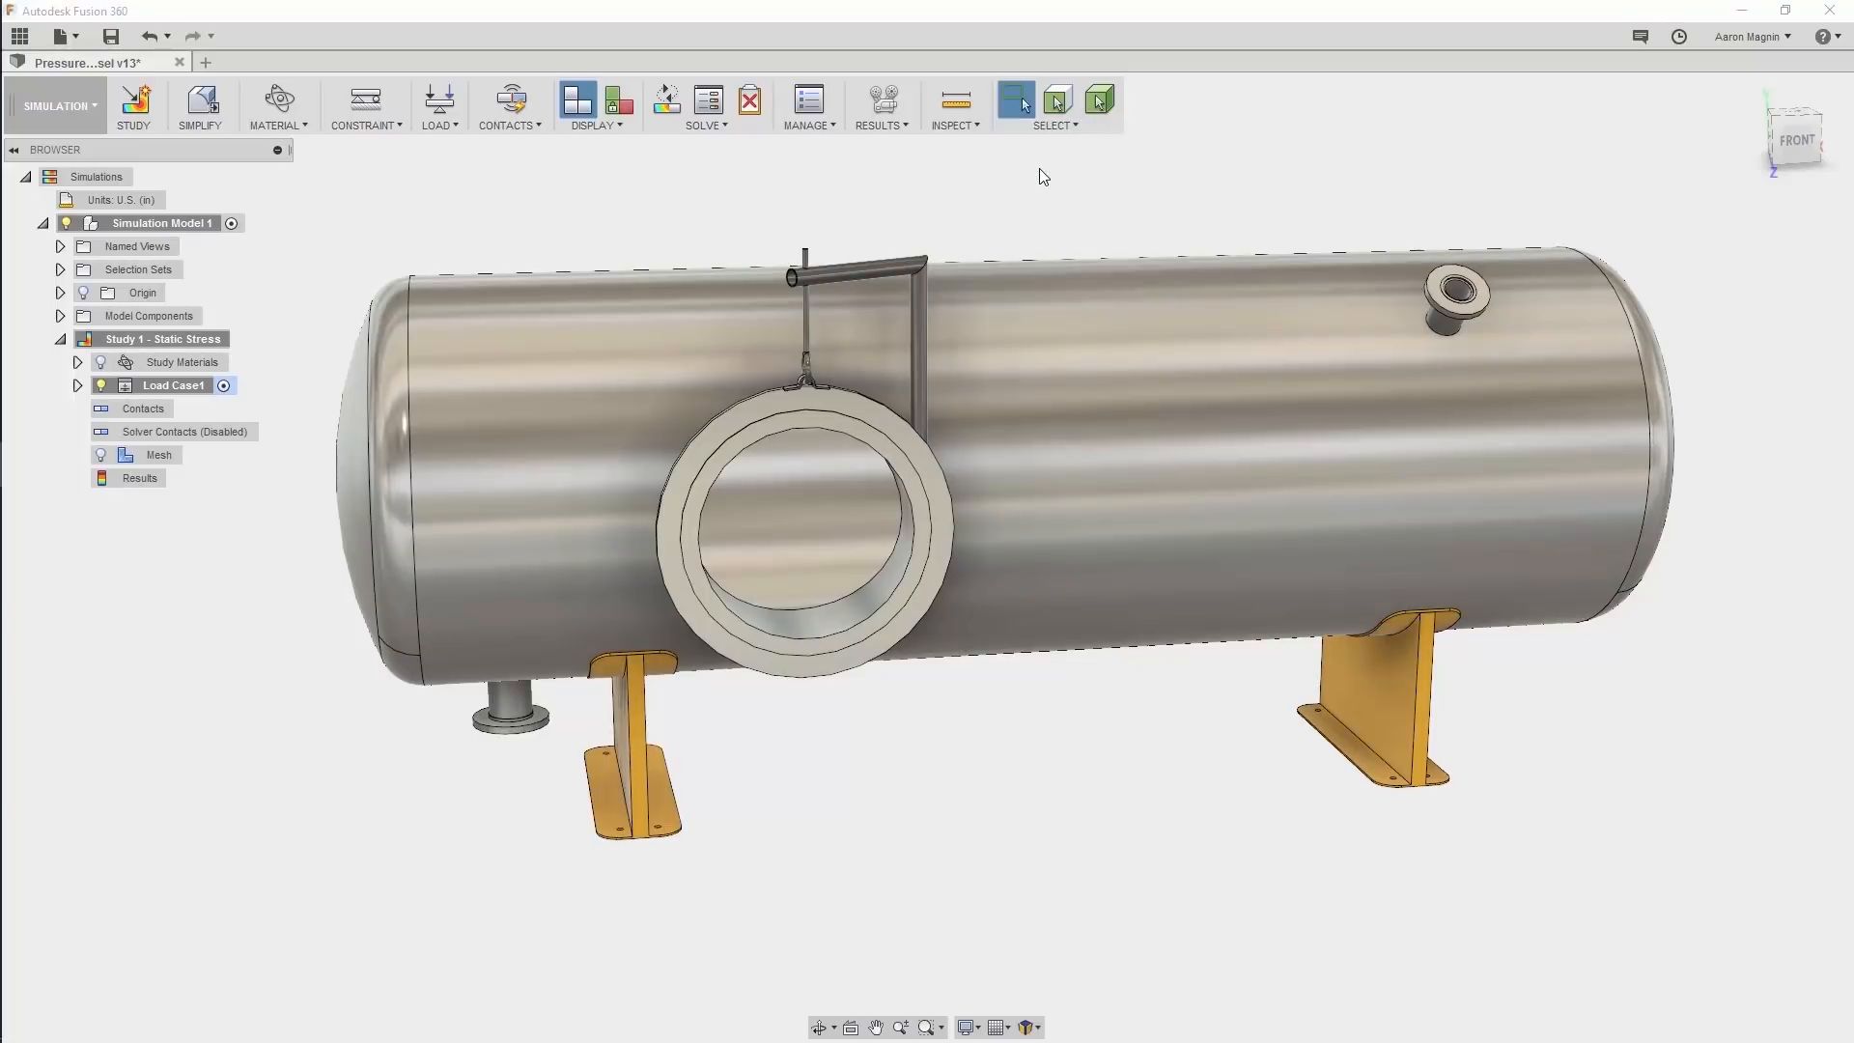
{"action": "left_click", "coordinate": [1054, 106]}
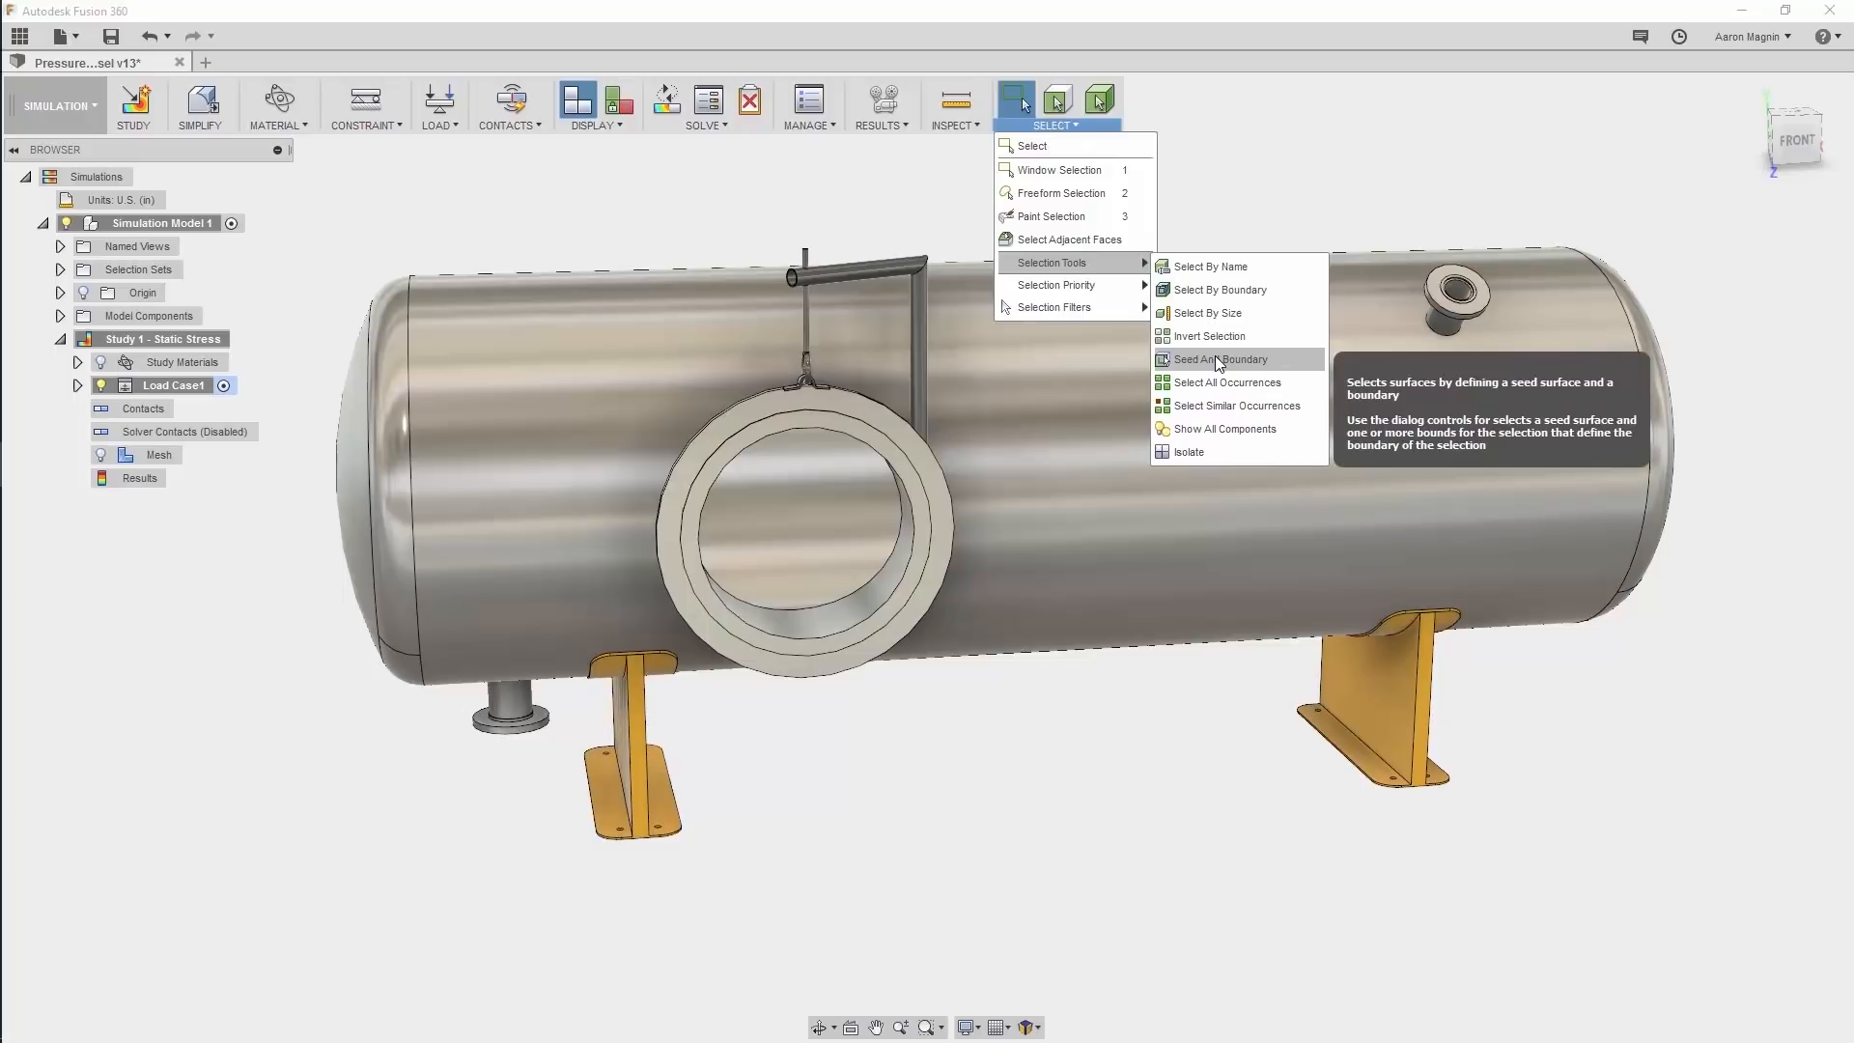
- Seed-and-boundary select the 17 interior faces, bounded by the nozzle openings, from the inner nozzle seed face
{"action": "left_click", "coordinate": [1219, 360]}
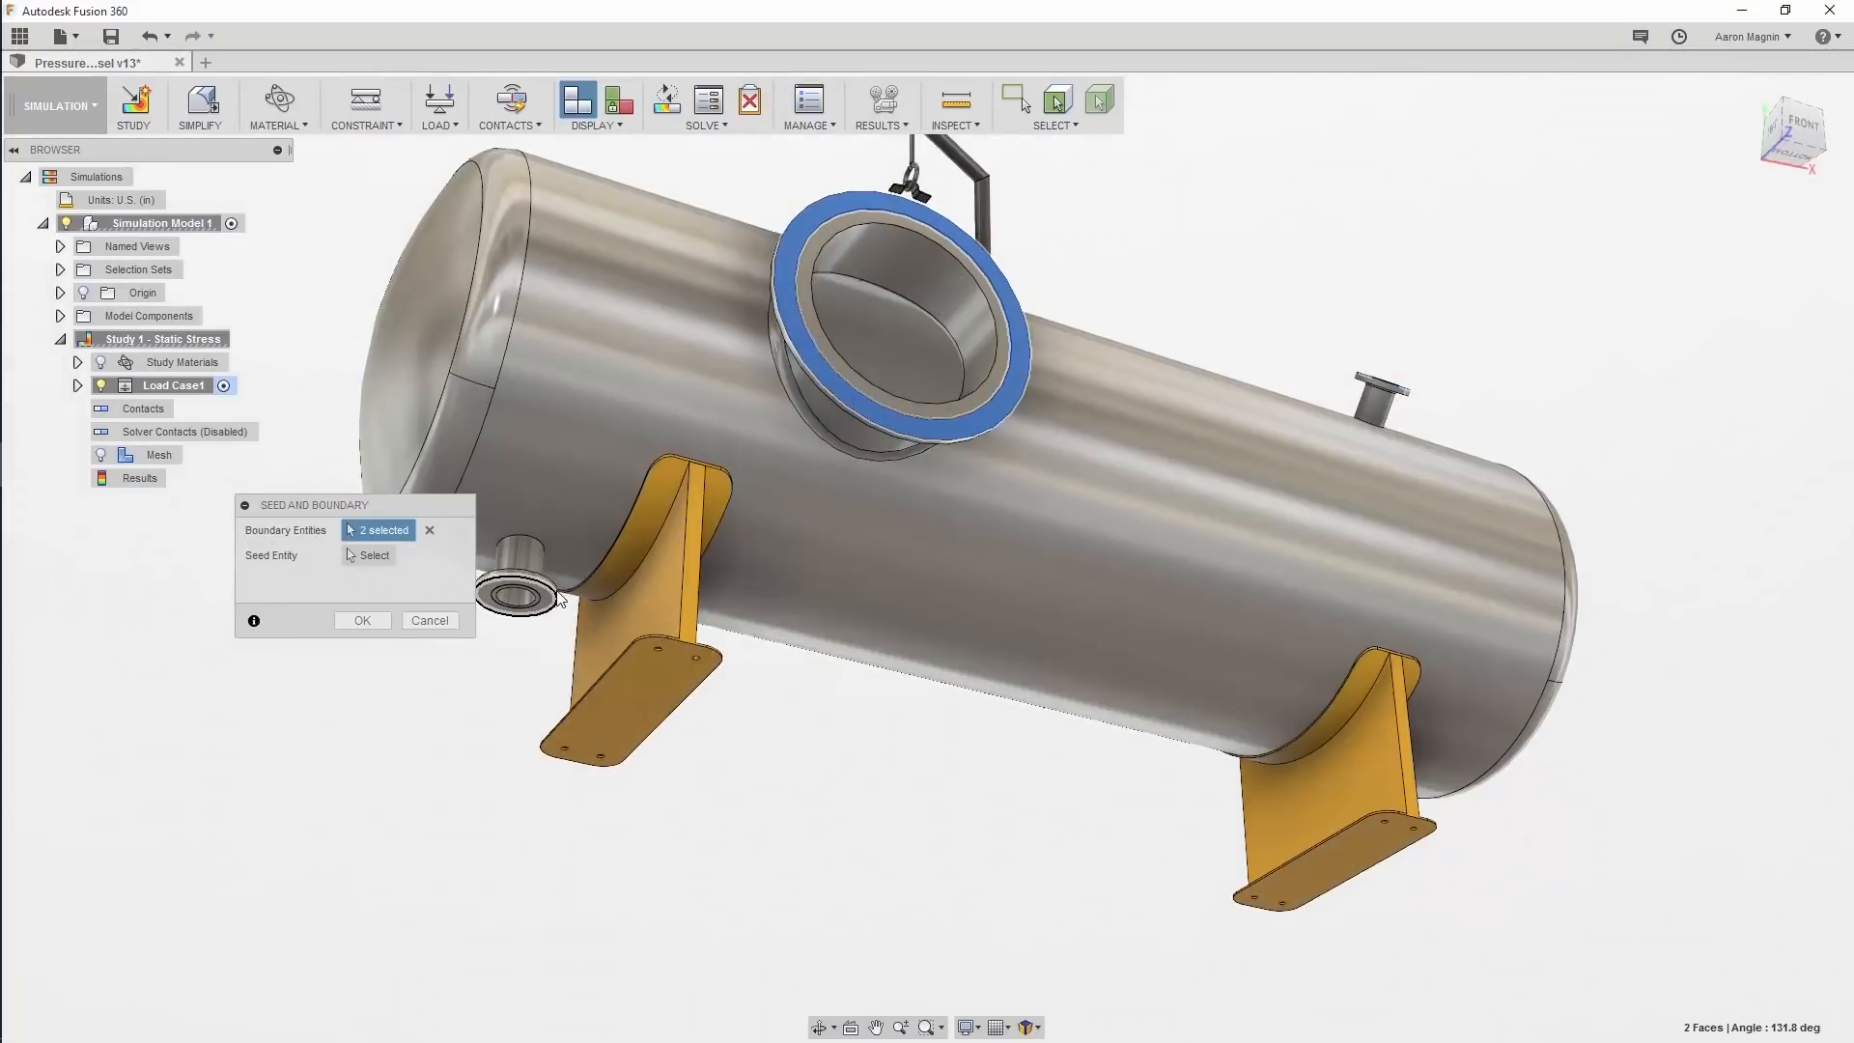
{"action": "left_click", "coordinate": [520, 595]}
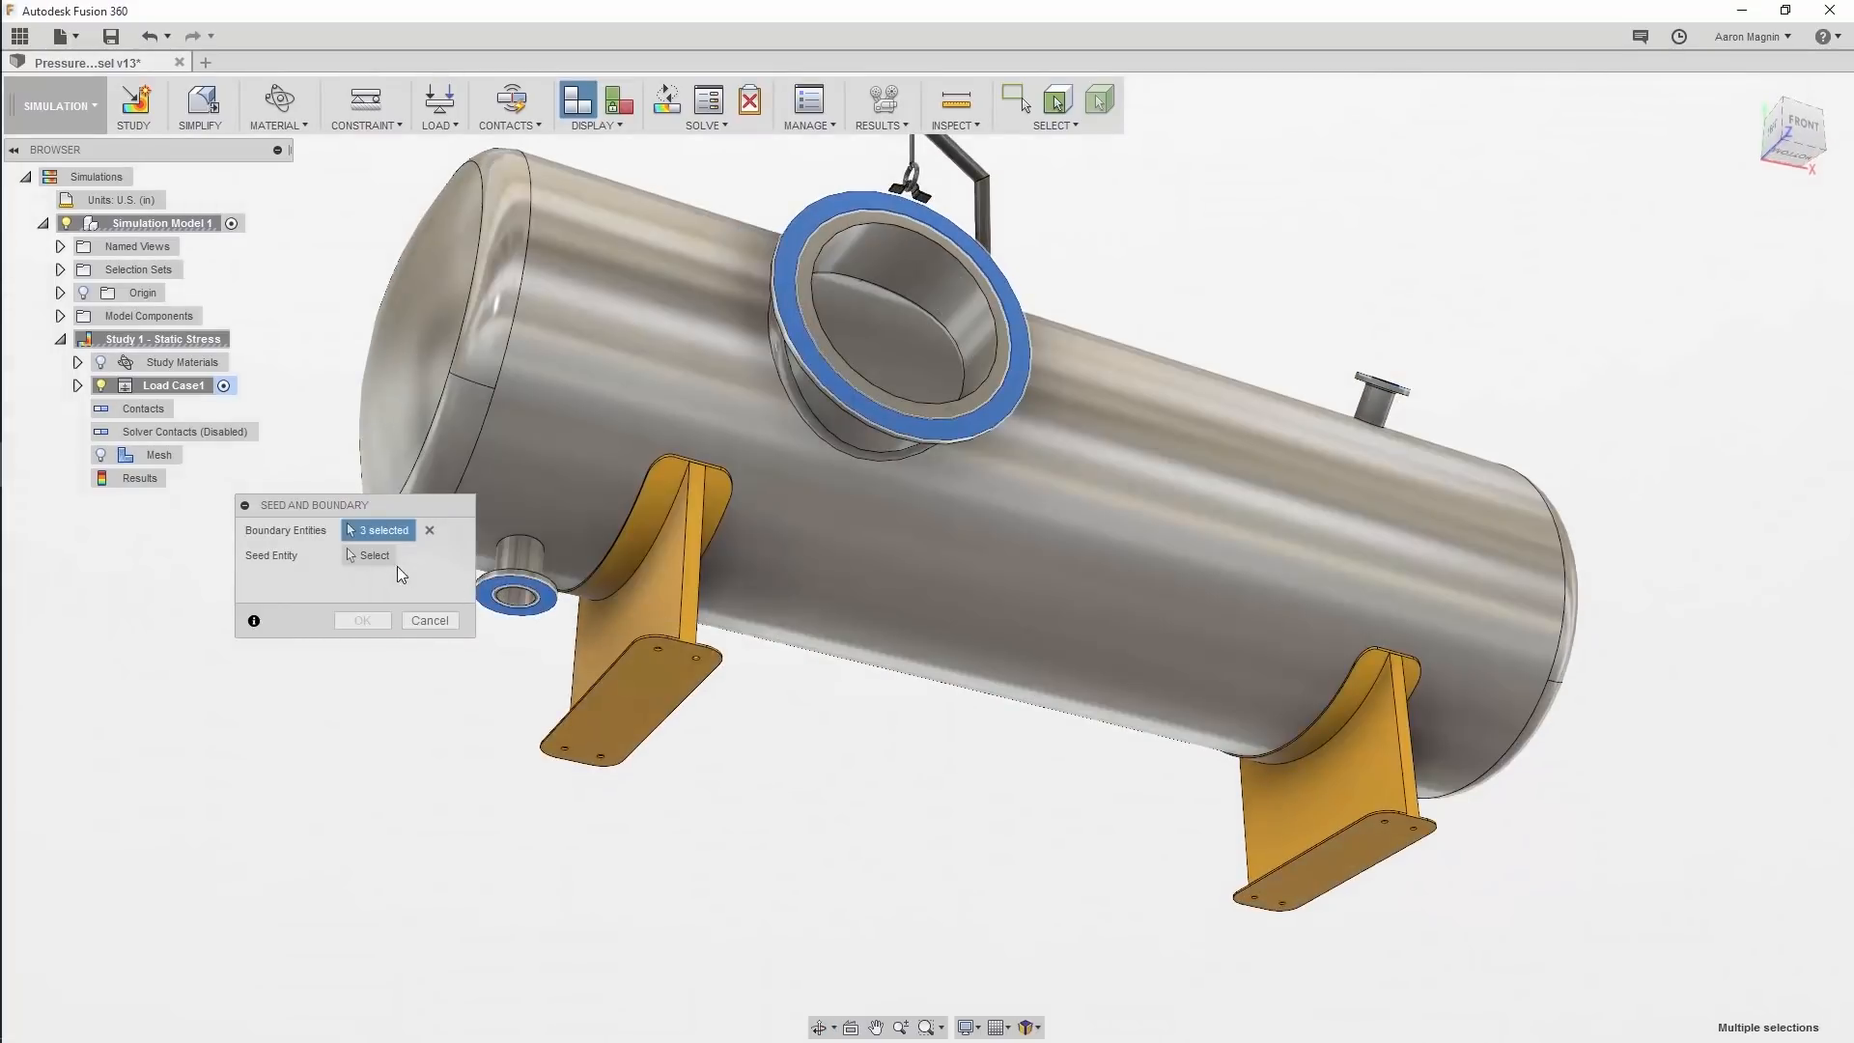
{"action": "left_click", "coordinate": [372, 556]}
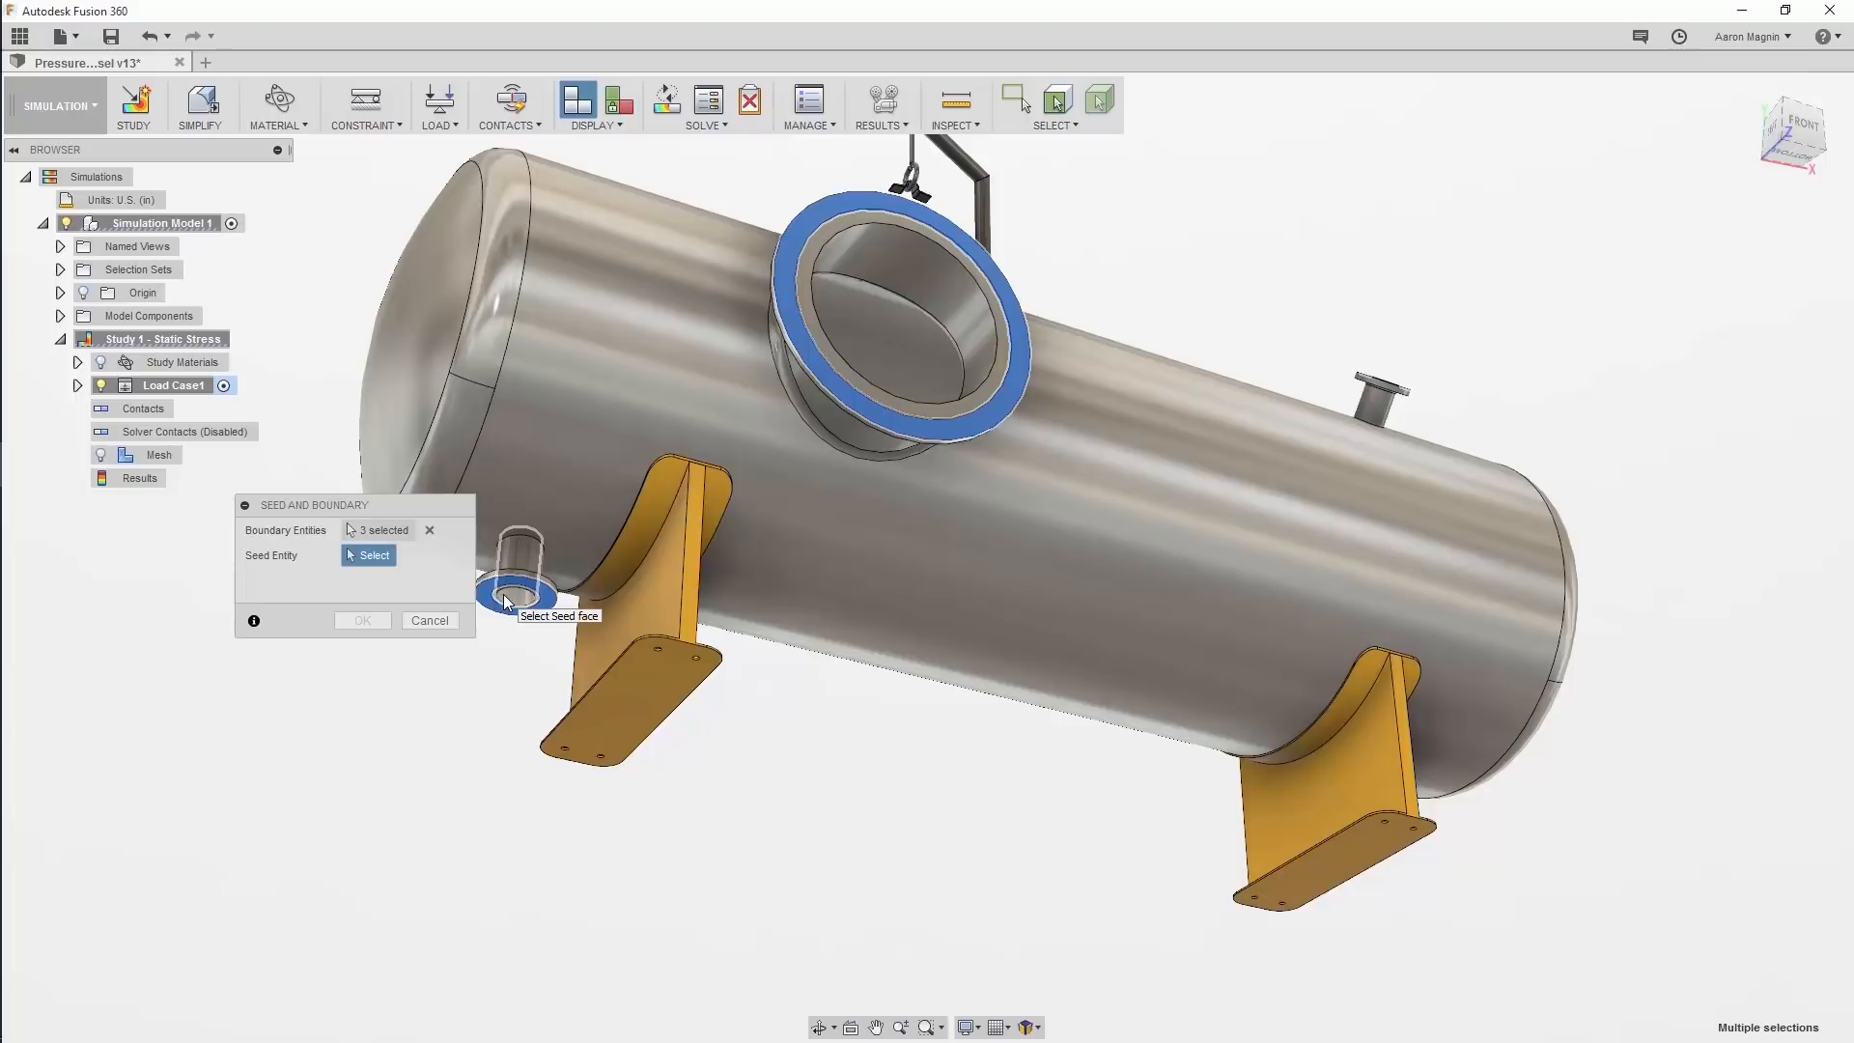
{"action": "left_click", "coordinate": [513, 580]}
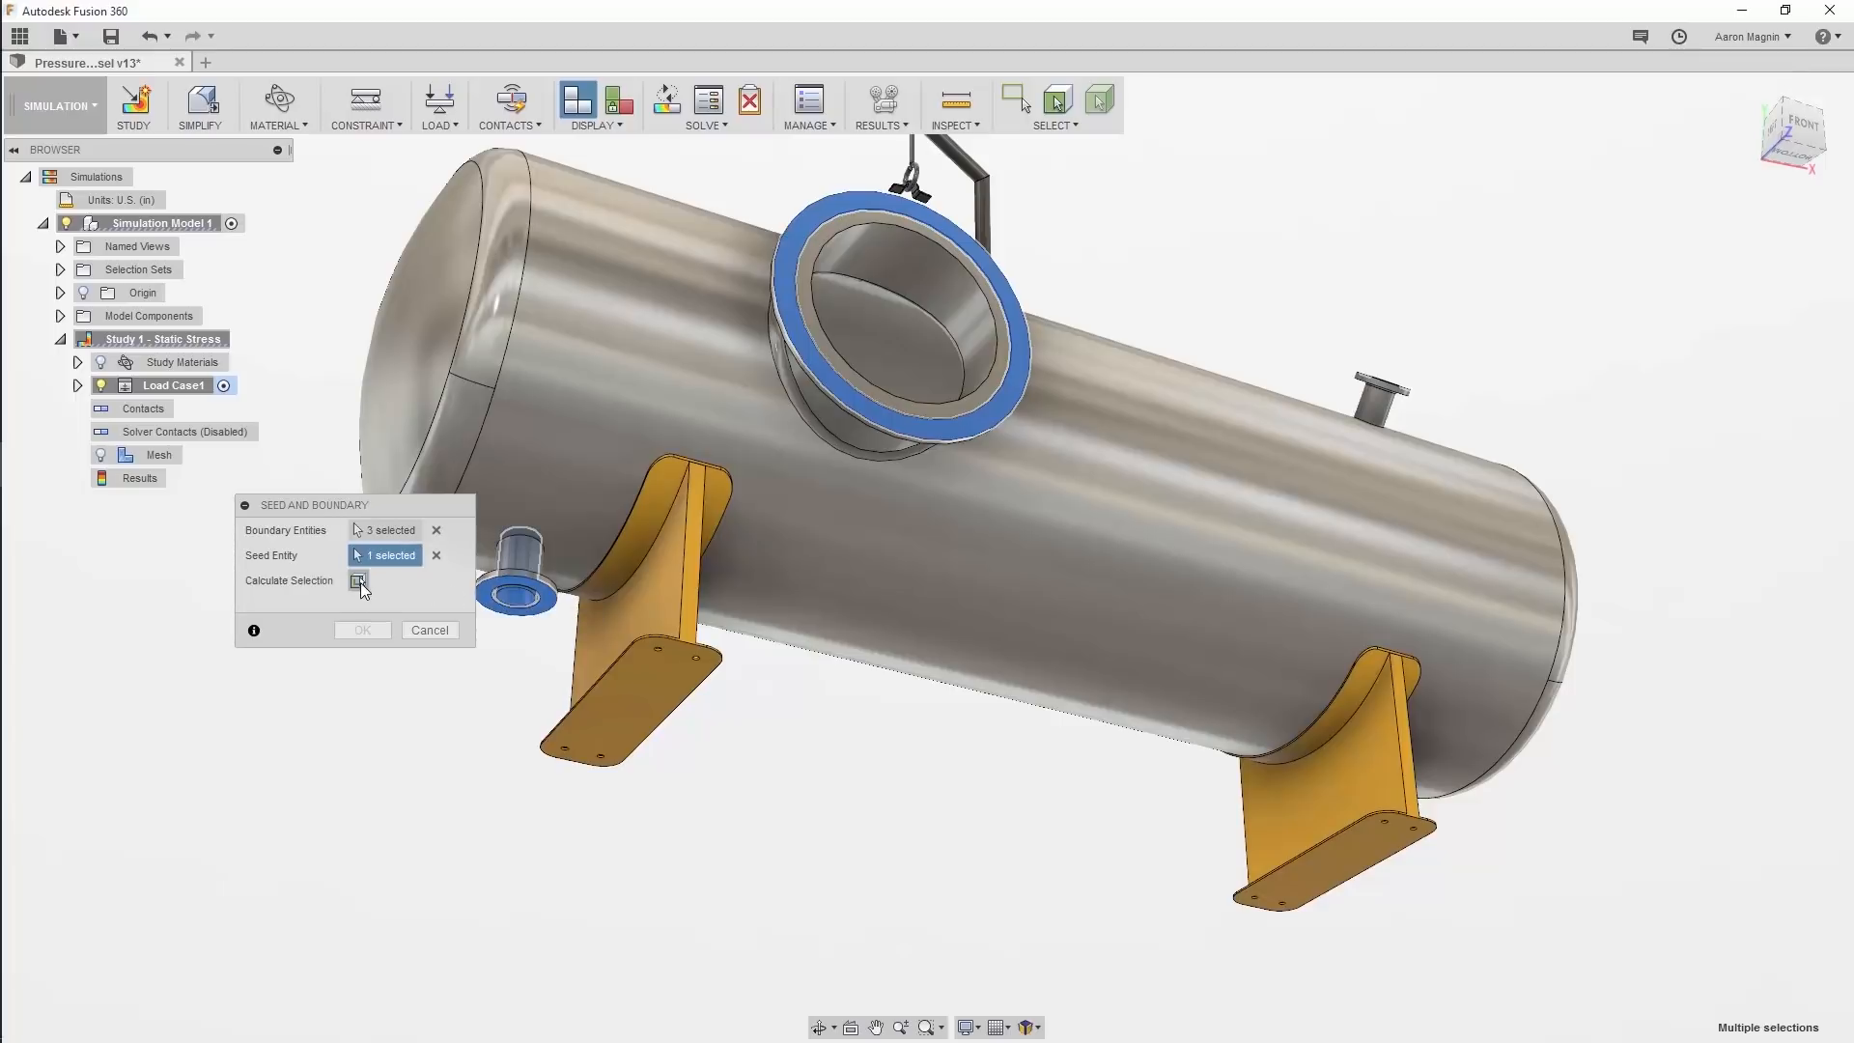
{"action": "left_click", "coordinate": [360, 582]}
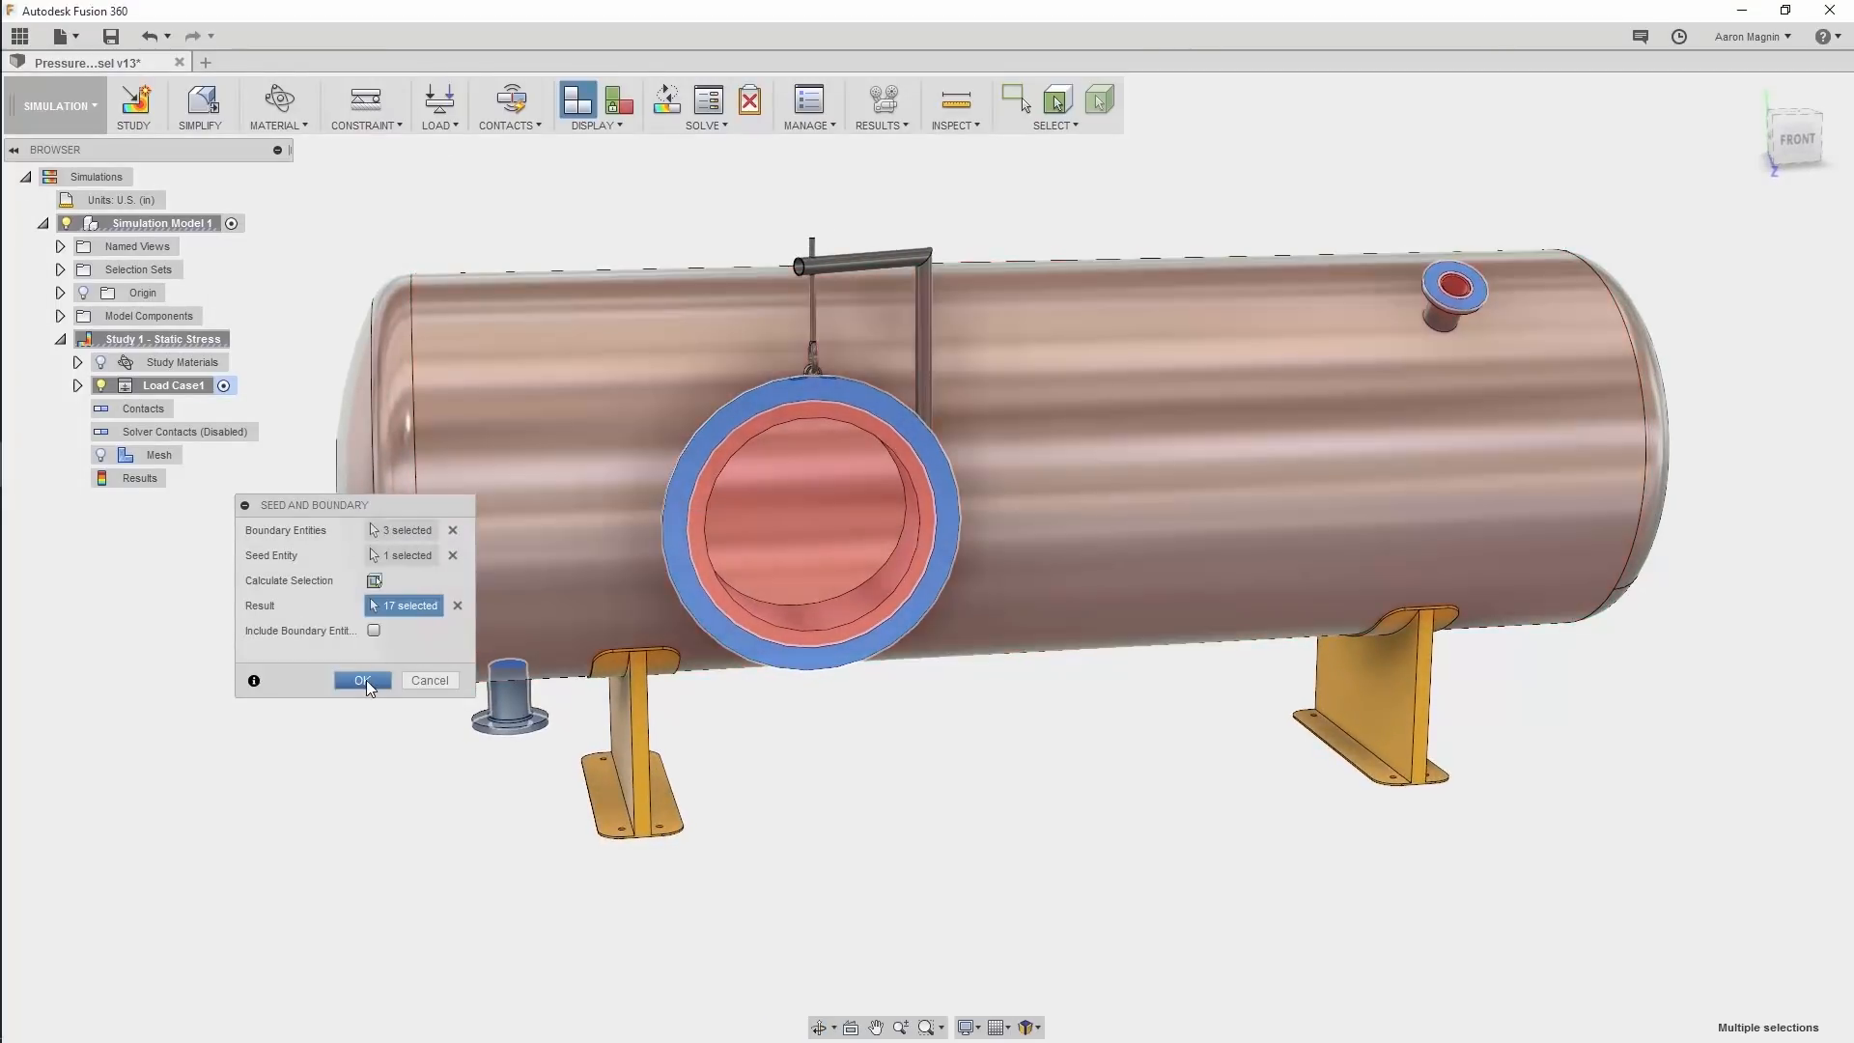
{"action": "left_click", "coordinate": [363, 680]}
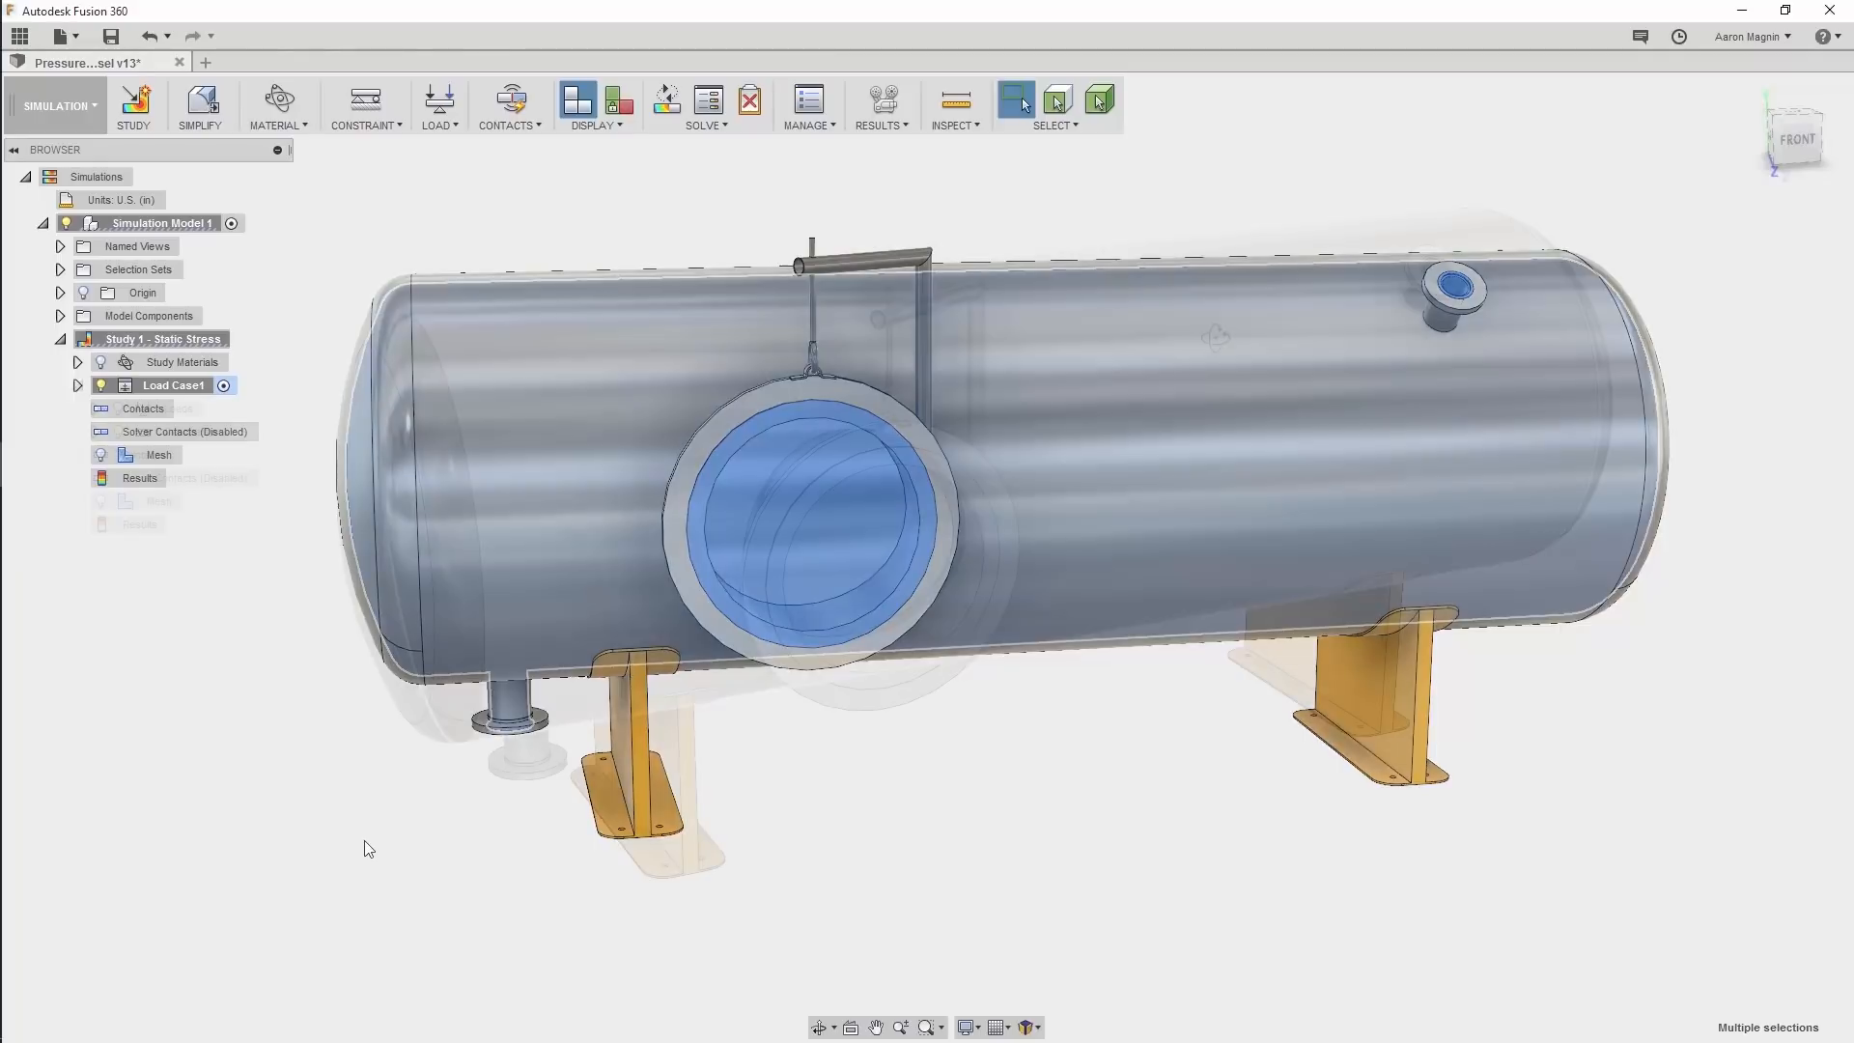
- Solve the static stress study on the cloud and dismiss the Job Status window
{"action": "left_click", "coordinate": [703, 100]}
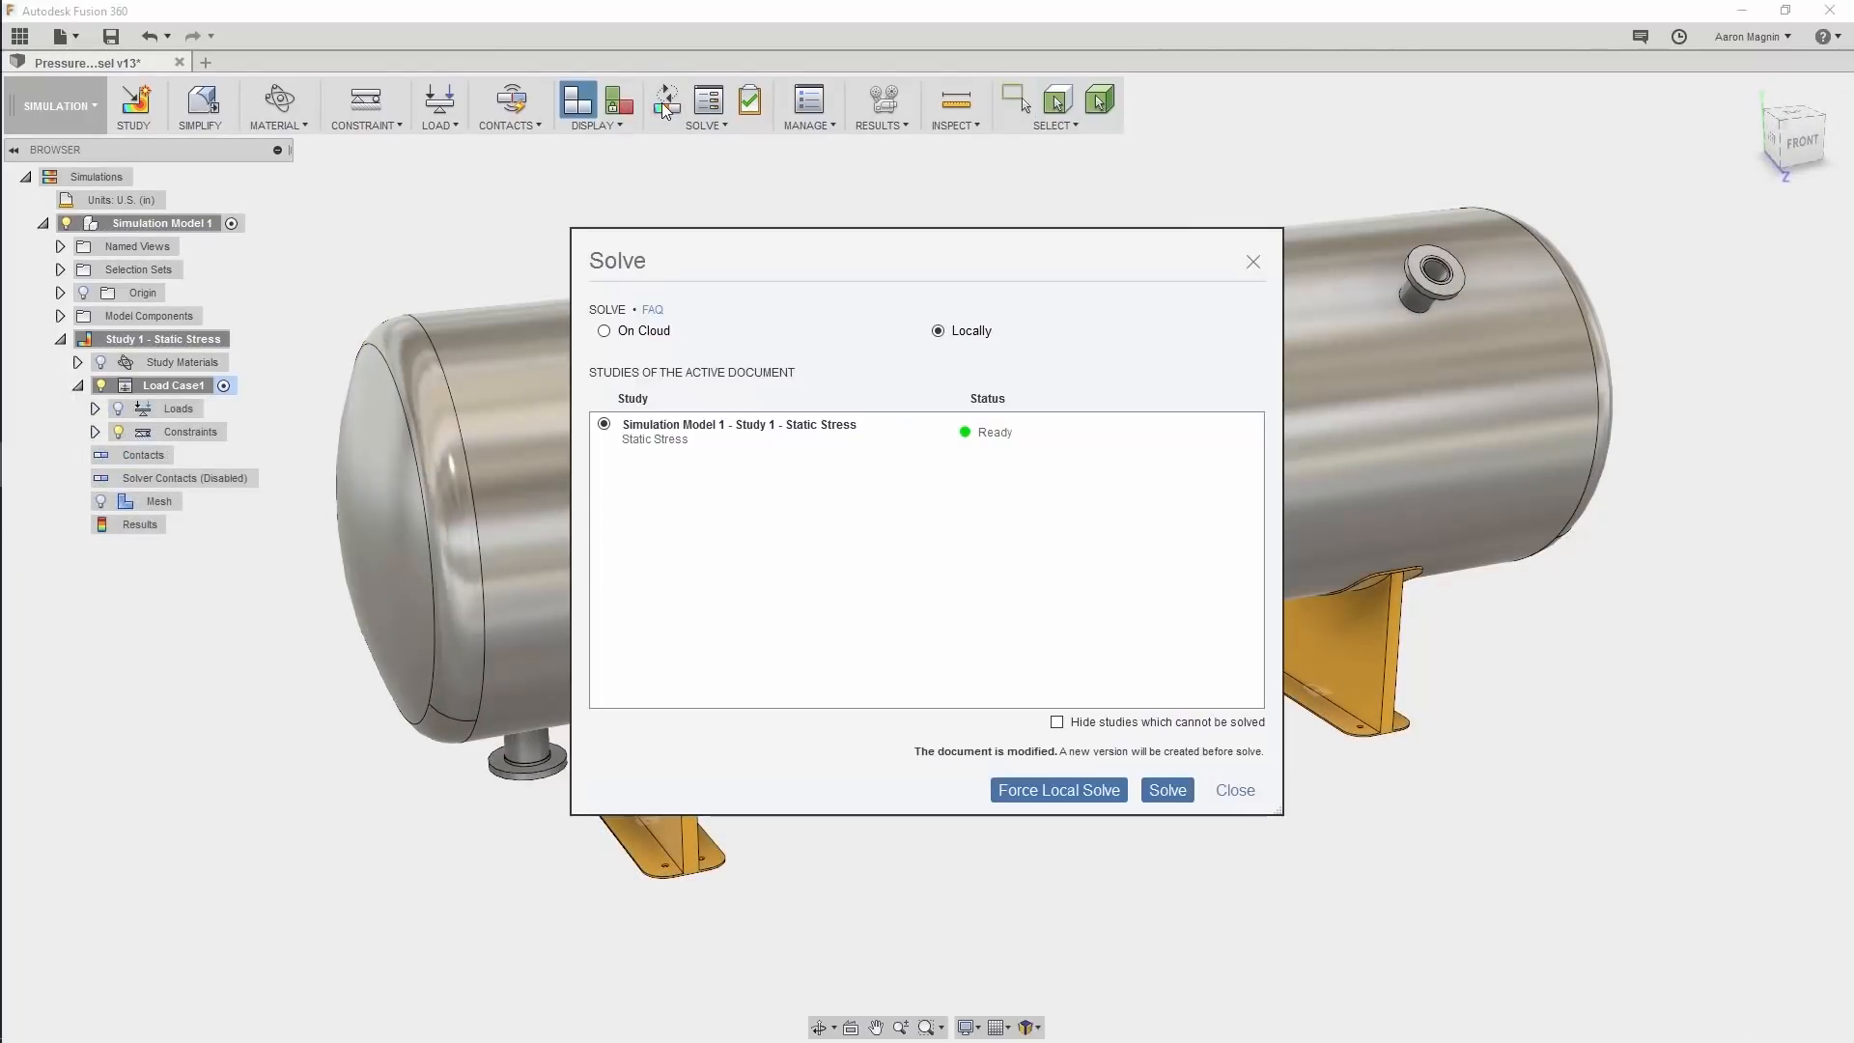
{"action": "left_click", "coordinate": [604, 330]}
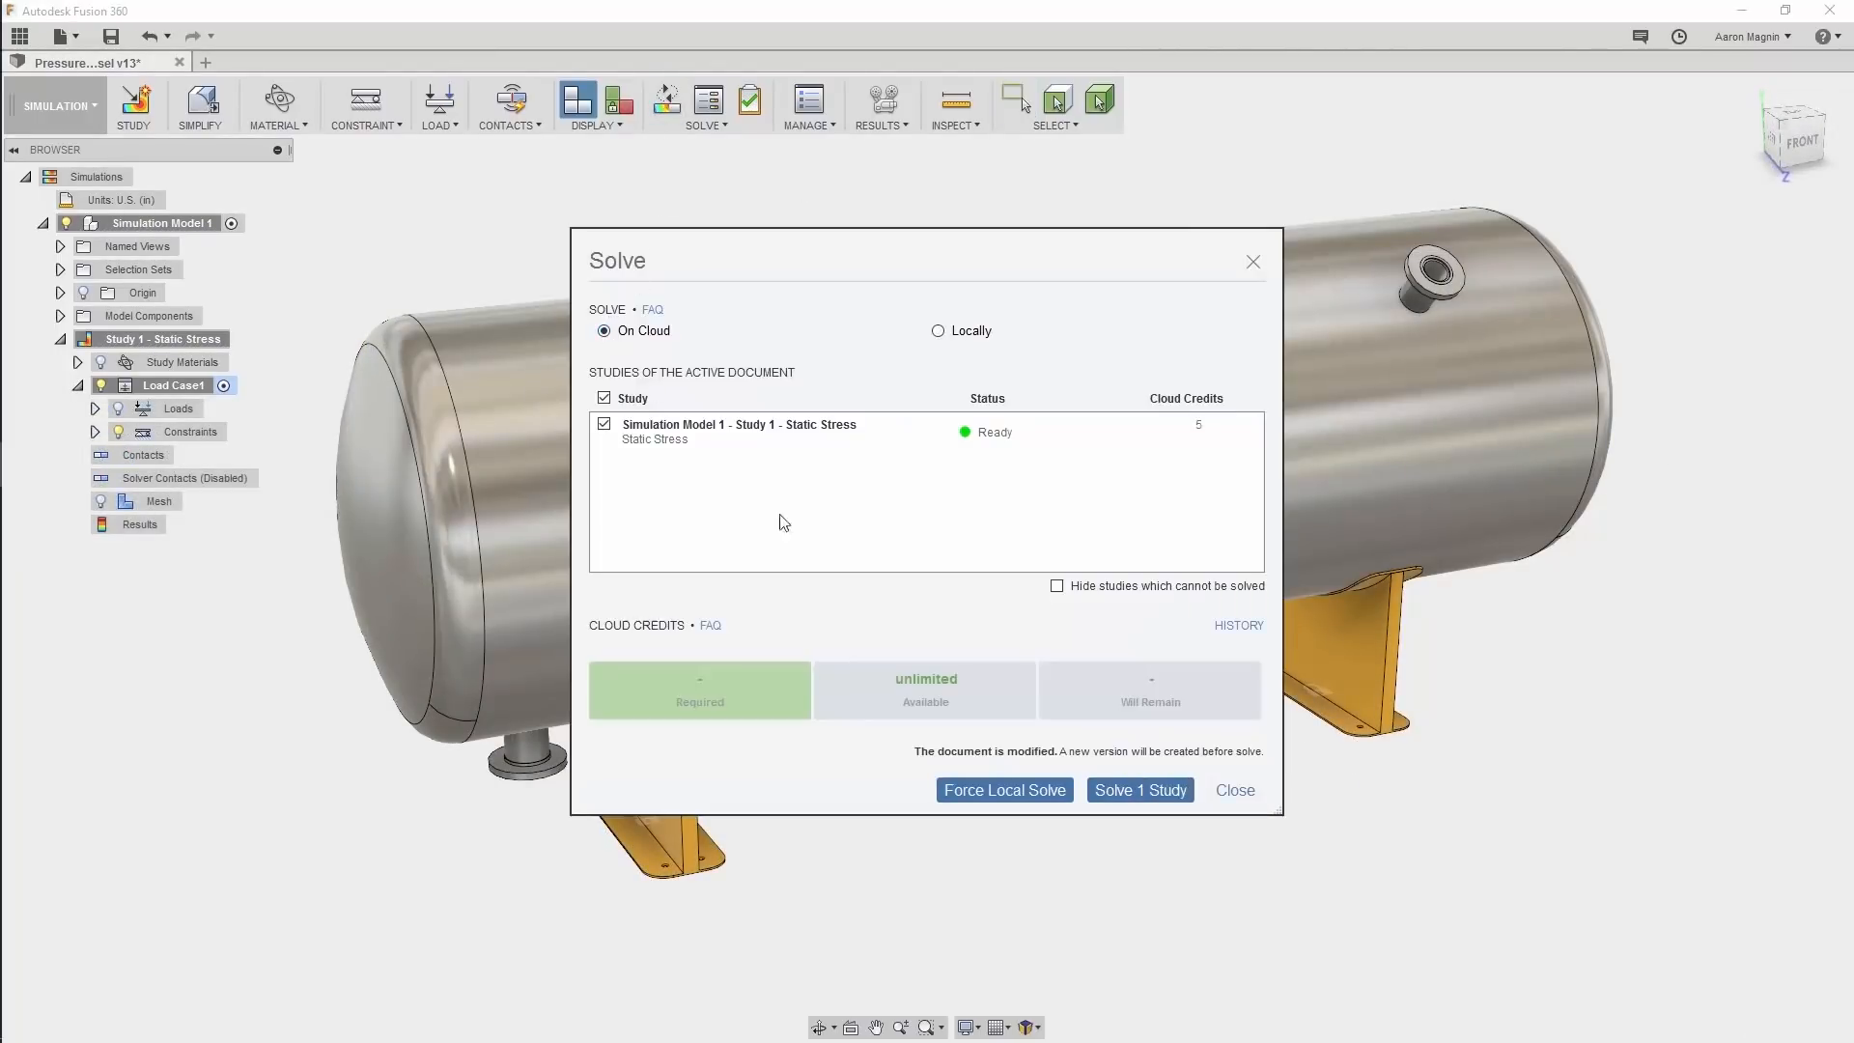
{"action": "left_click", "coordinate": [1140, 790]}
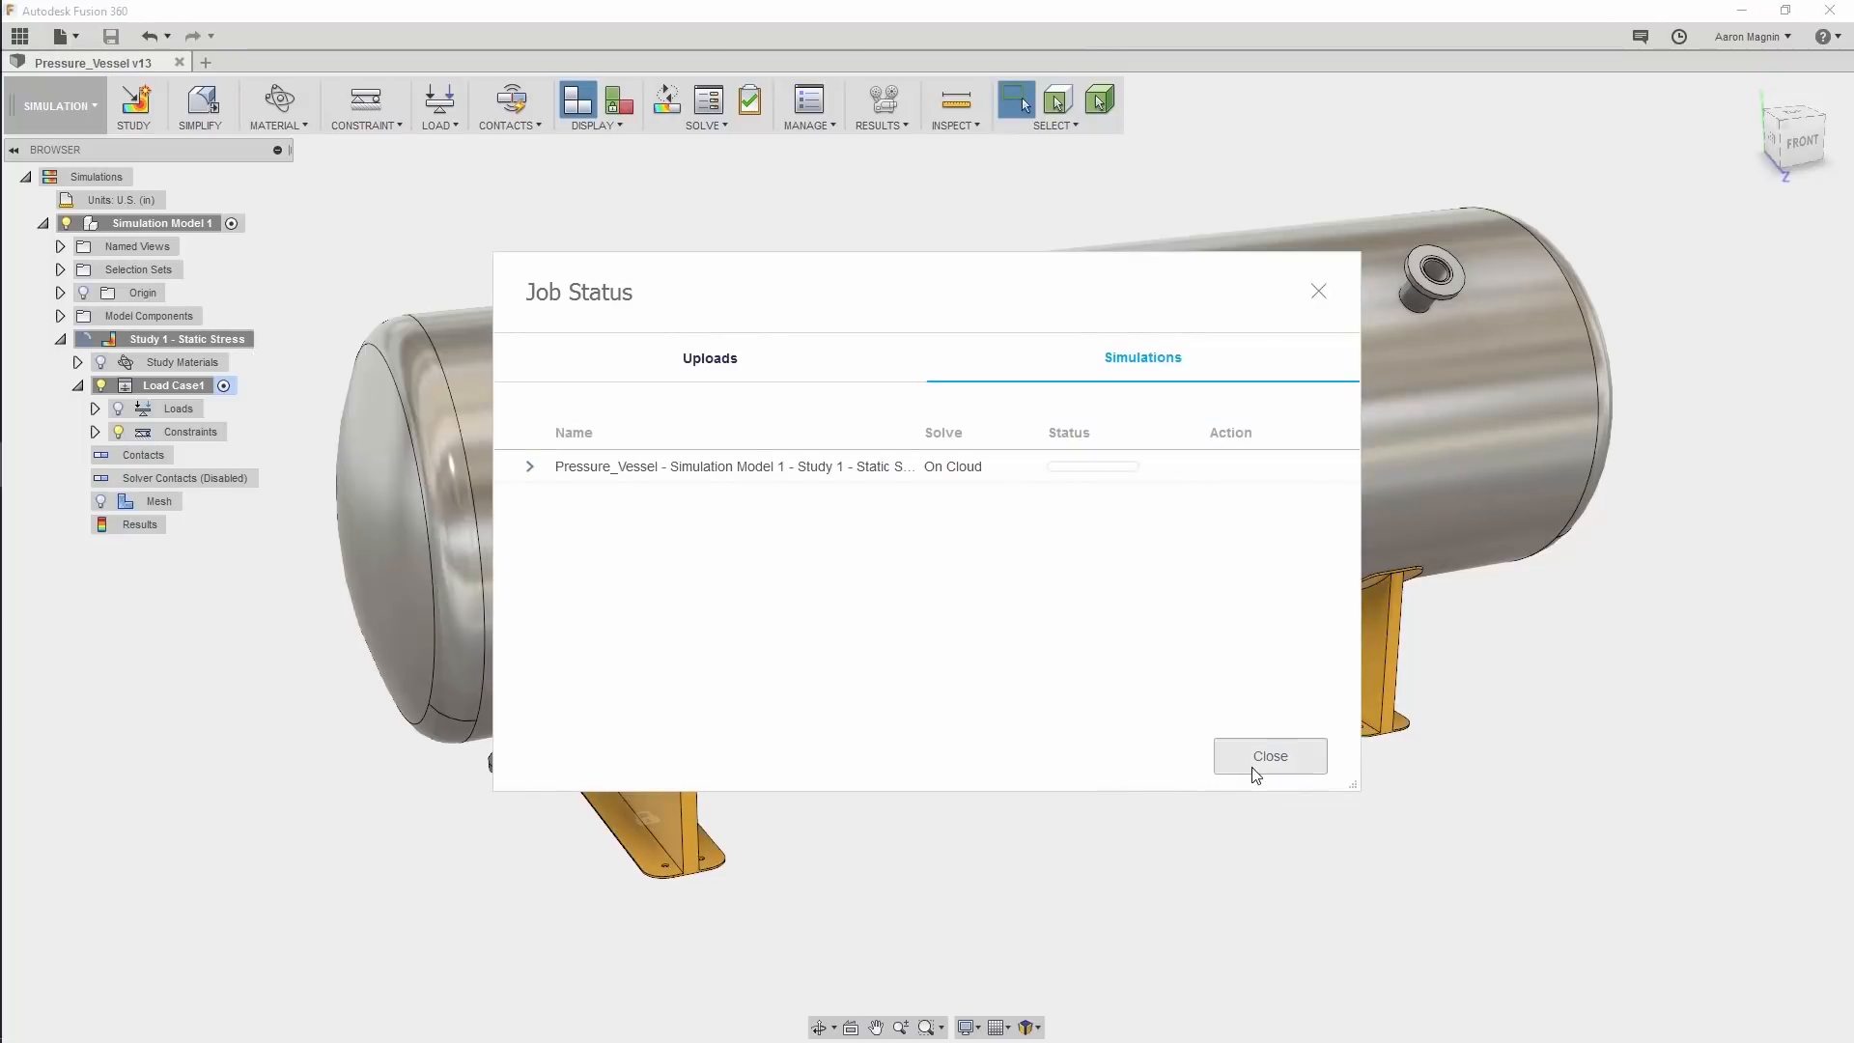
{"action": "left_click", "coordinate": [1269, 755]}
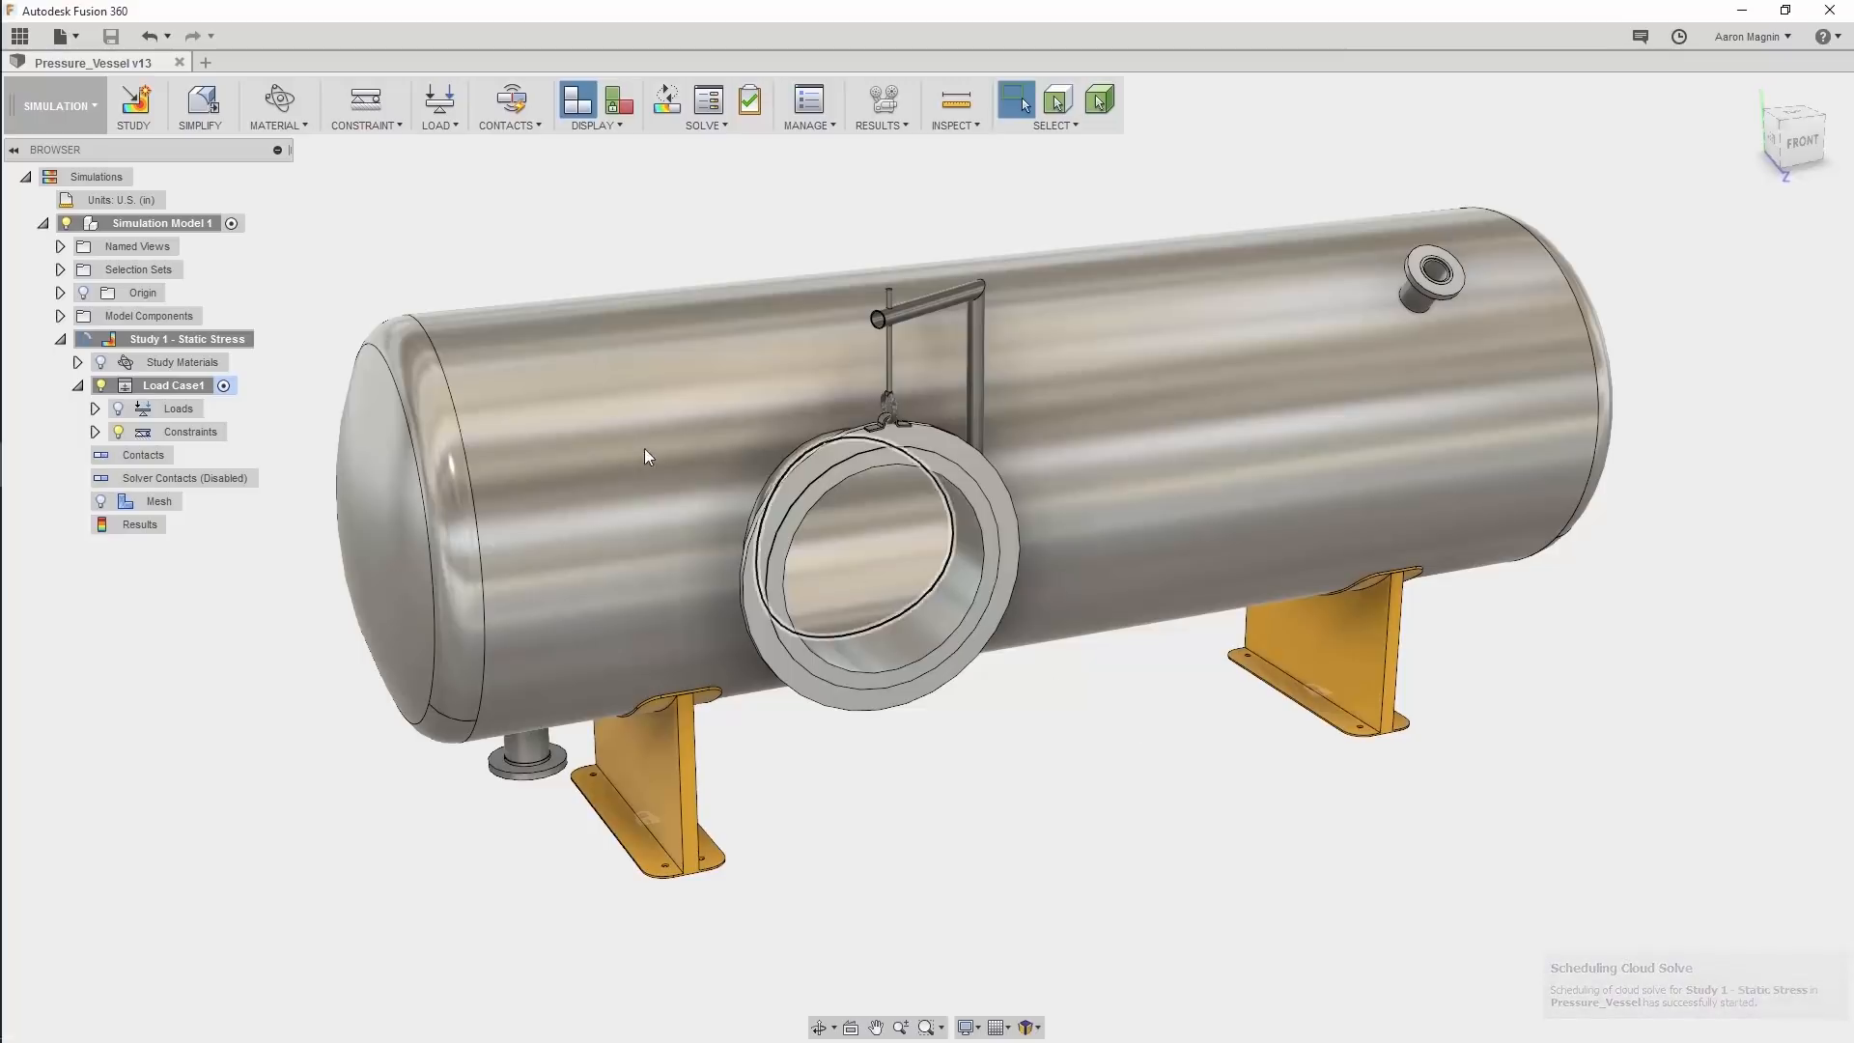
- Enter Simplify for Simulation Model 1 and clone it together with its Static Stress study
{"action": "right_click", "coordinate": [154, 222]}
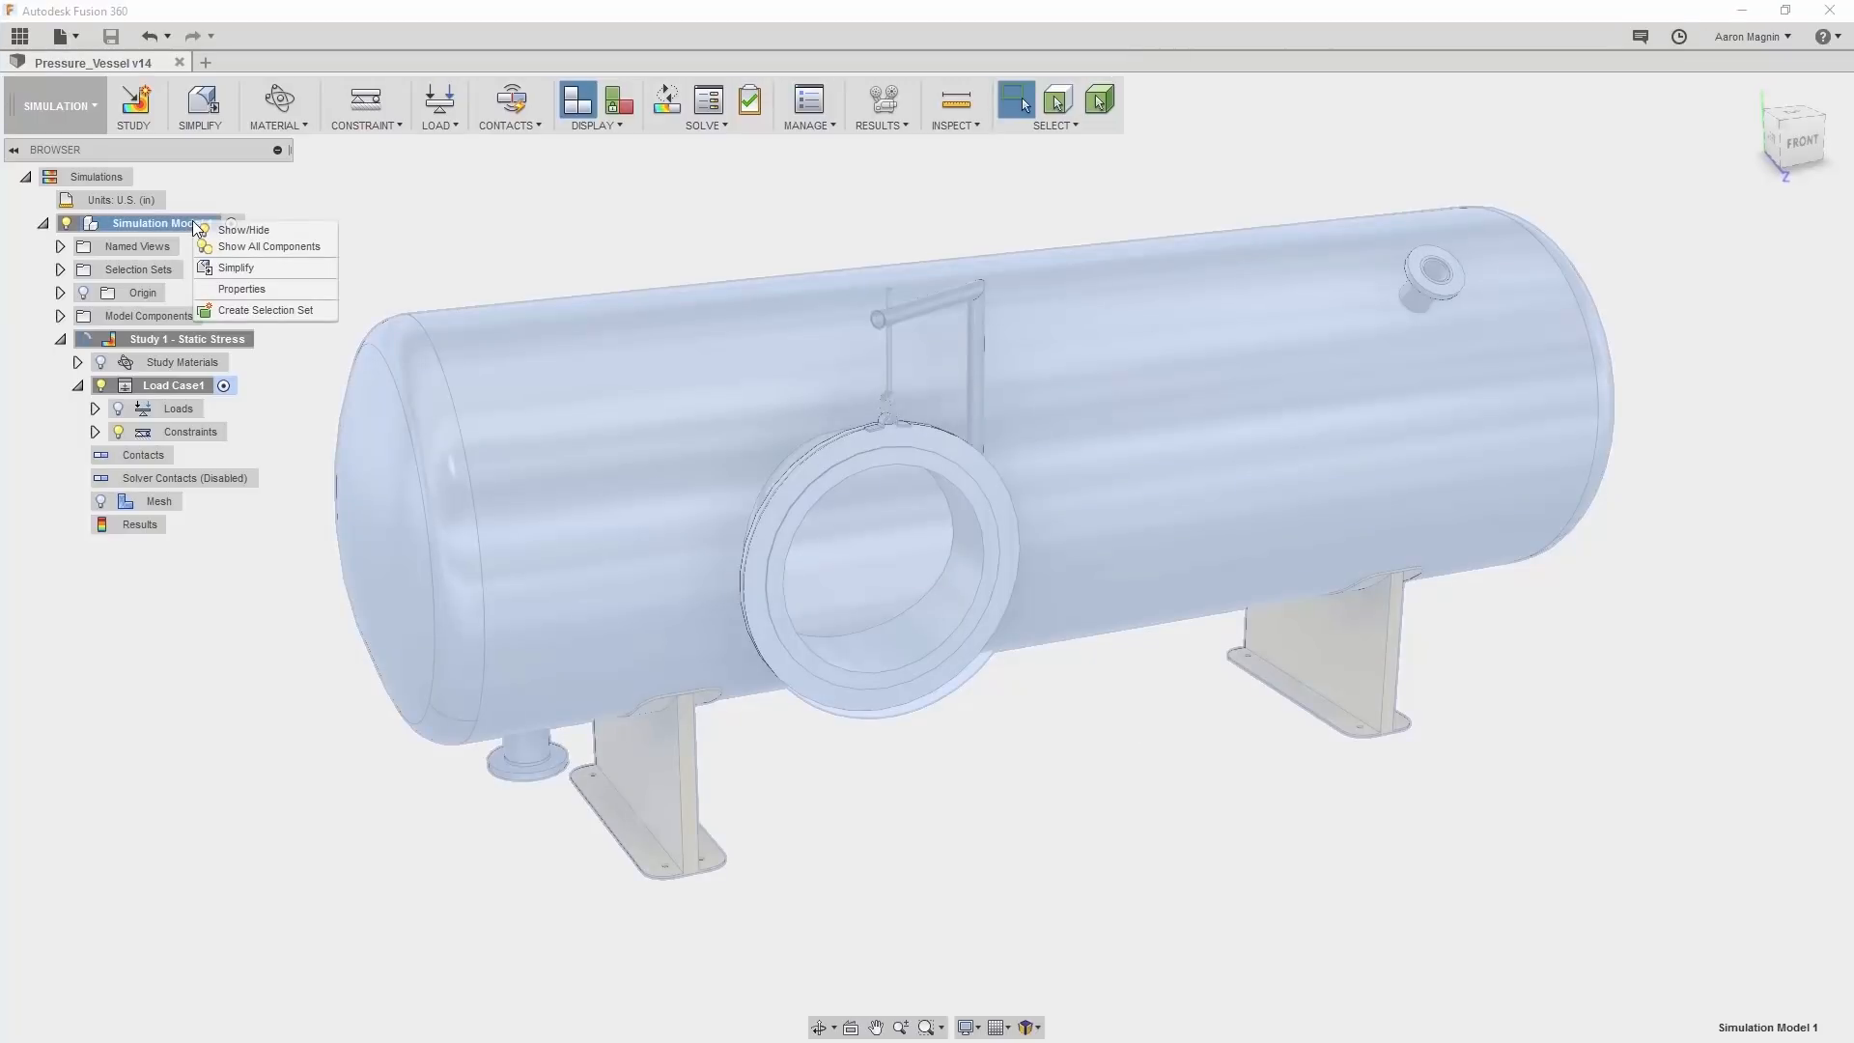
{"action": "left_click", "coordinate": [236, 266]}
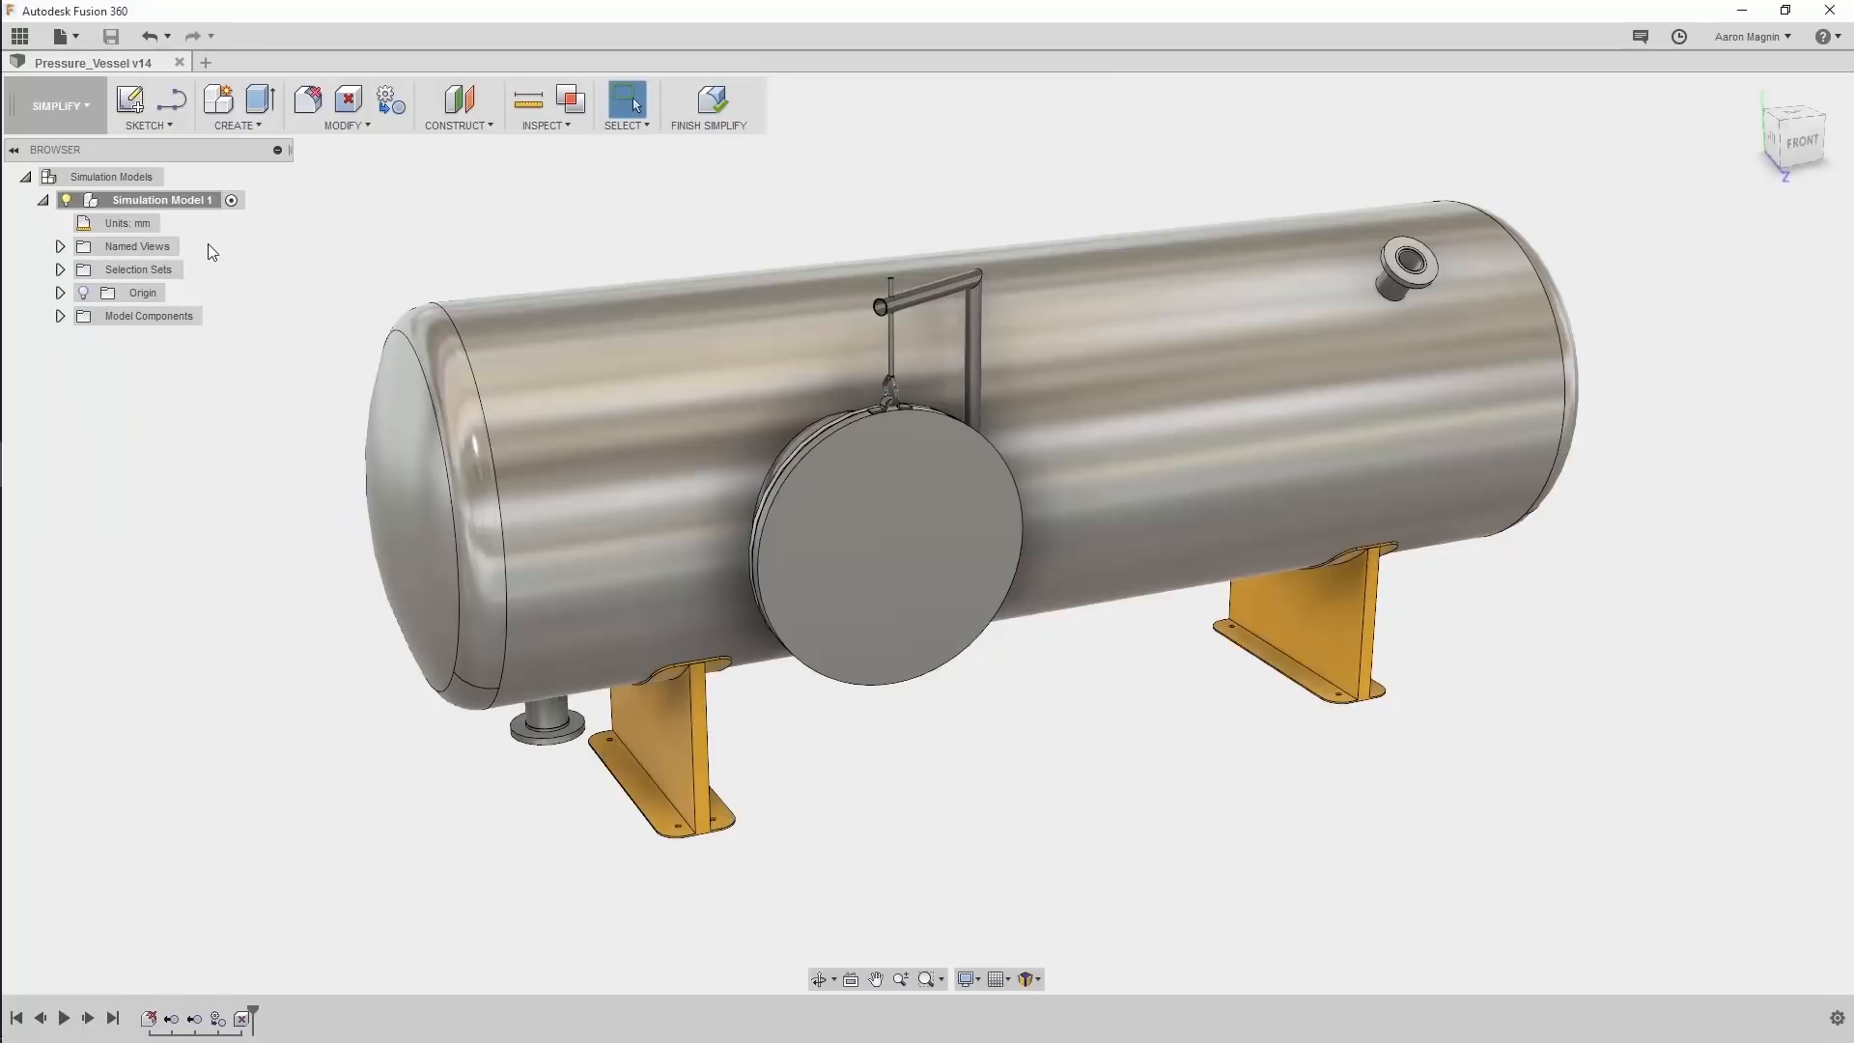
{"action": "right_click", "coordinate": [160, 199]}
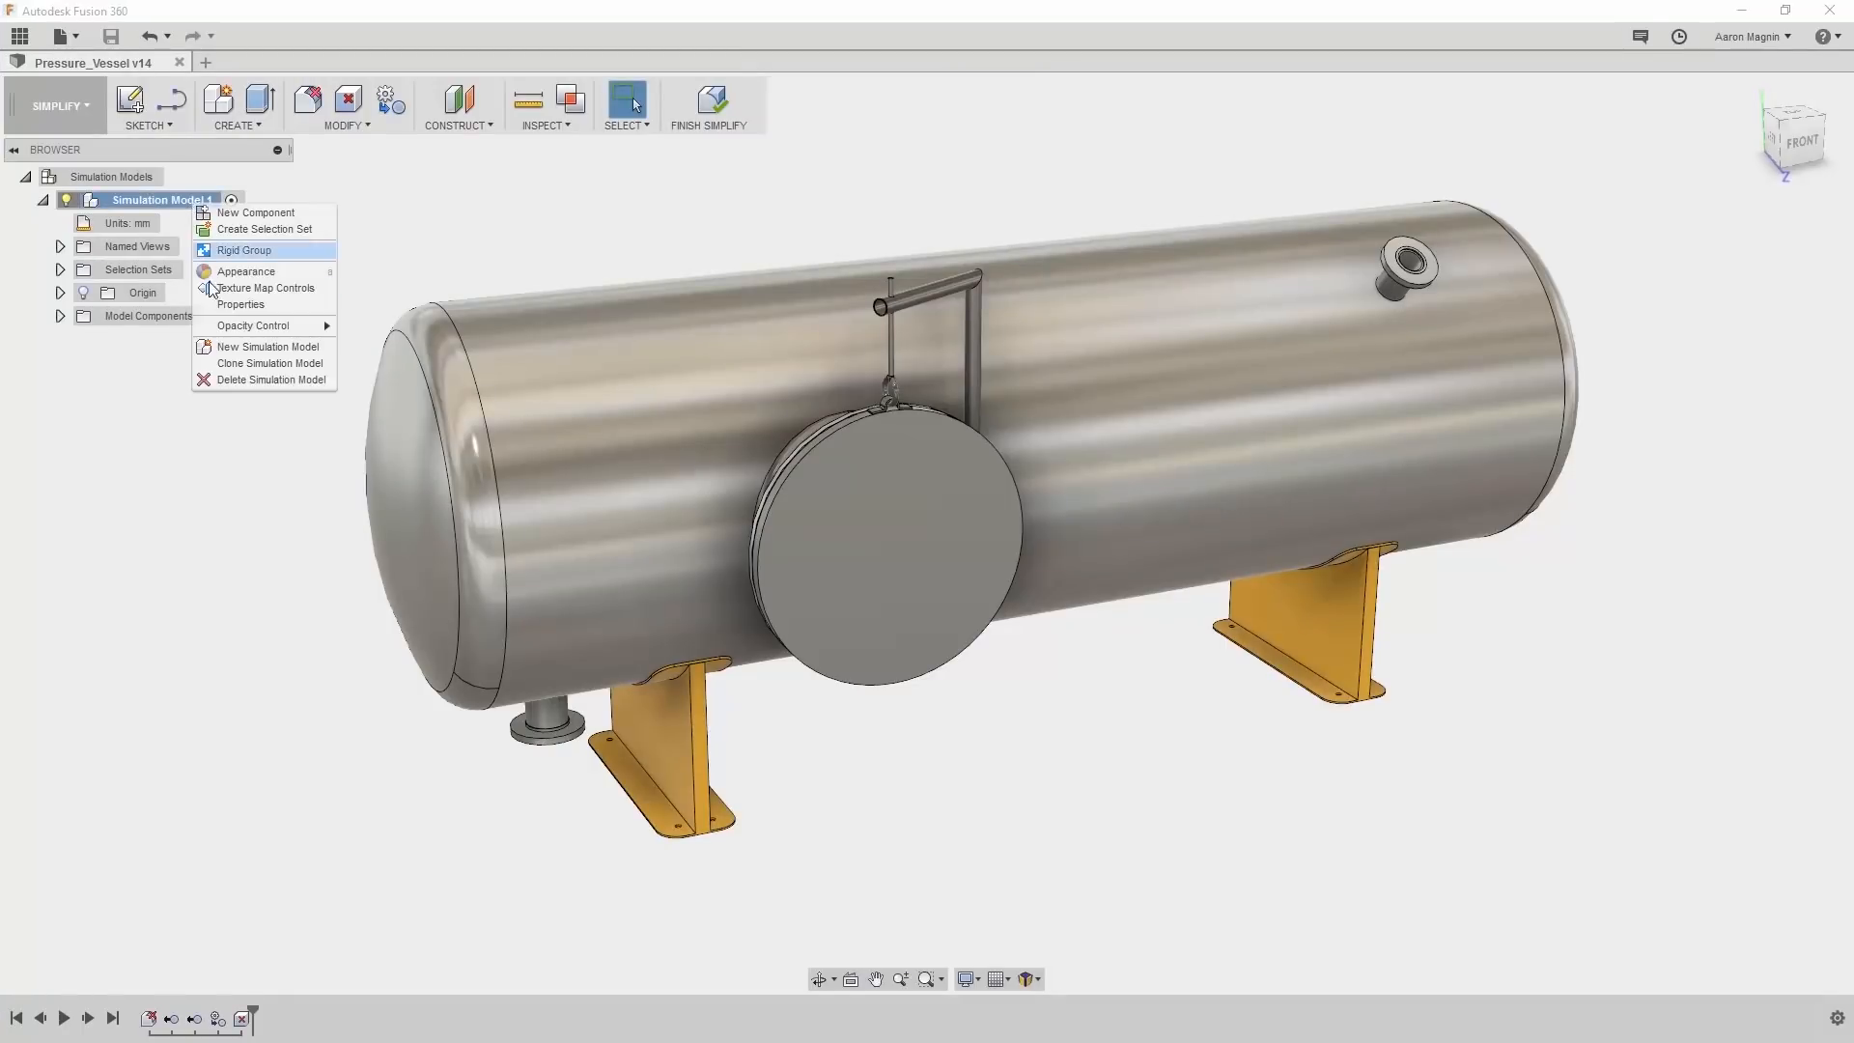
{"action": "mouse_move", "coordinate": [243, 363]}
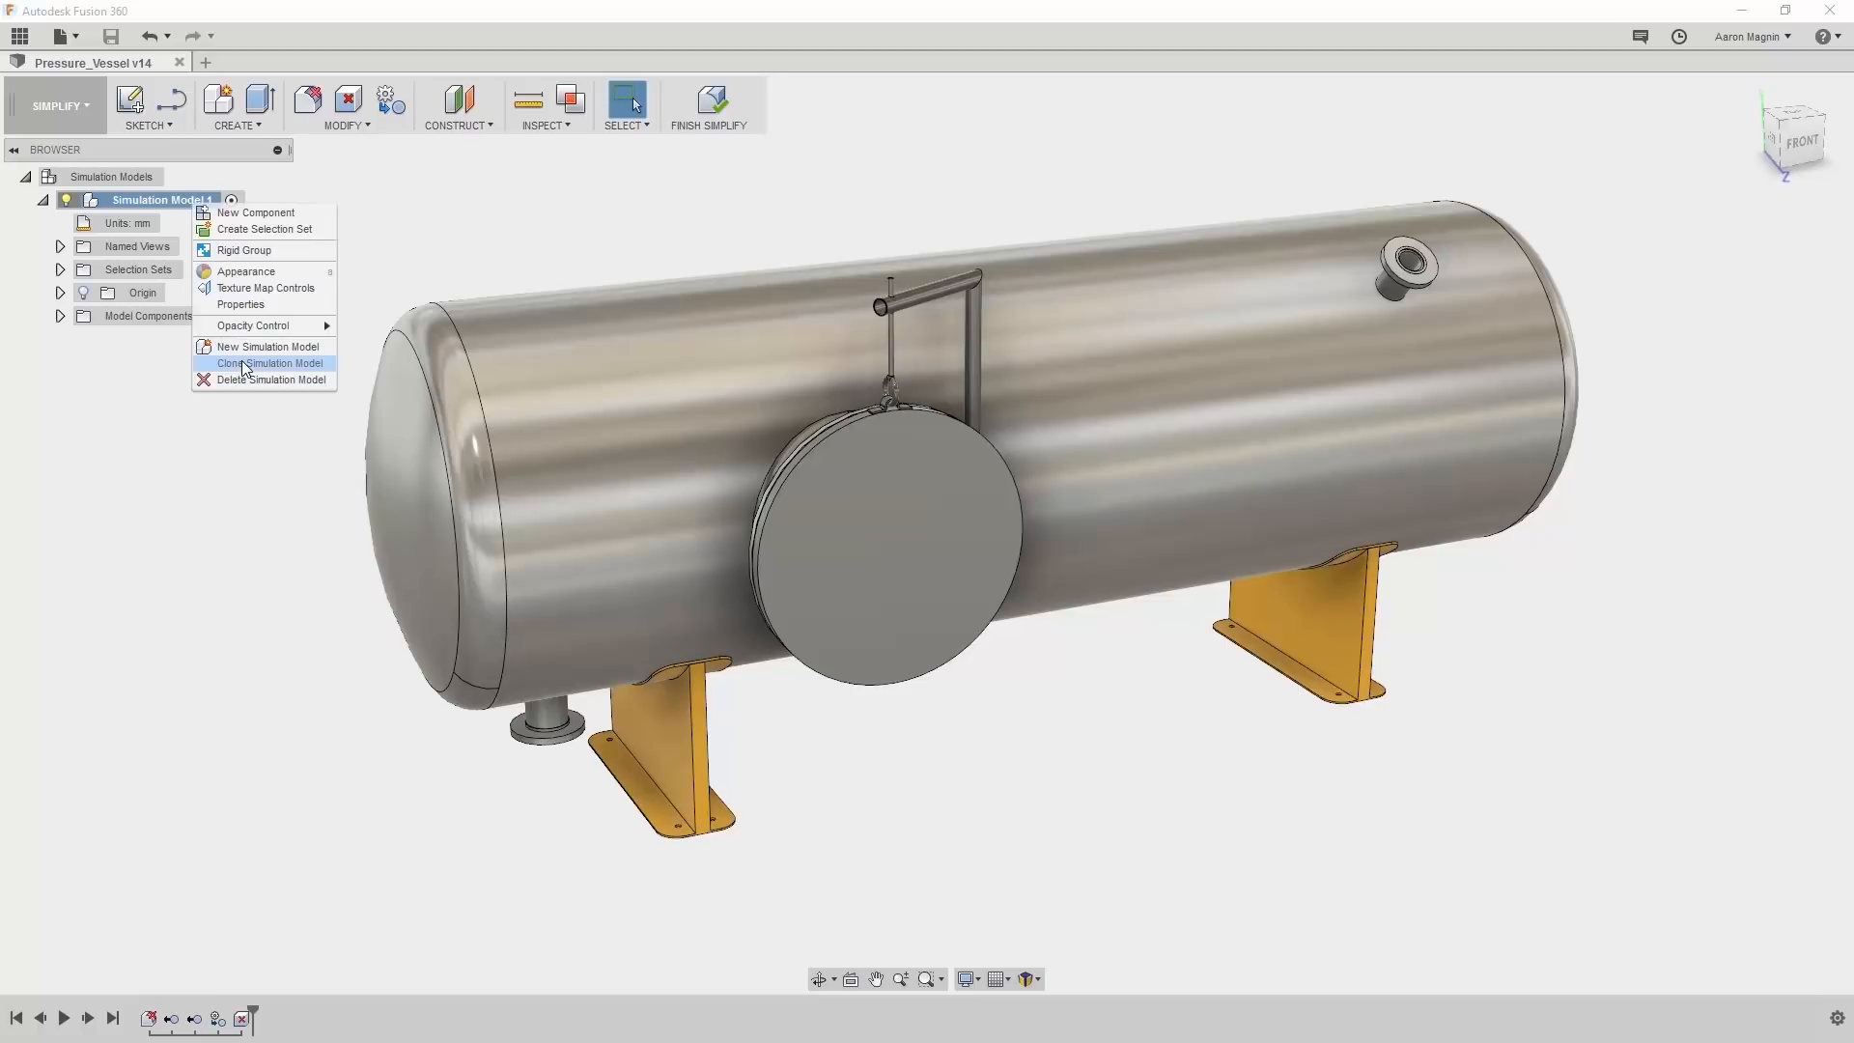
{"action": "left_click", "coordinate": [269, 363]}
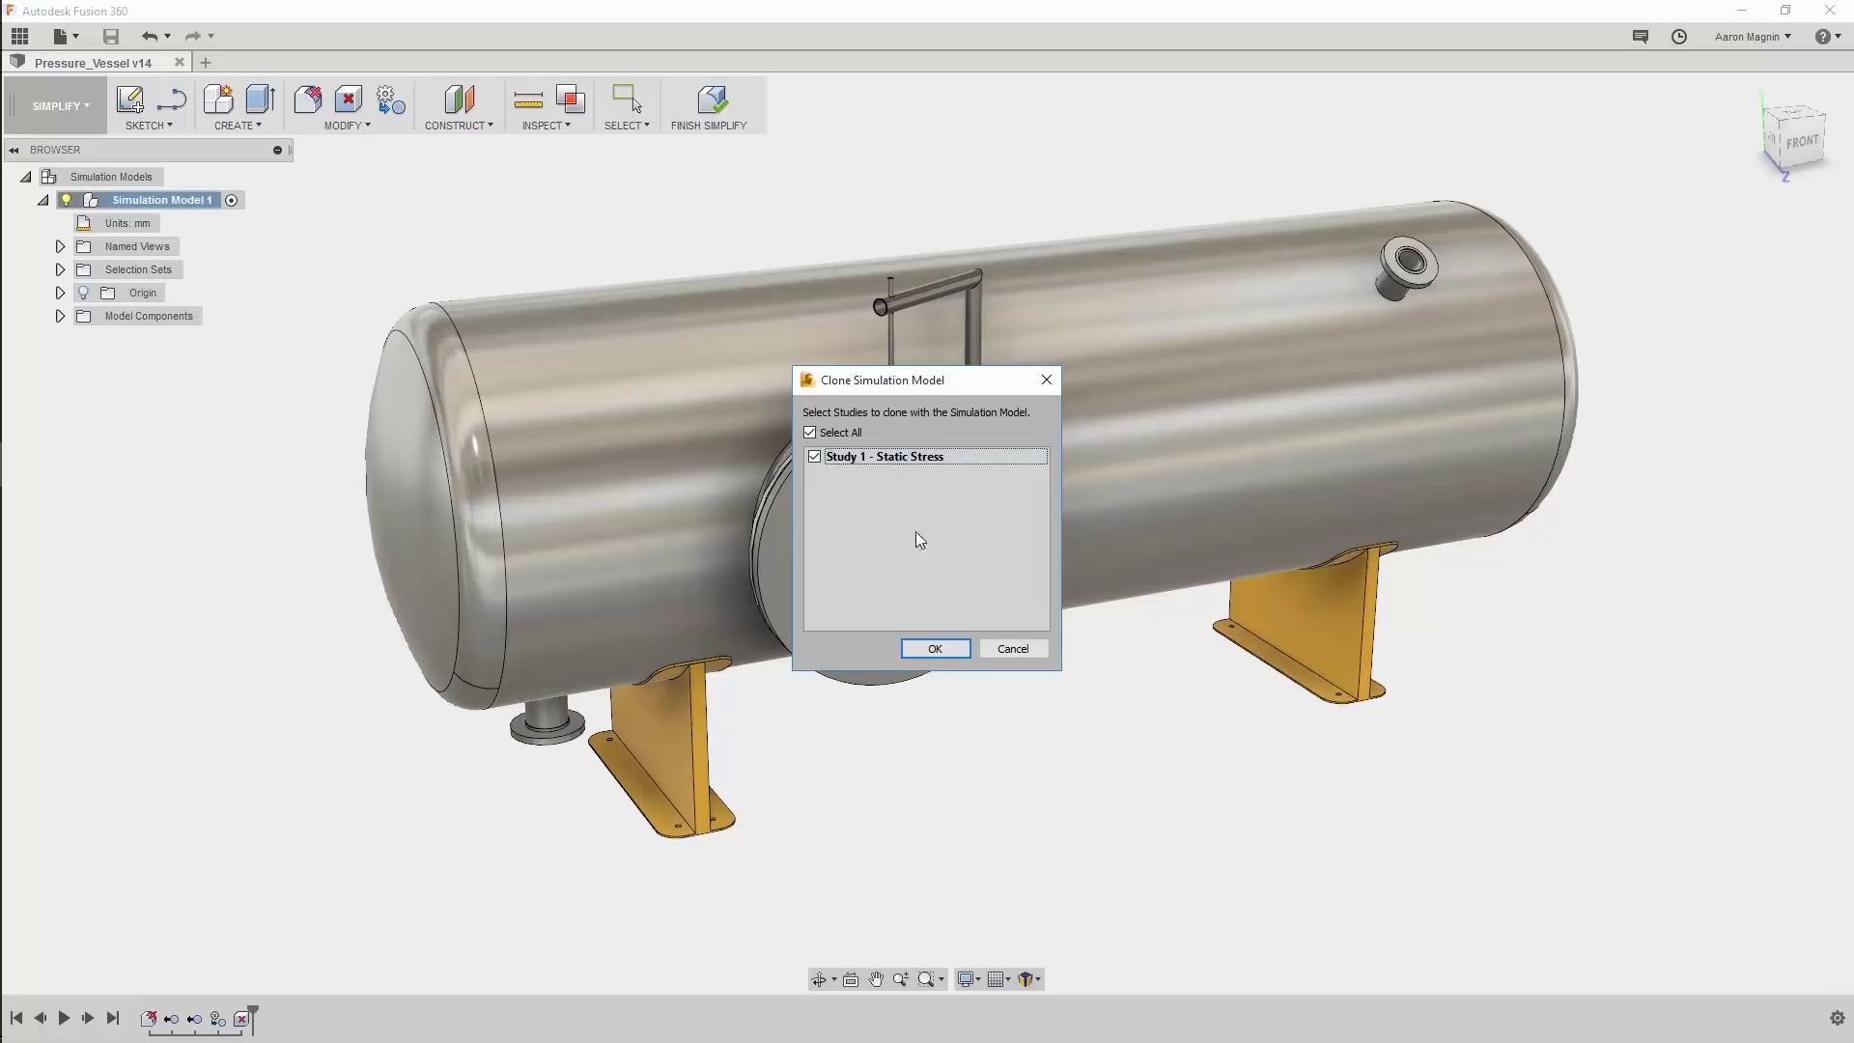
{"action": "left_click", "coordinate": [933, 649]}
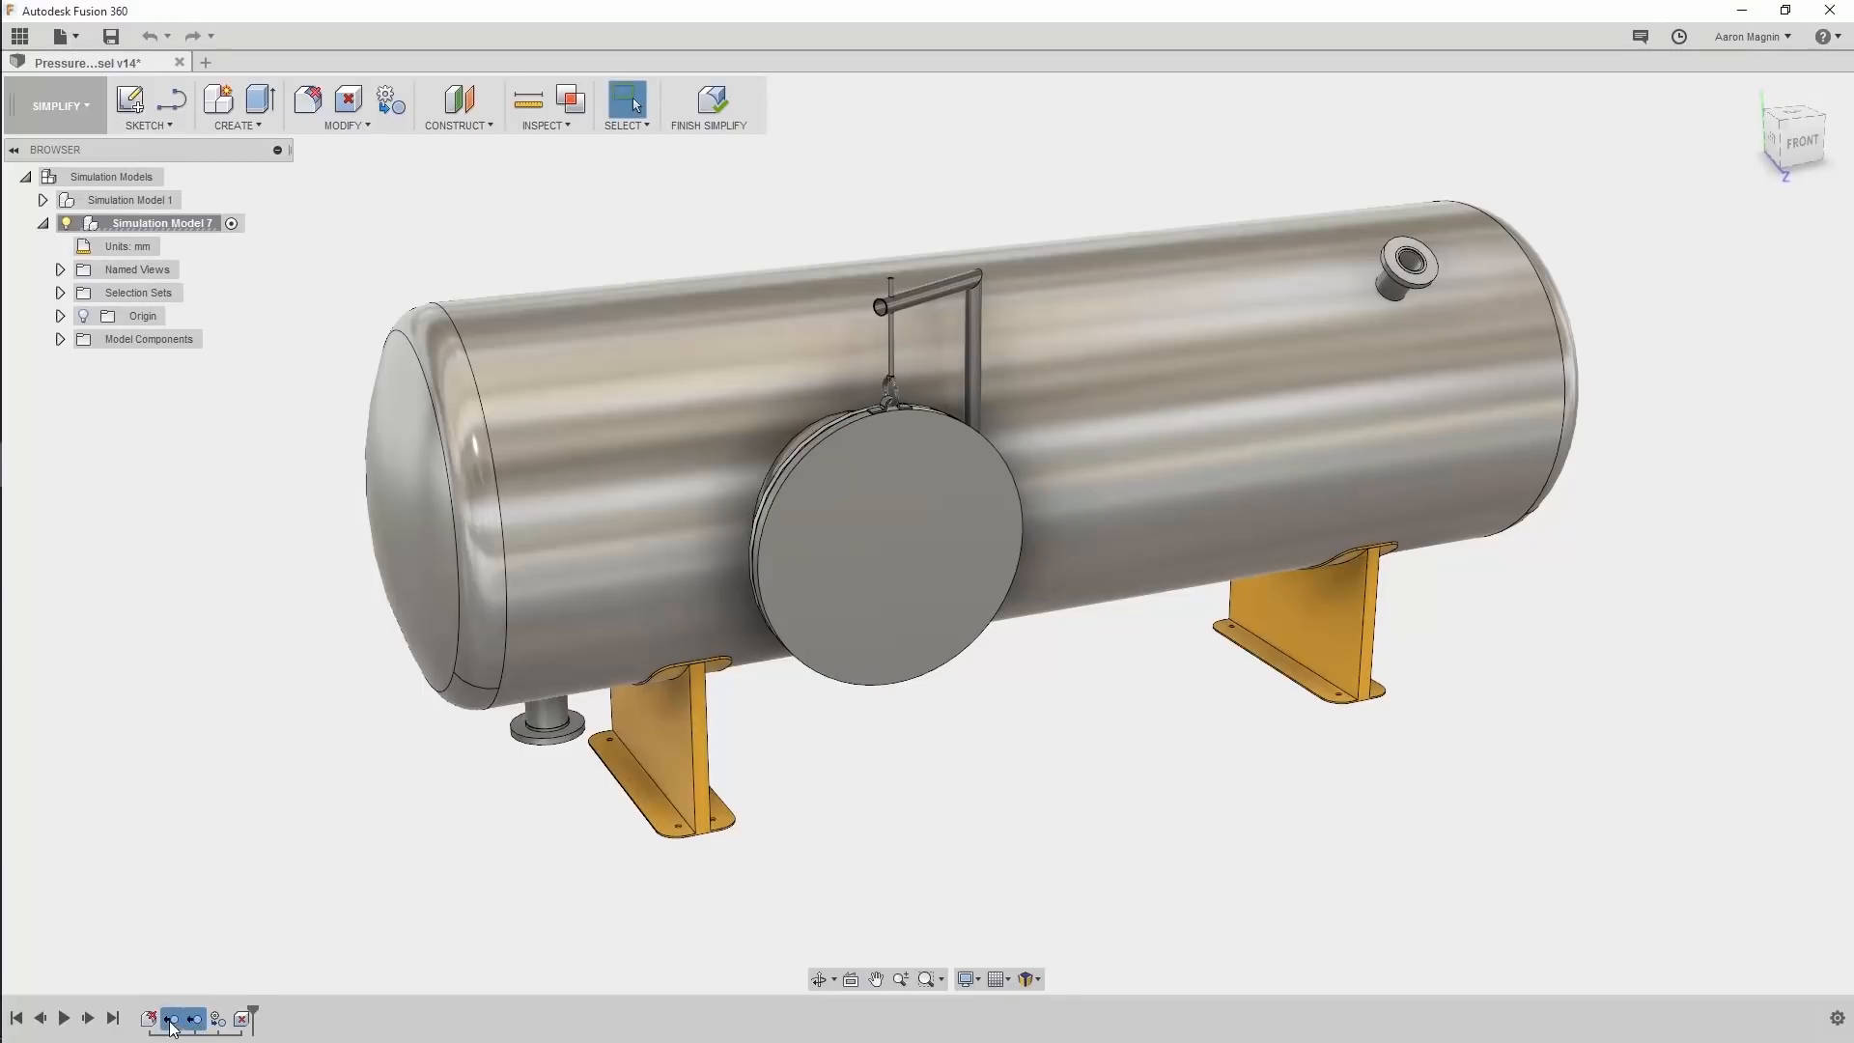
- Unsuppress the lifting lugs and the bolted manway cover in the cloned model's timeline
{"action": "left_click", "coordinate": [217, 1018]}
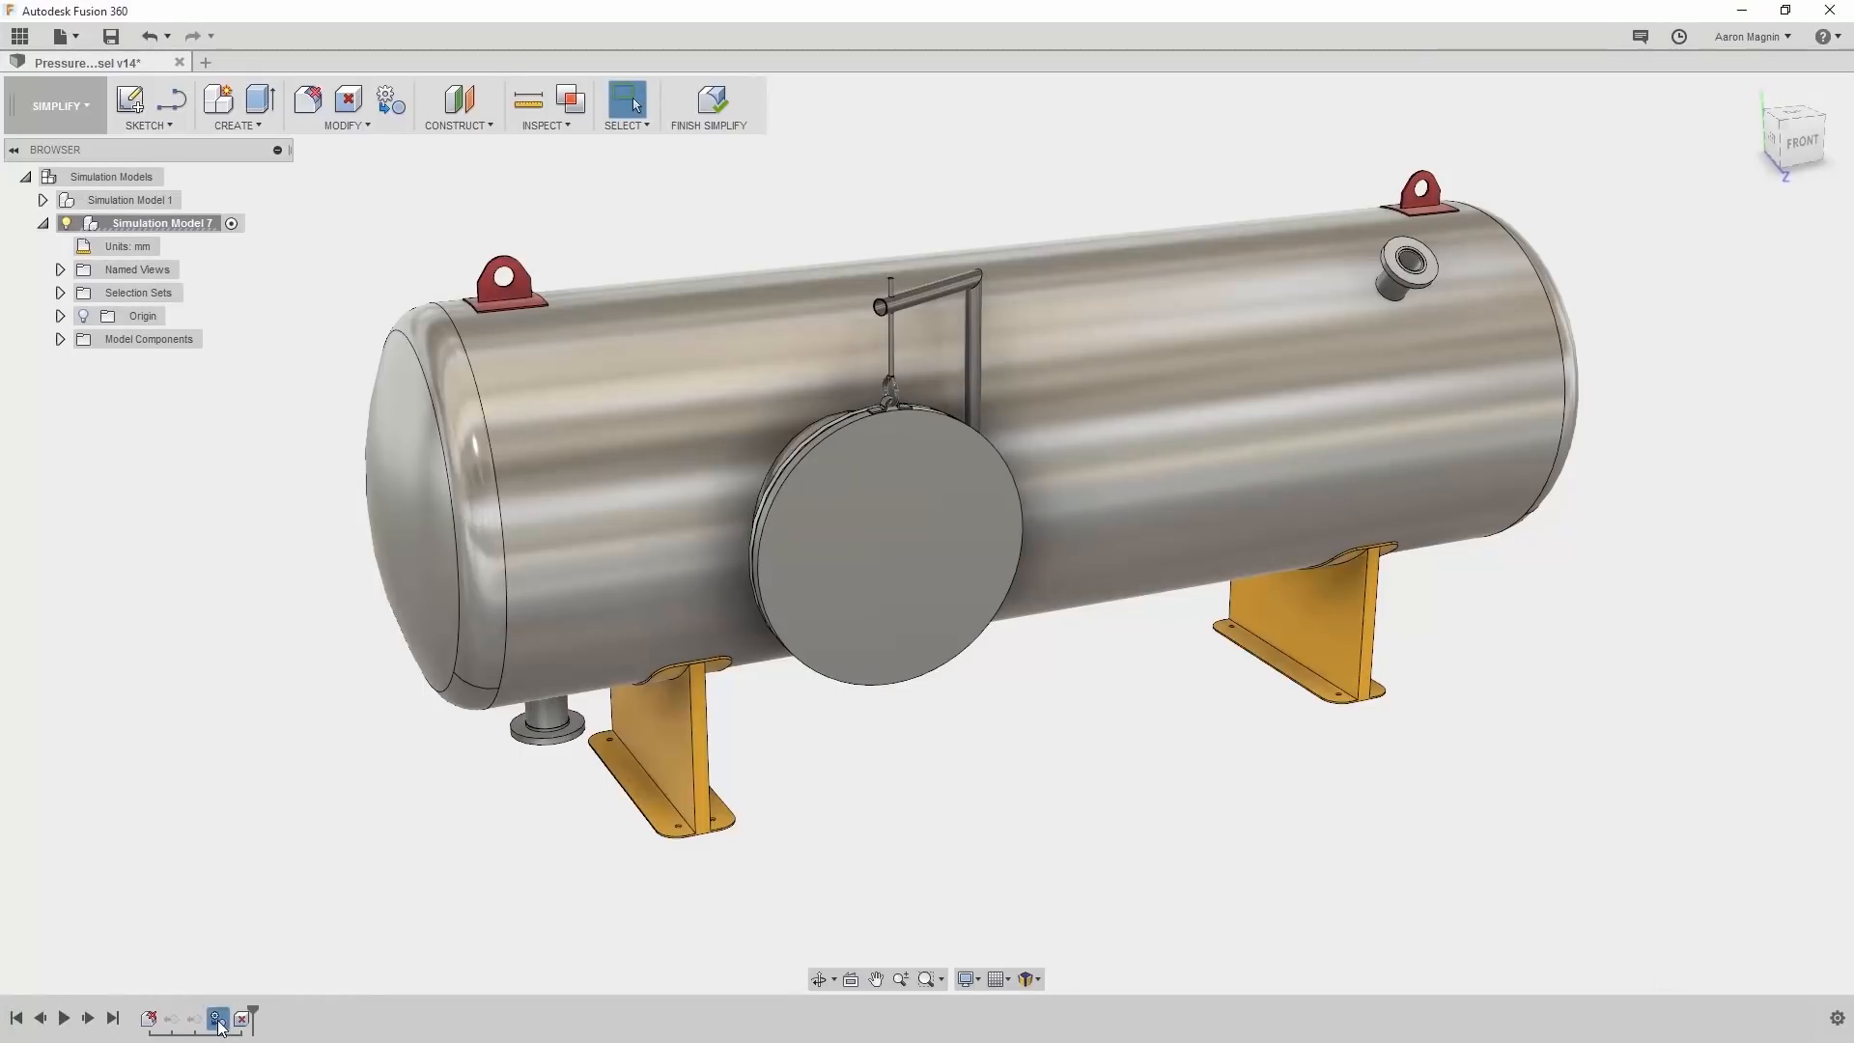
{"action": "left_click", "coordinate": [214, 1018]}
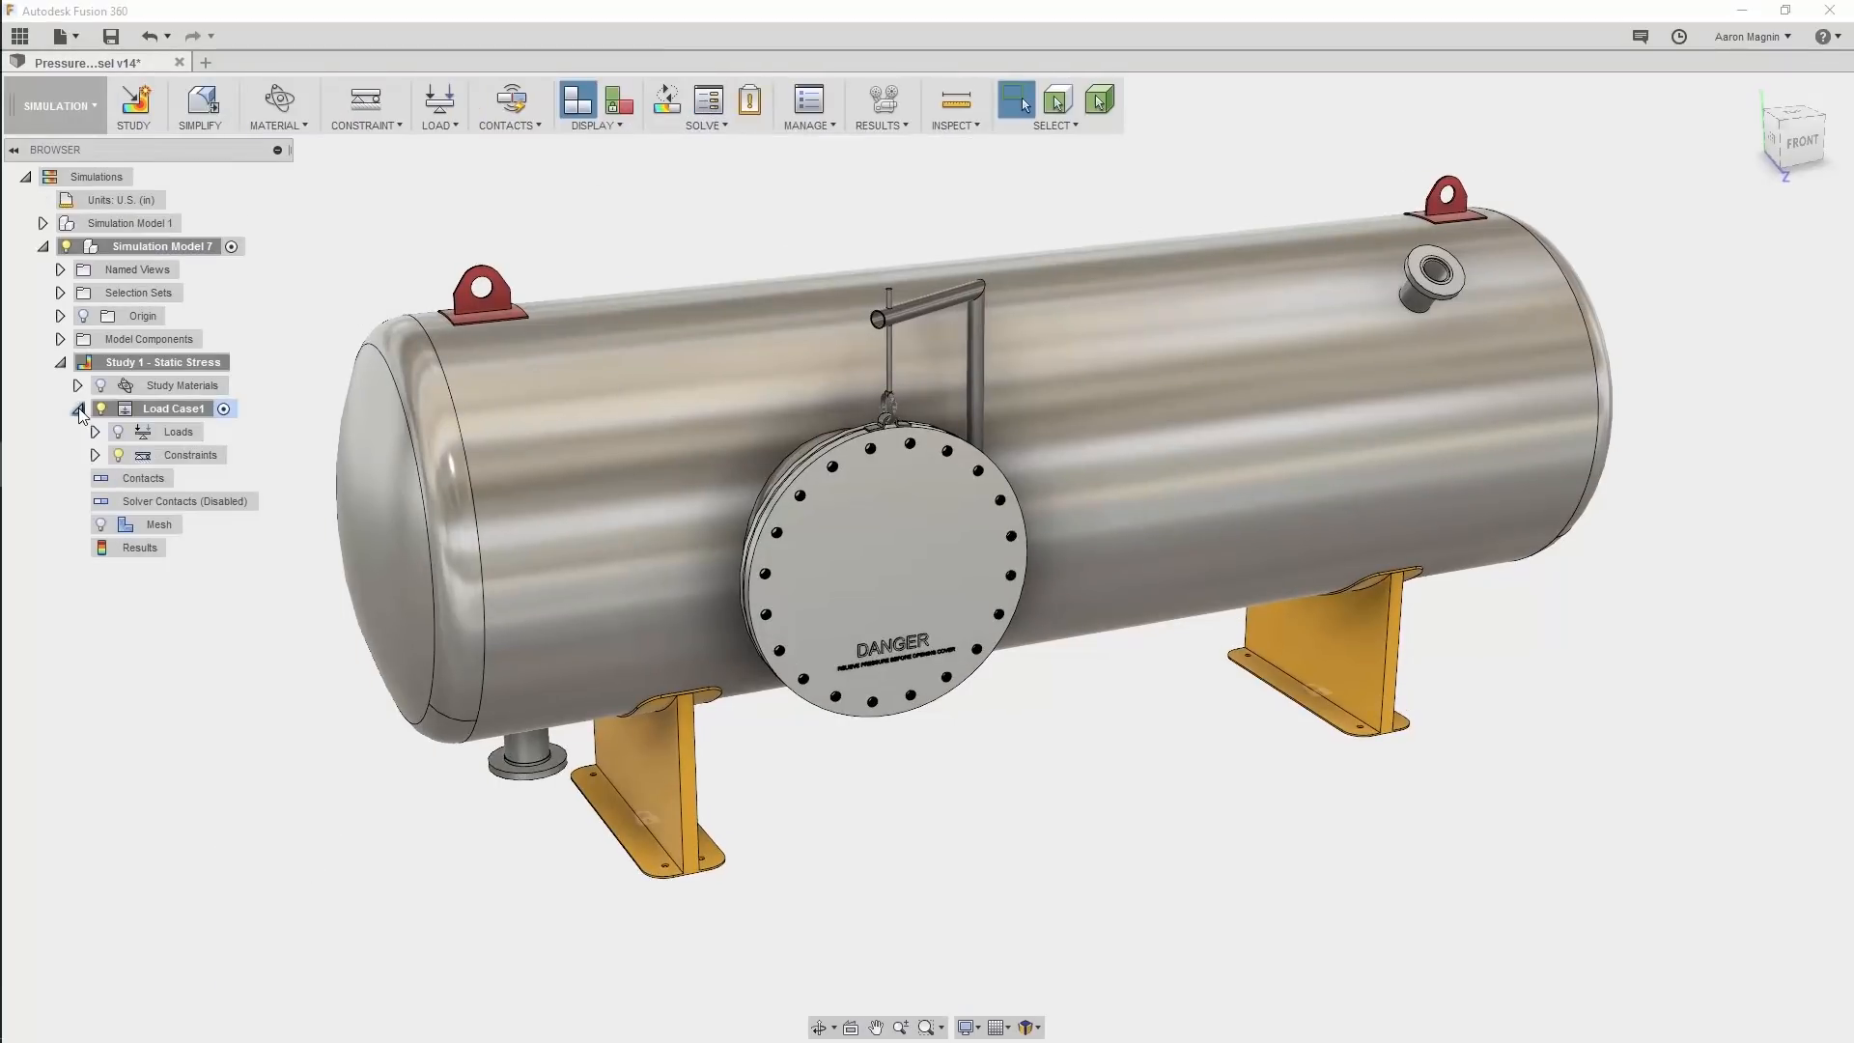
- Review the Pressure1 structural load and toggle the degrees-of-freedom view of fixed parts on and off
{"action": "right_click", "coordinate": [224, 477]}
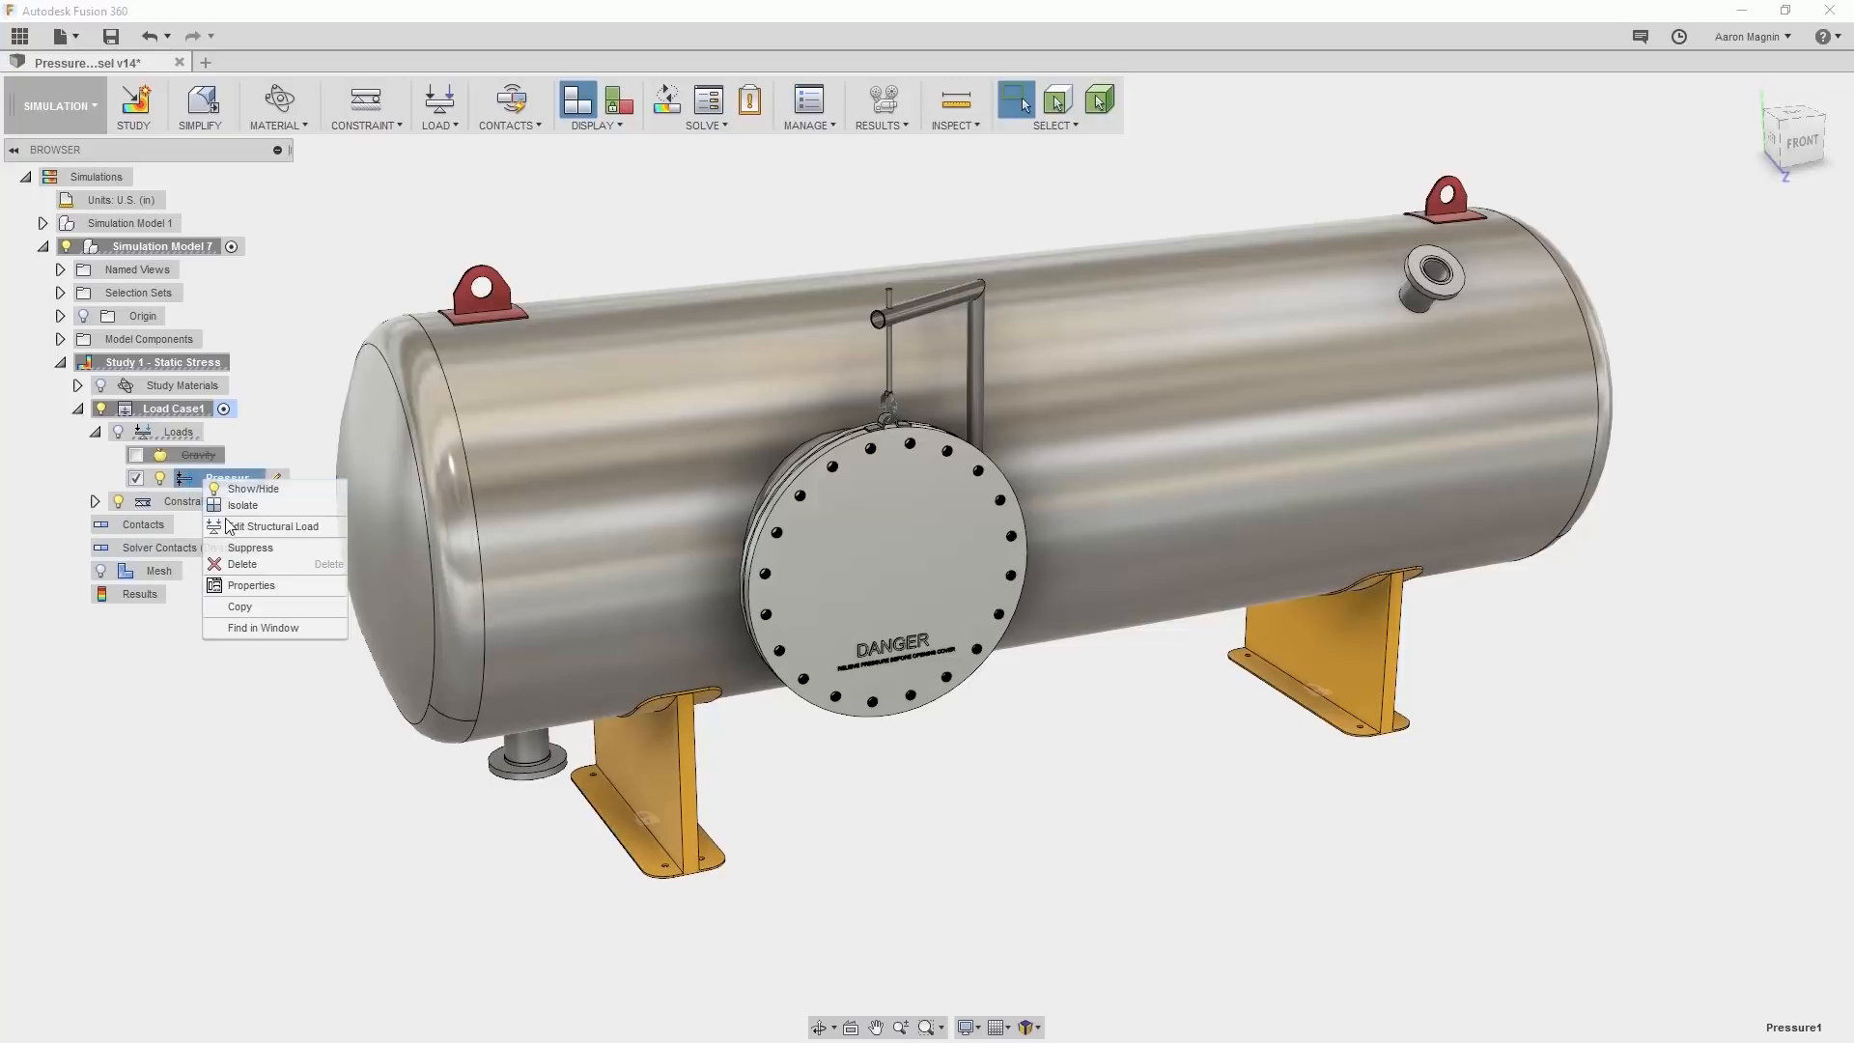
{"action": "left_click", "coordinate": [273, 525]}
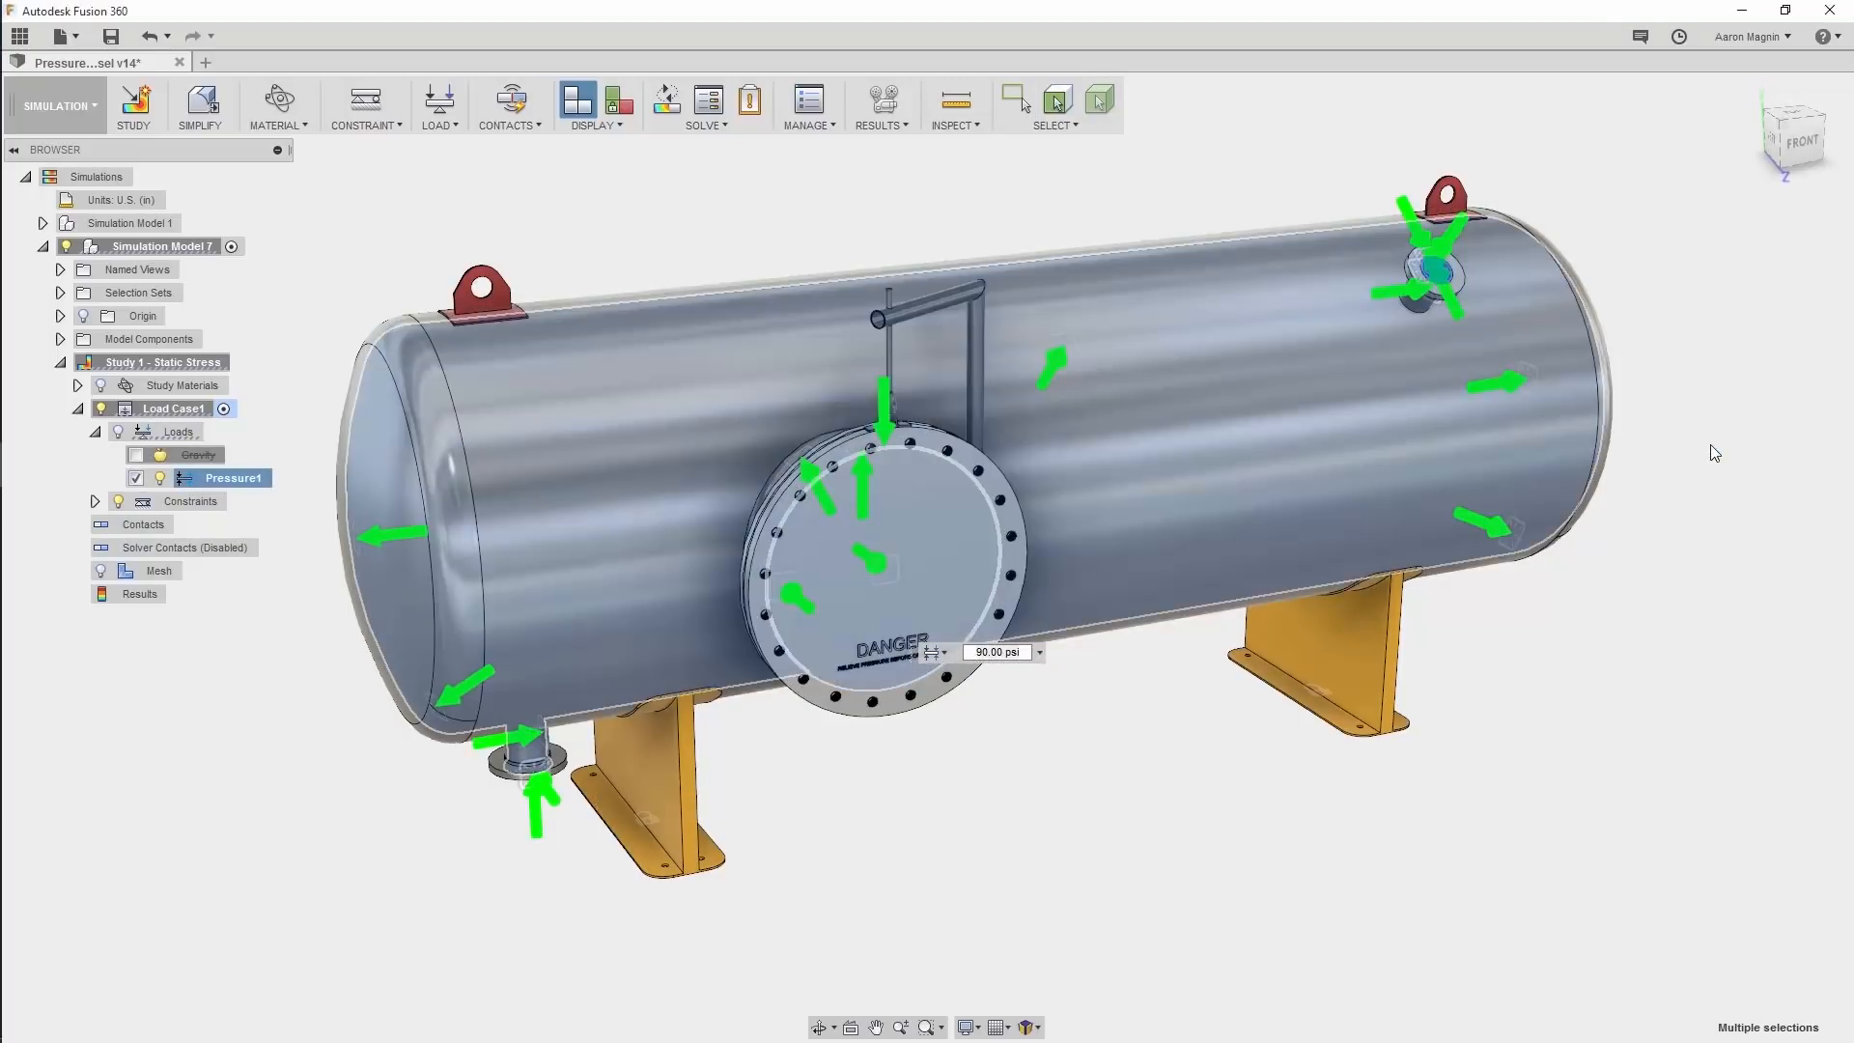
{"action": "left_click", "coordinate": [619, 98]}
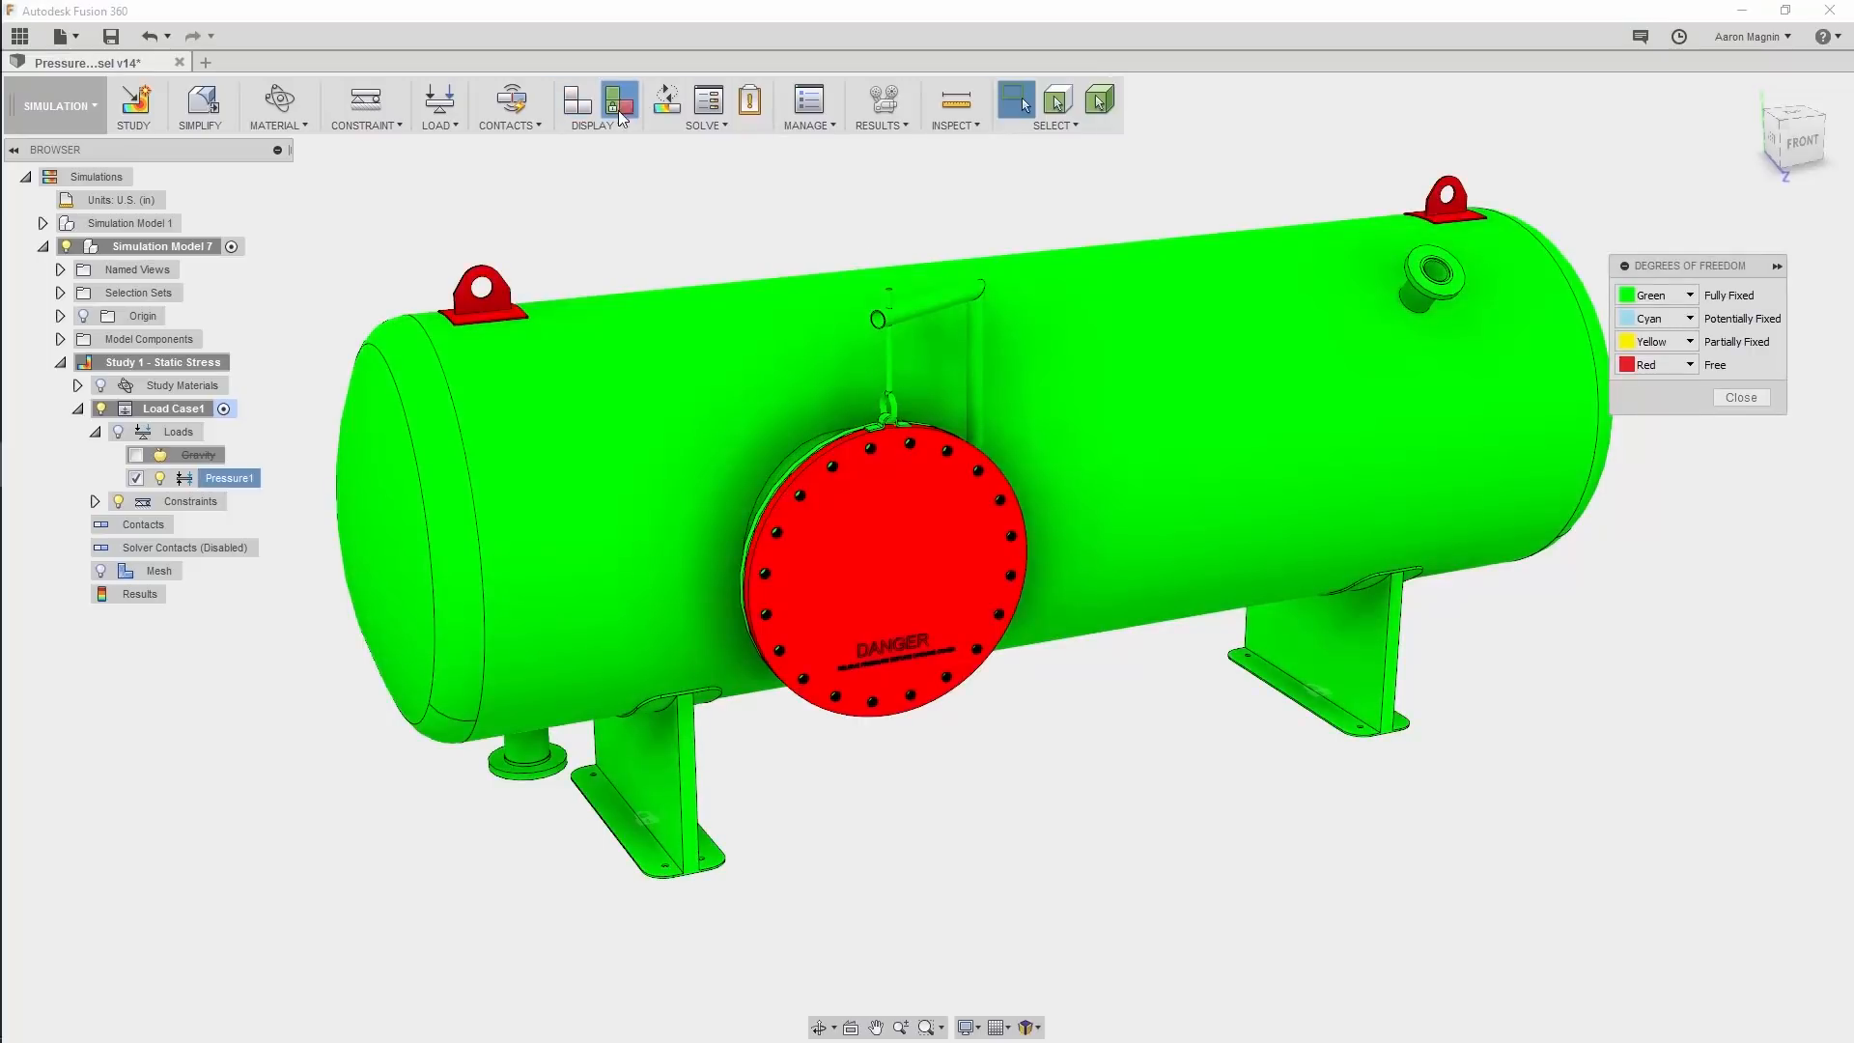
{"action": "left_click", "coordinate": [618, 98]}
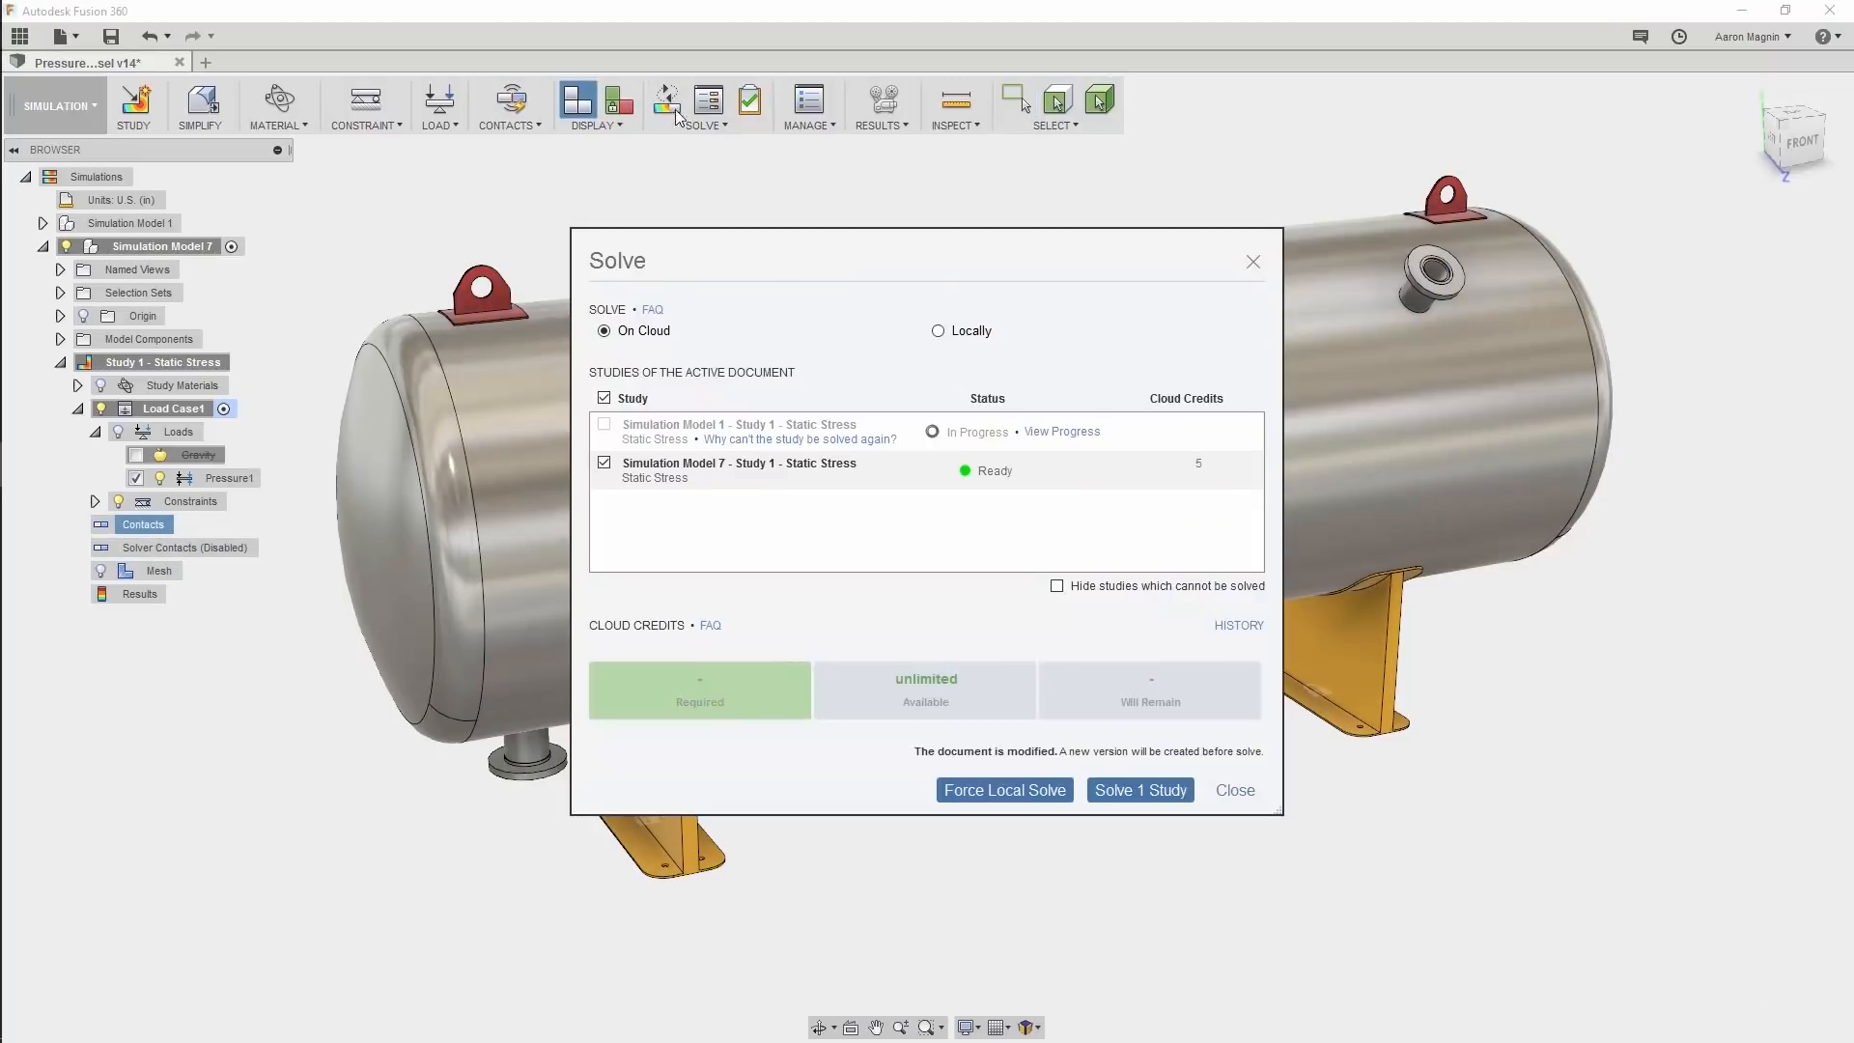
- Solve the cloned model's study in the cloud and dismiss the Job Status window
{"action": "left_click", "coordinate": [1139, 790]}
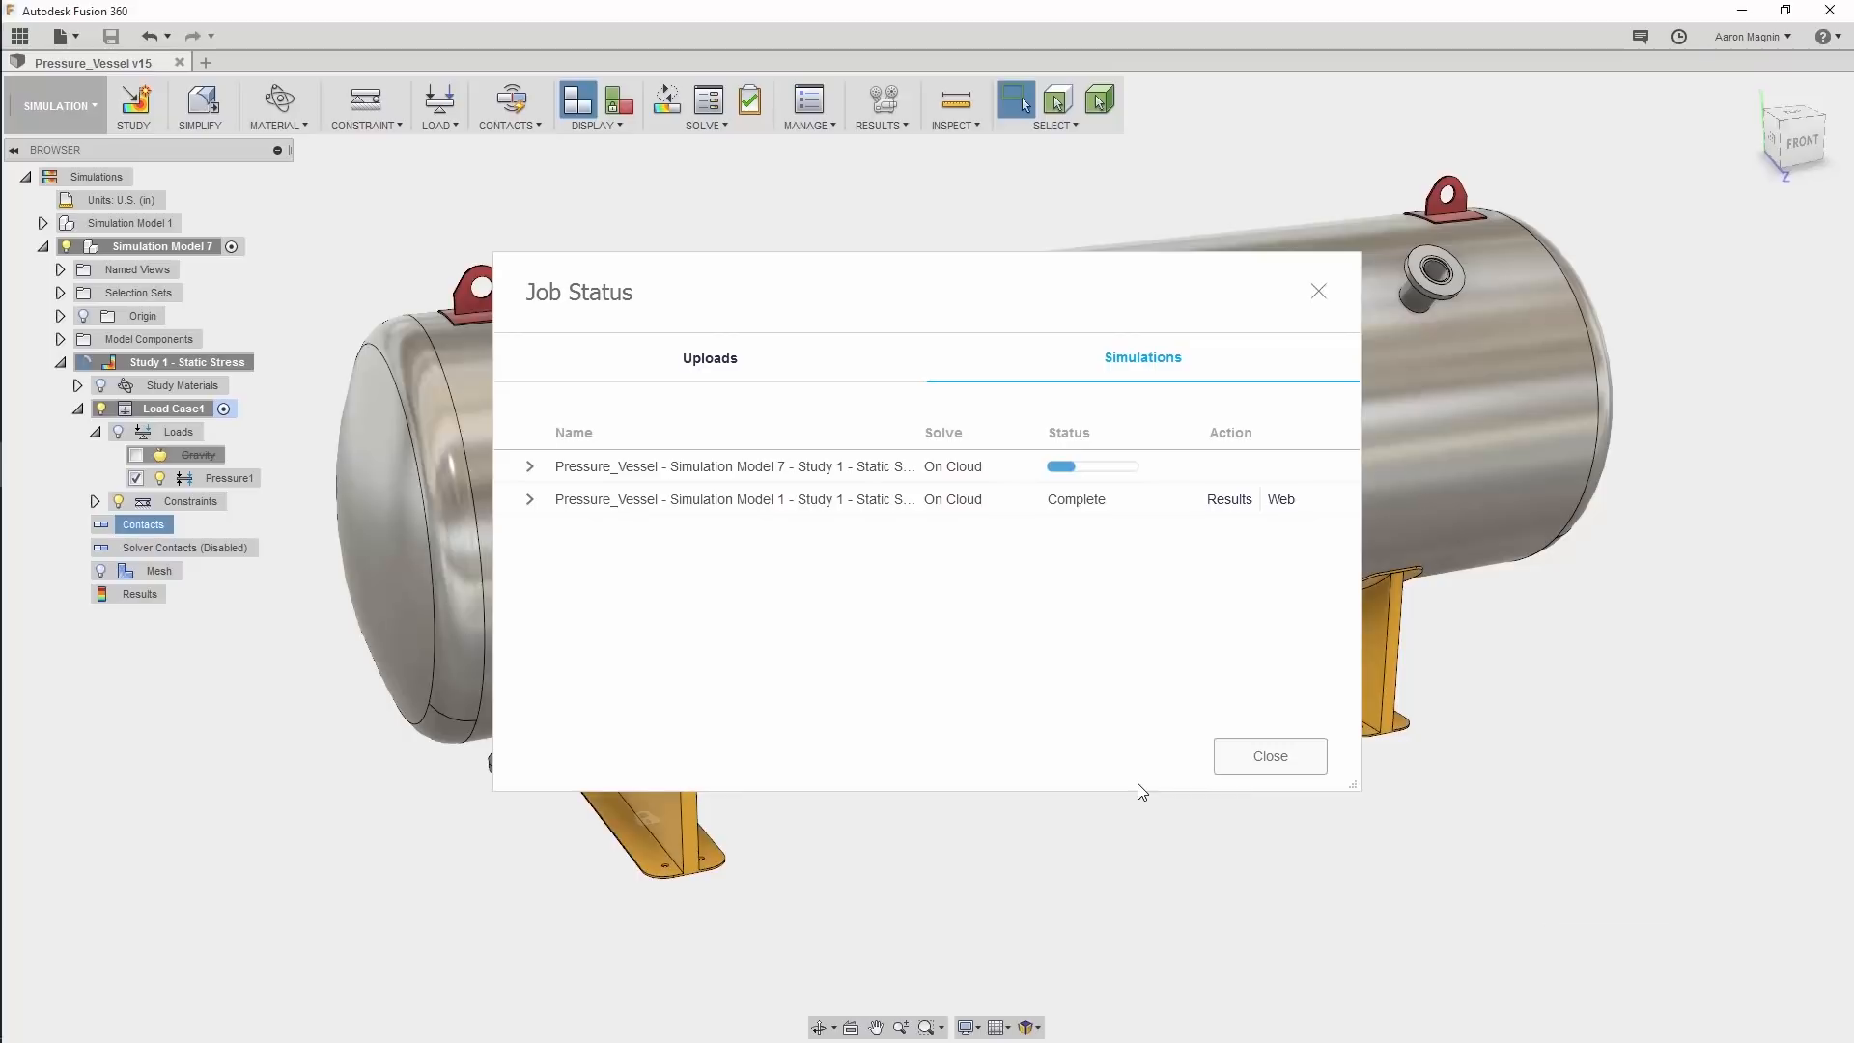
{"action": "left_click", "coordinate": [1228, 498]}
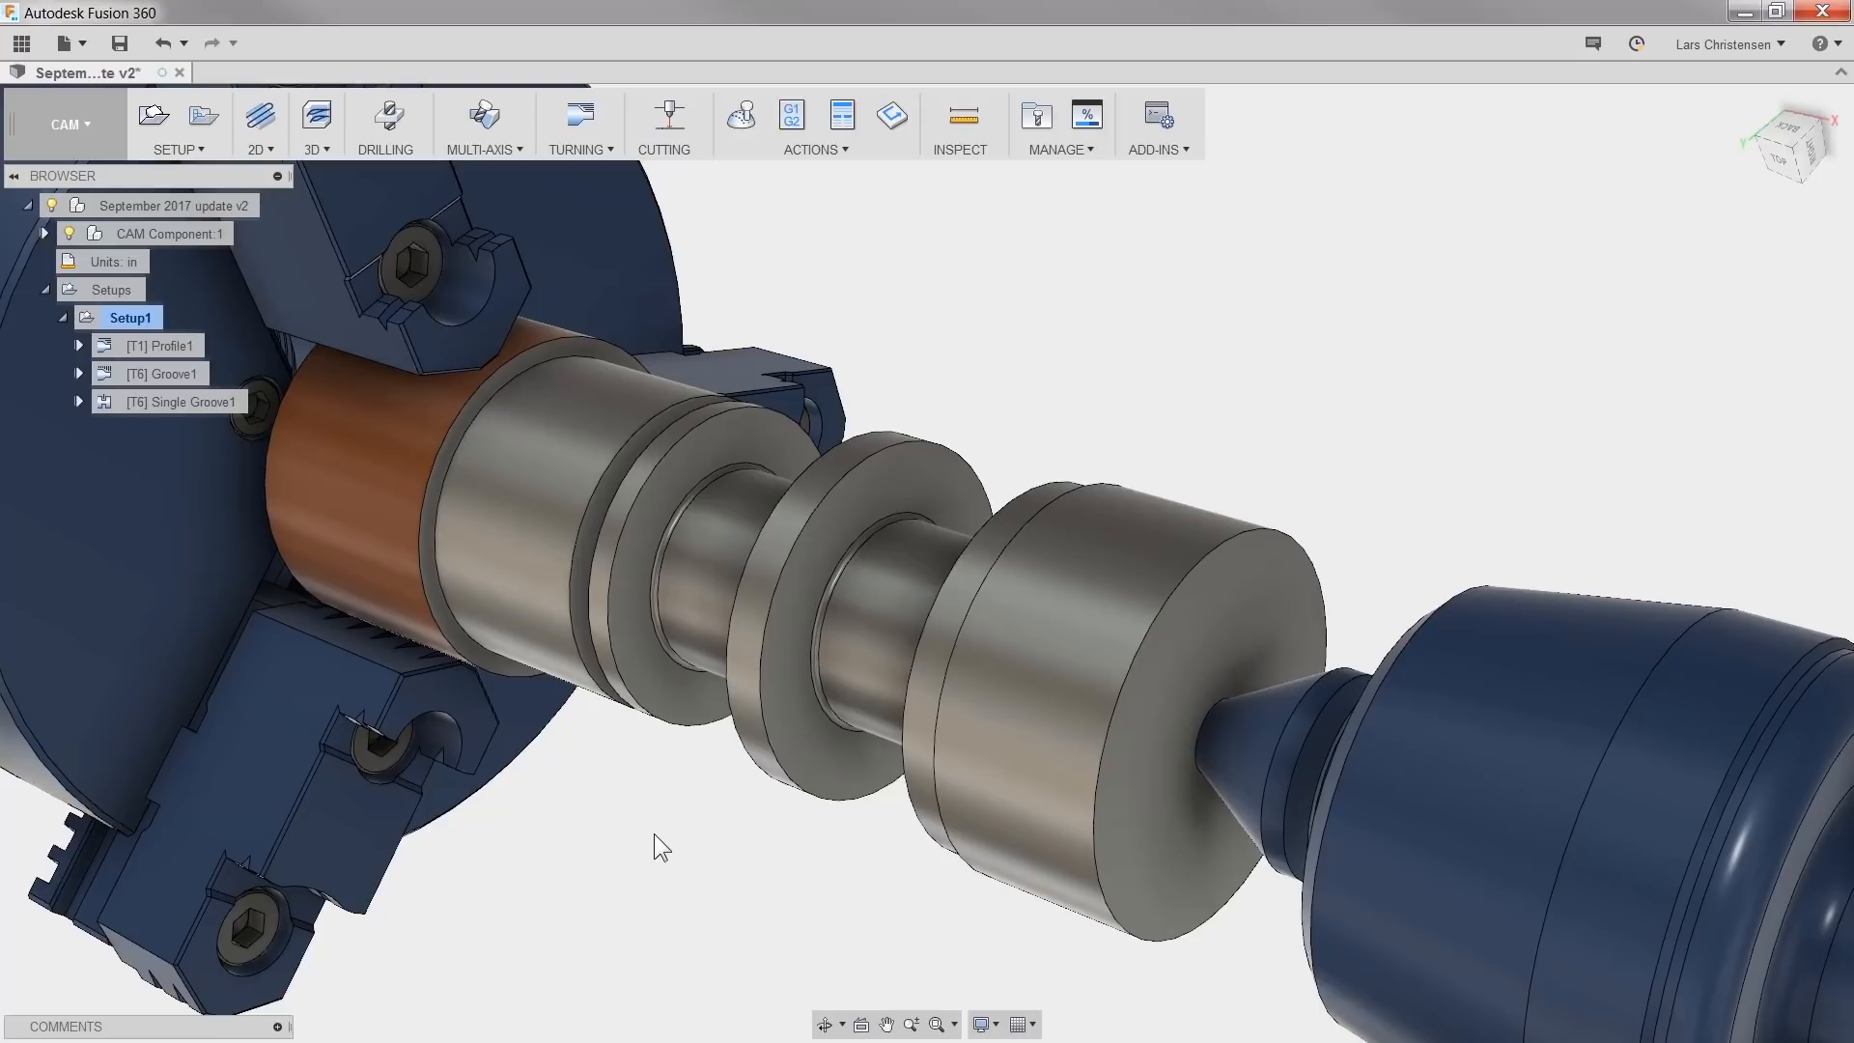
{"action": "right_click", "coordinate": [159, 344]}
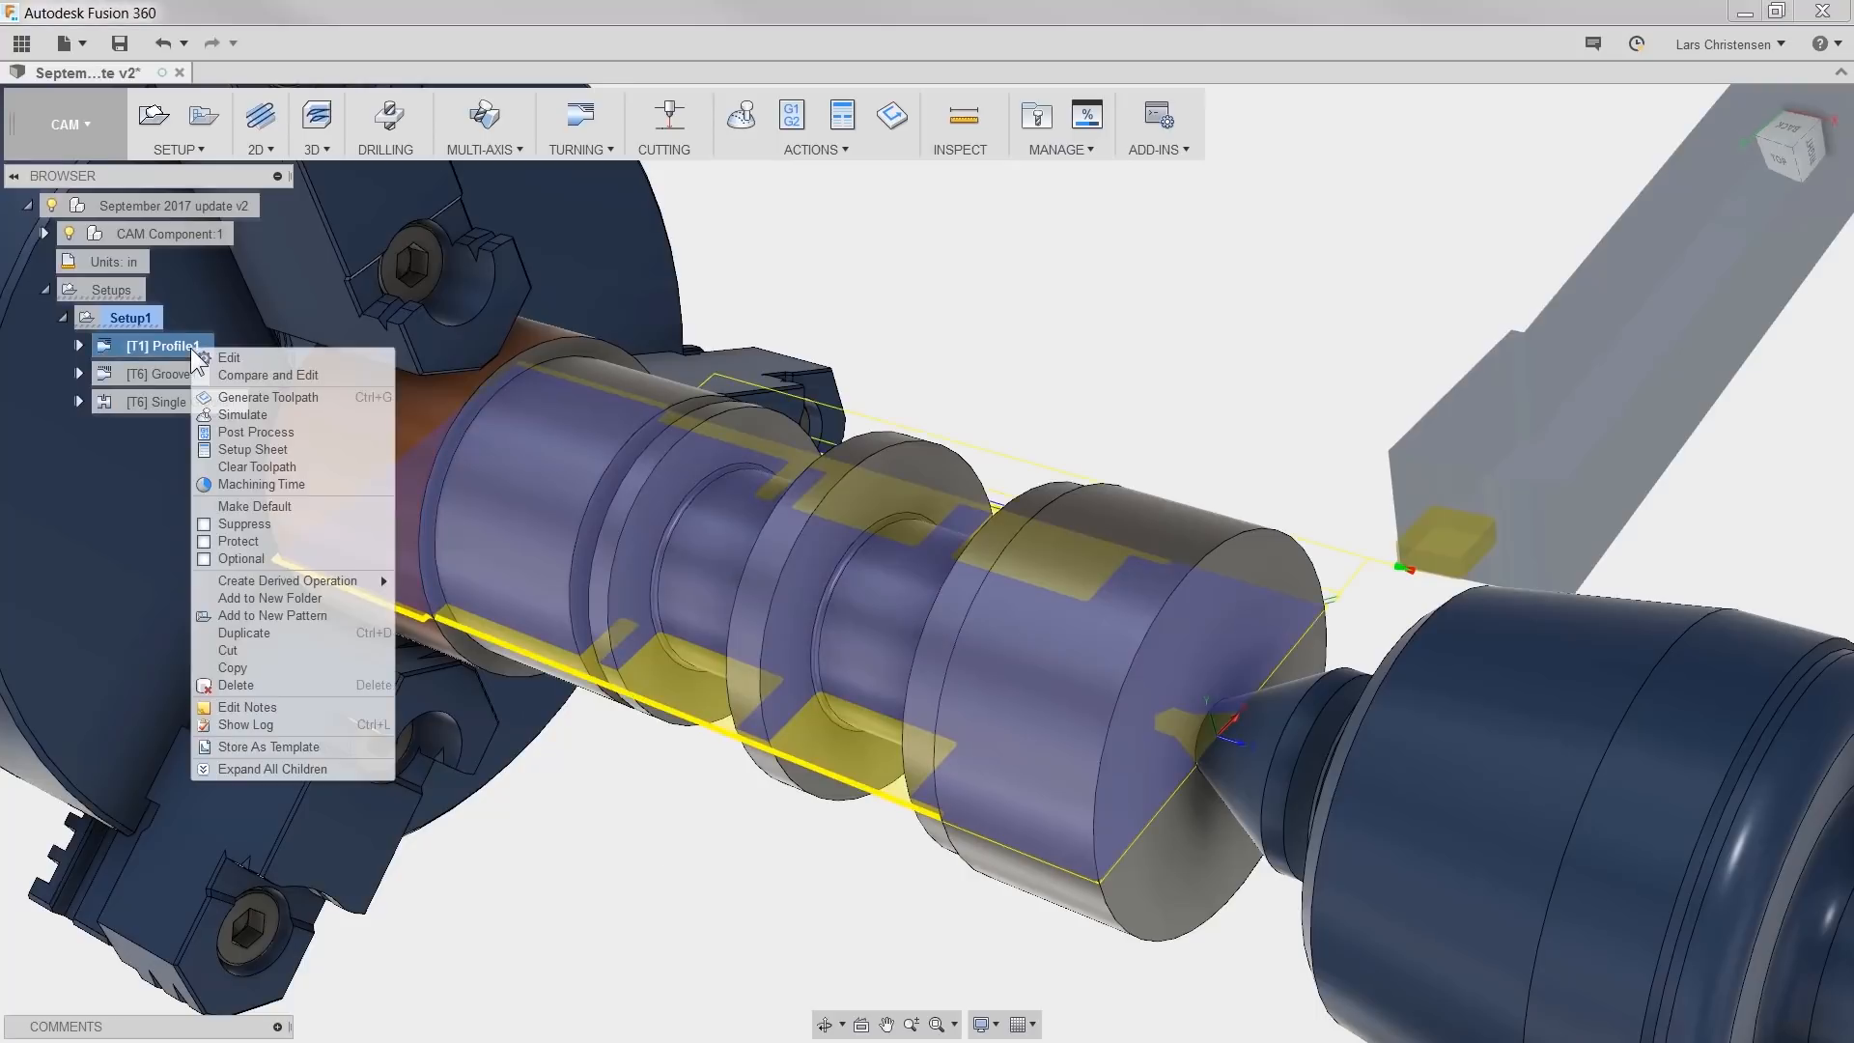
{"action": "left_click", "coordinate": [228, 357]}
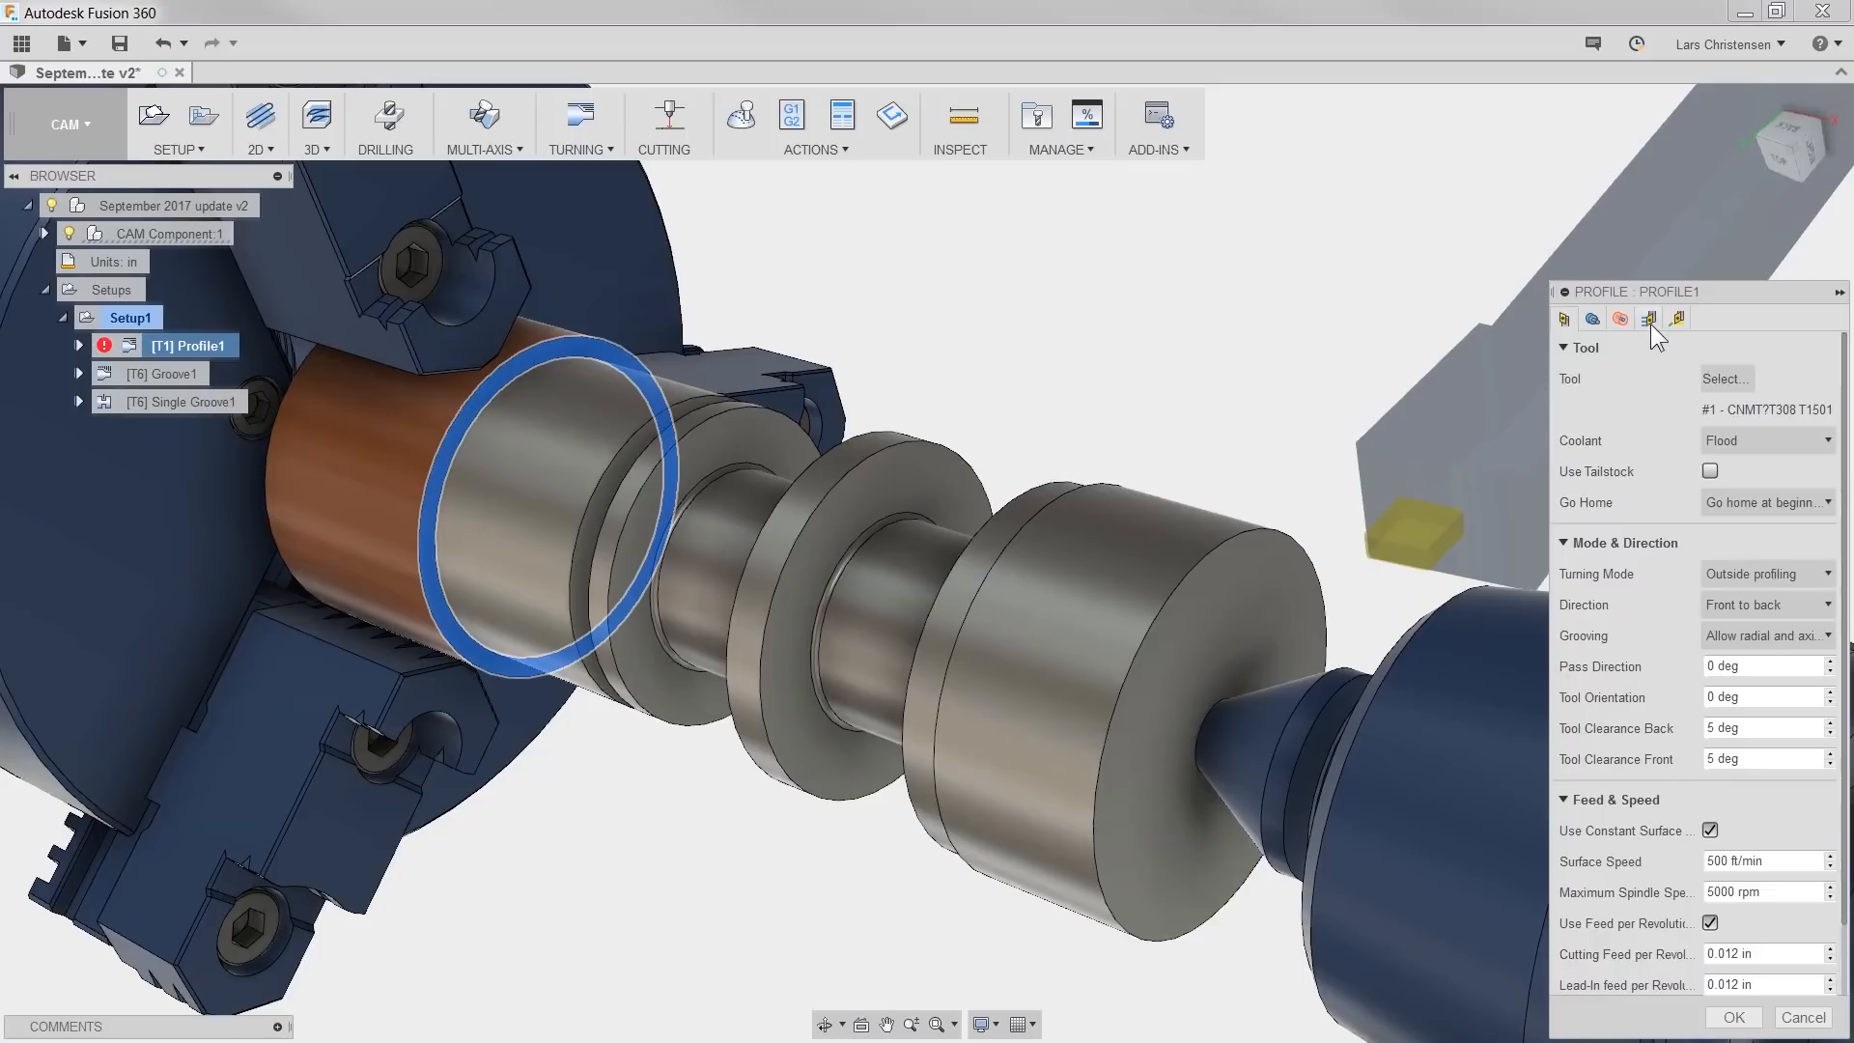
{"action": "left_click", "coordinate": [1647, 319]}
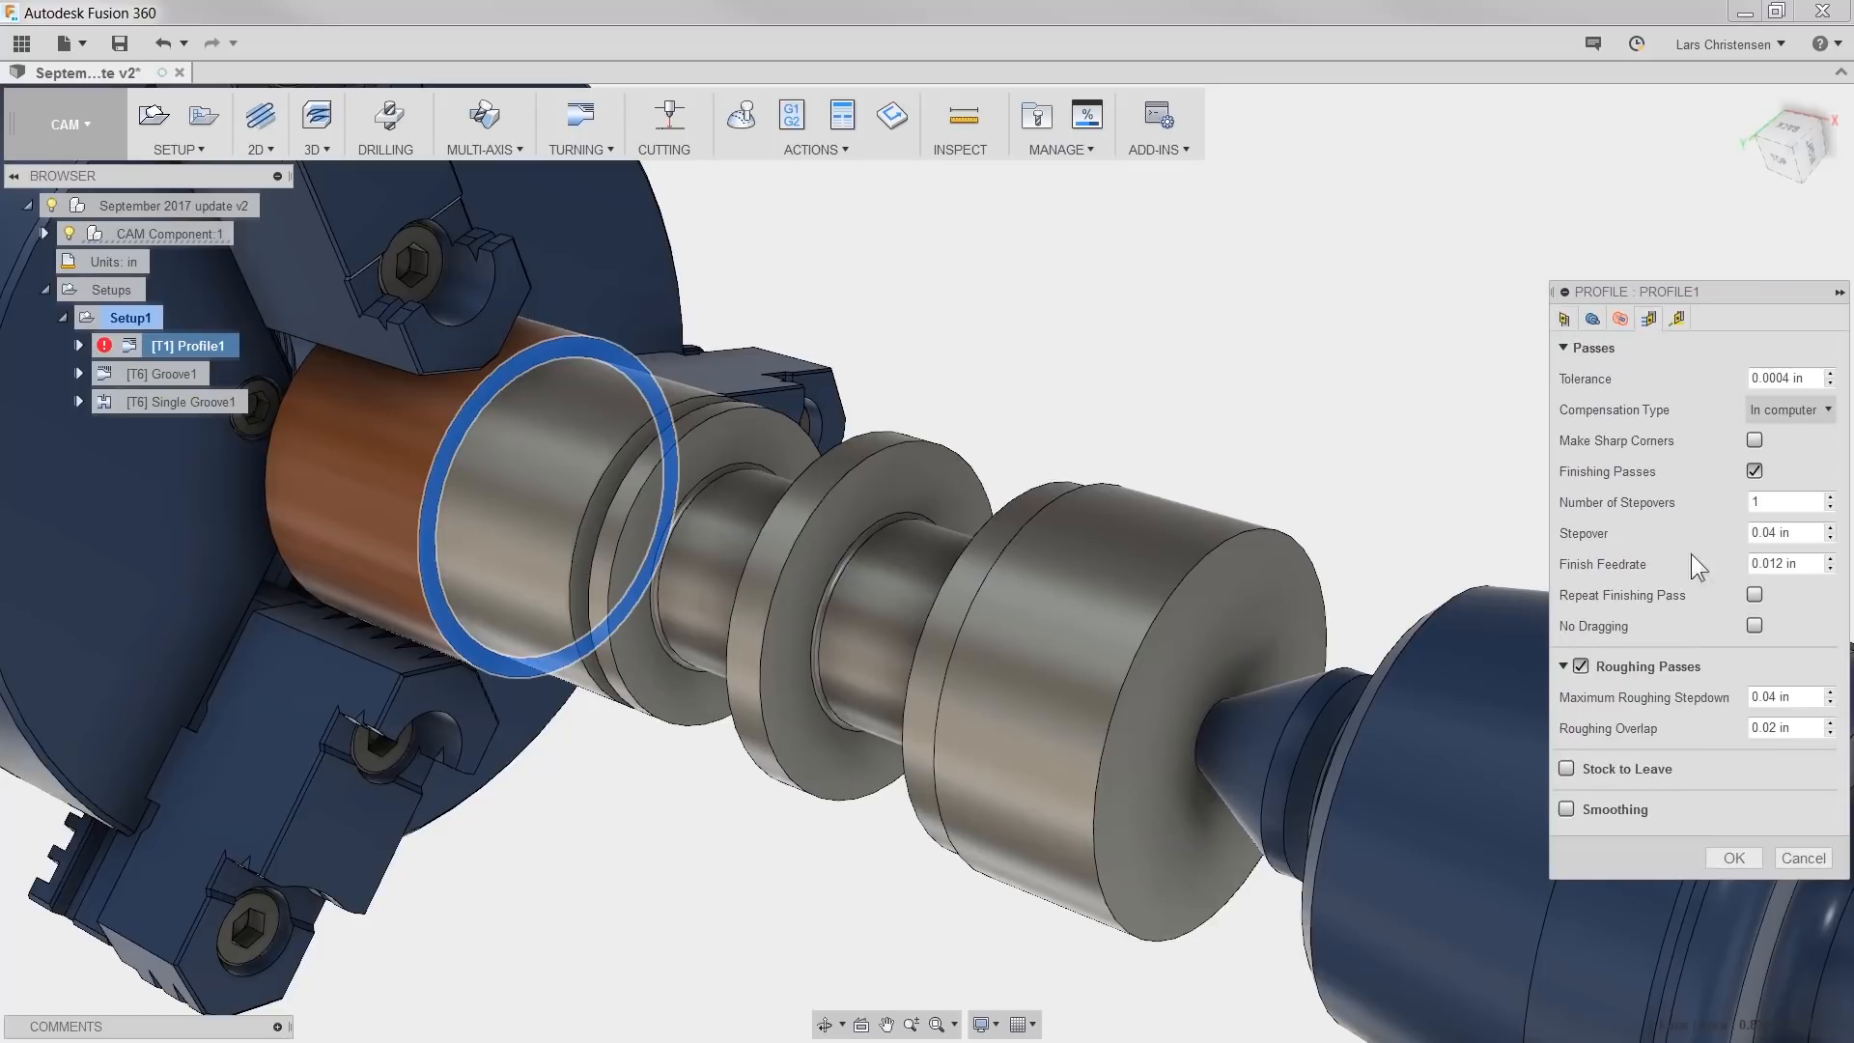
{"action": "left_click", "coordinate": [1568, 769]}
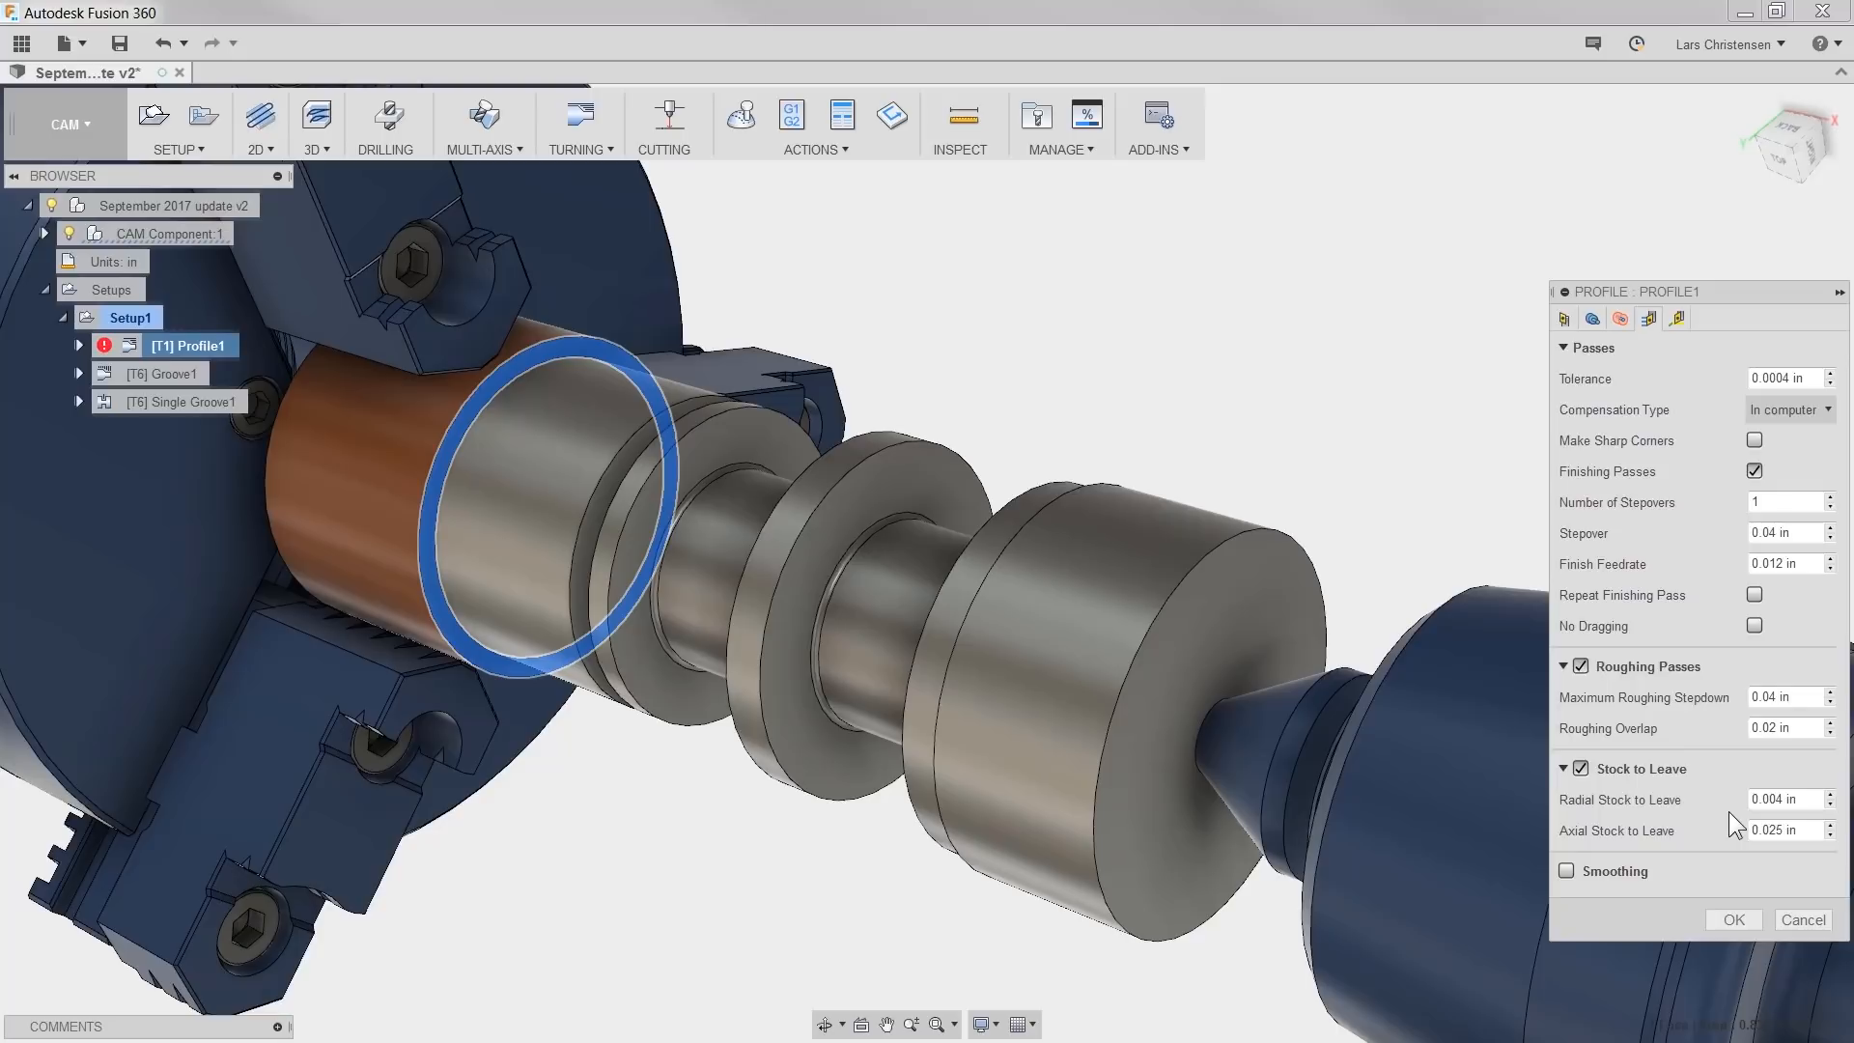
{"action": "mouse_move", "coordinate": [1647, 425]}
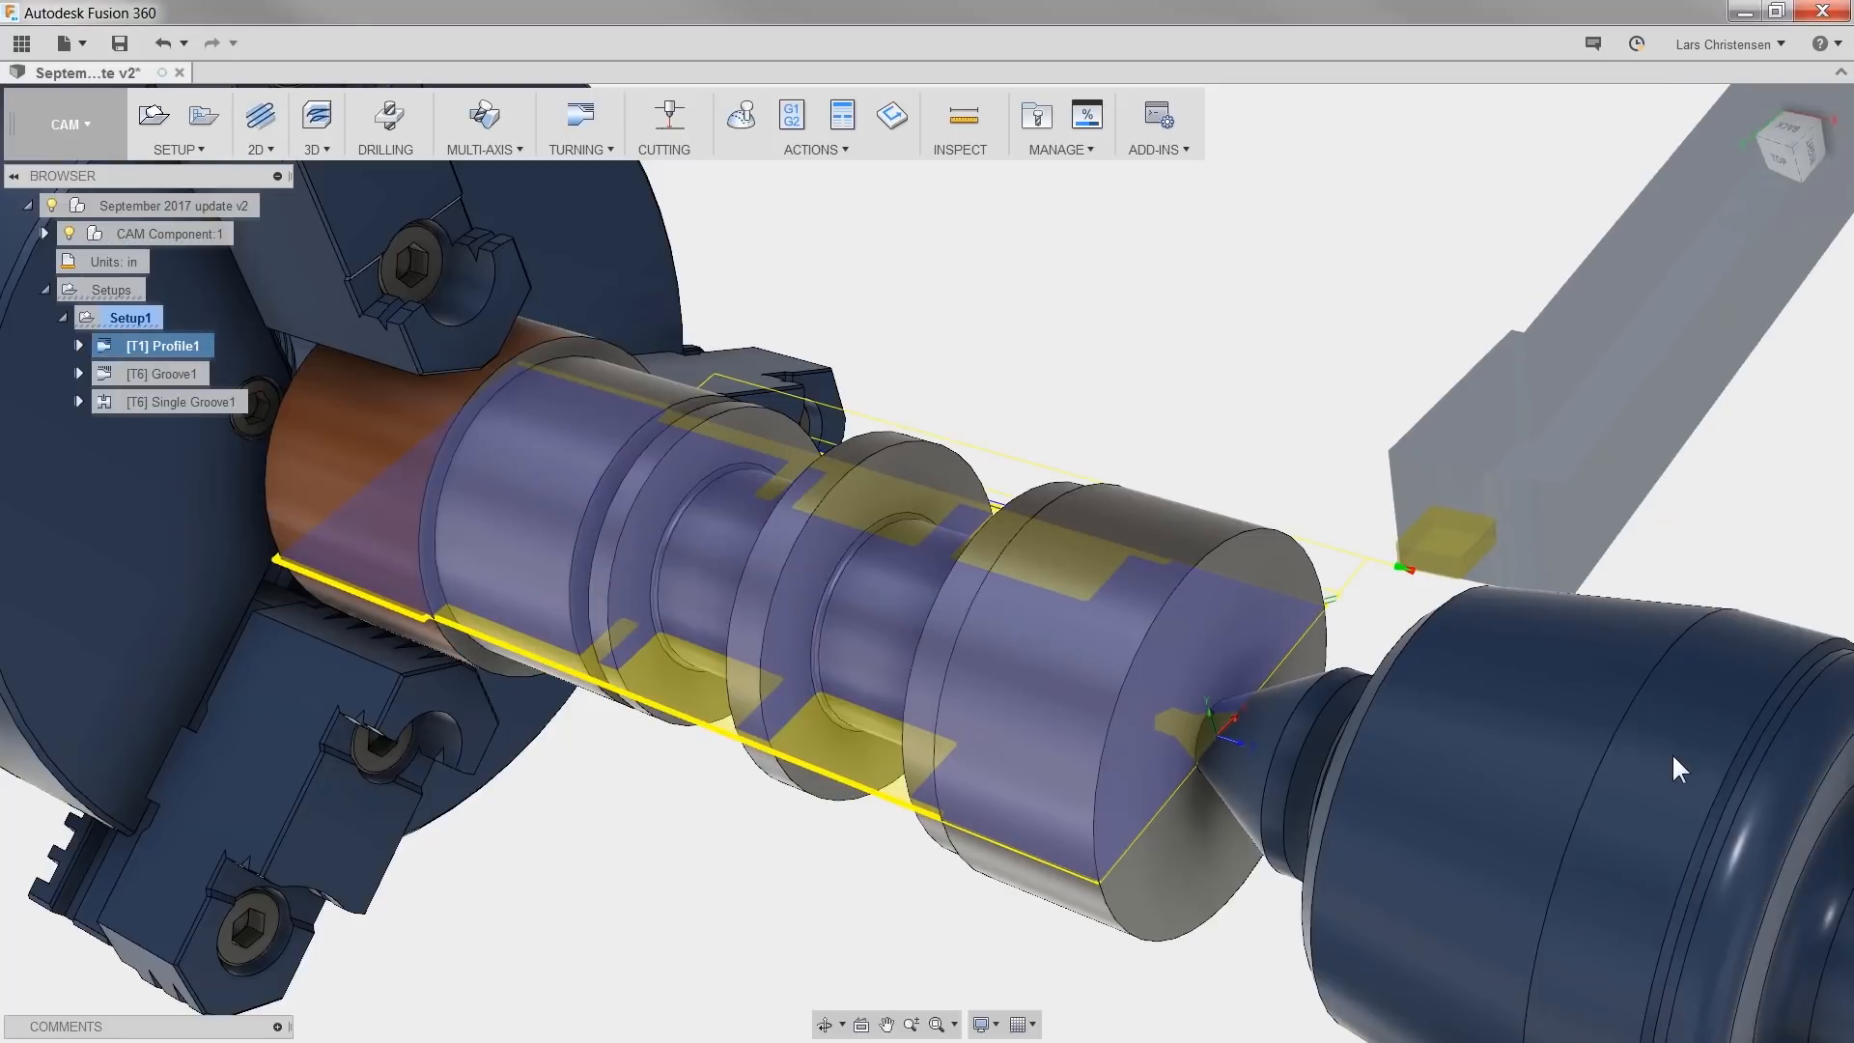
{"action": "mouse_move", "coordinate": [591, 814]}
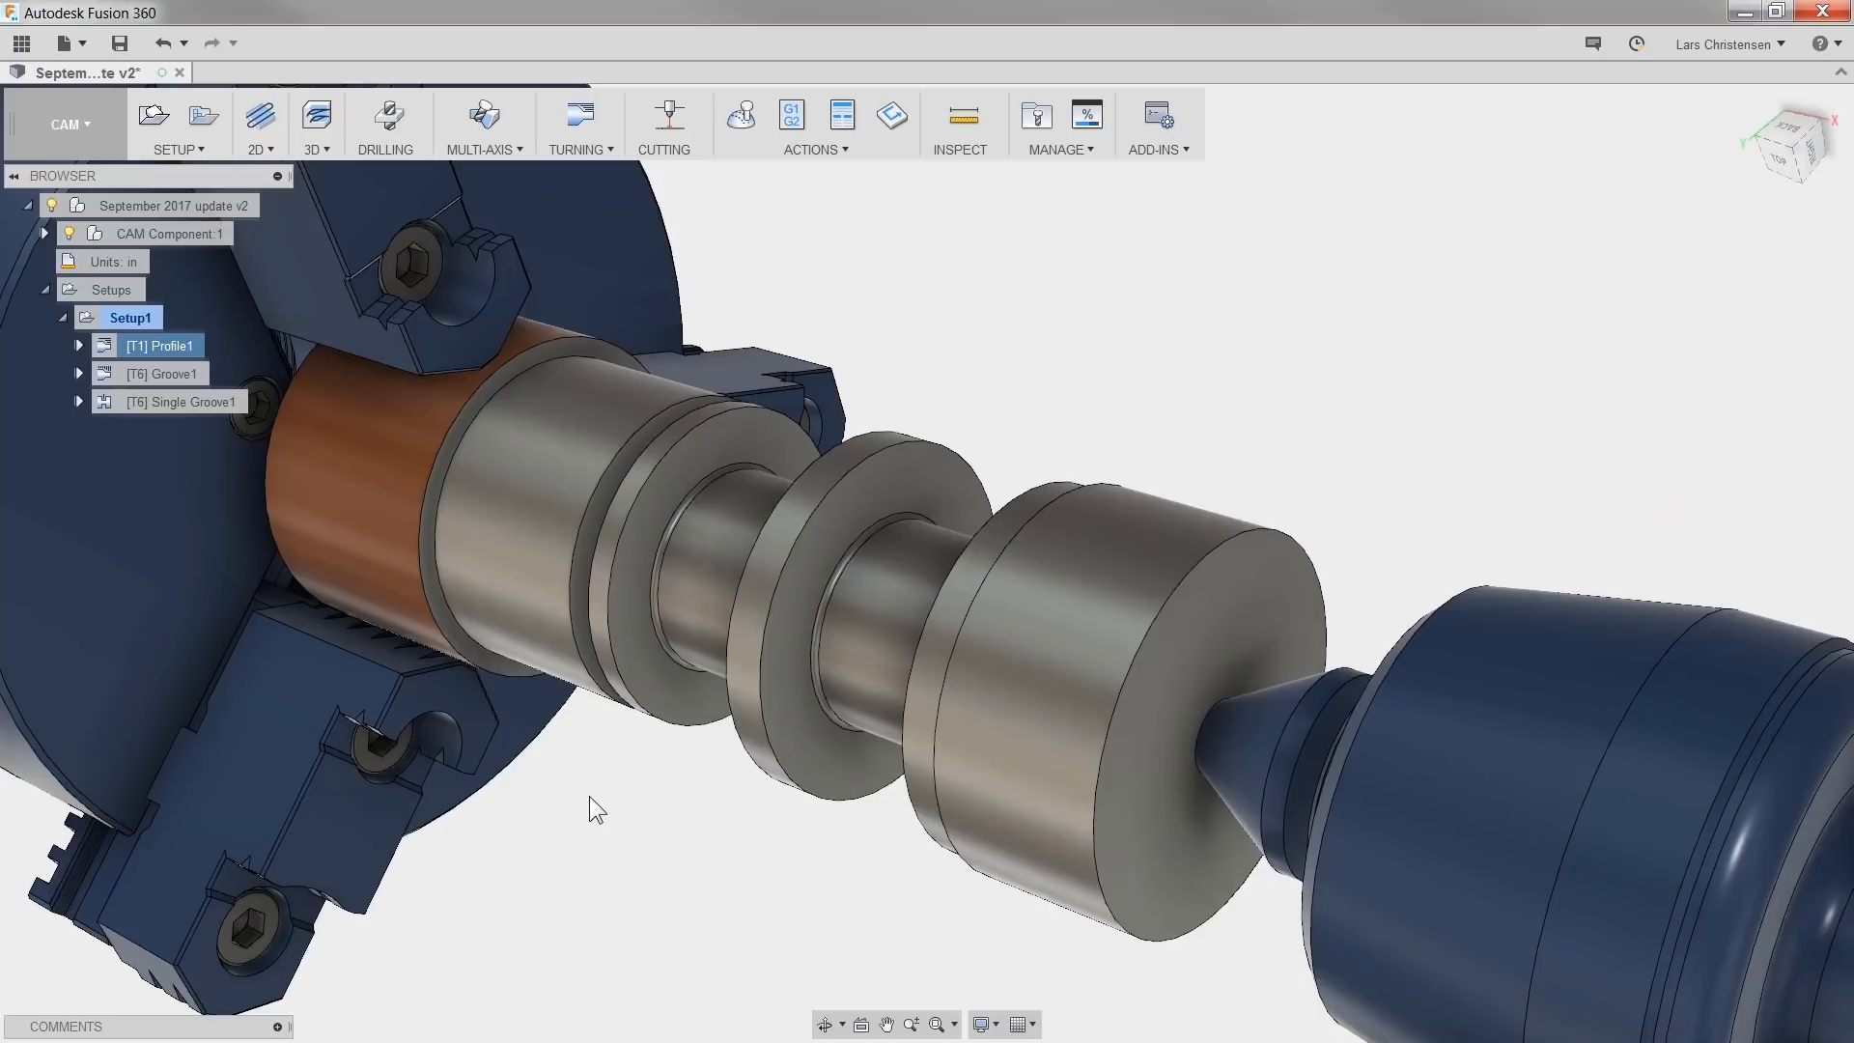
{"action": "mouse_move", "coordinate": [382, 497]}
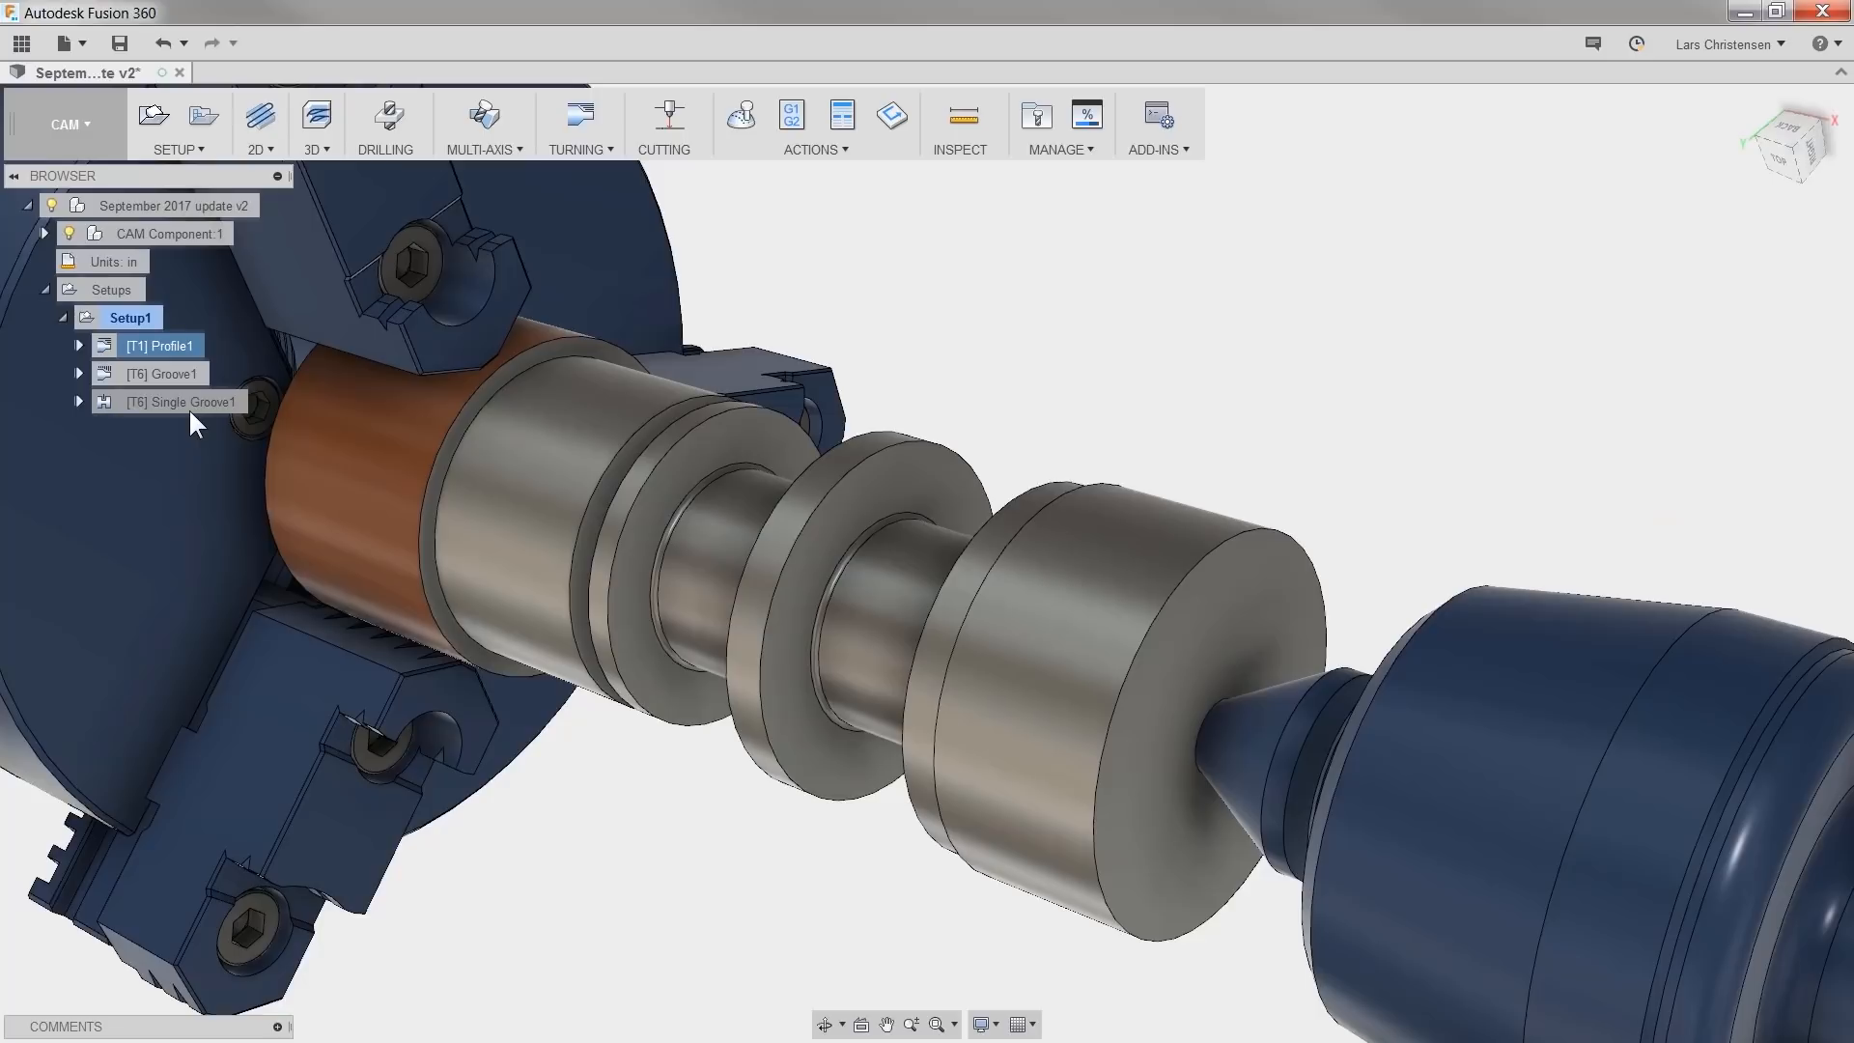
{"action": "right_click", "coordinate": [183, 401]}
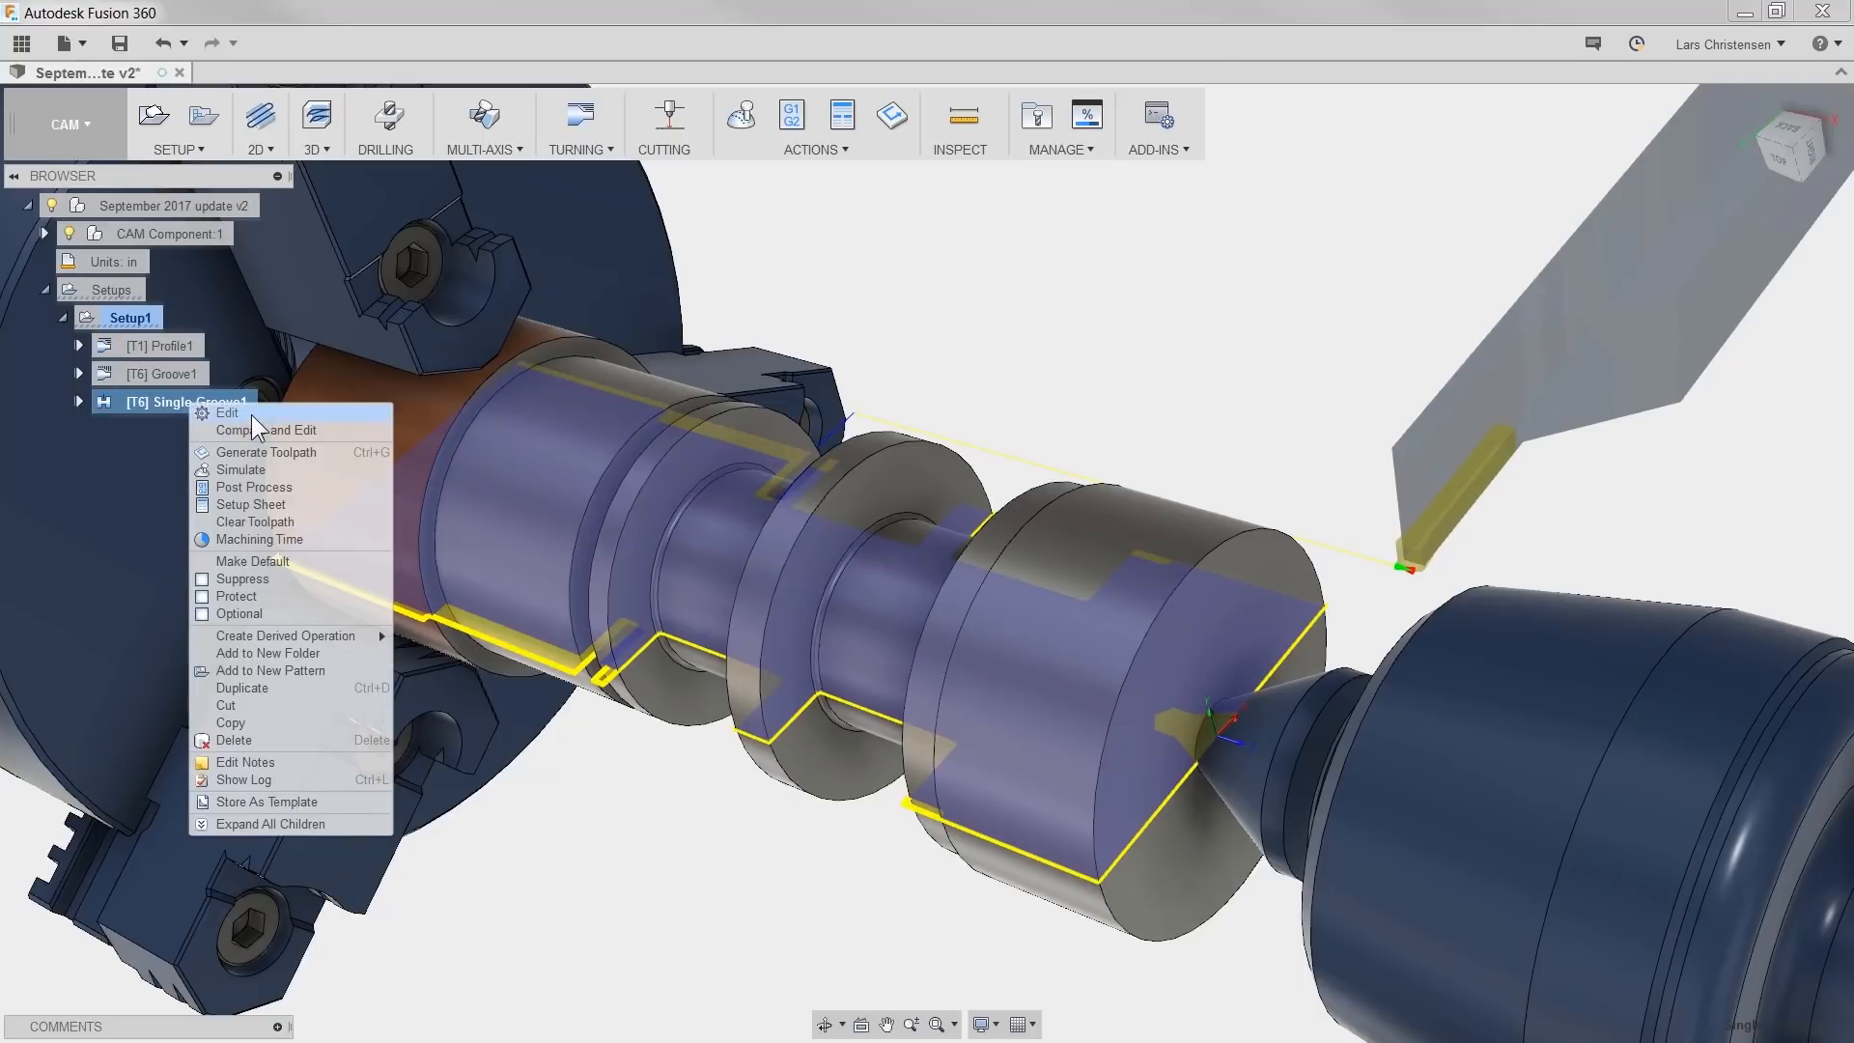
{"action": "left_click", "coordinate": [228, 413]}
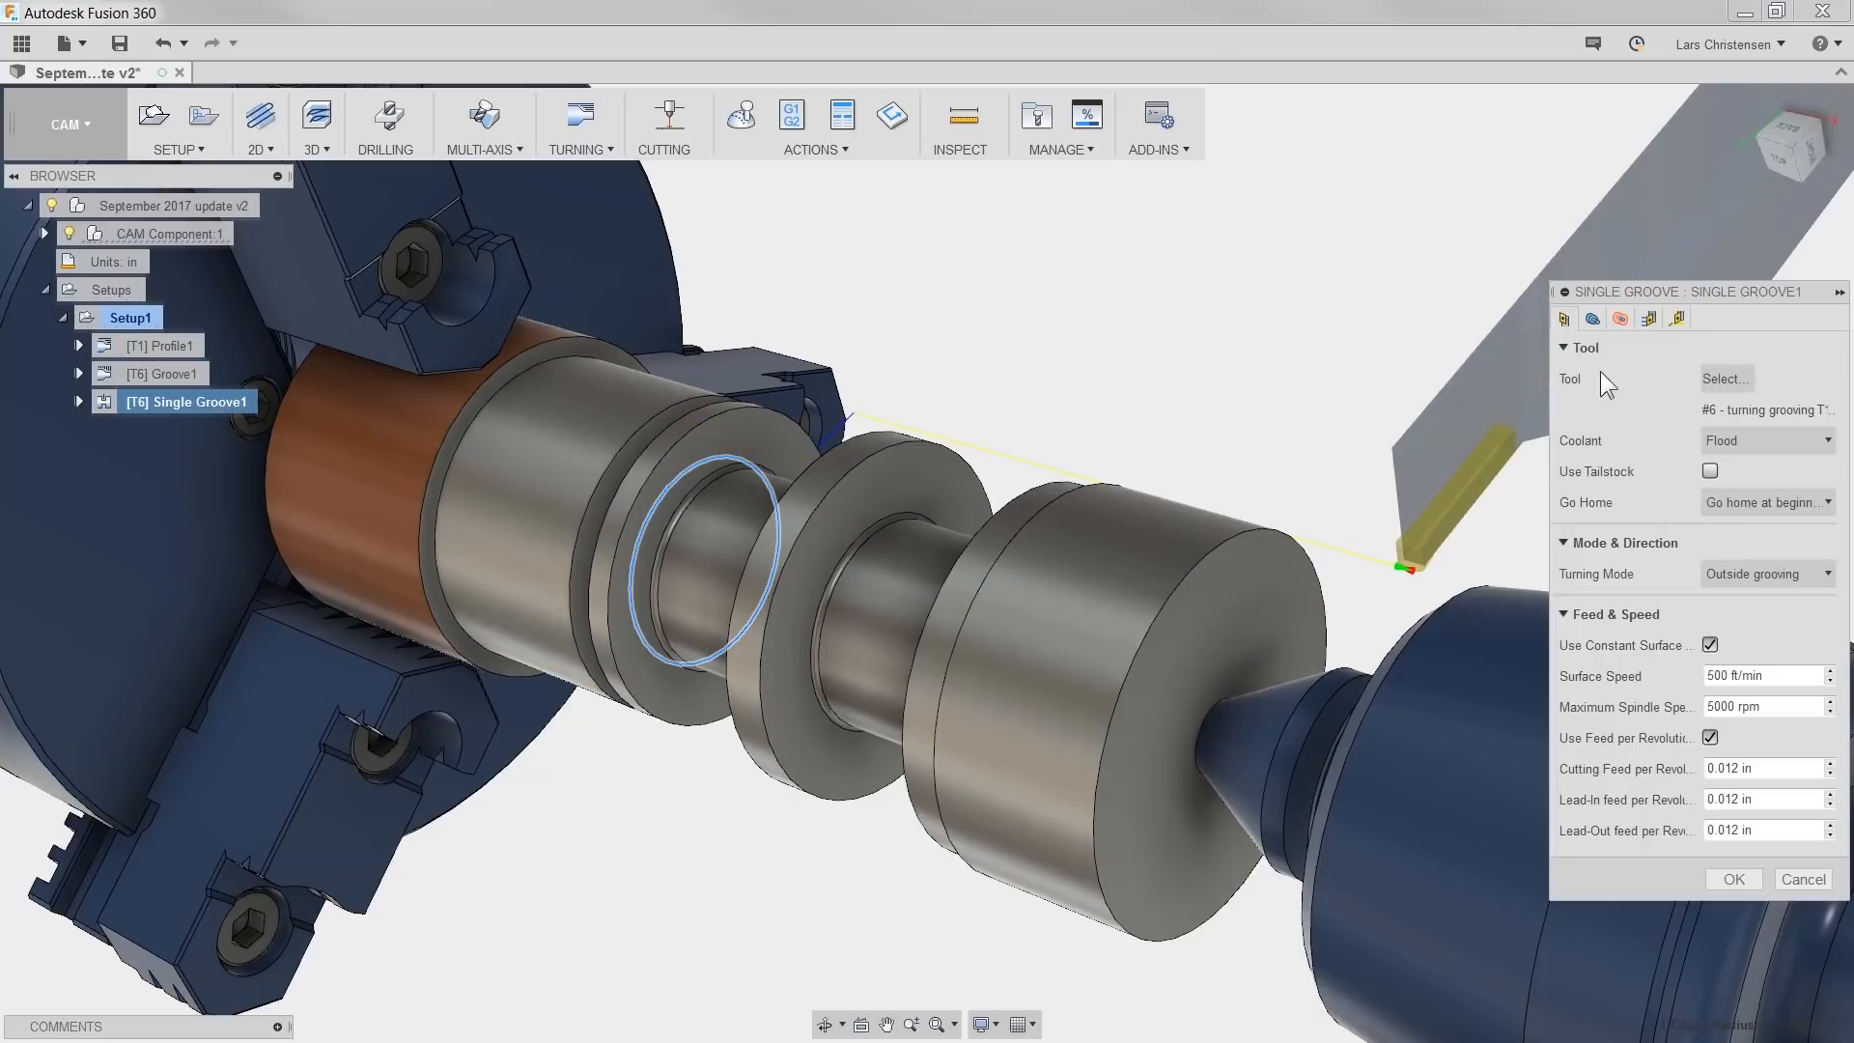
{"action": "left_click", "coordinate": [1647, 318]}
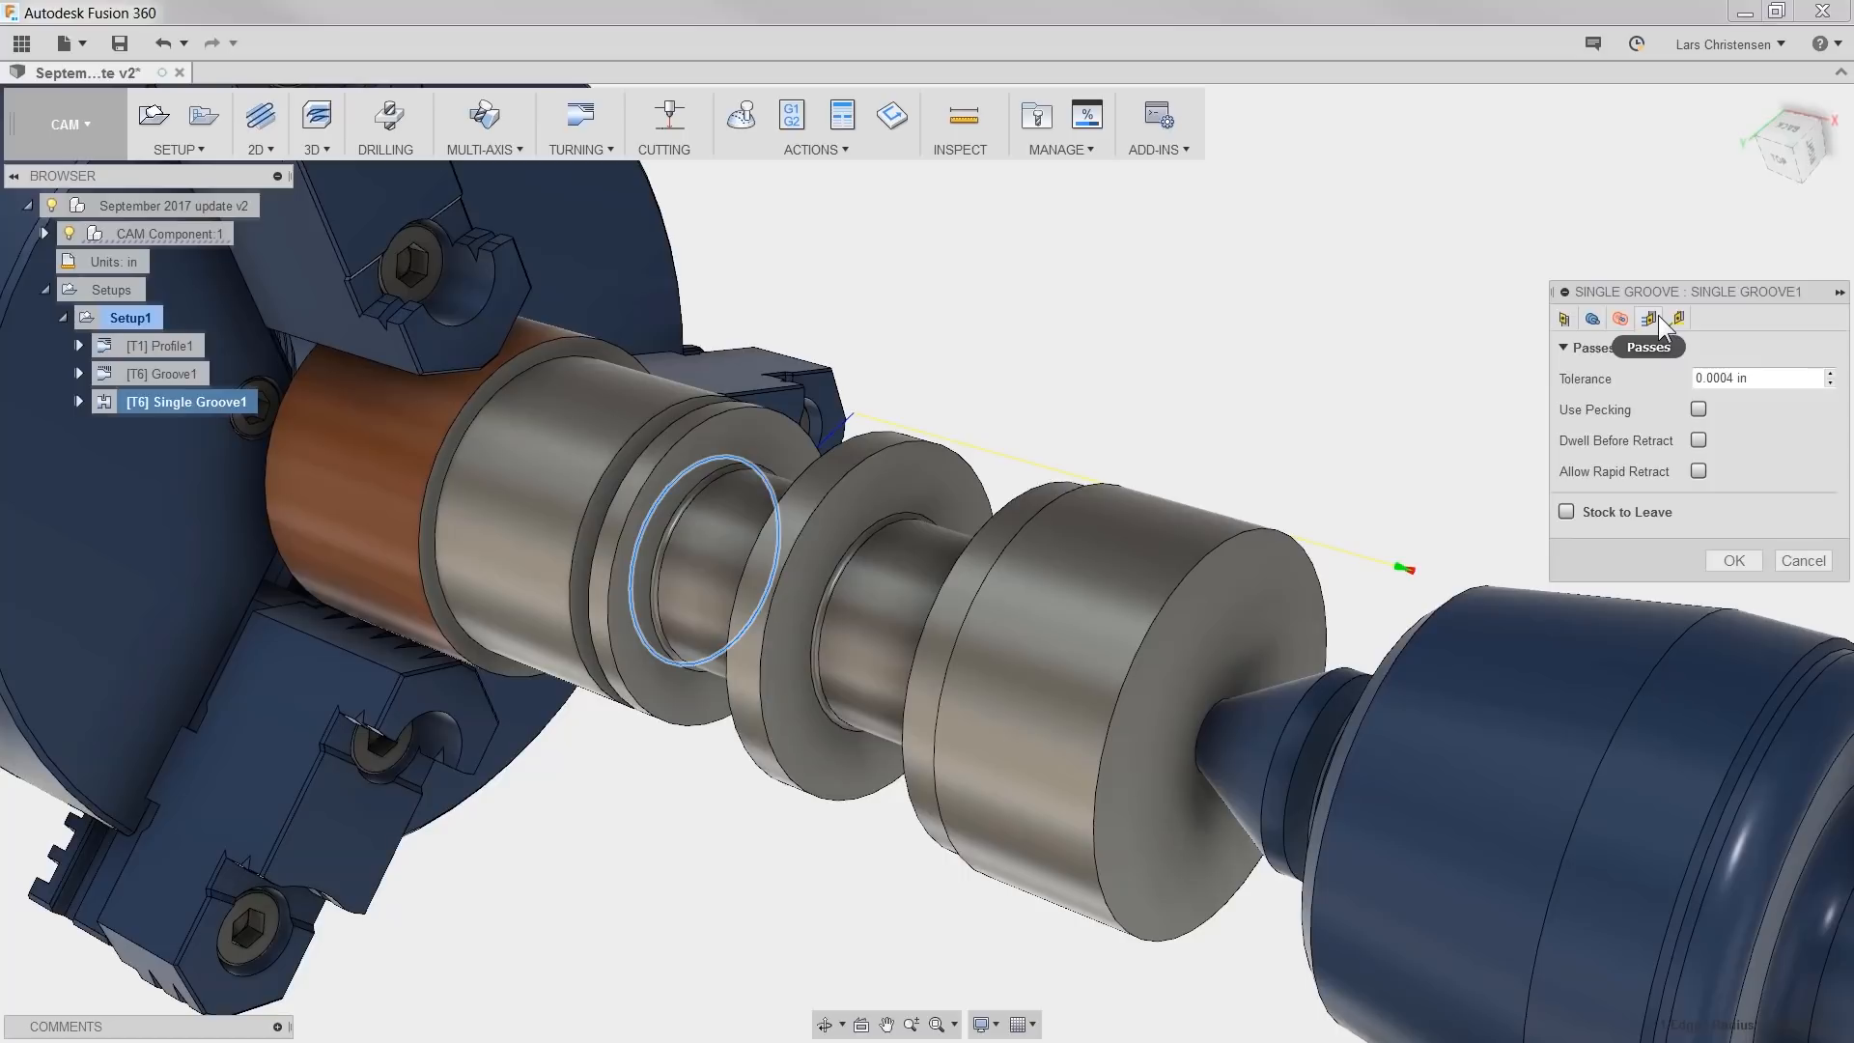
{"action": "left_click", "coordinate": [1700, 440]}
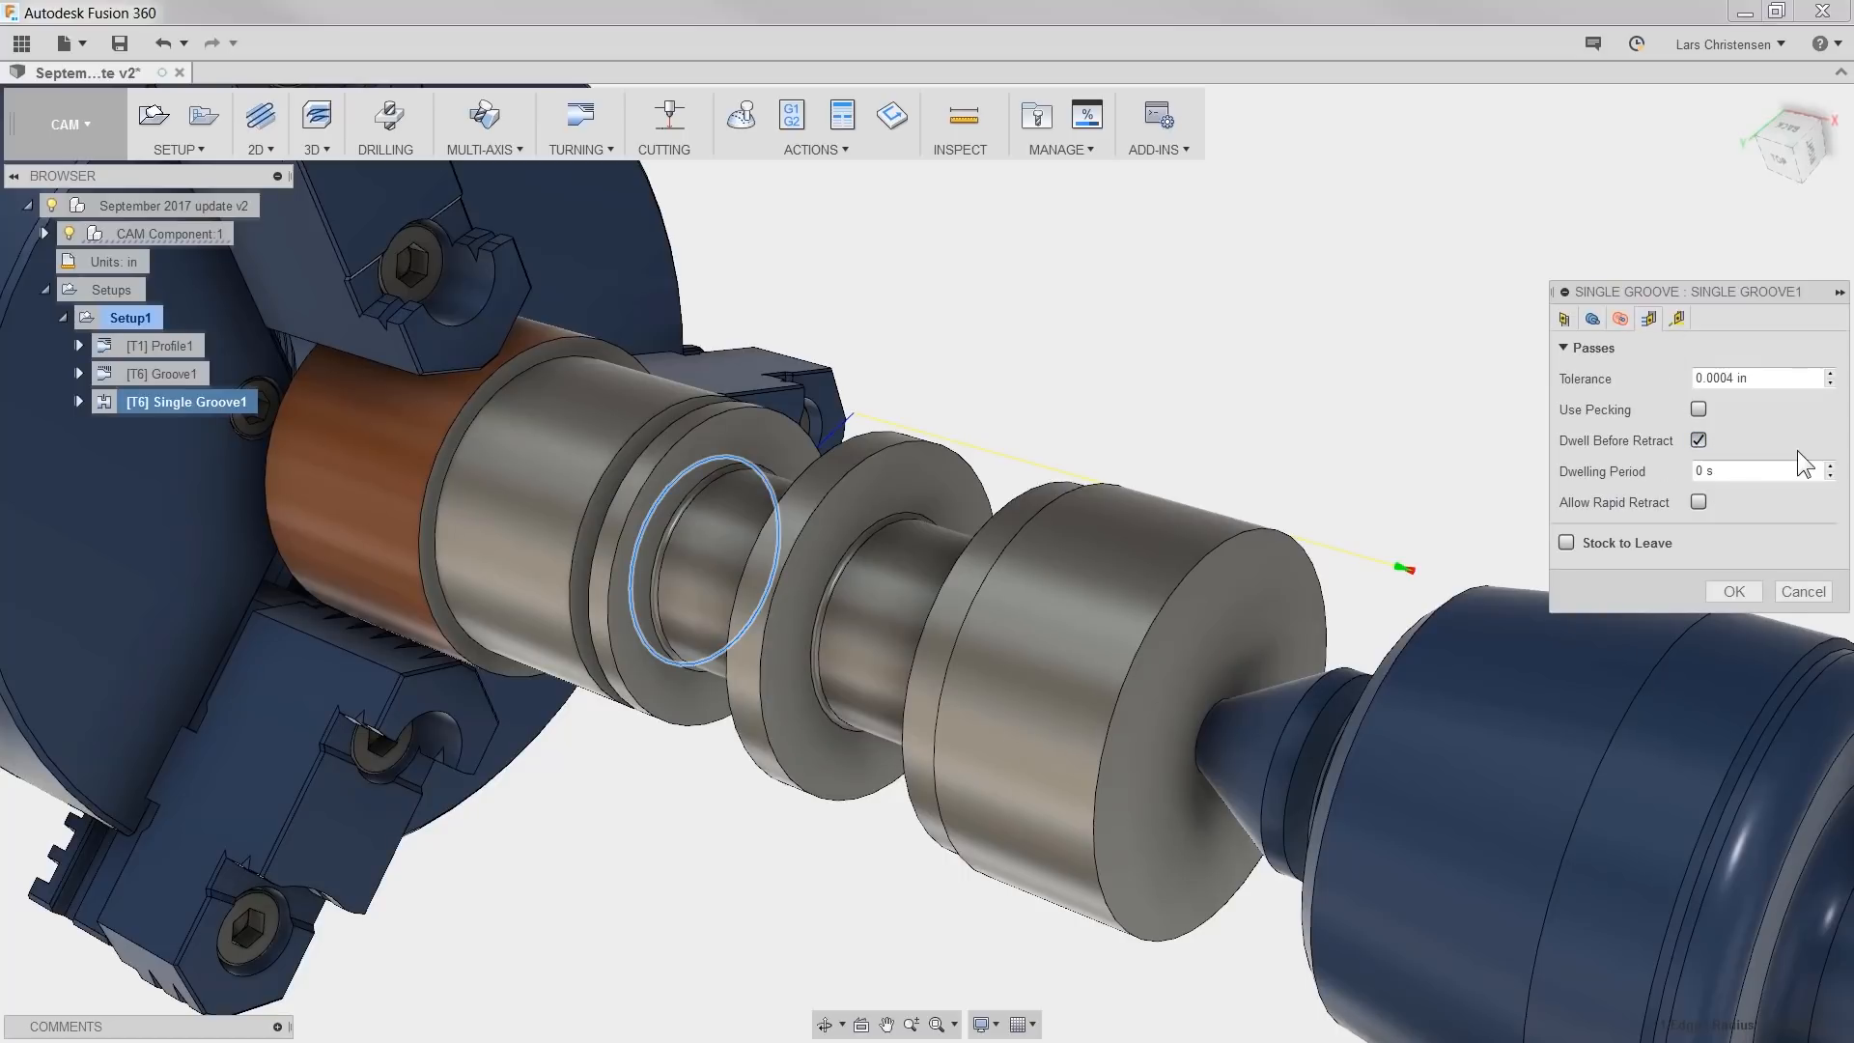
{"action": "left_click", "coordinate": [1756, 472]}
{"action": "type", "text": "2"}
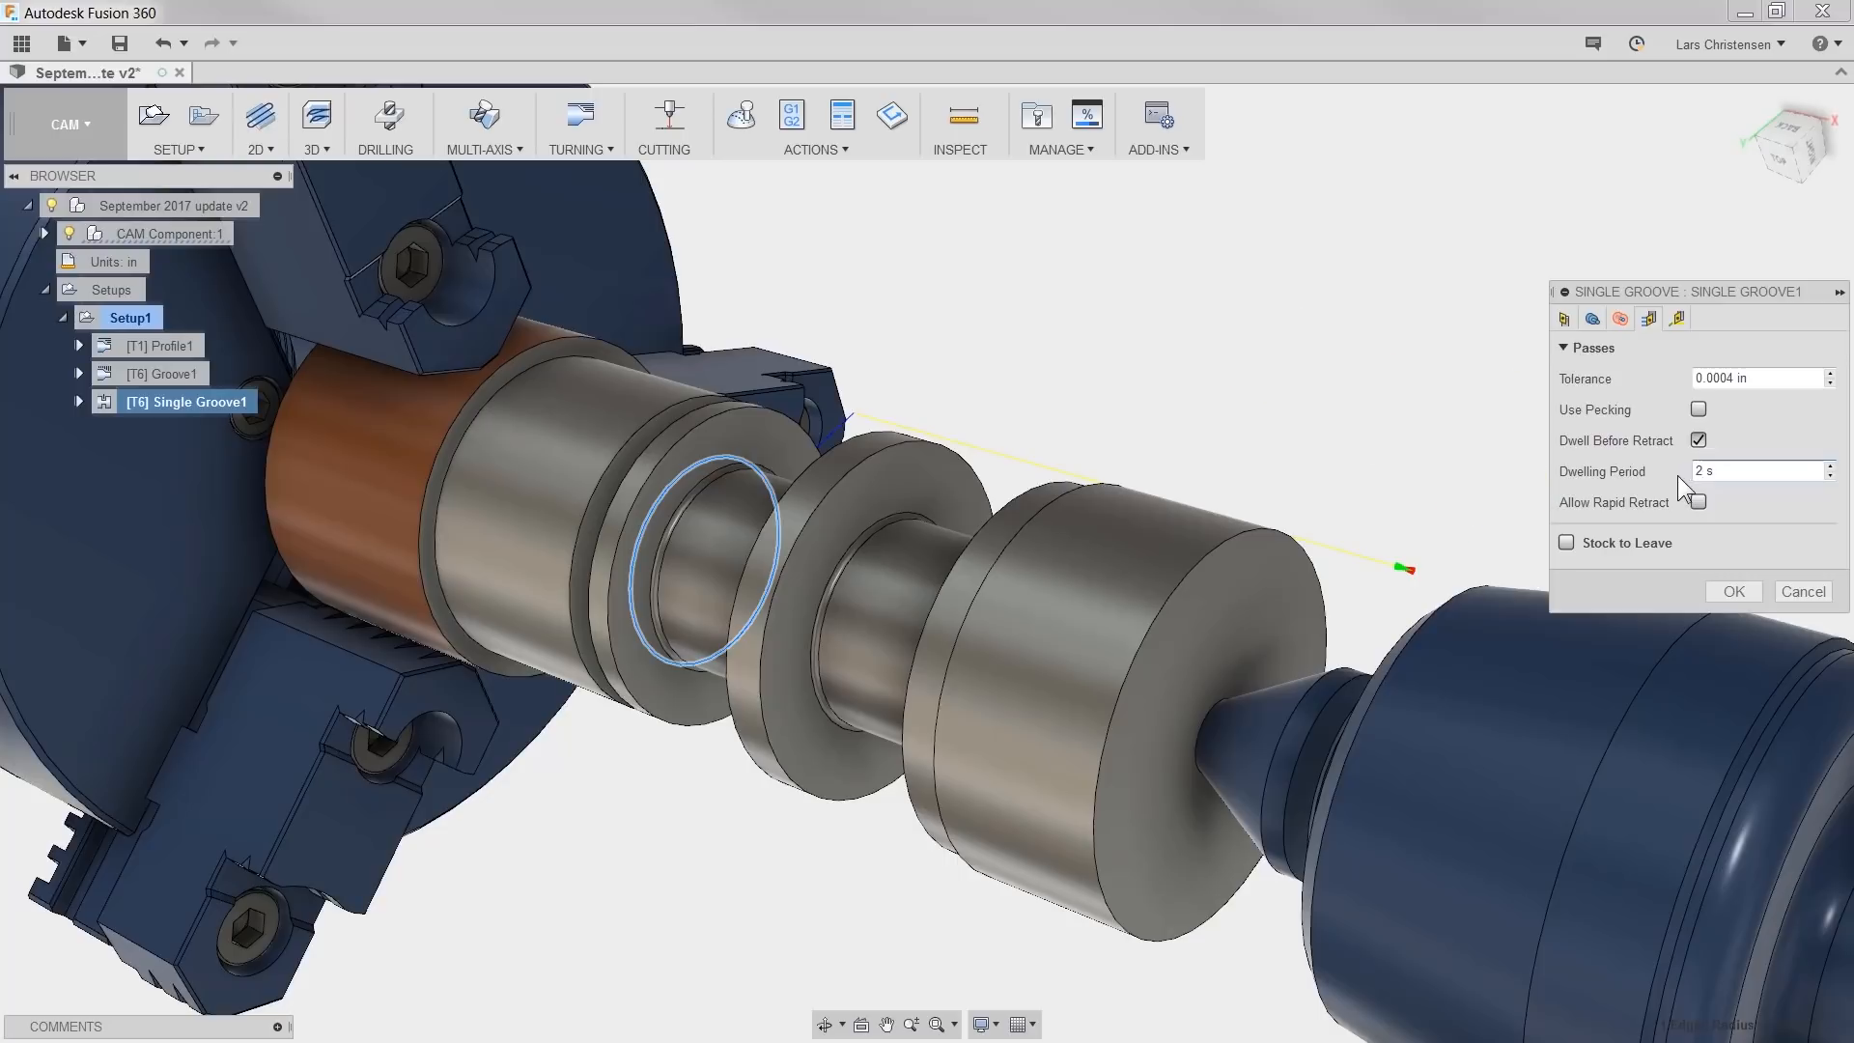
{"action": "left_click", "coordinate": [1700, 502]}
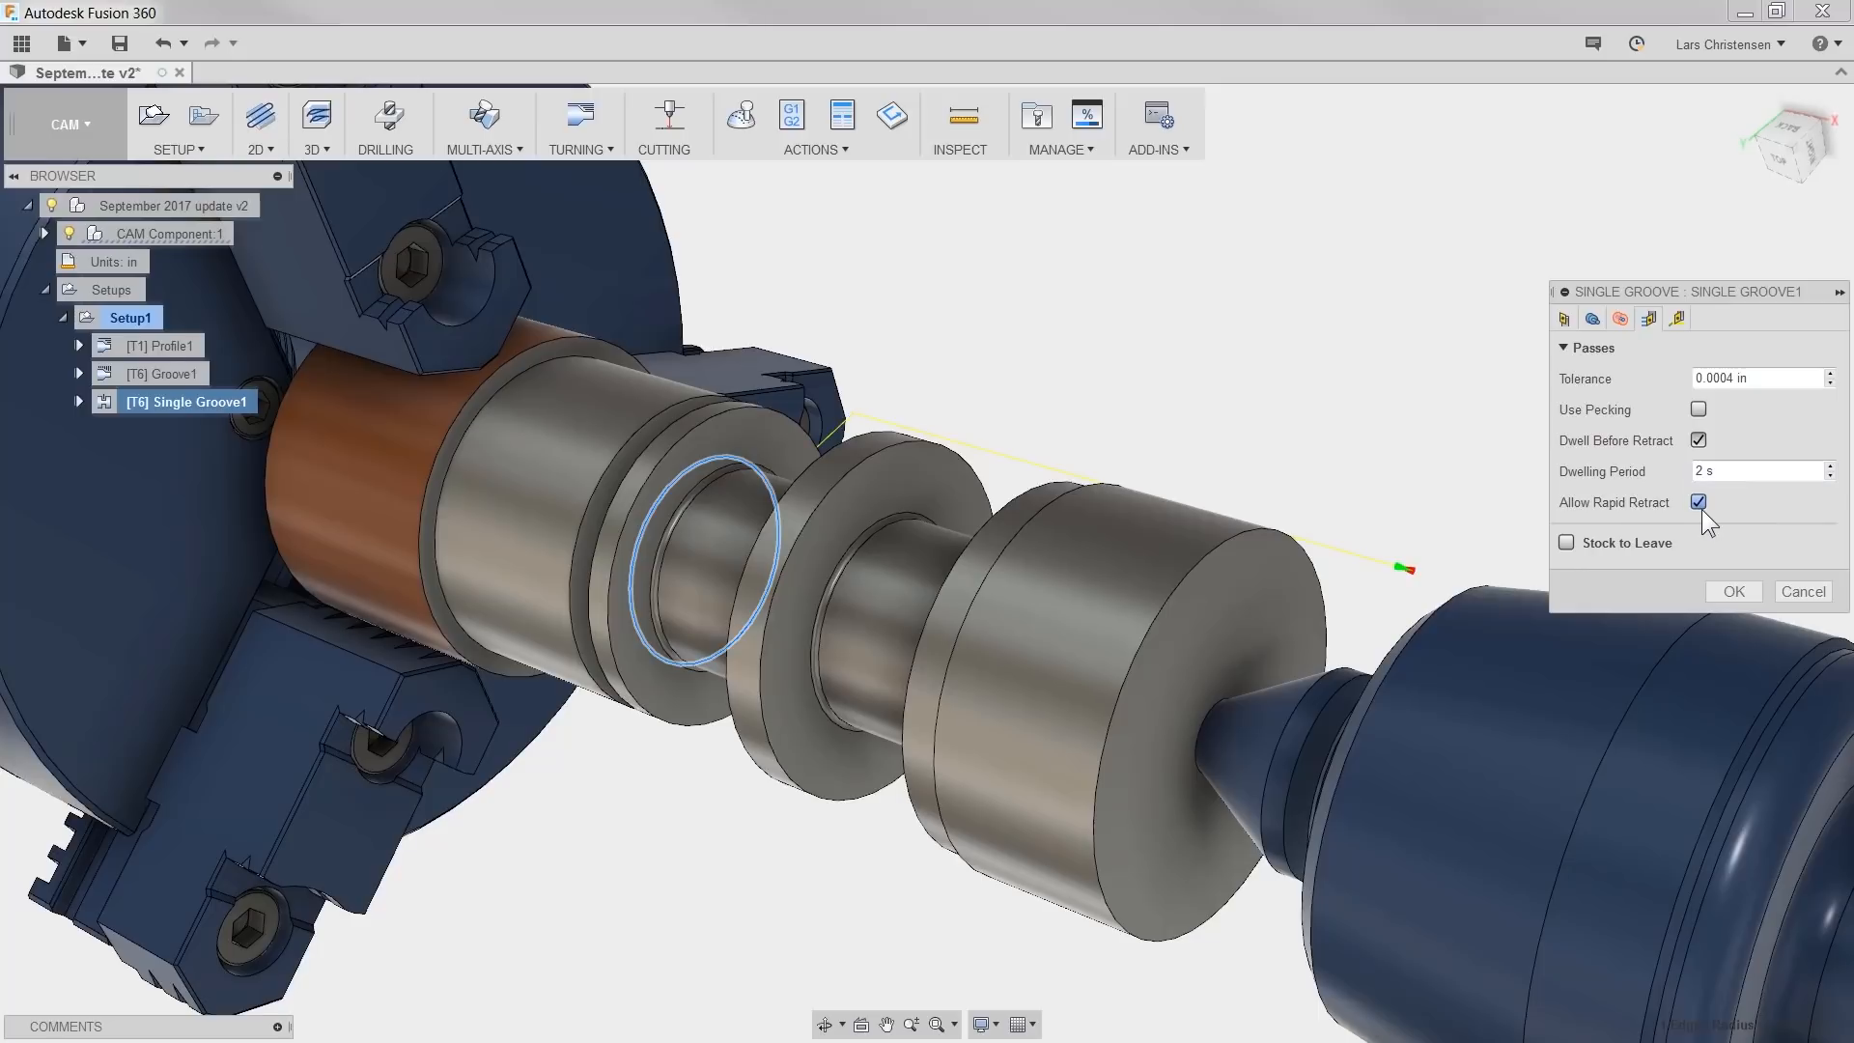
{"action": "mouse_move", "coordinate": [1771, 524]}
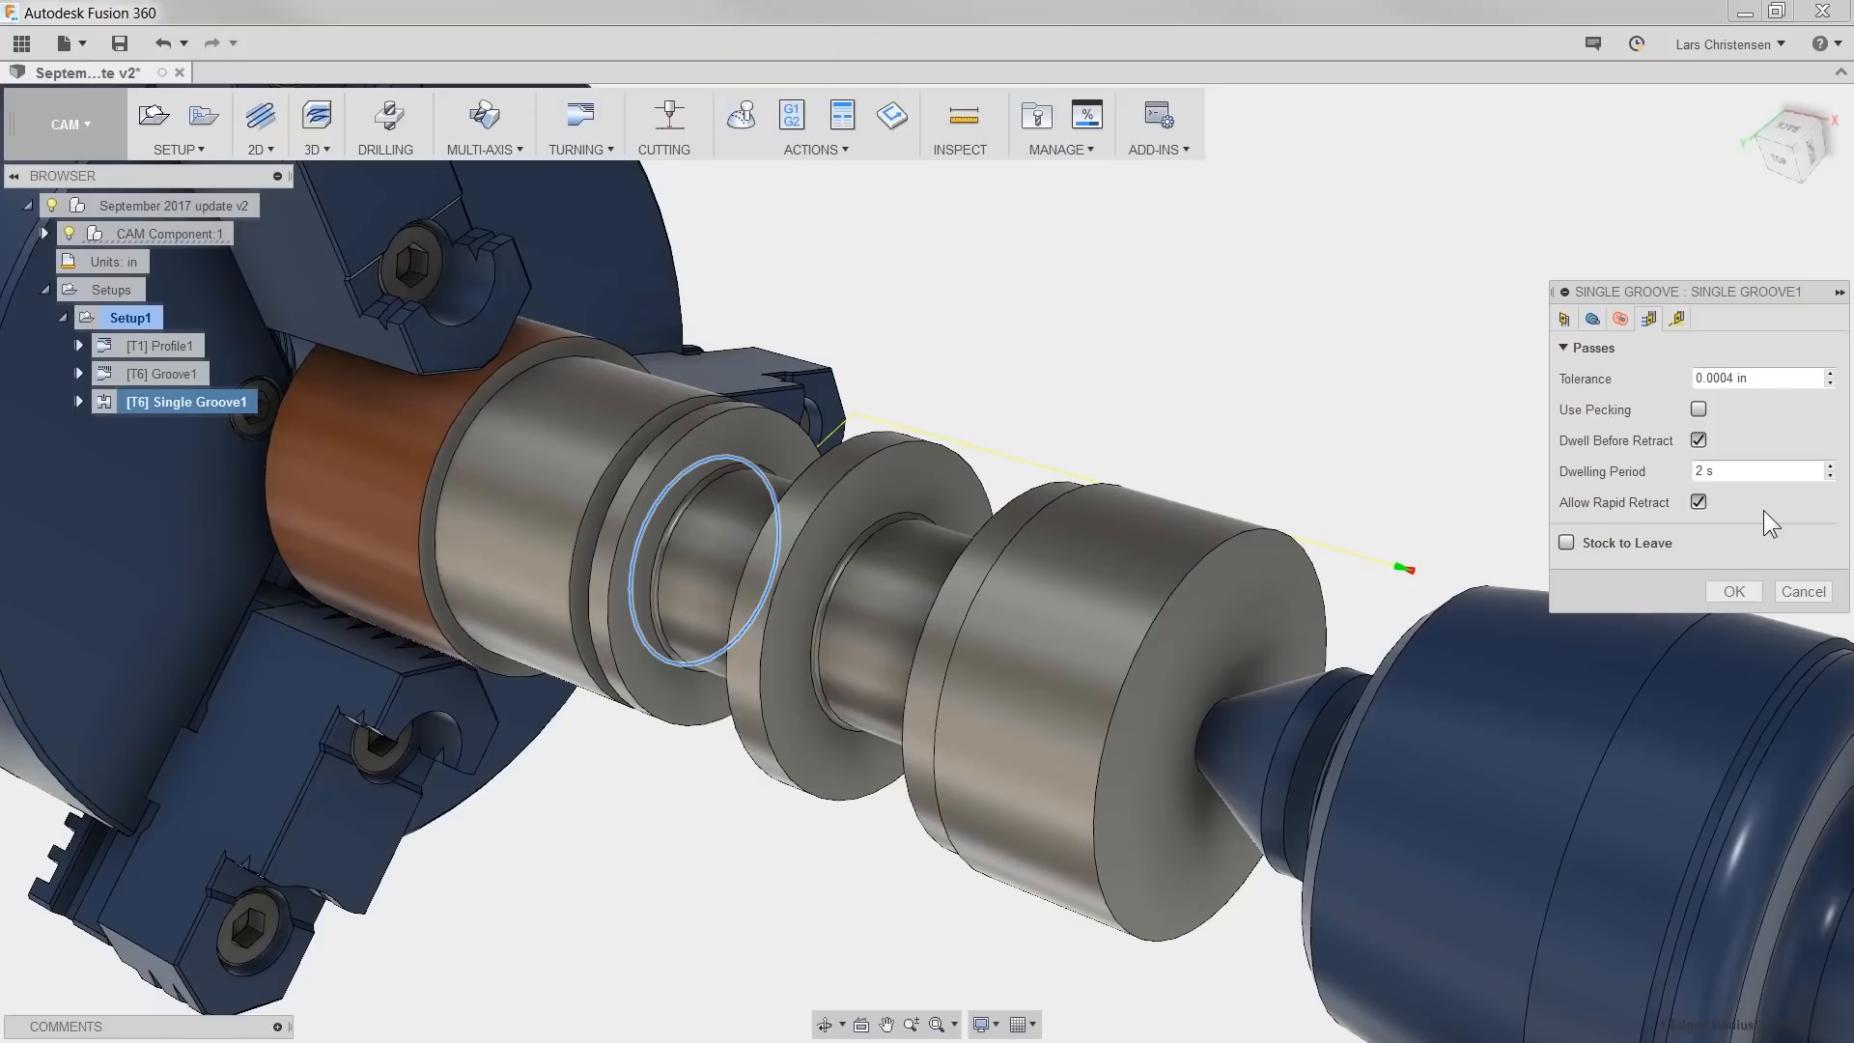
{"action": "mouse_move", "coordinate": [1802, 591]}
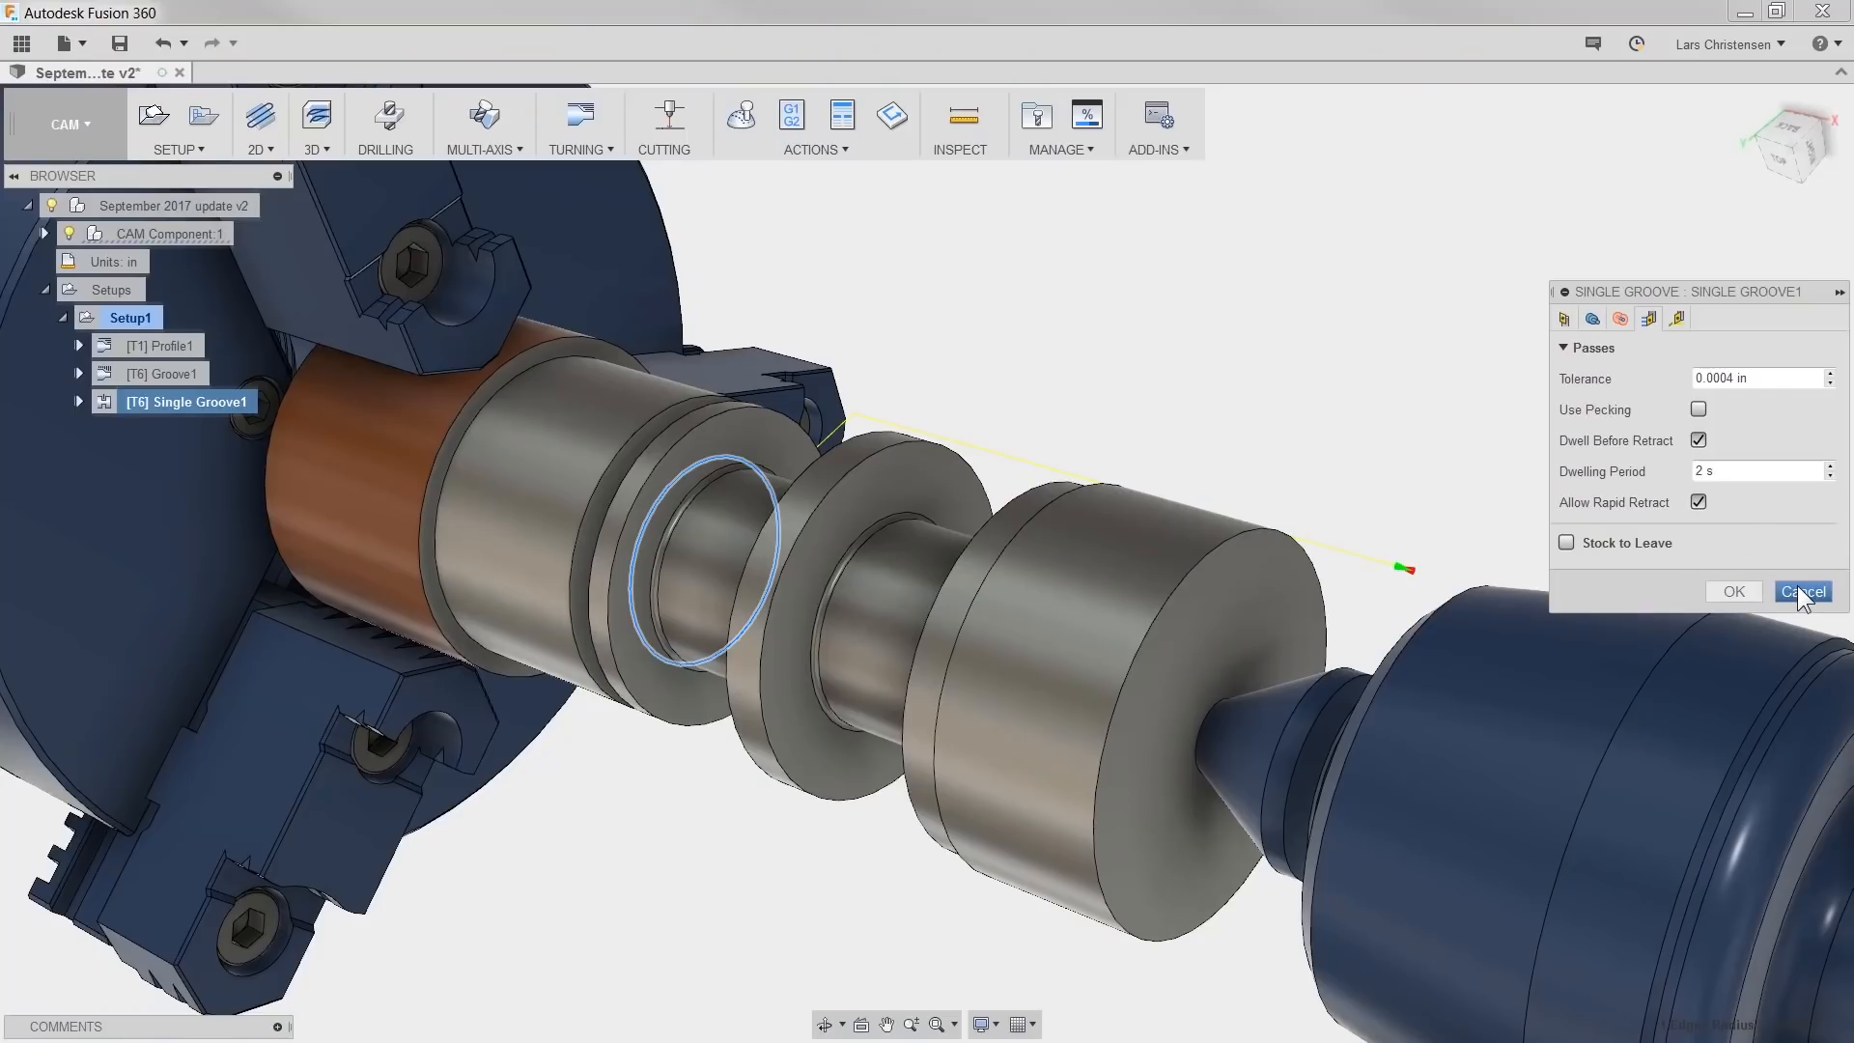
{"action": "left_click", "coordinate": [1802, 591]}
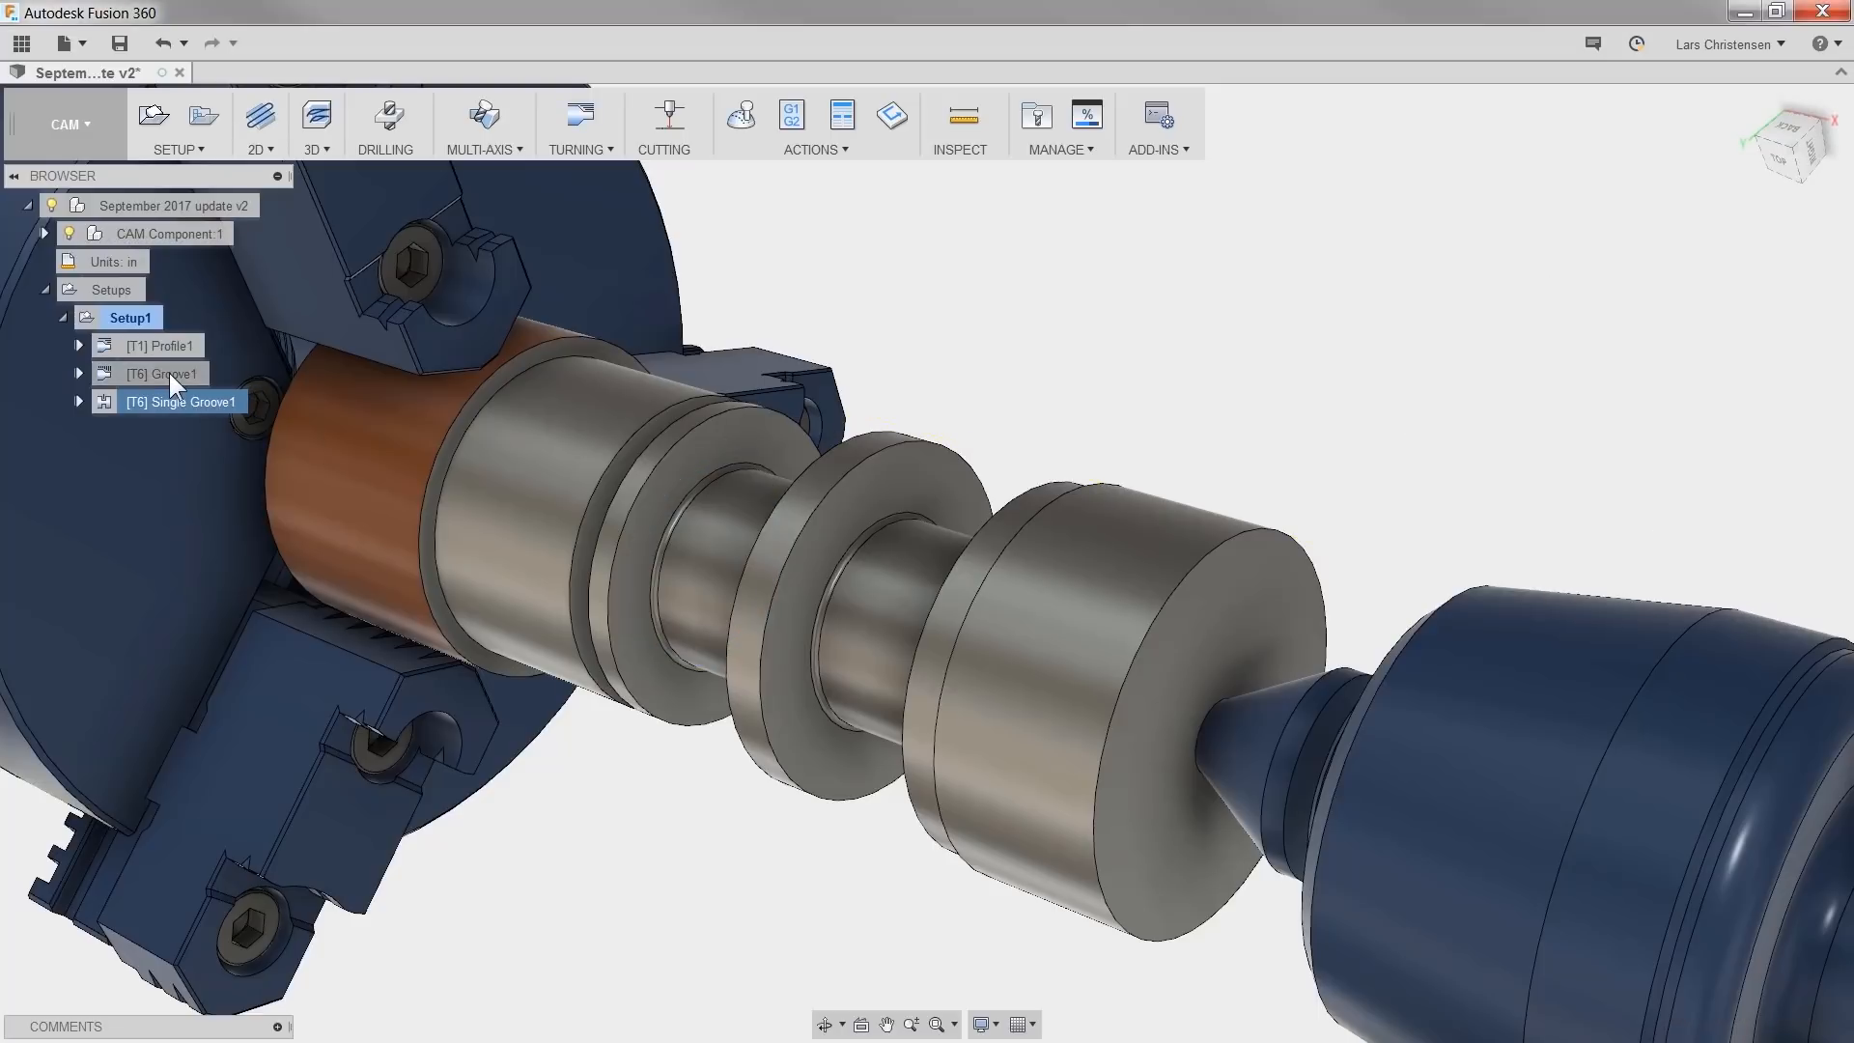
{"action": "double_click", "coordinate": [158, 372]}
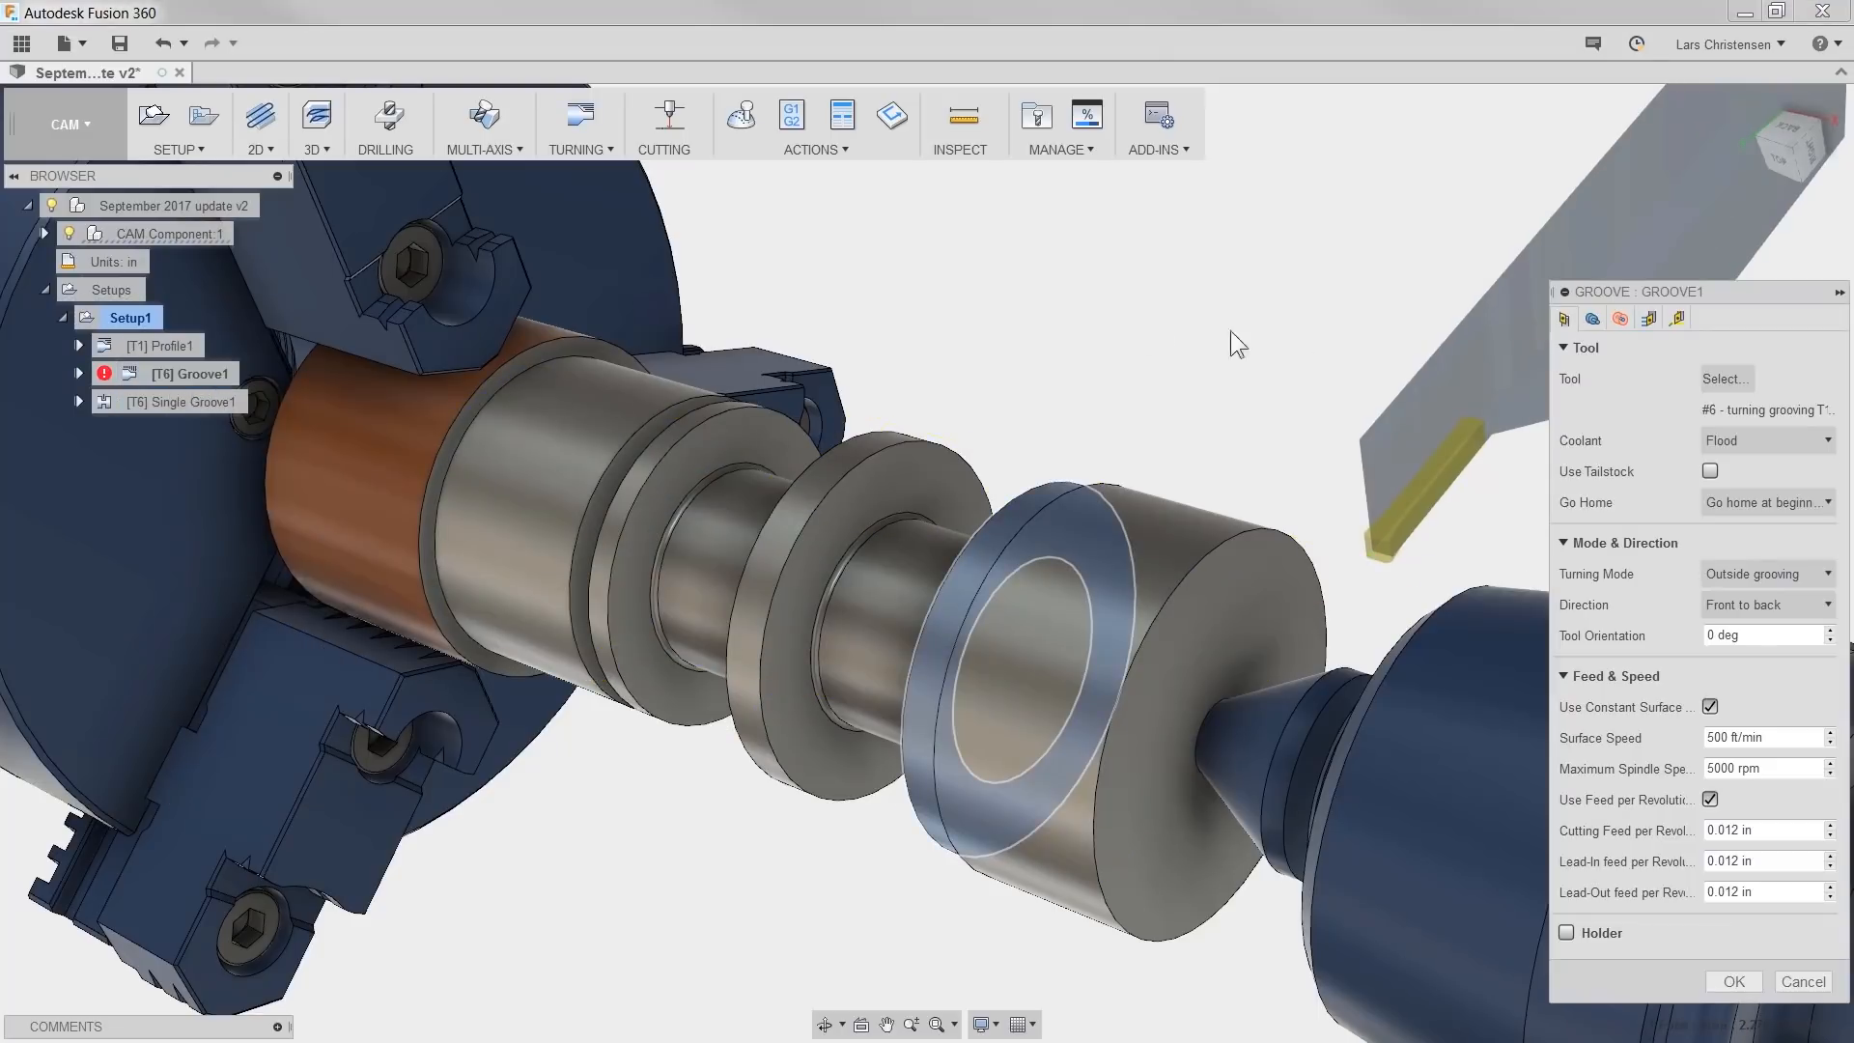
{"action": "left_click", "coordinate": [1593, 319]}
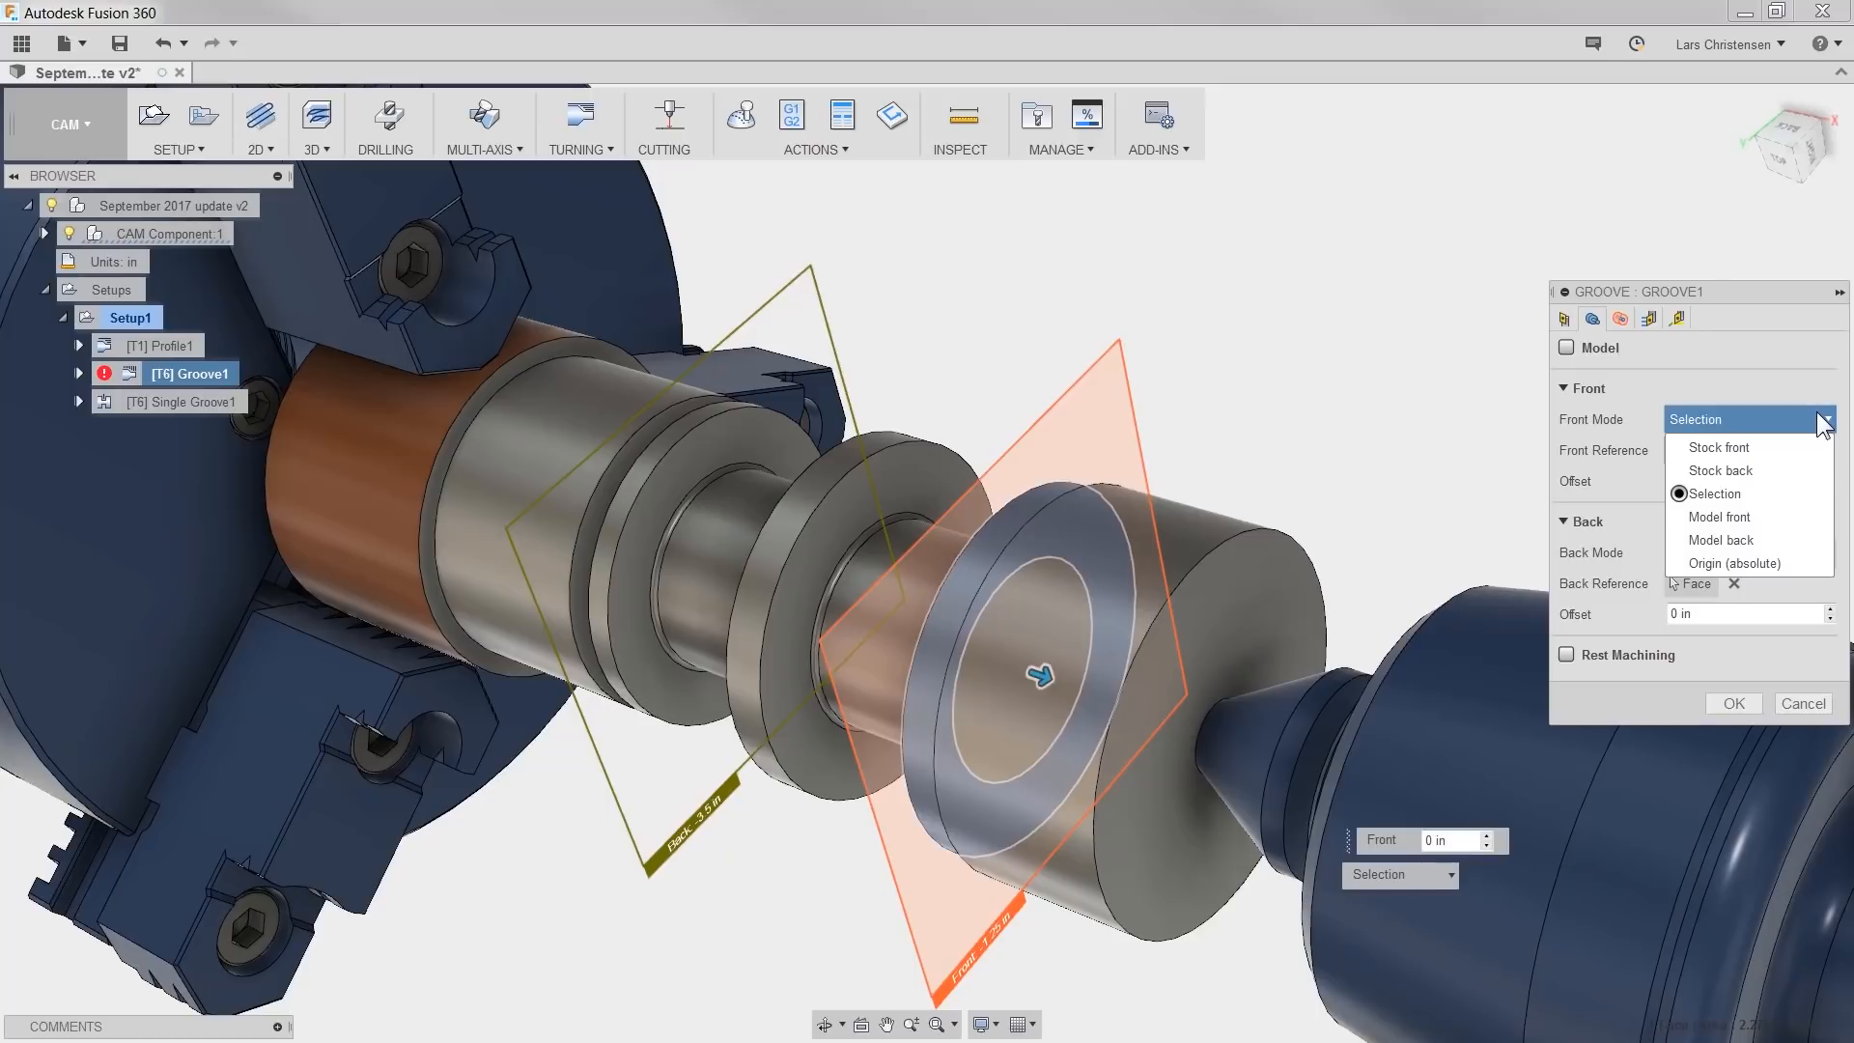
{"action": "left_click", "coordinate": [1709, 493]}
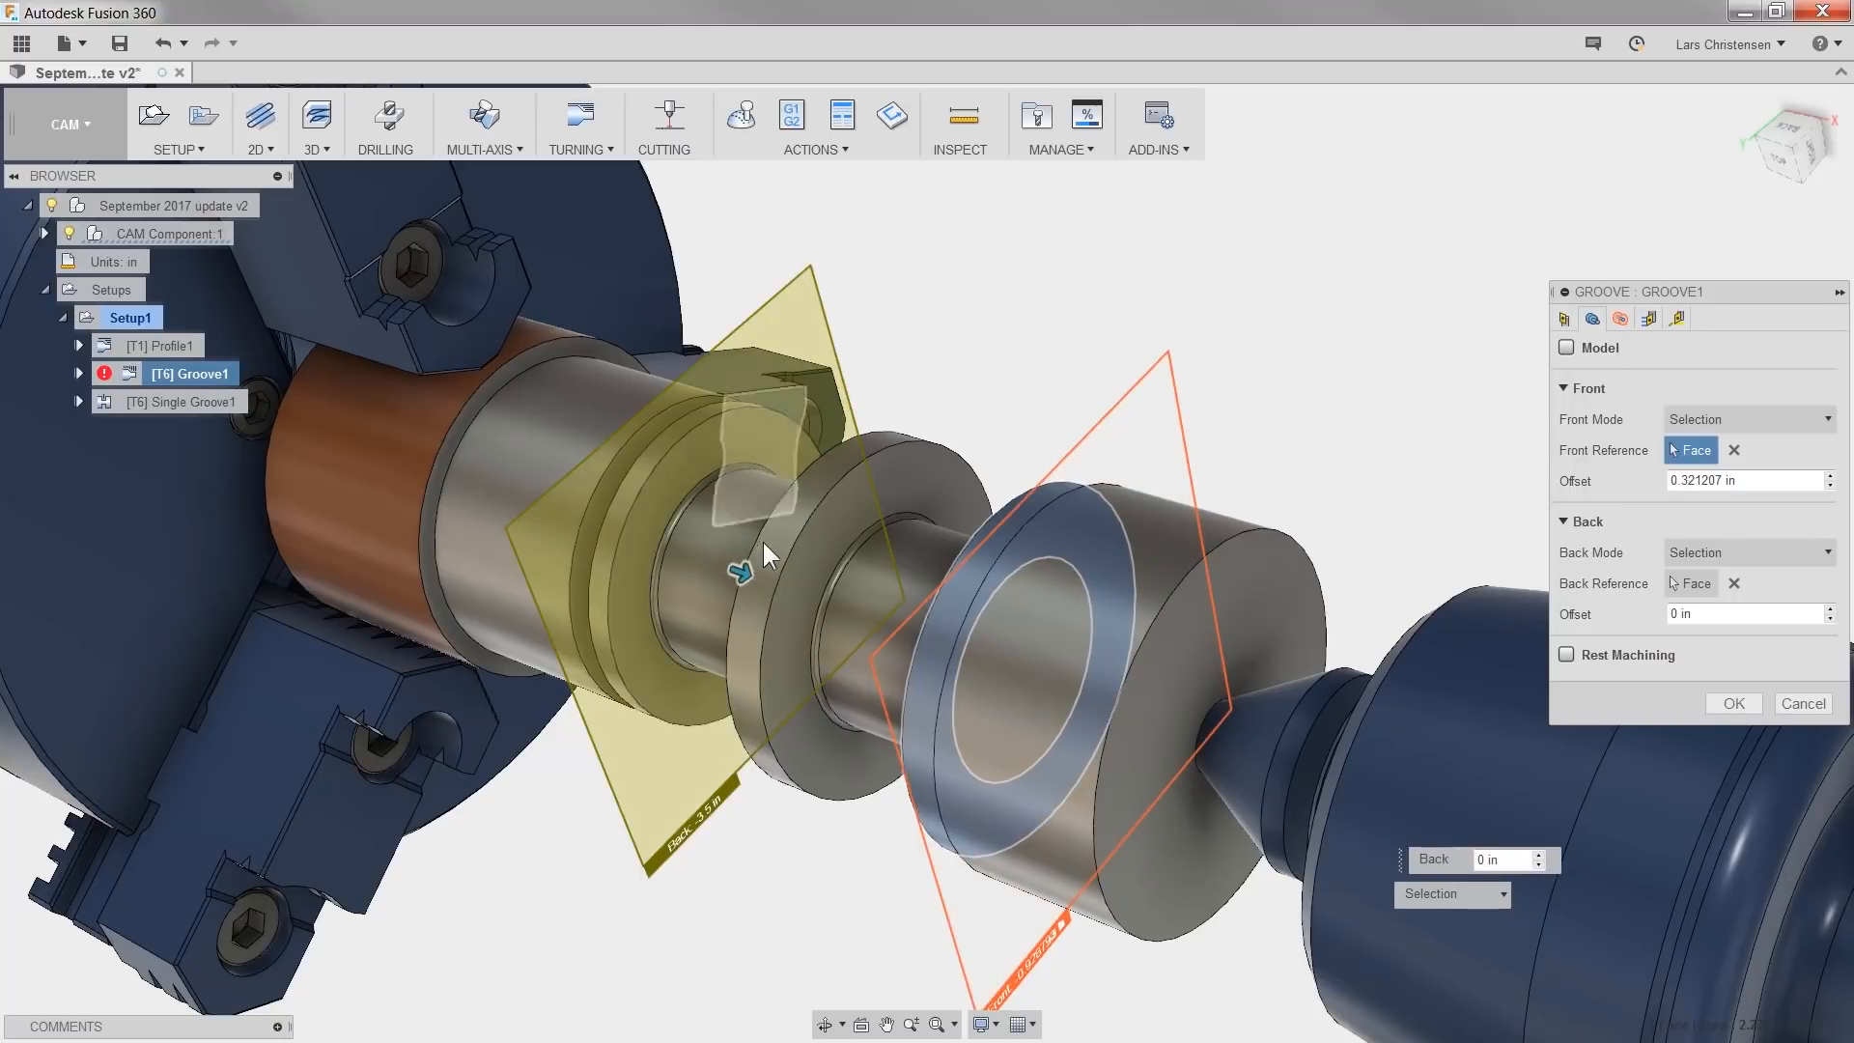
{"action": "left_click", "coordinate": [1733, 703]}
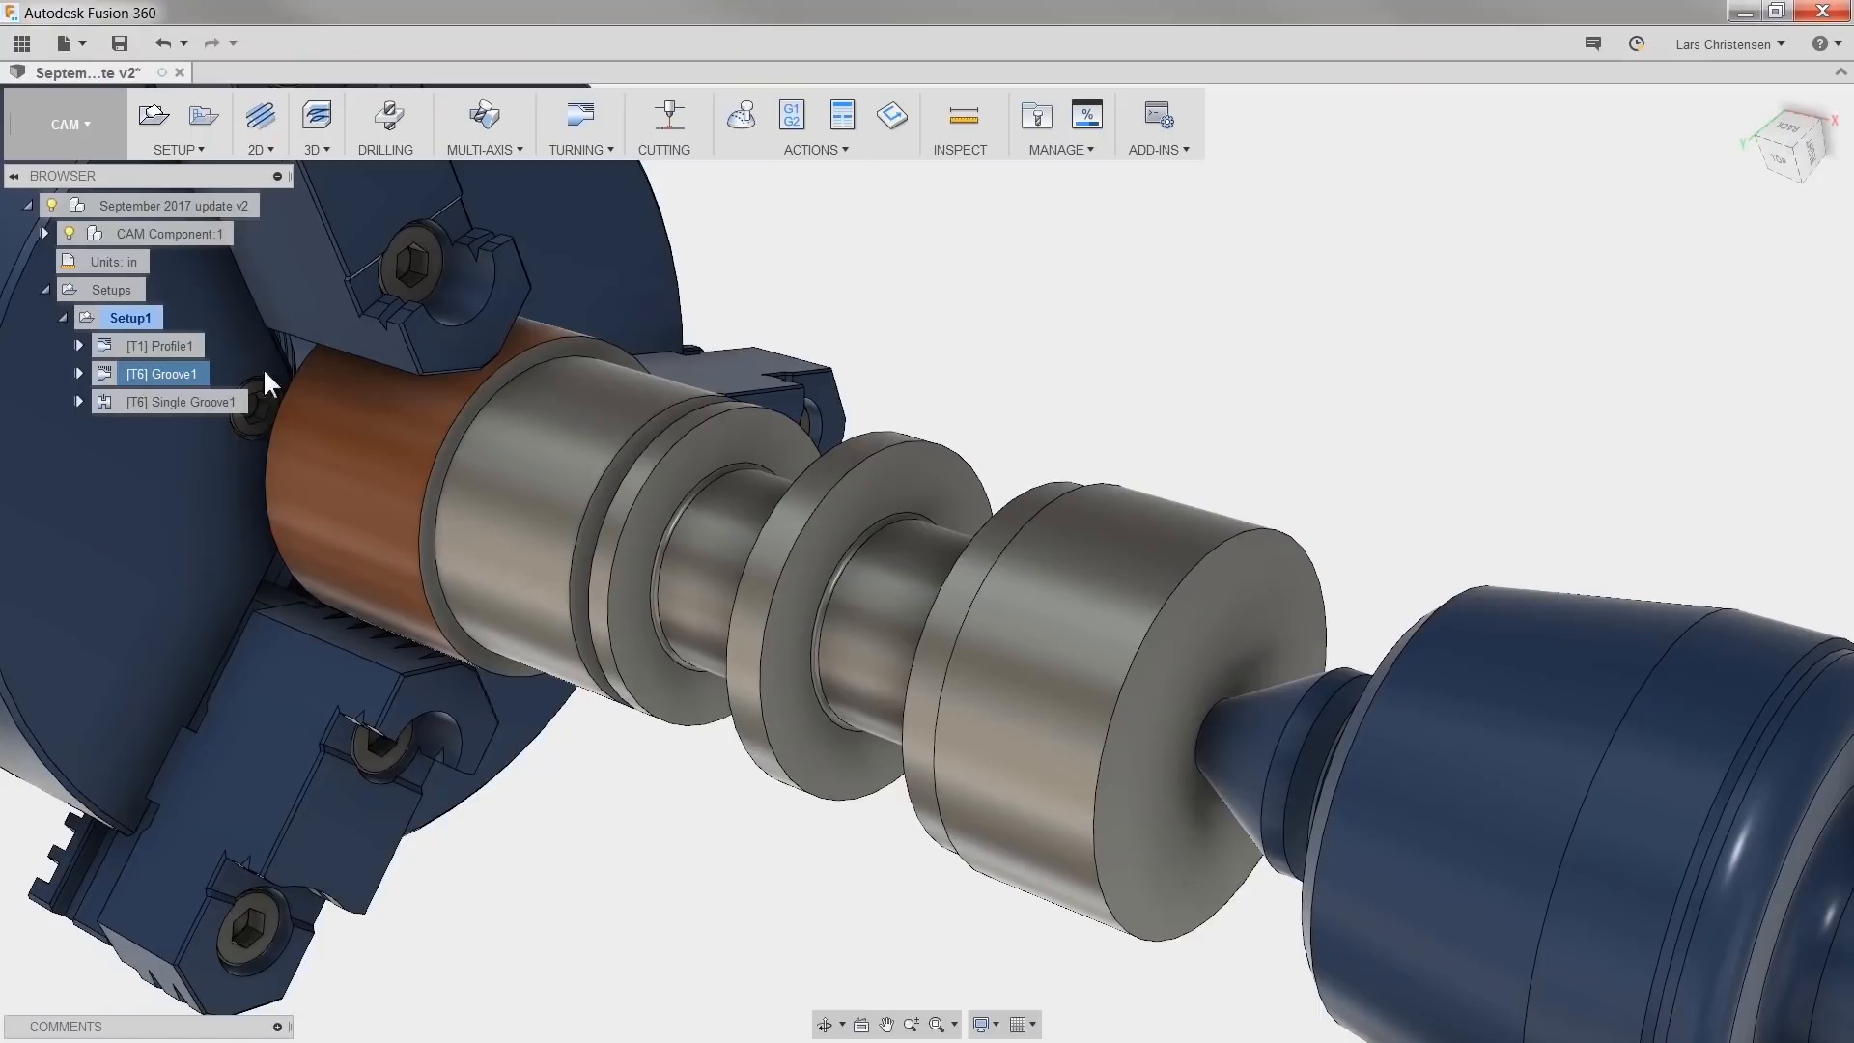
- Edit Setup1 and choose Chuck front as the WCS origin from the available work origin choices
{"action": "right_click", "coordinate": [130, 317]}
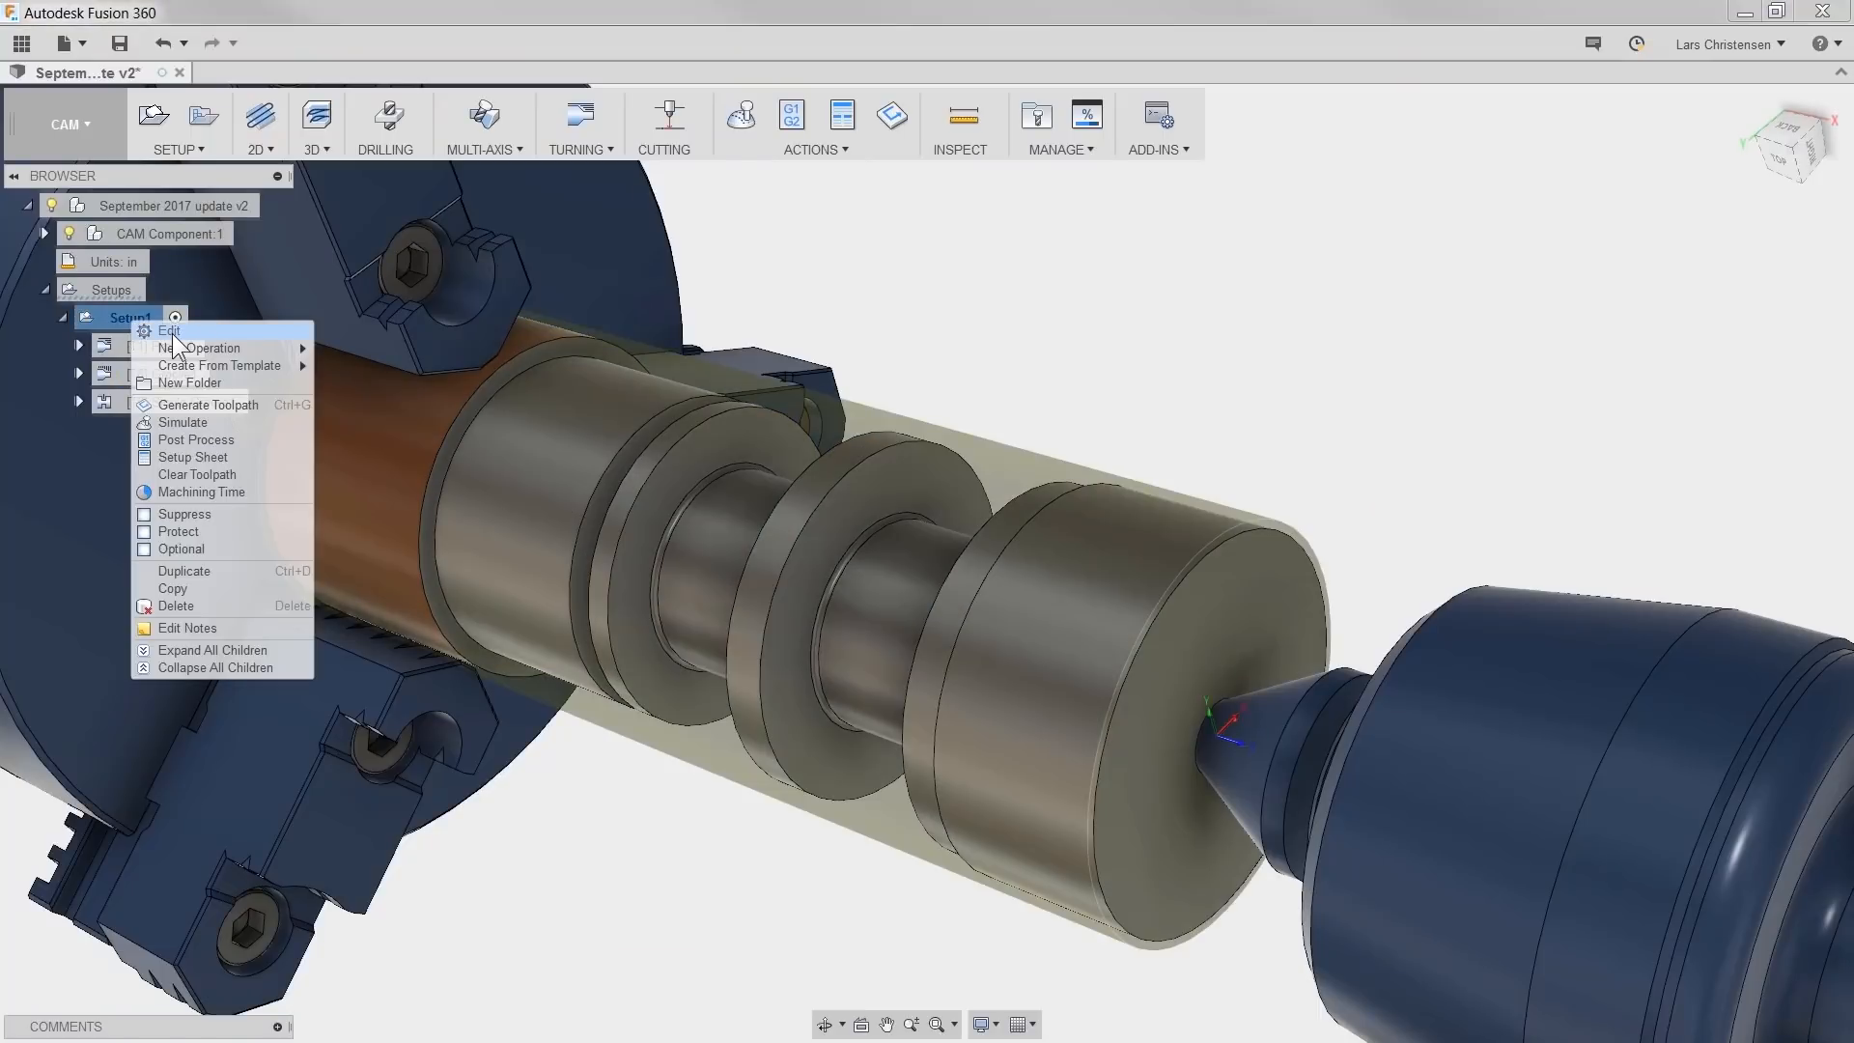
{"action": "left_click", "coordinate": [168, 330]}
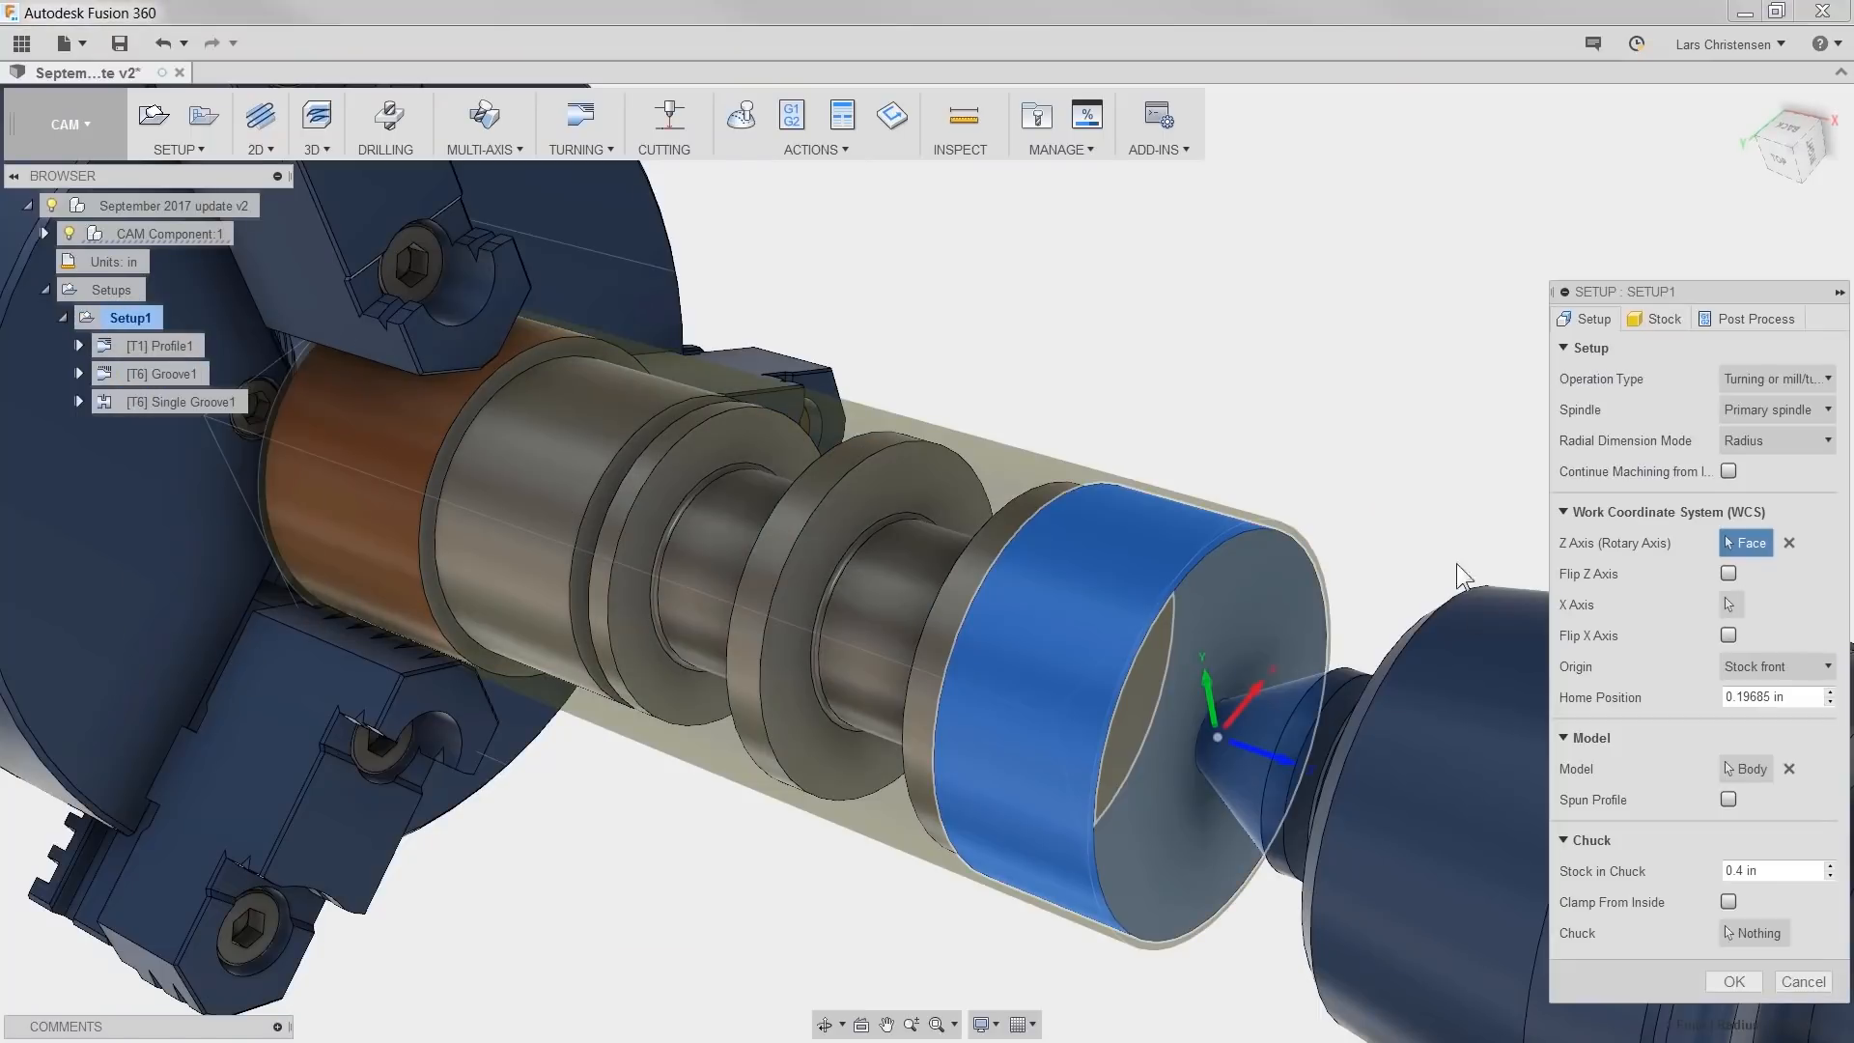
{"action": "left_click", "coordinate": [1771, 666]}
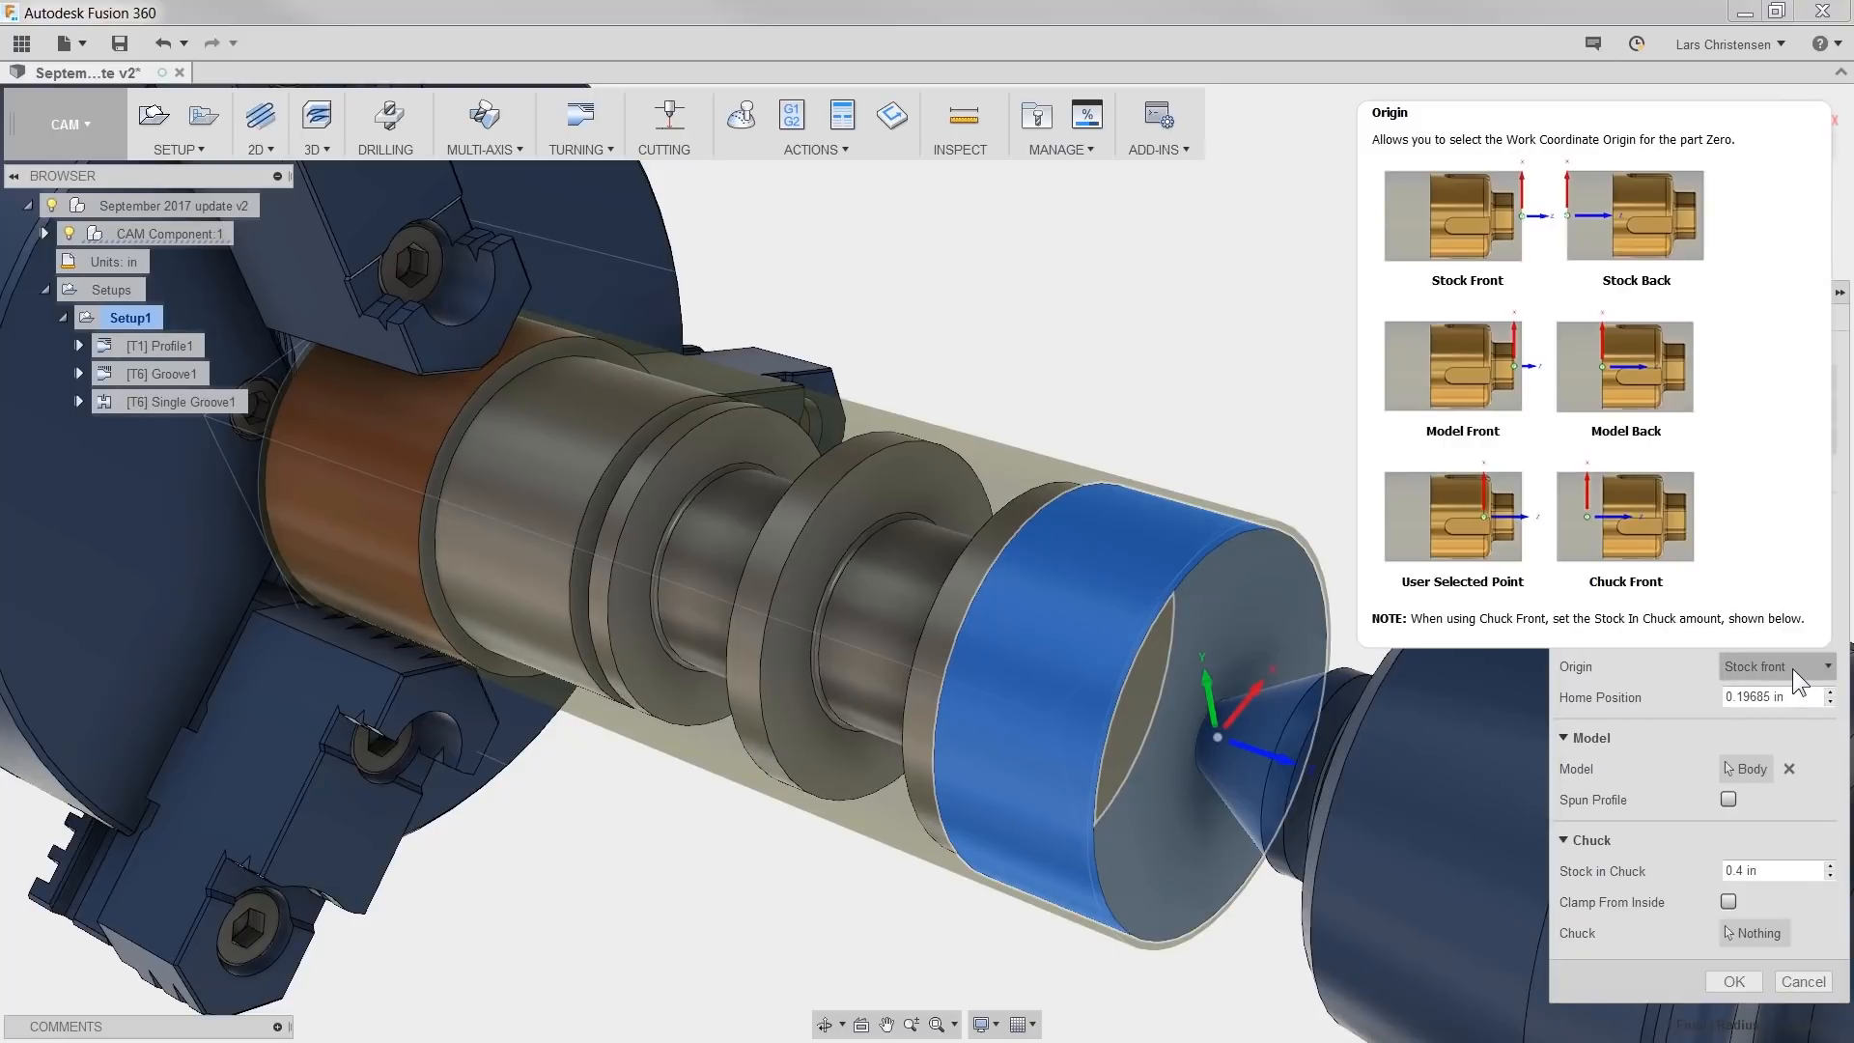
{"action": "left_click", "coordinate": [1773, 667]}
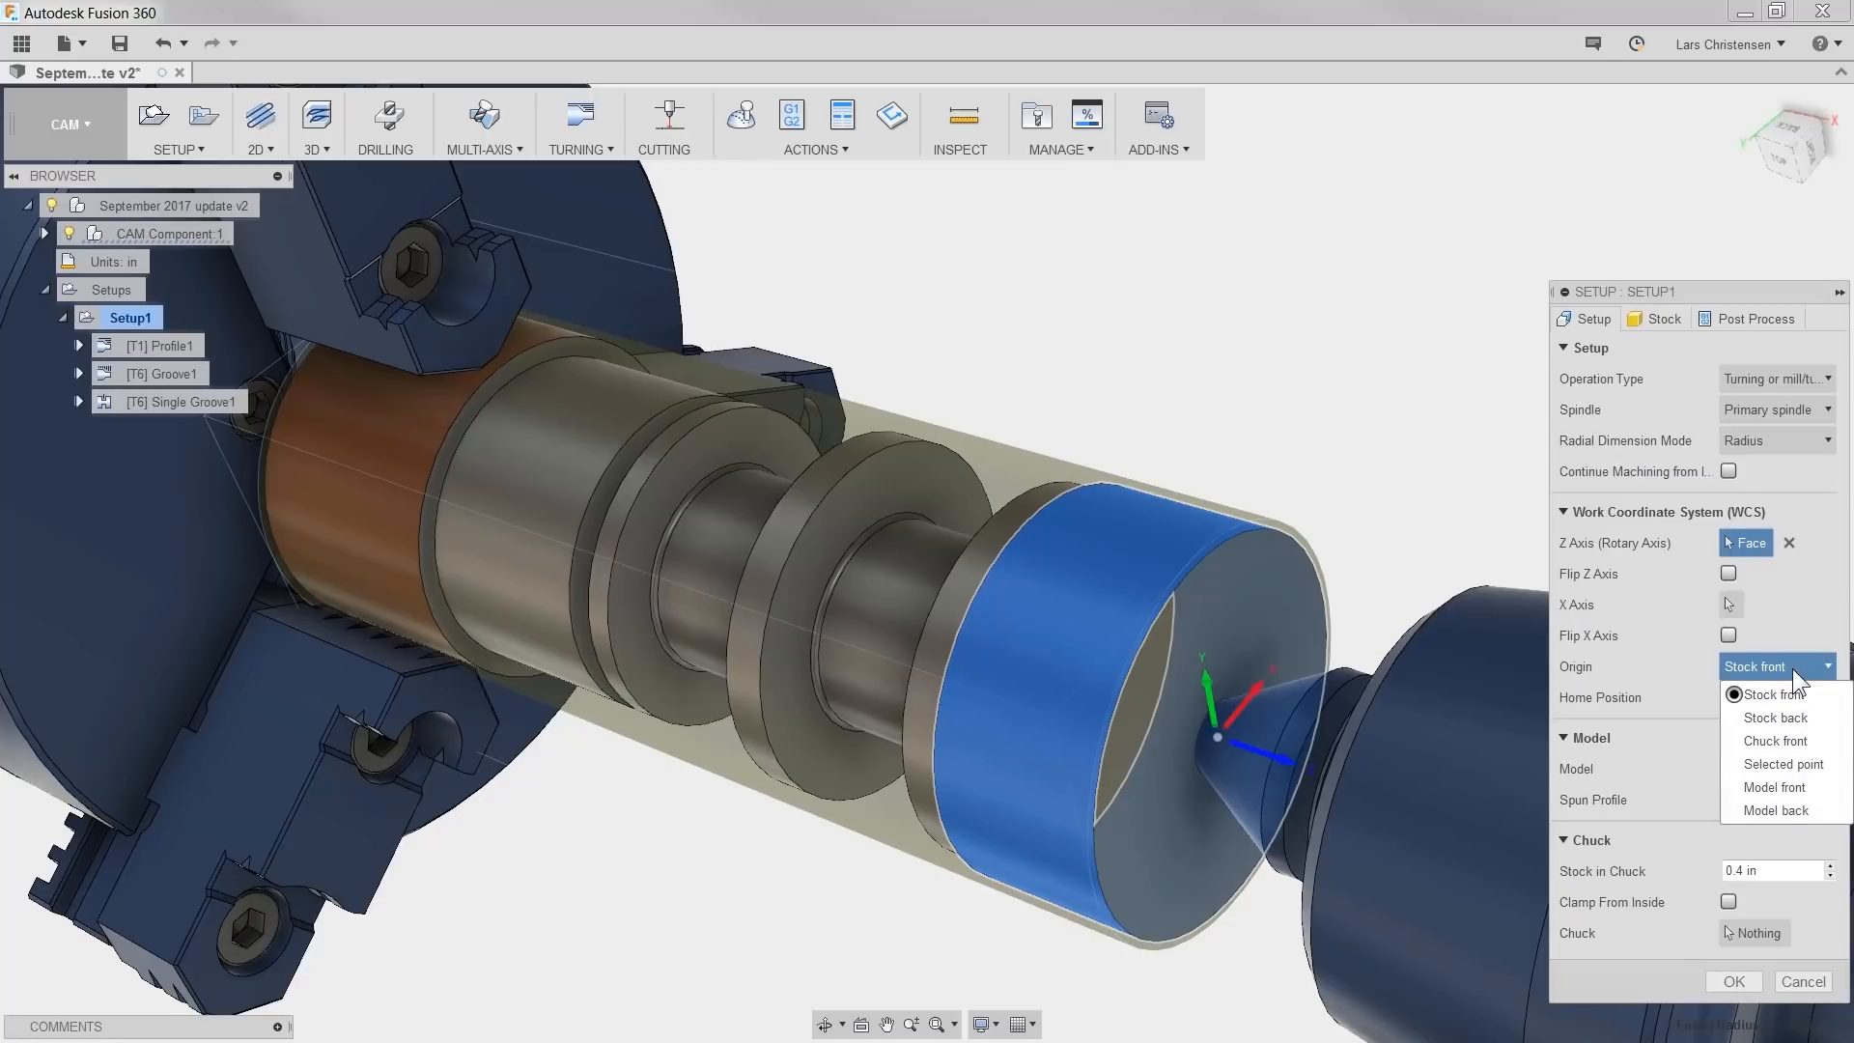
{"action": "mouse_move", "coordinate": [1775, 739]}
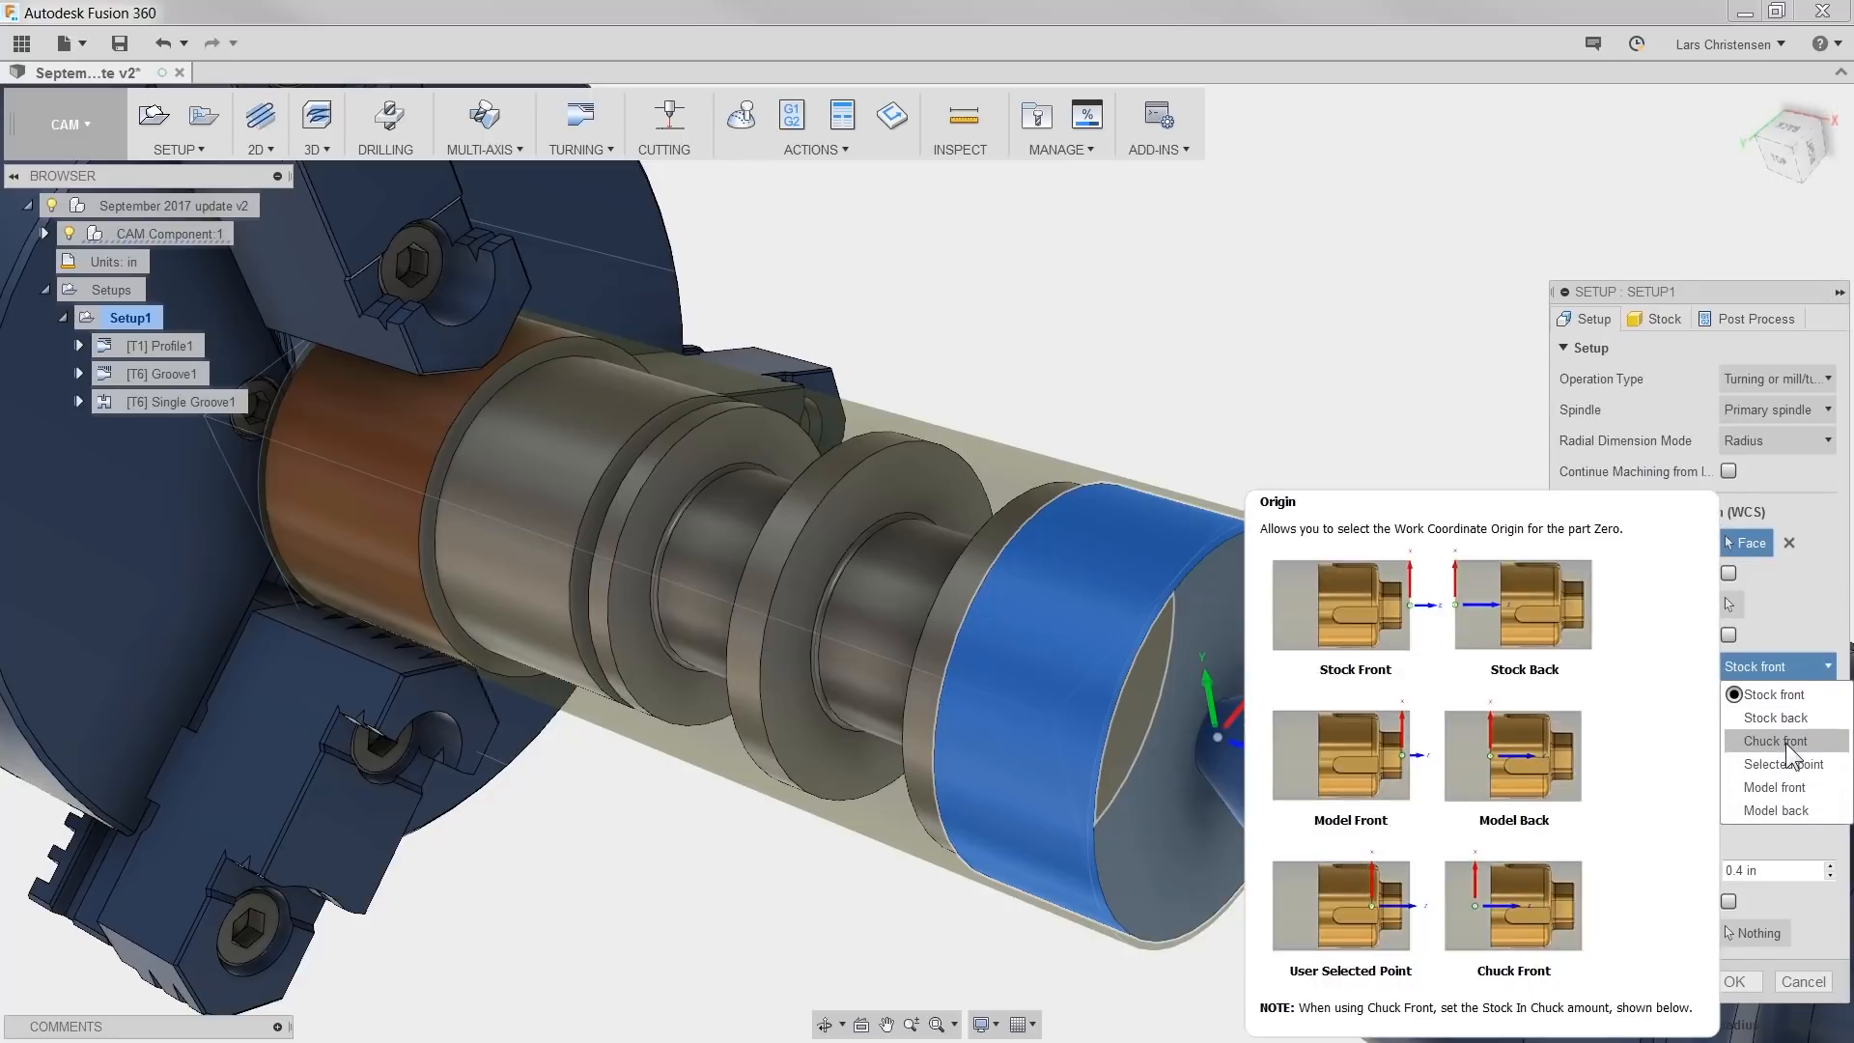
{"action": "left_click", "coordinate": [1774, 740]}
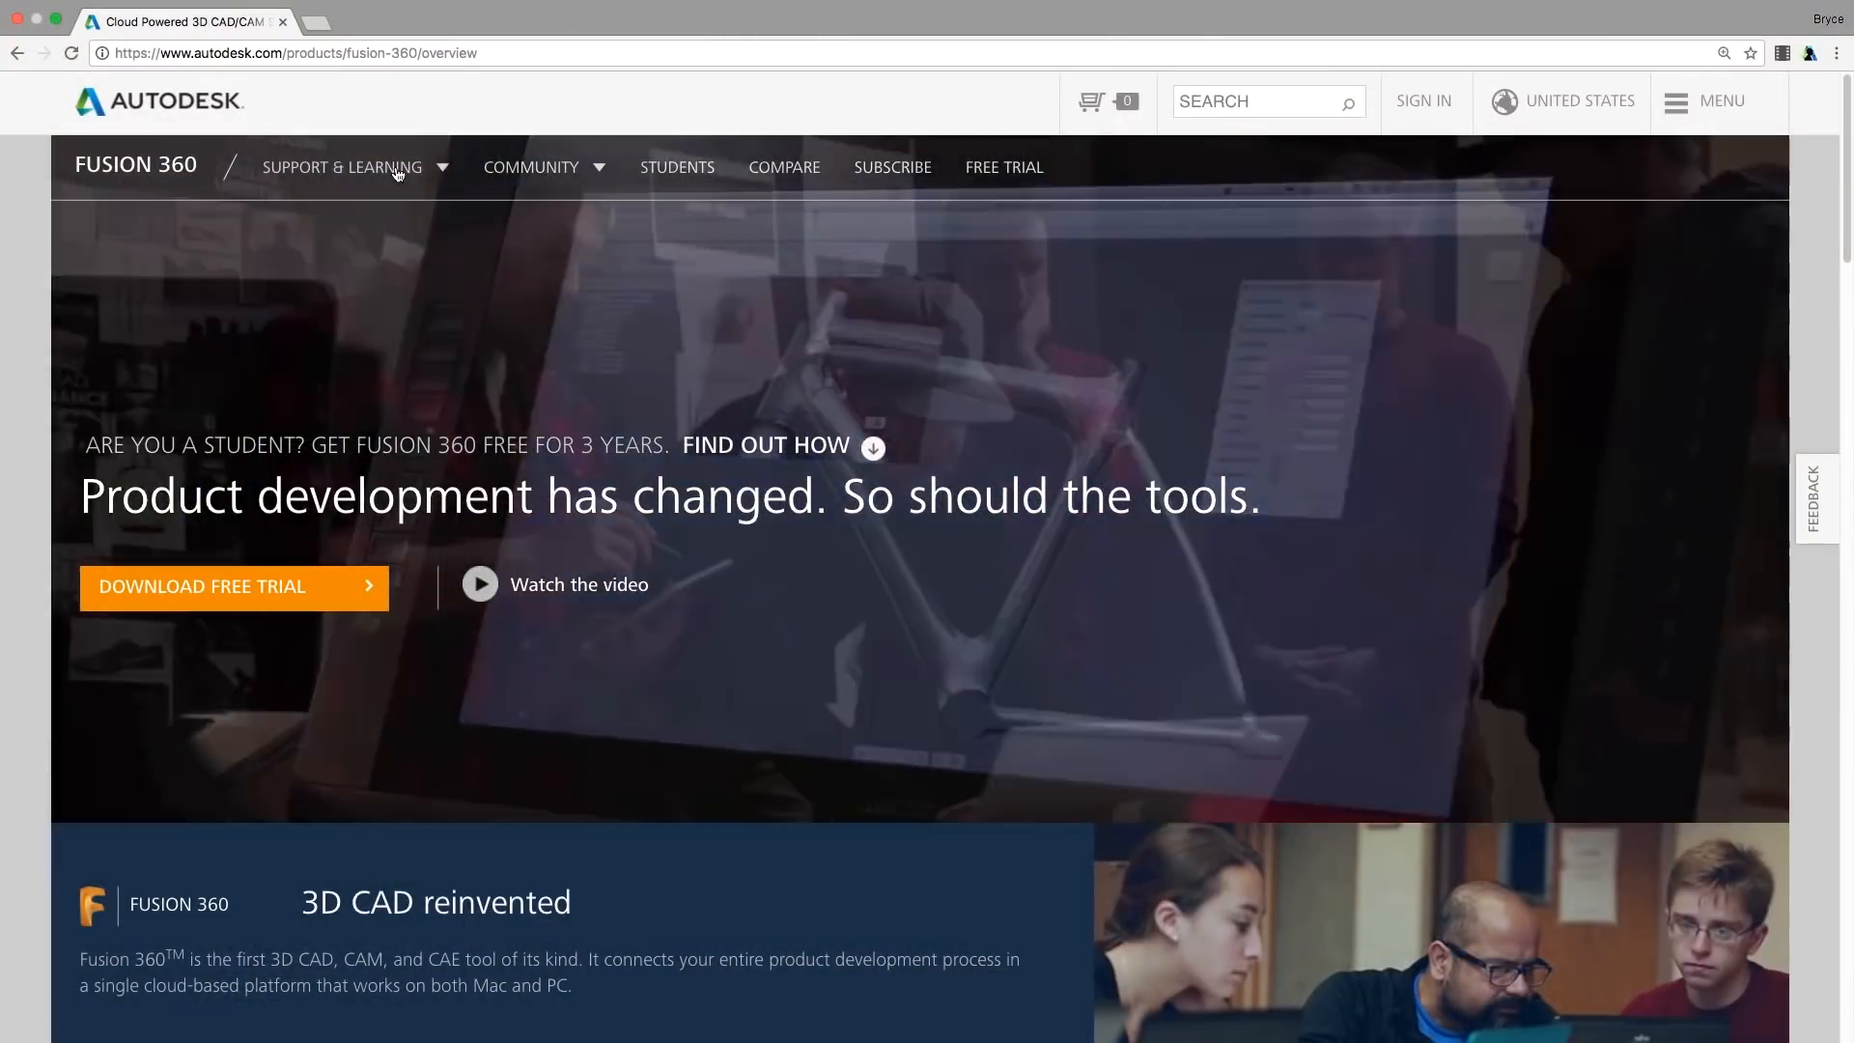
- Expand the Support & Learning menu on the Autodesk Fusion 360 overview page
{"action": "left_click", "coordinate": [344, 167]}
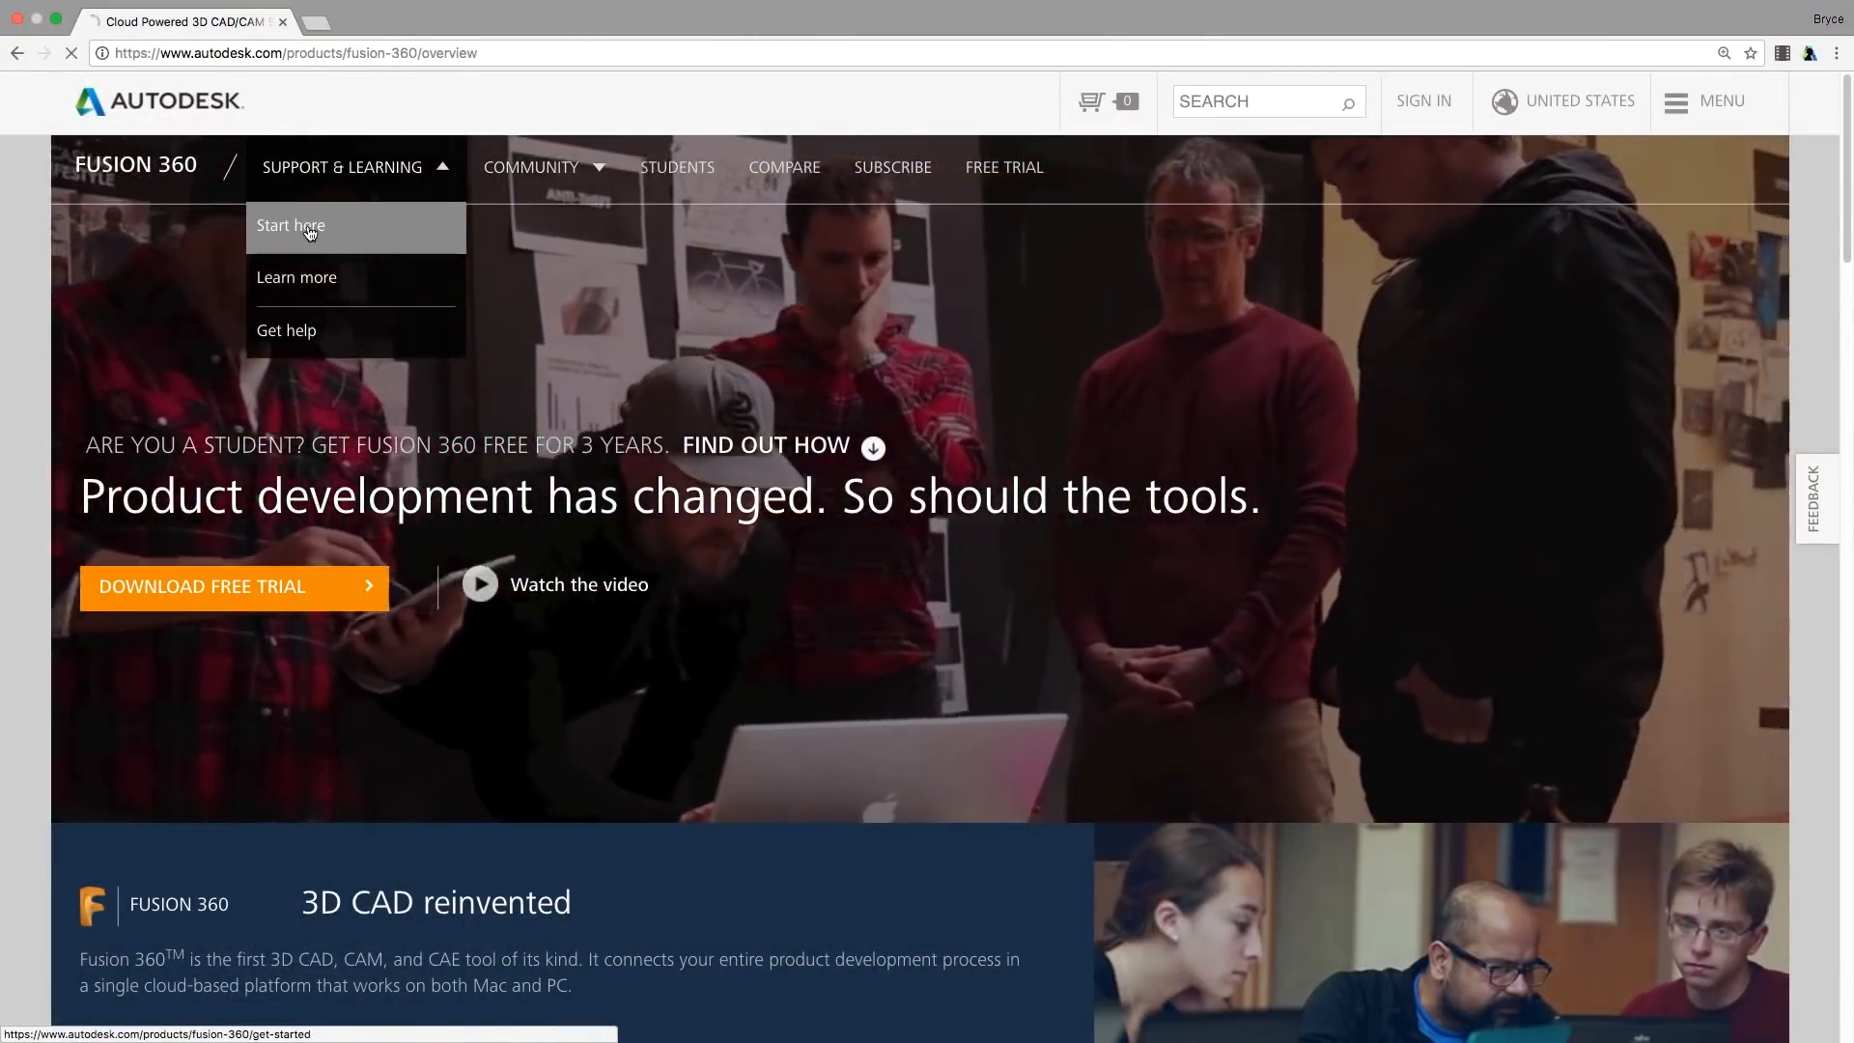